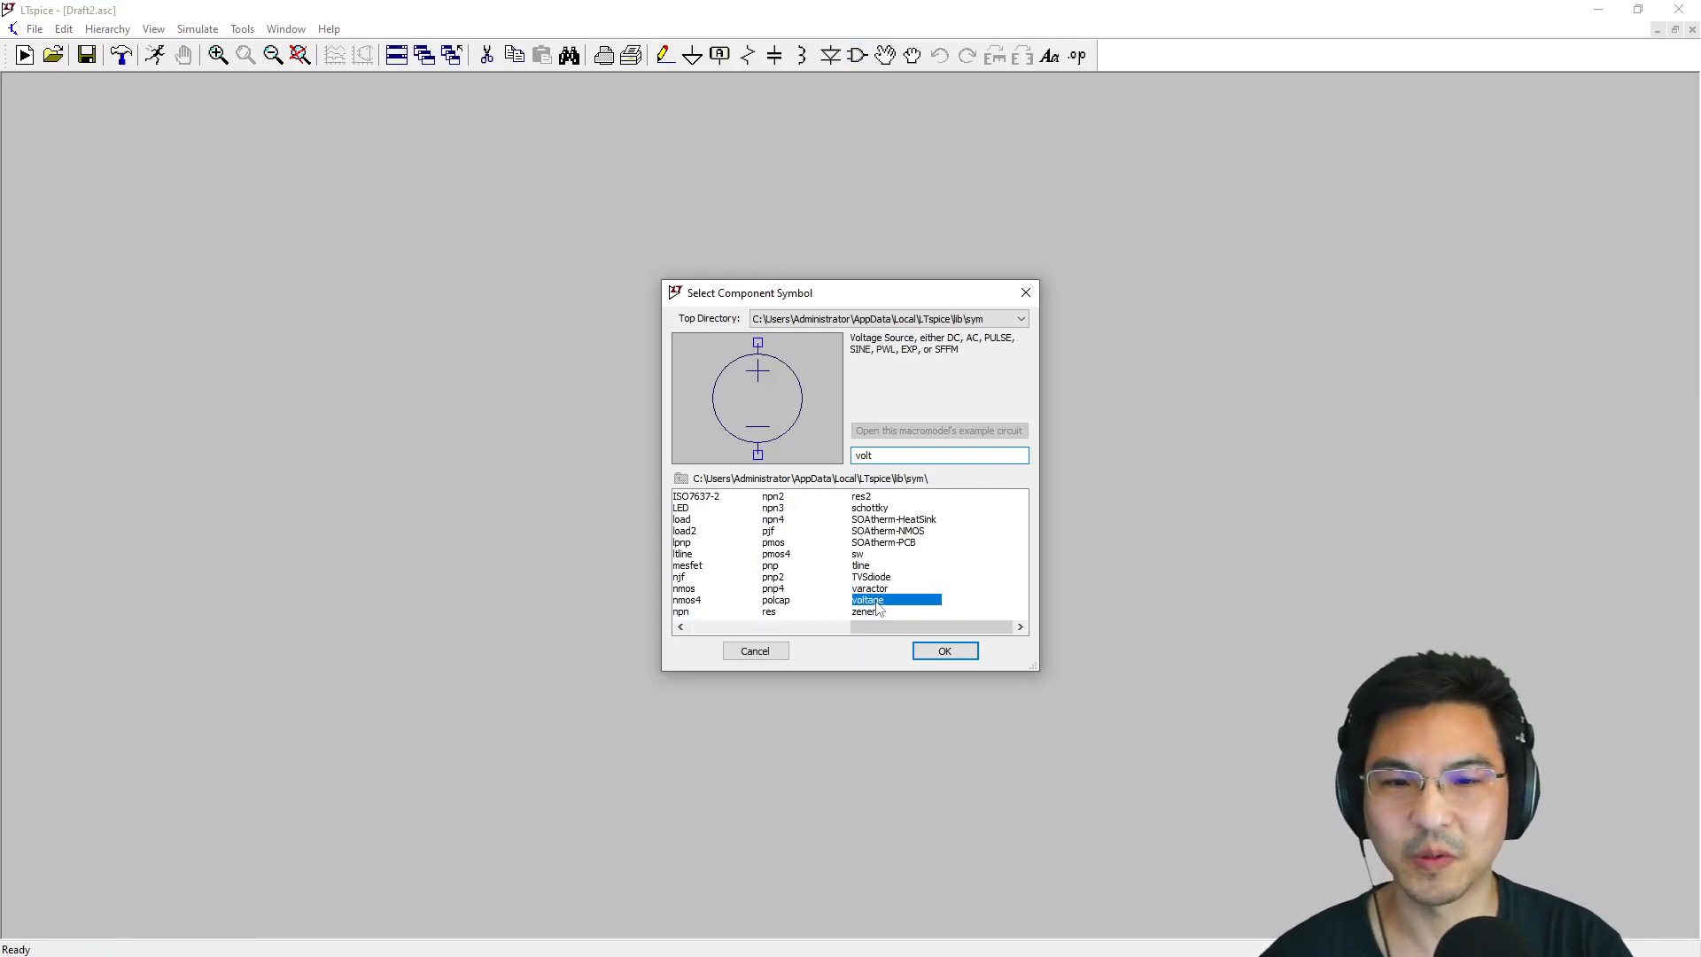
Place voltage source V1, then add current source I1 to its right
left_click(942, 649)
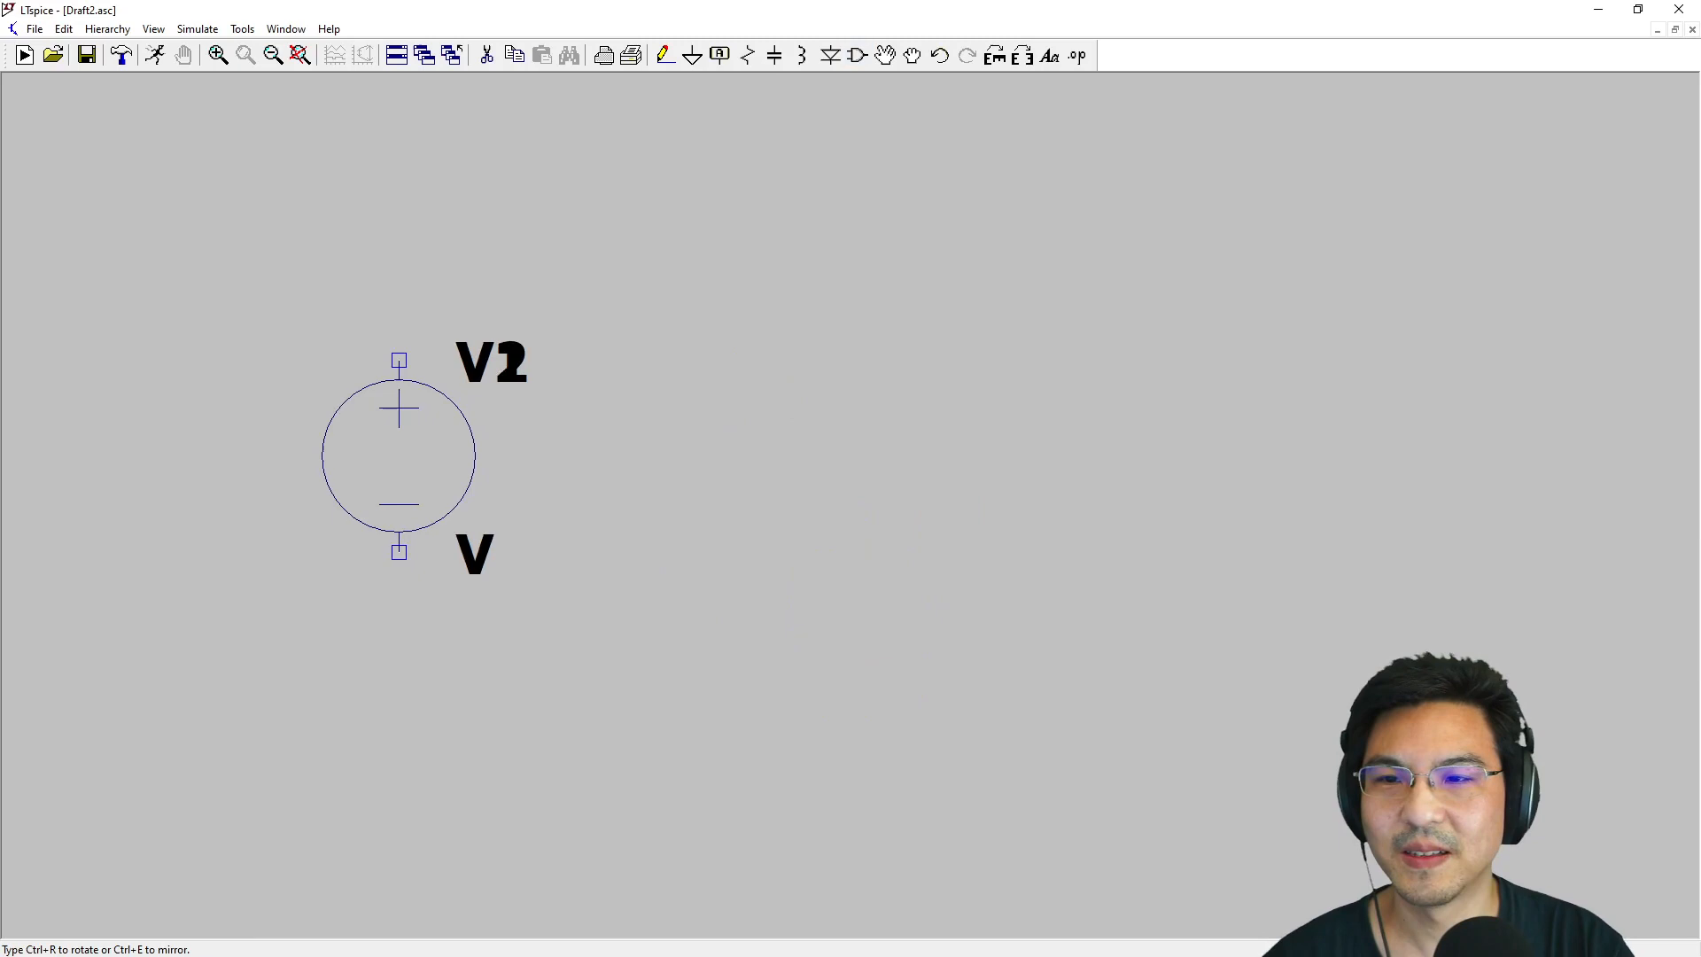
left_click(553, 455)
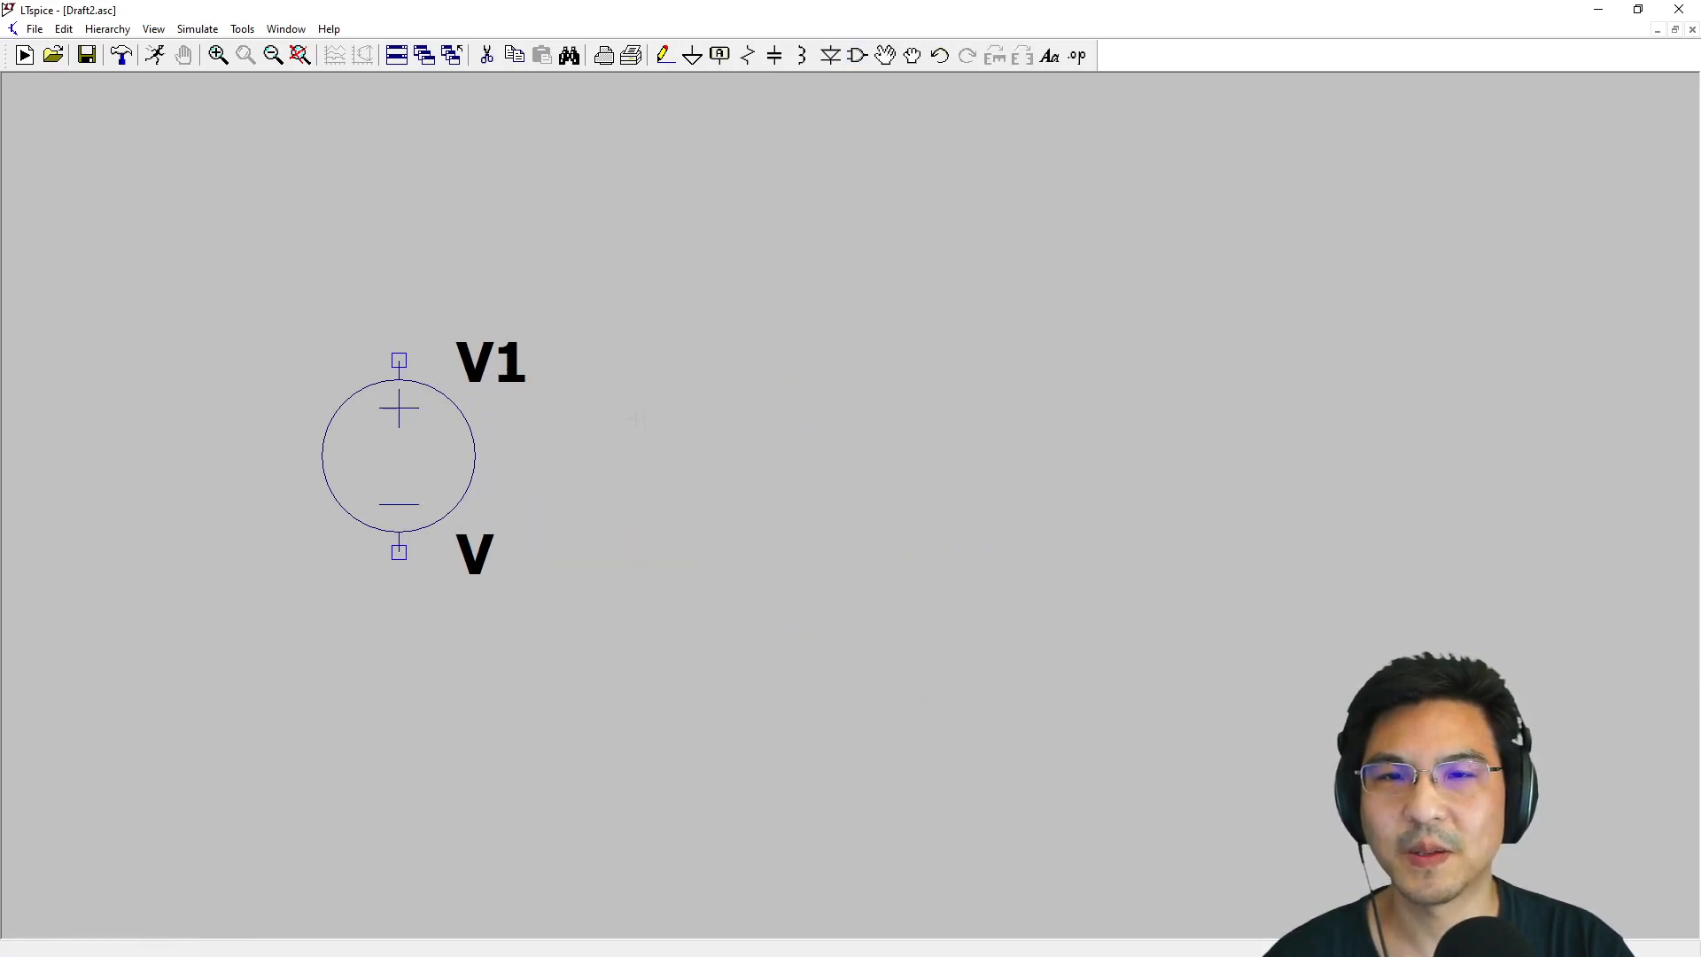
mouse_move(856, 55)
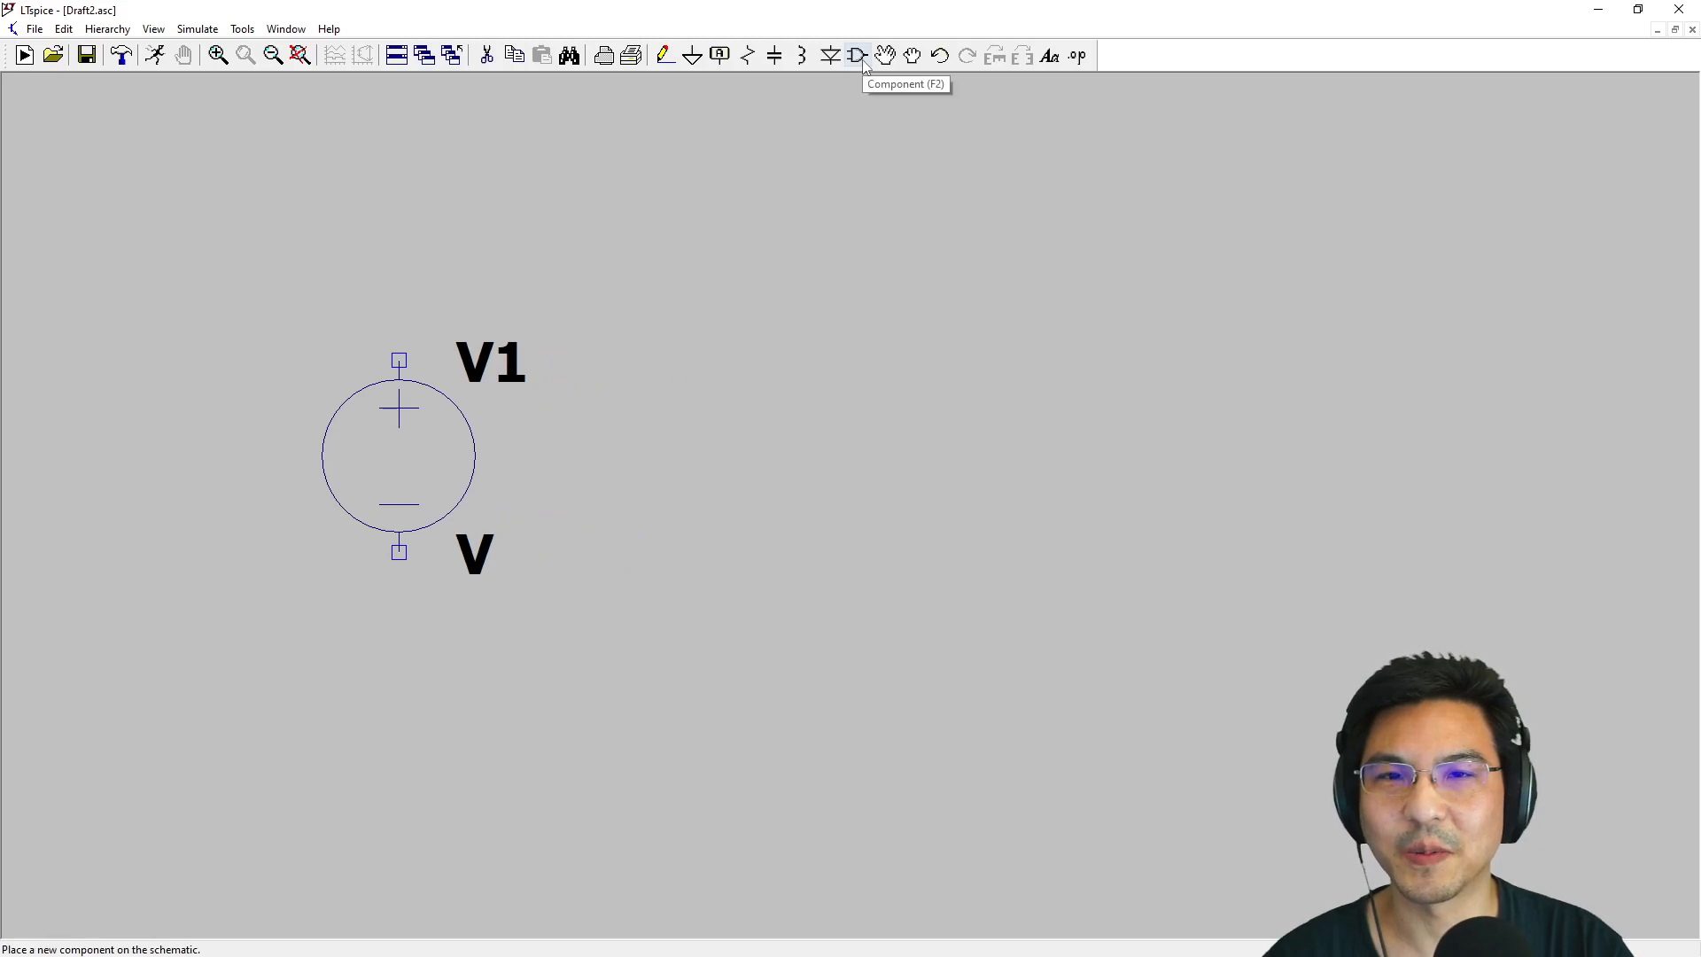
left_click(856, 55)
type("curren")
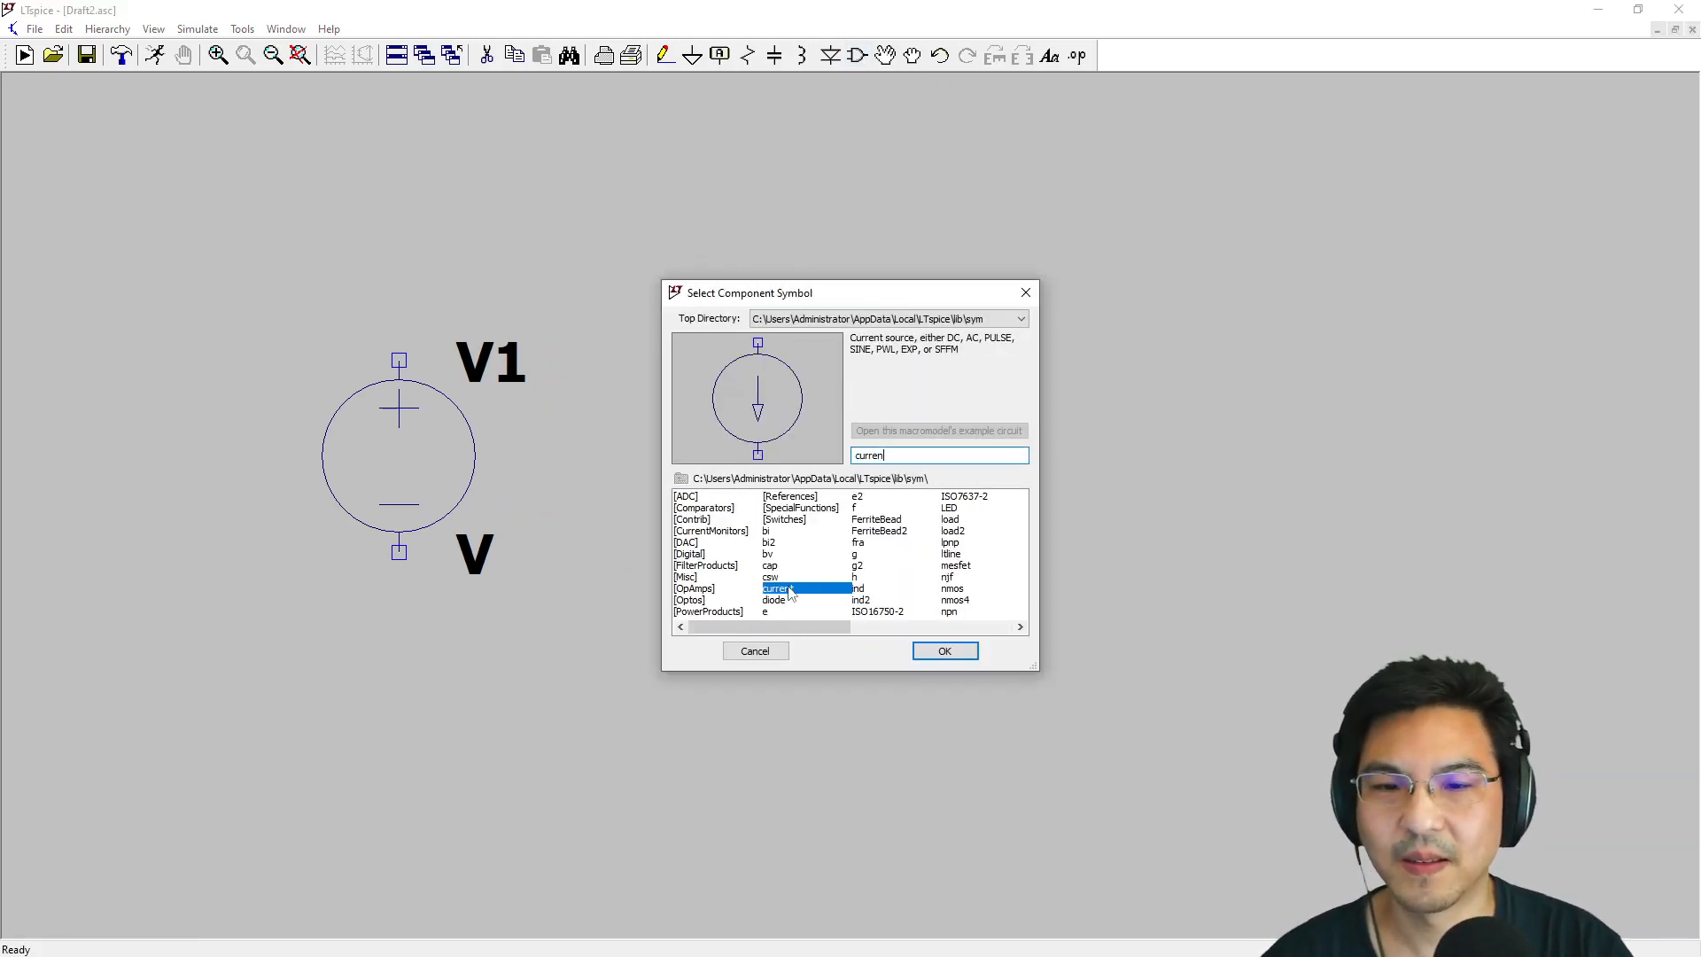
left_click(942, 649)
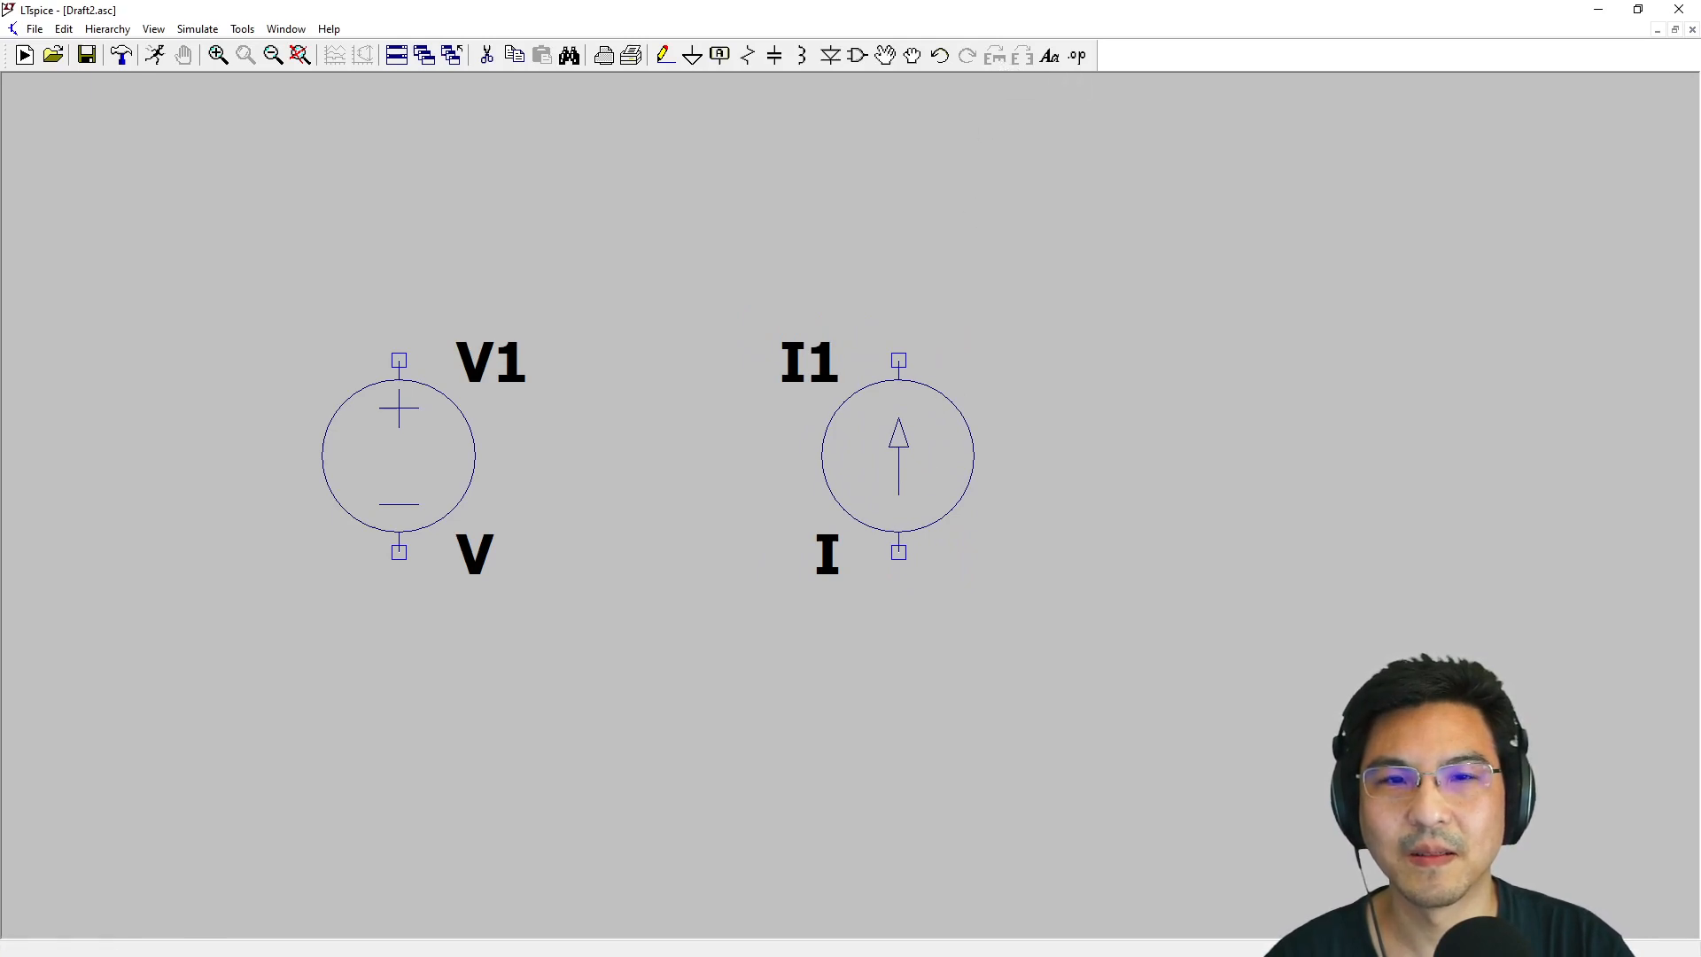
mouse_move(992, 55)
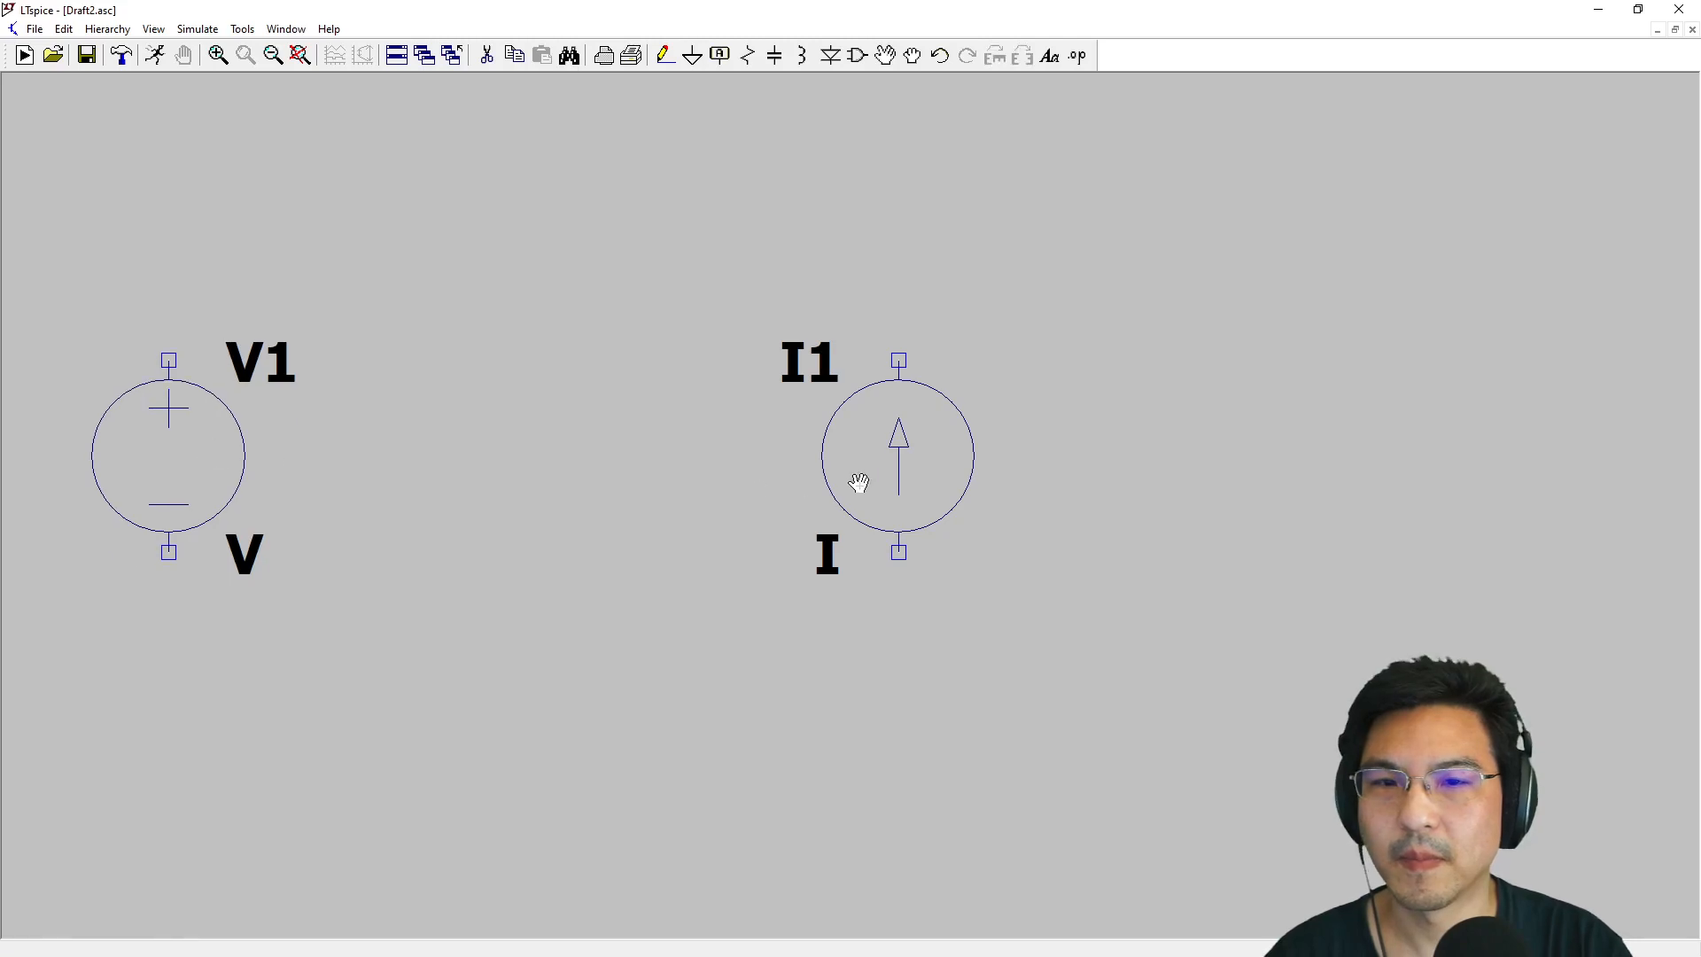
Shift I1 right, add resistors, and wire R1 to V1 and R2 across I1
left_click_drag(898, 454, 1012, 454)
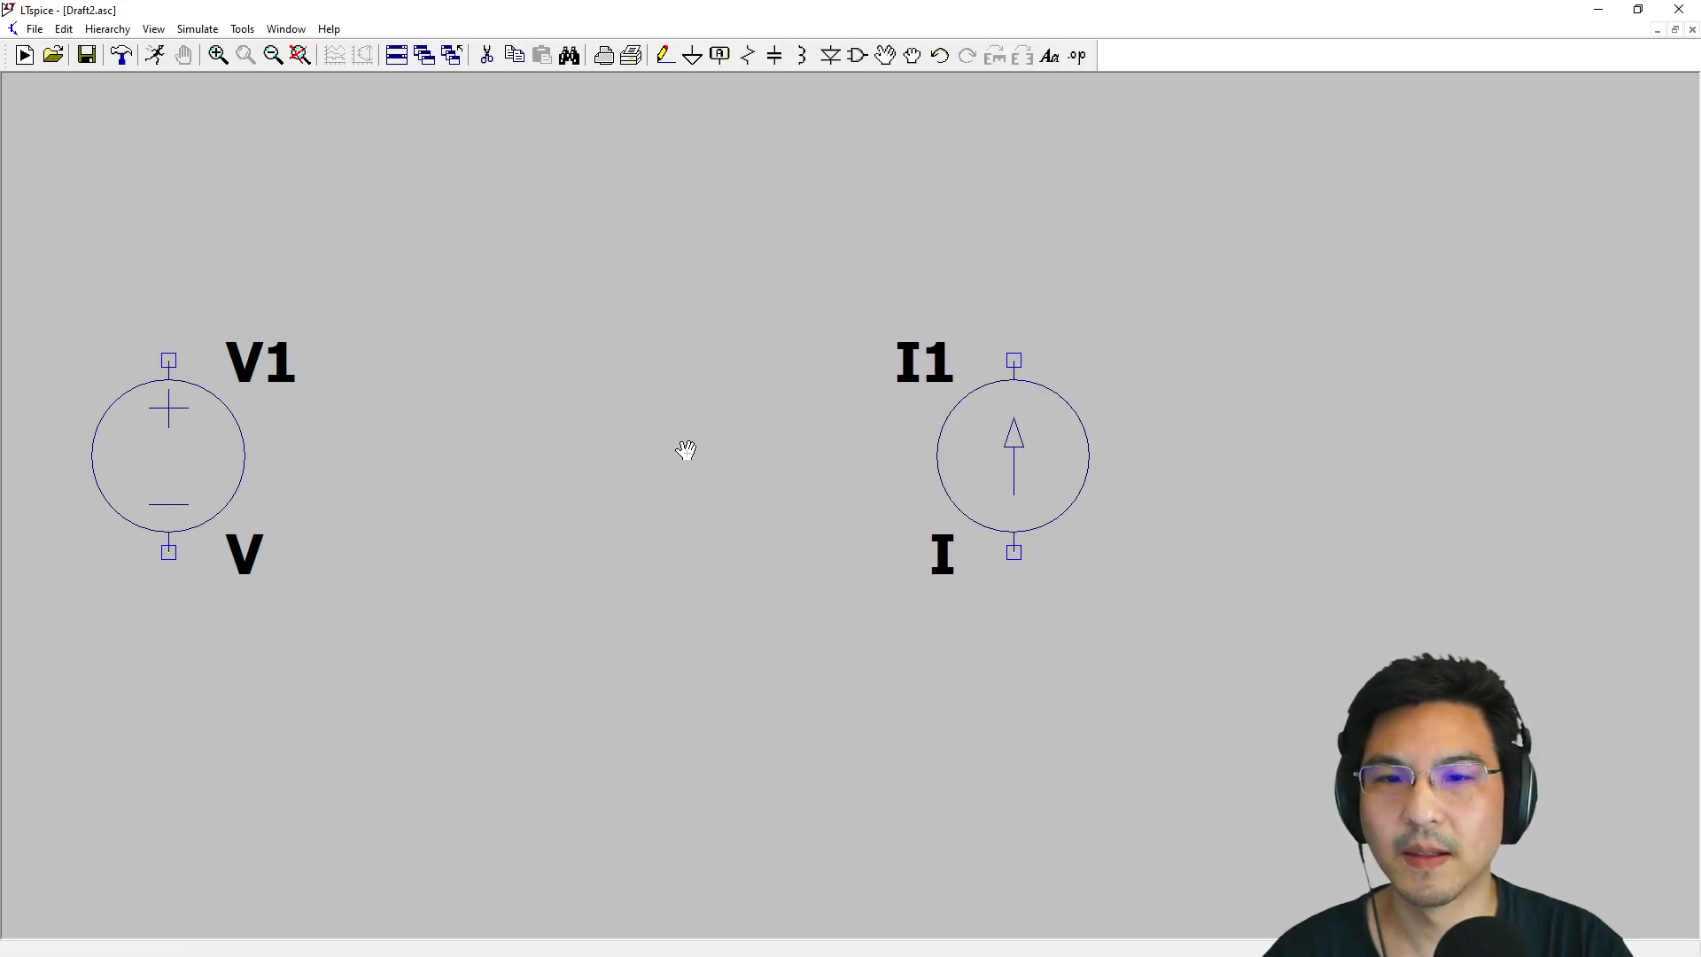
left_click(747, 55)
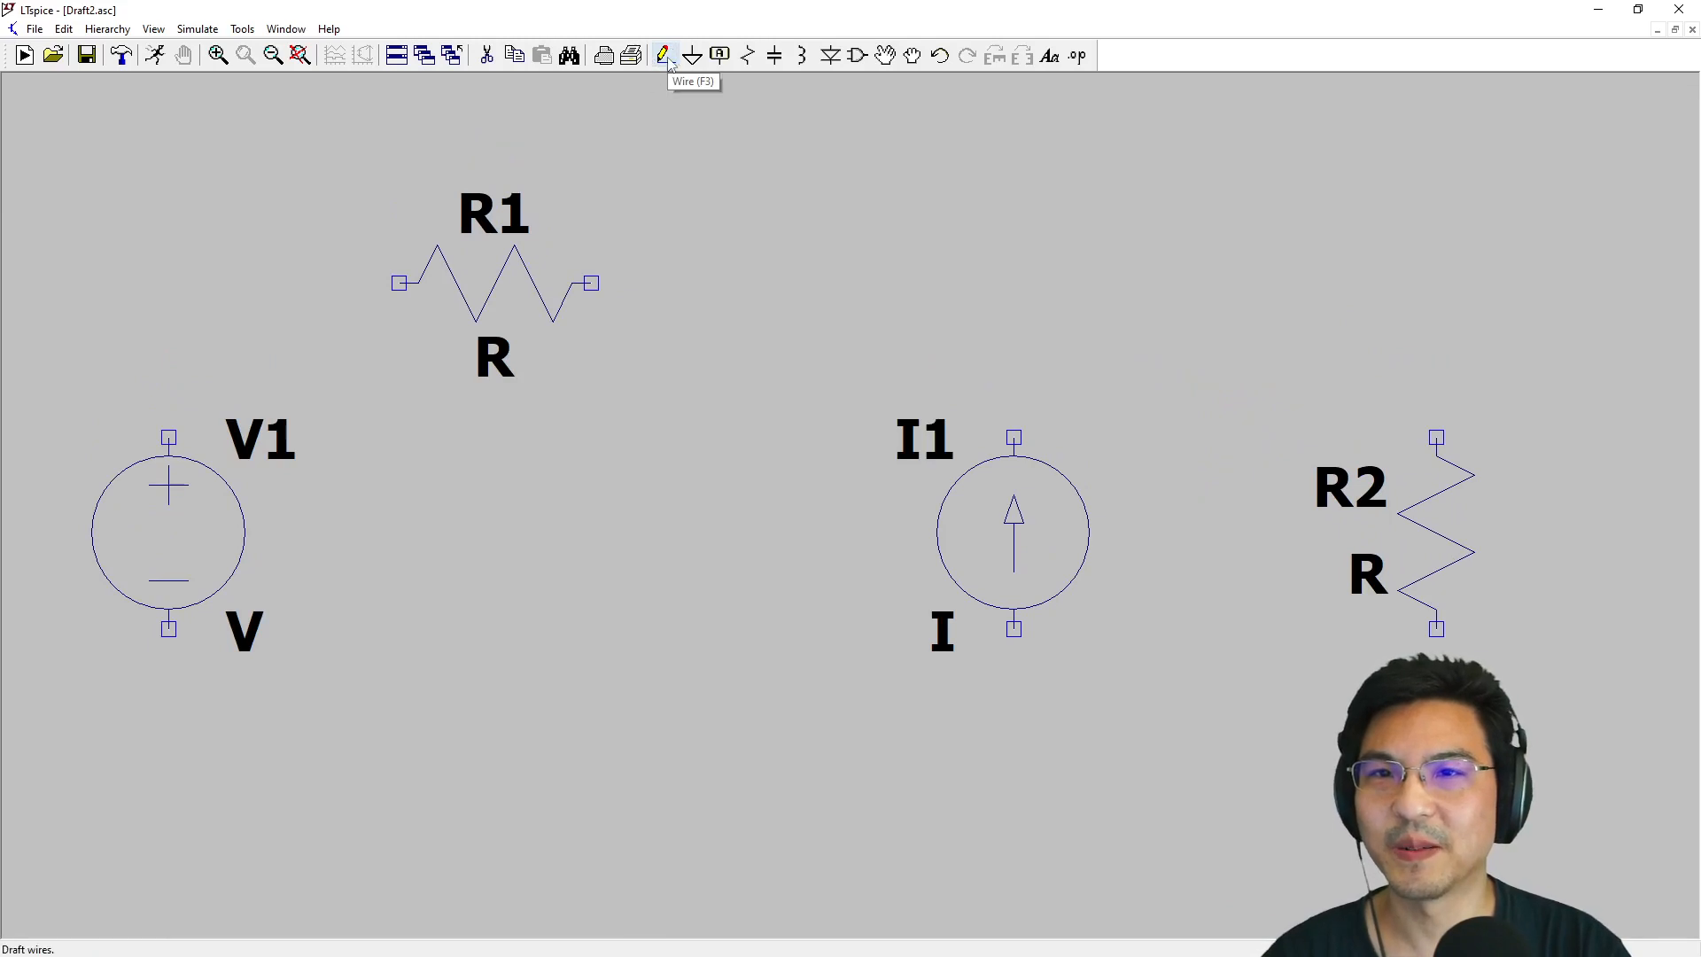
left_click_drag(207, 283, 398, 283)
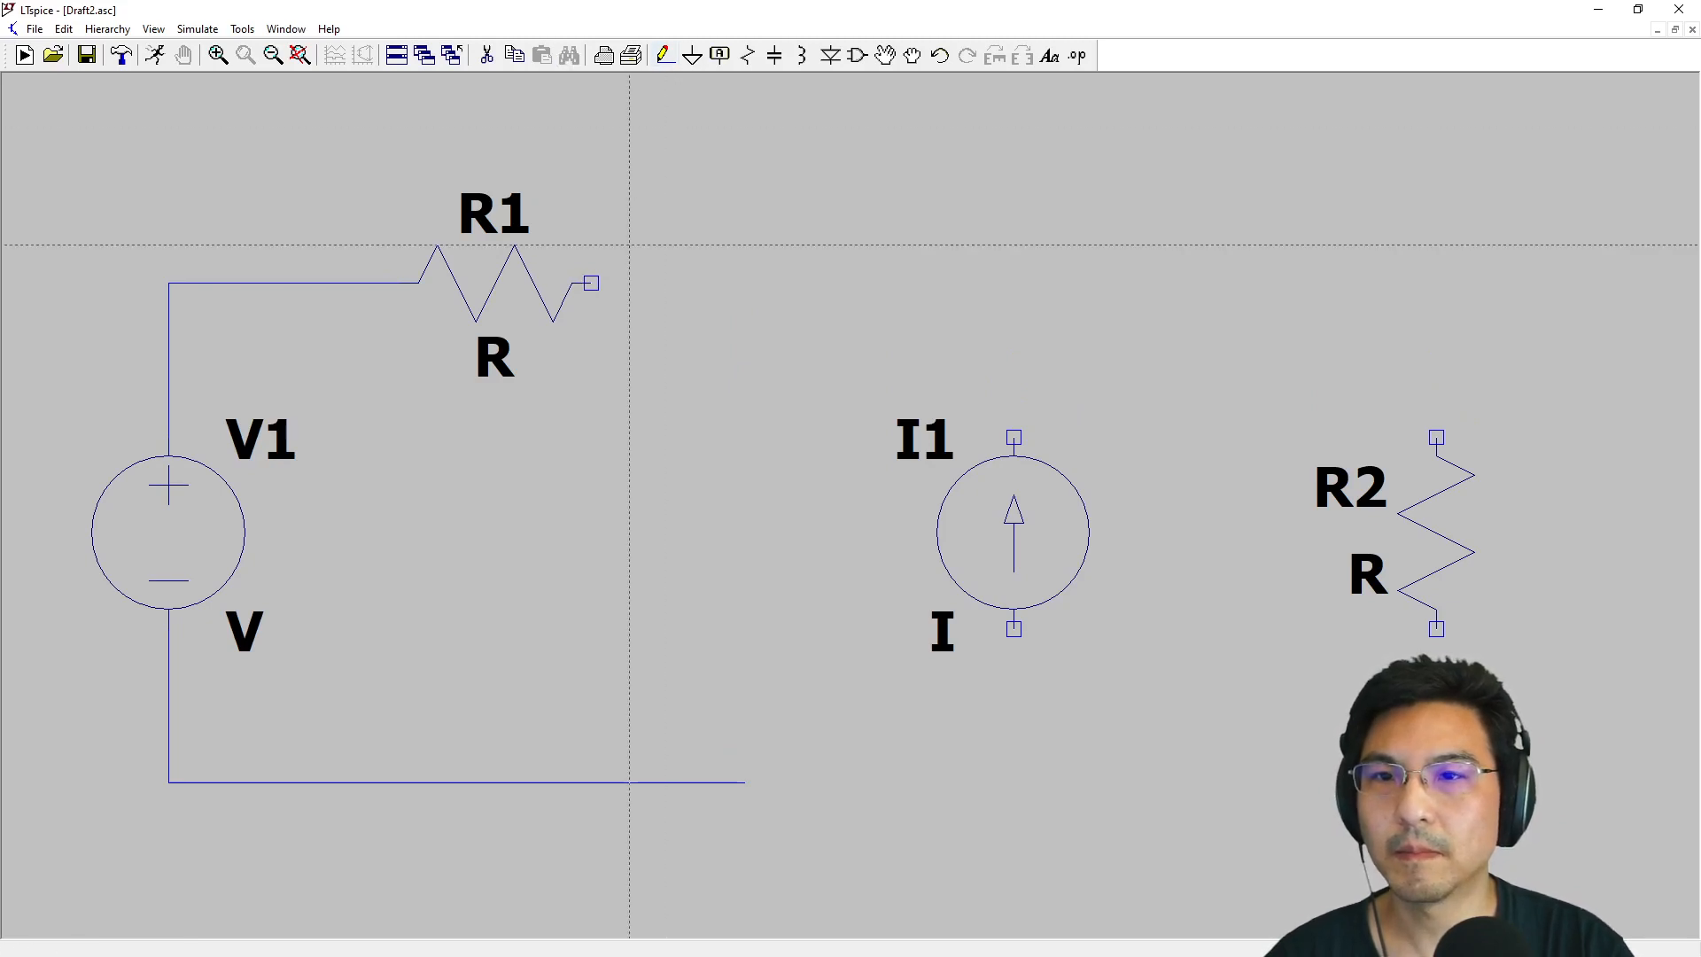
left_click_drag(591, 284, 935, 285)
type("100")
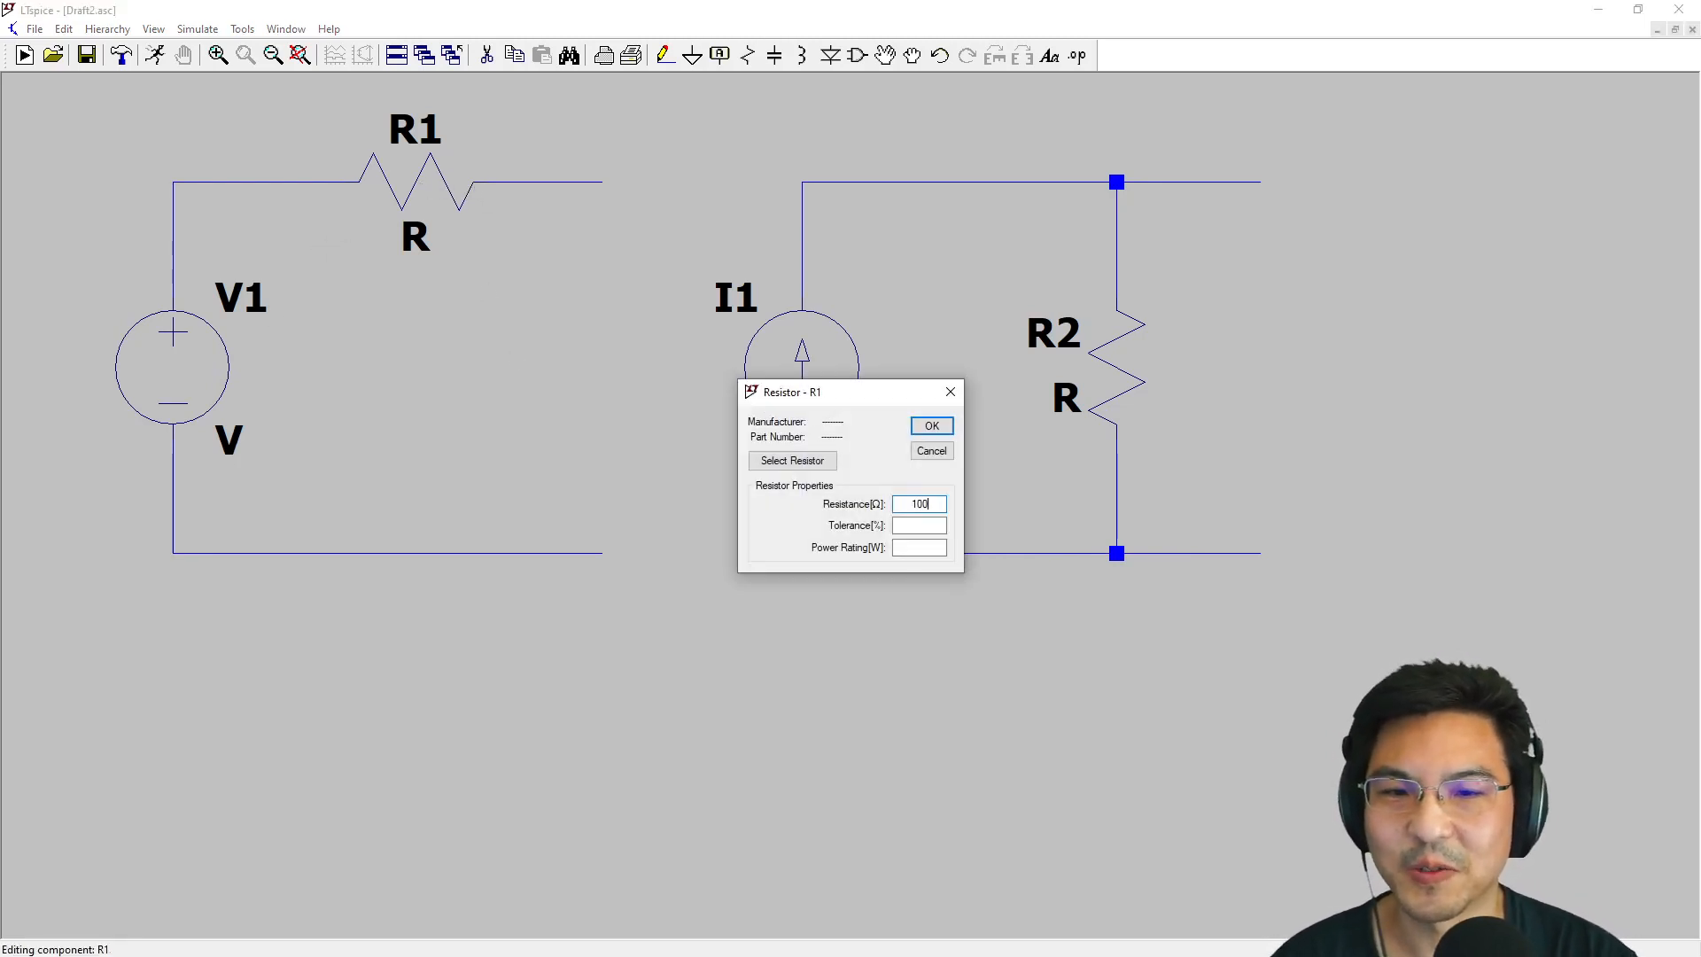
Set R1 and R2 to 100, V1 to 10, and I1 to .1
left_click(929, 425)
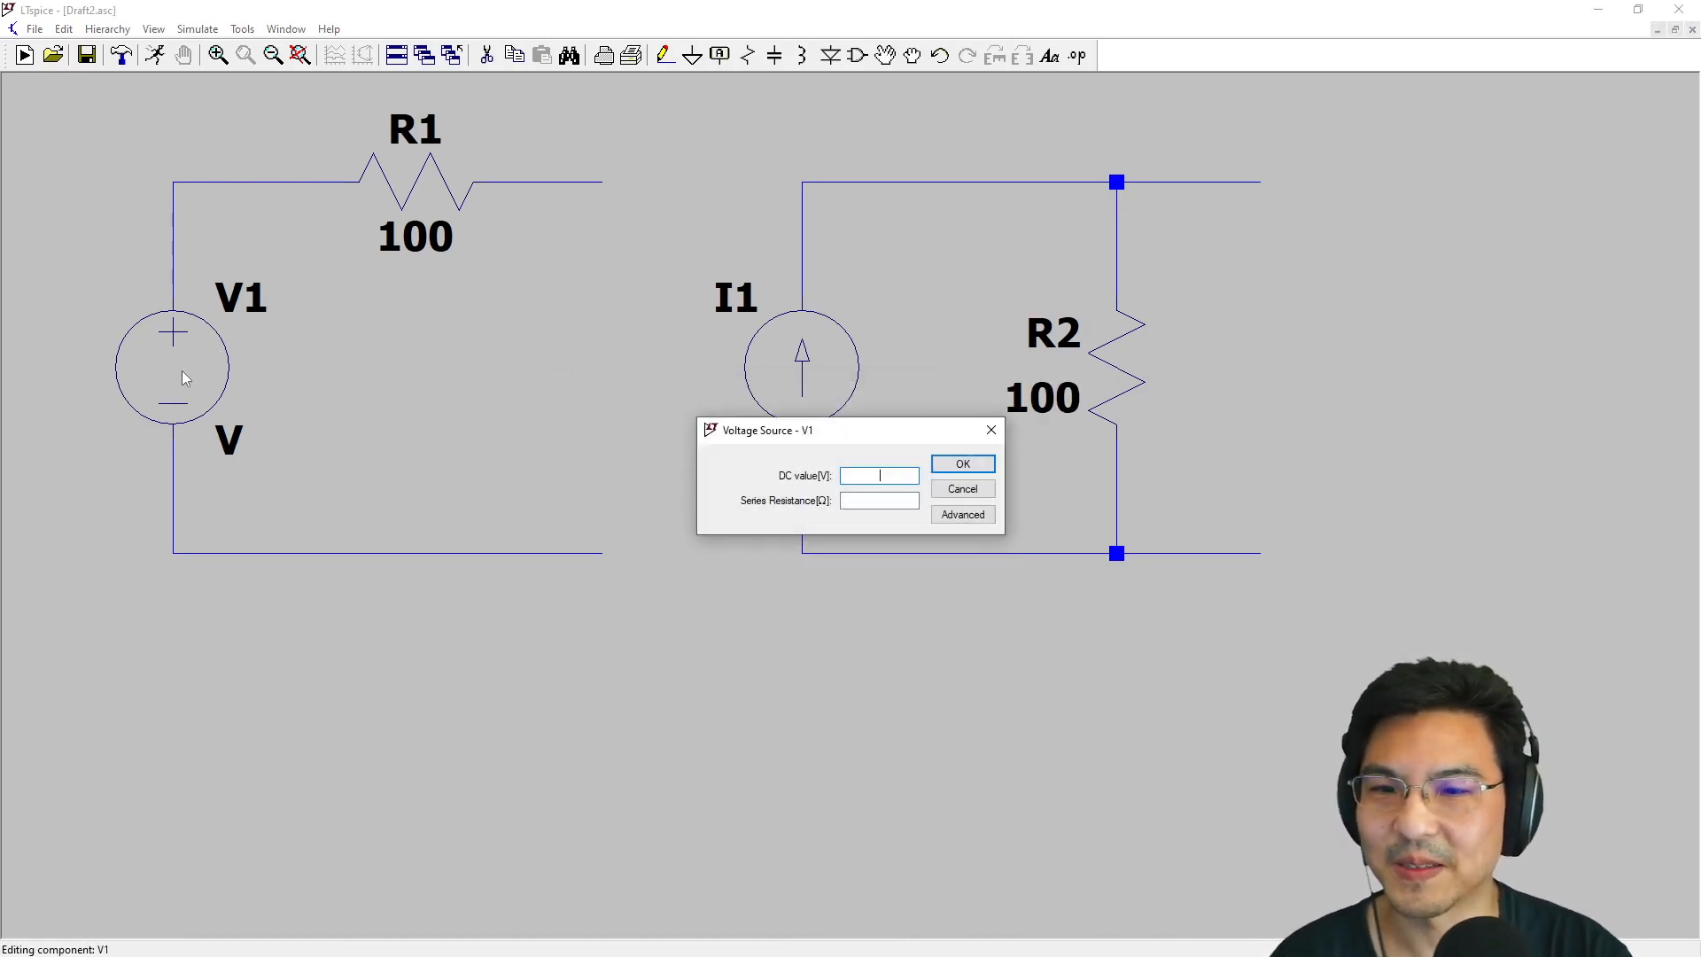
left_click(960, 463)
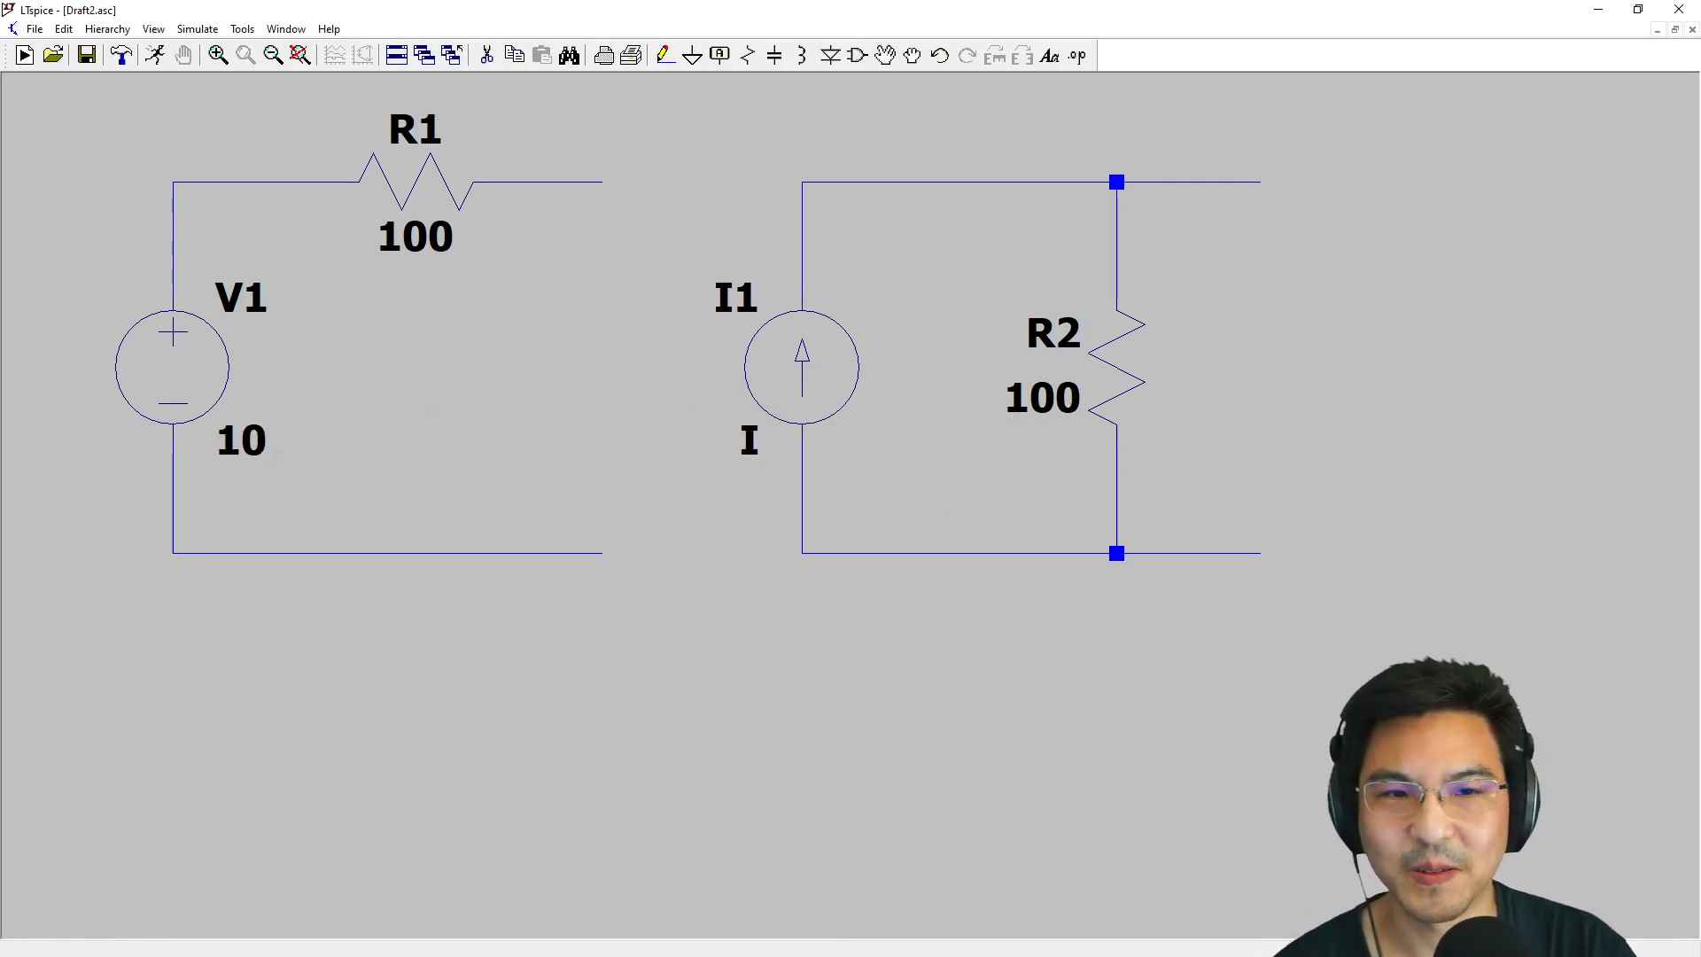
mouse_move(851, 352)
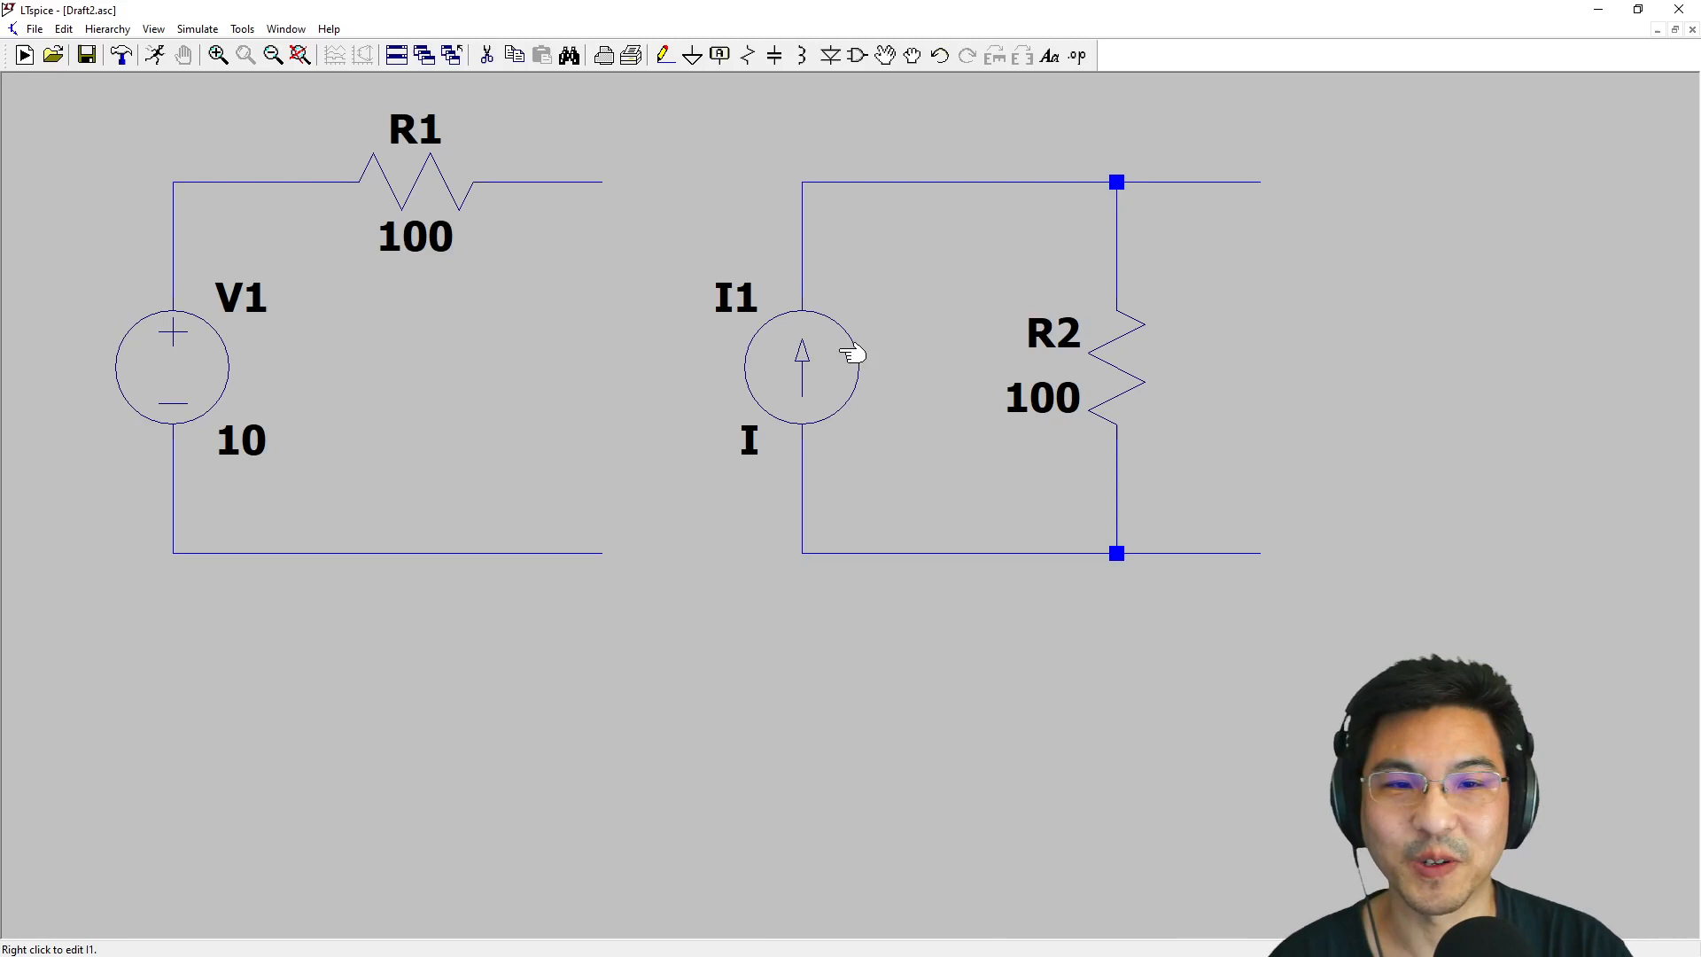
mouse_move(195, 374)
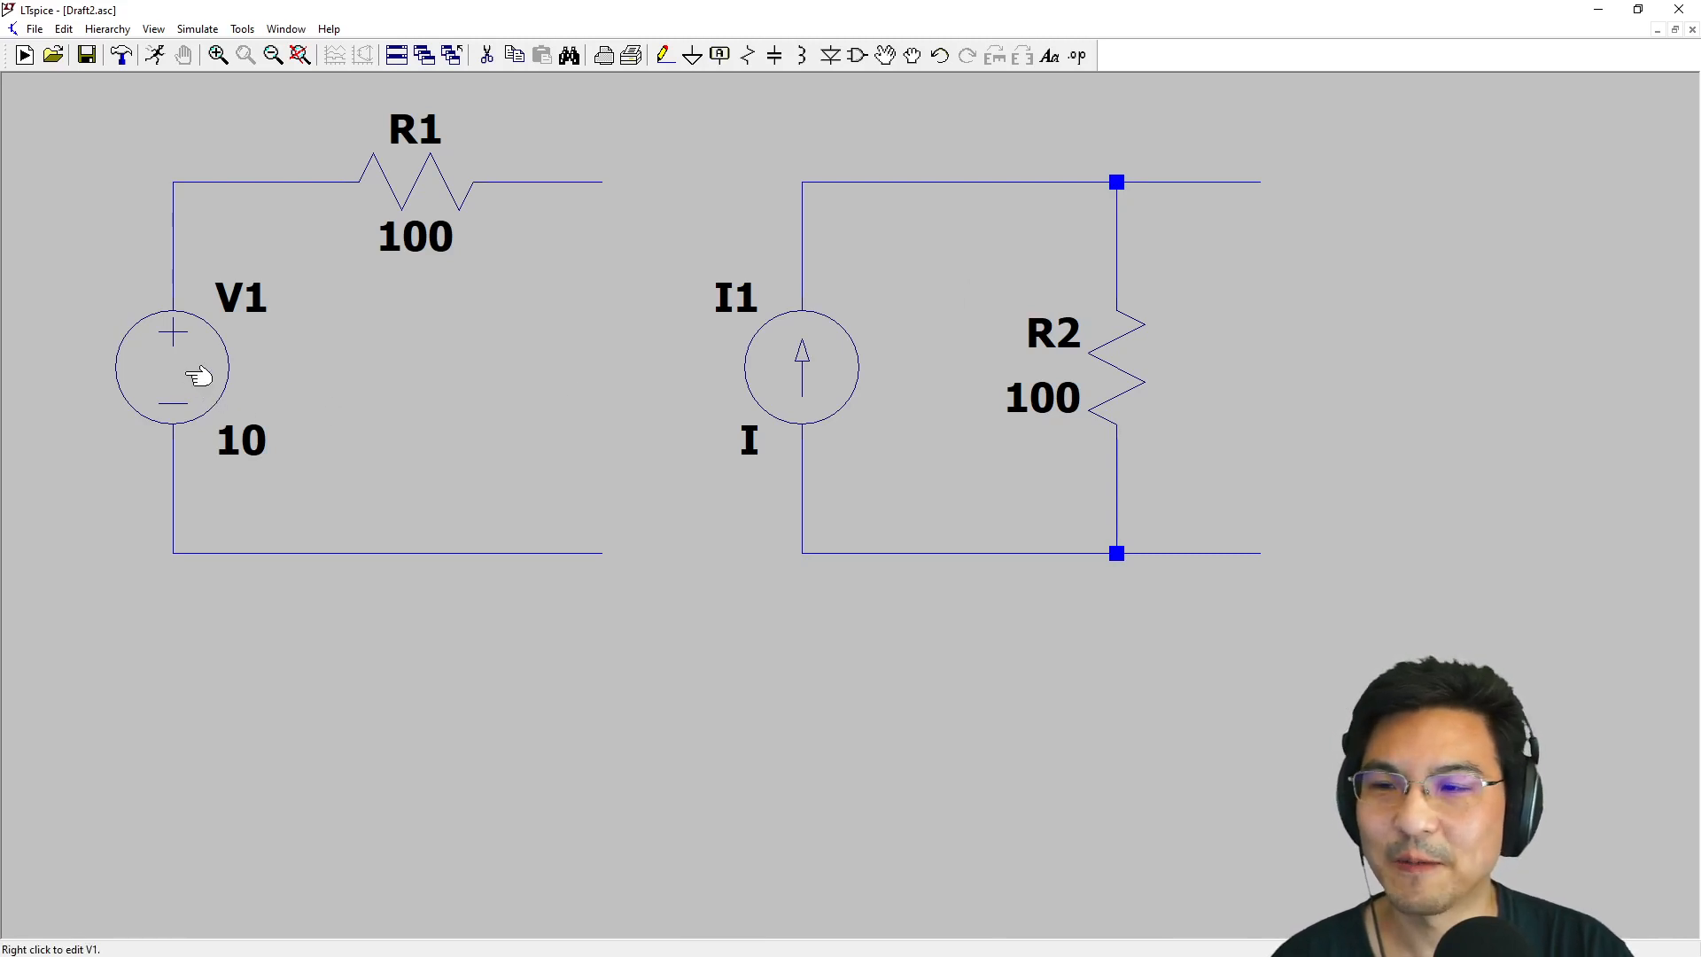
mouse_move(455, 195)
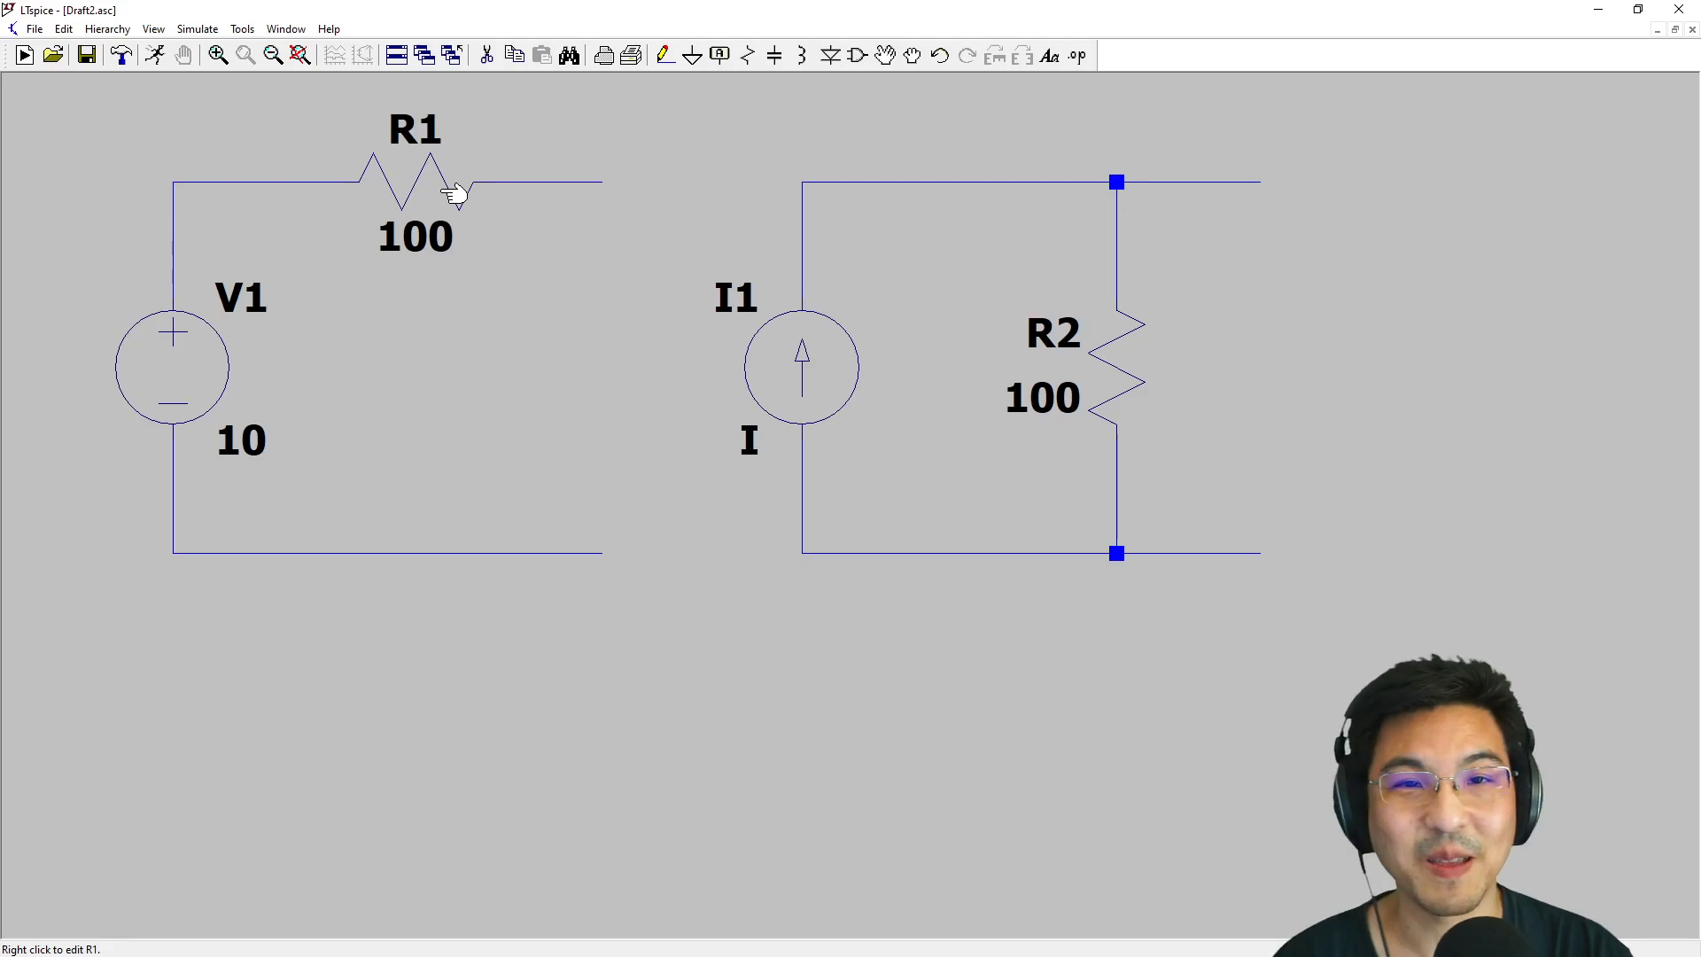
mouse_move(824, 369)
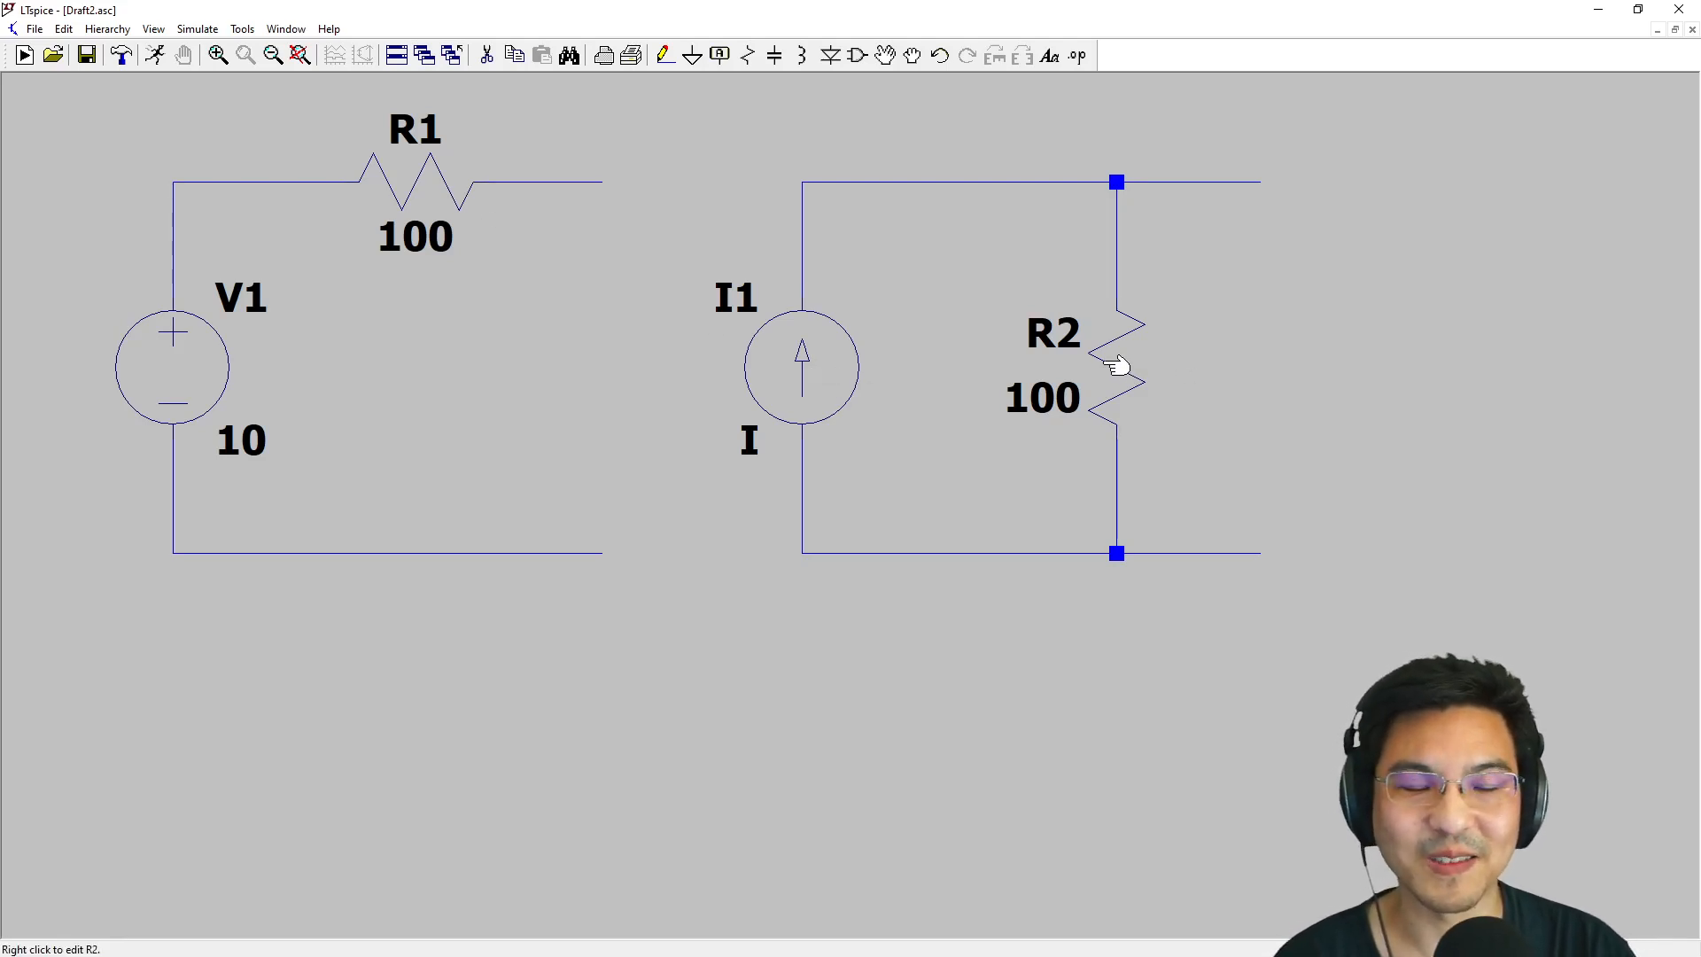
mouse_move(802, 366)
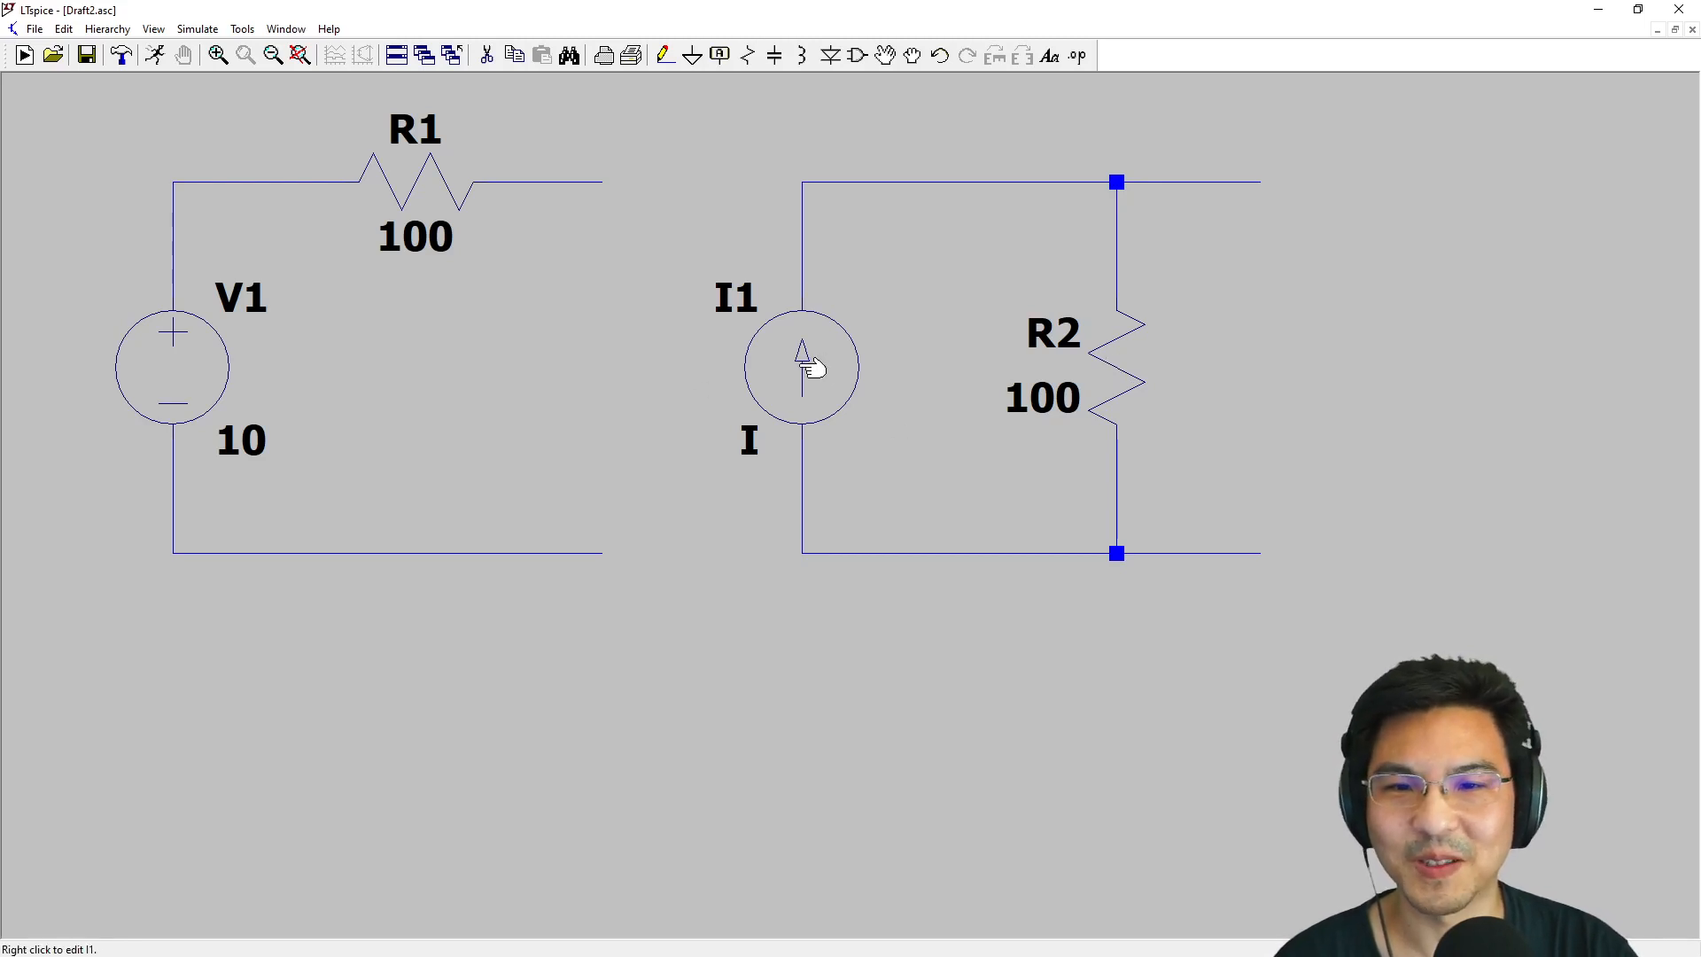
mouse_move(830, 353)
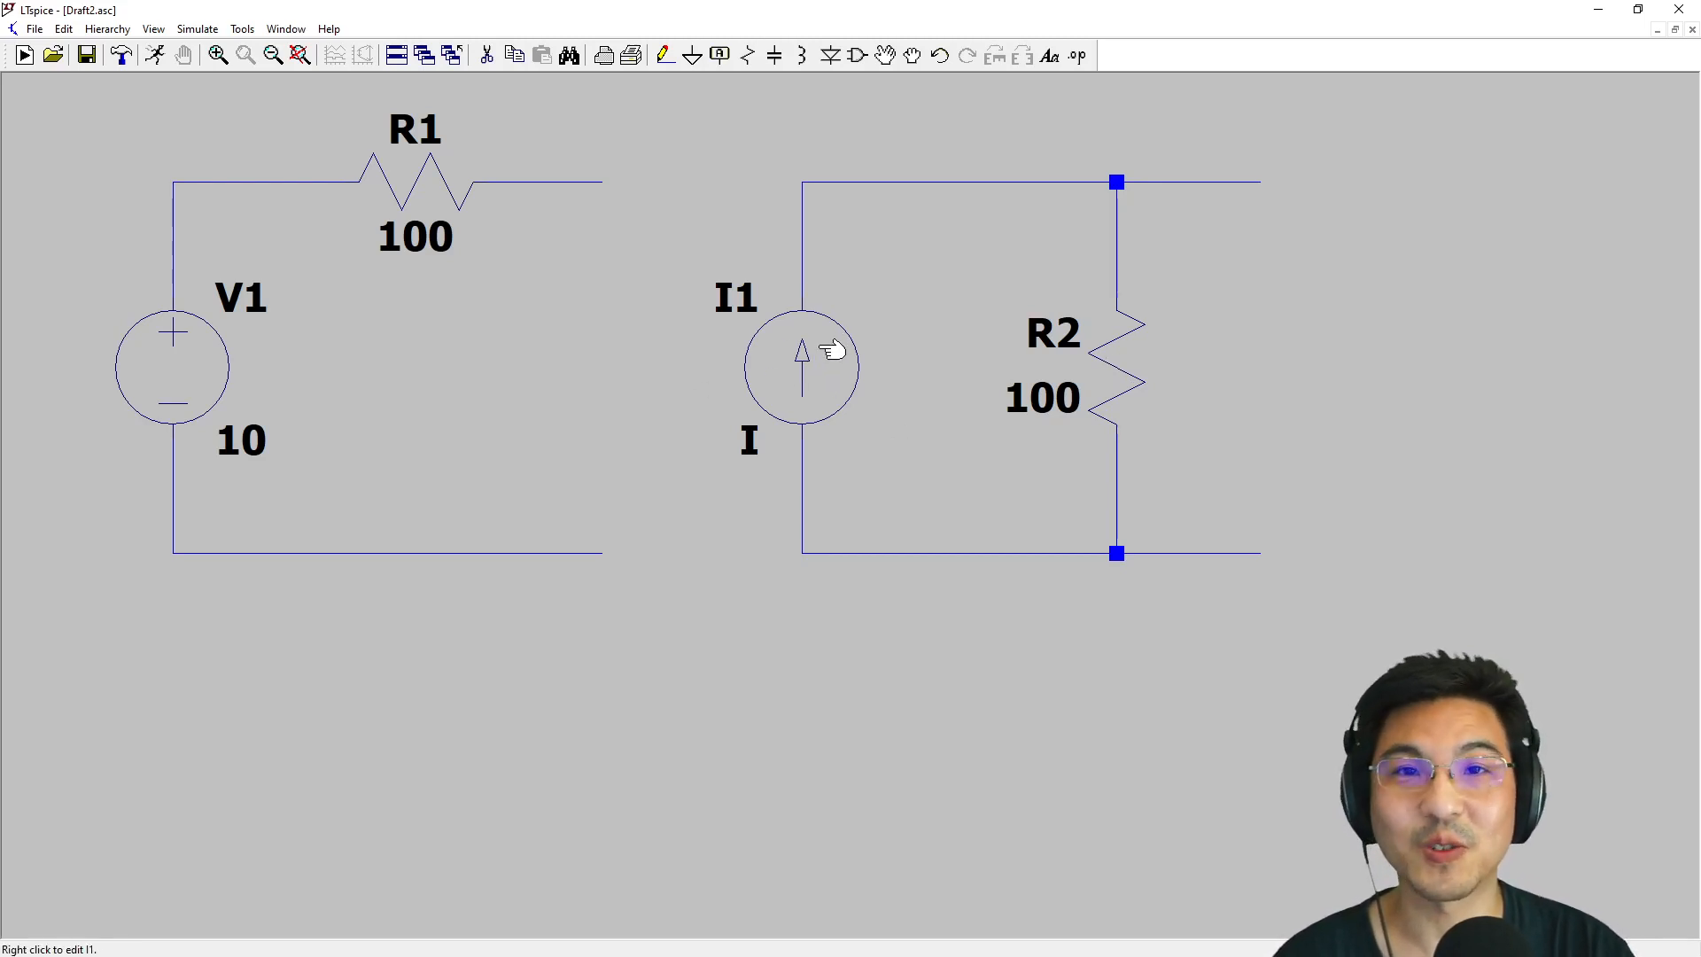
mouse_move(769, 439)
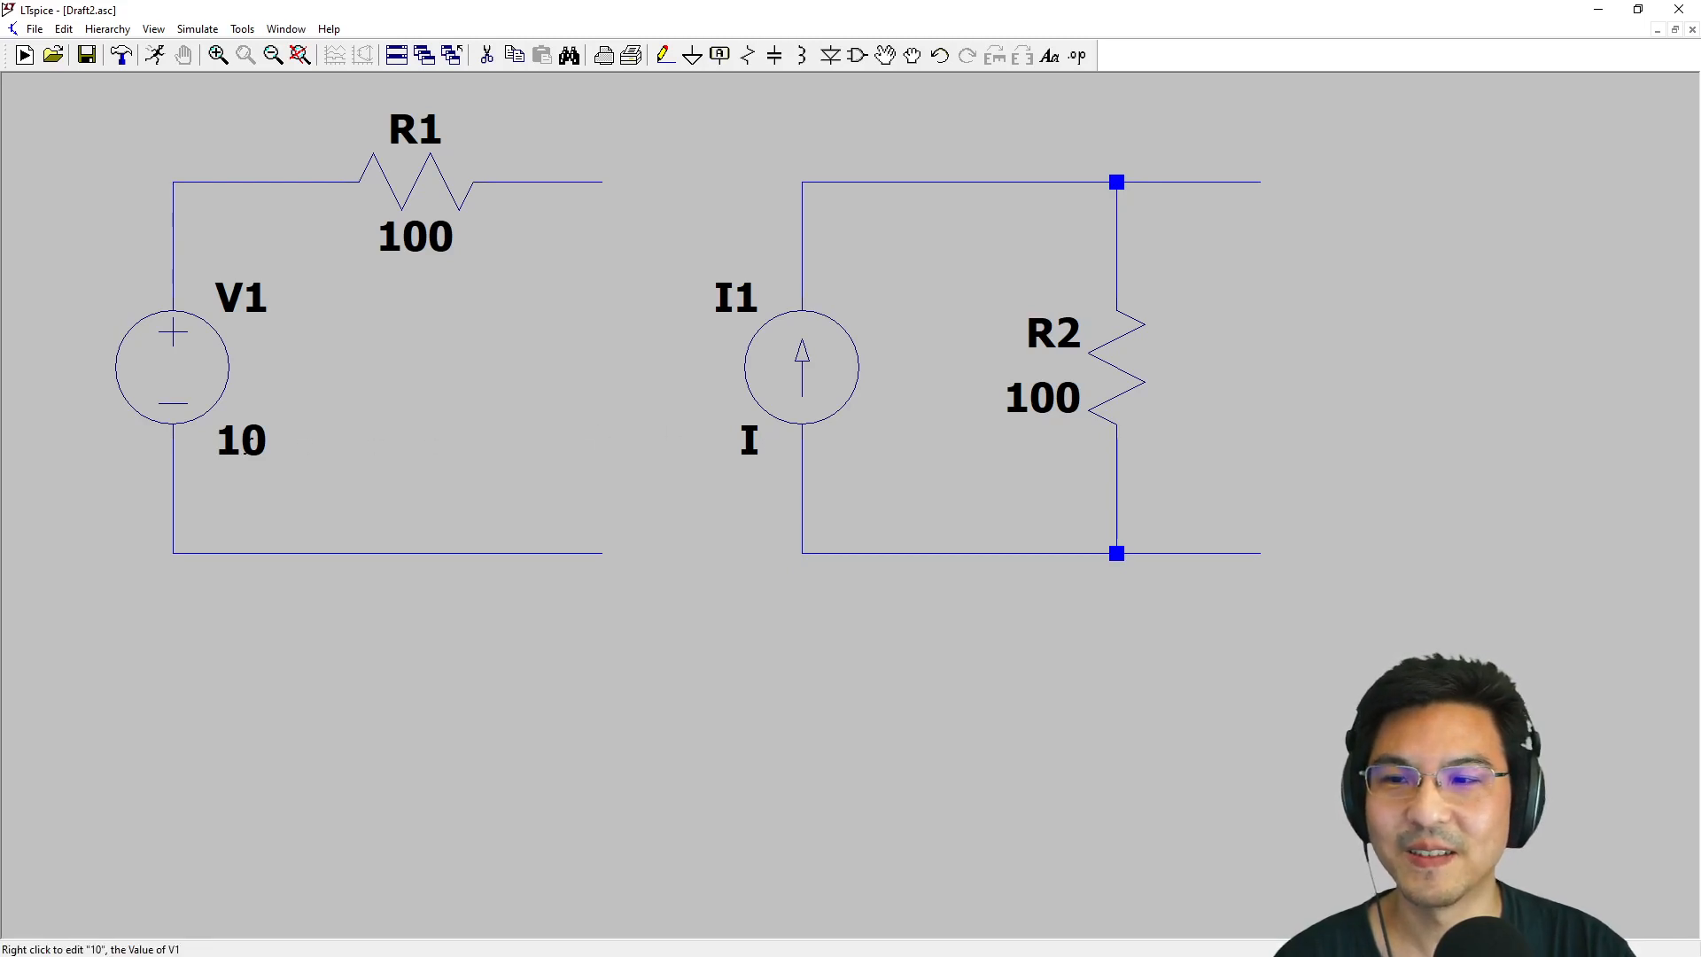
mouse_move(836, 358)
type(".01")
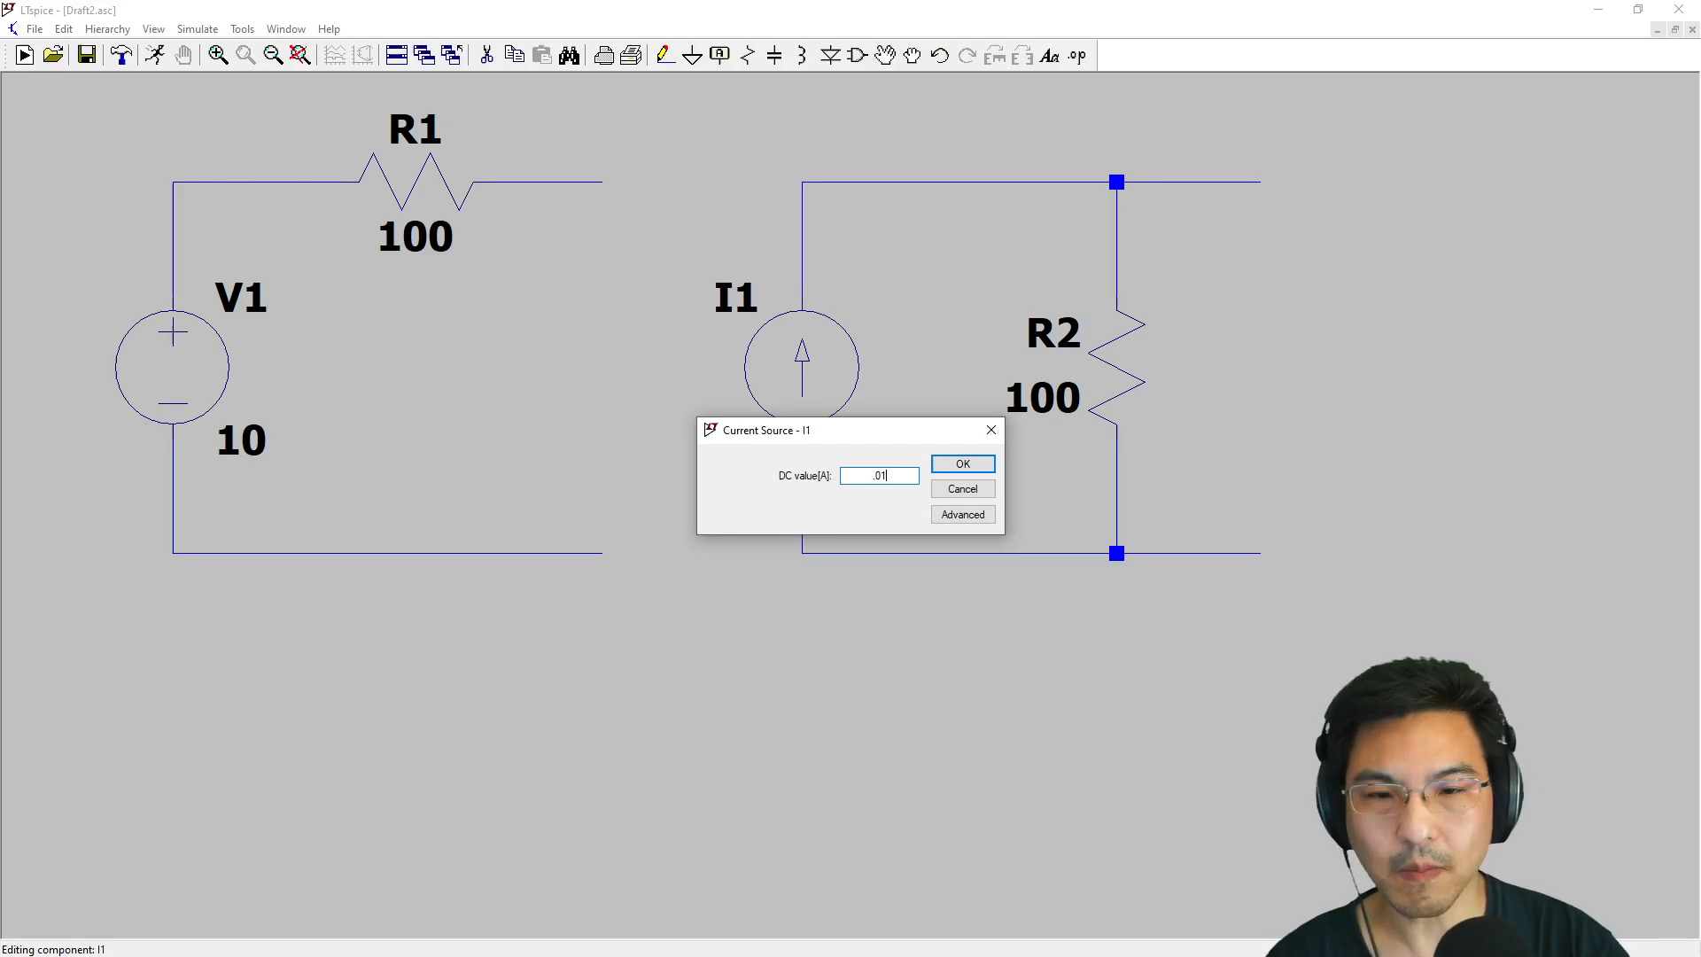
type(".1")
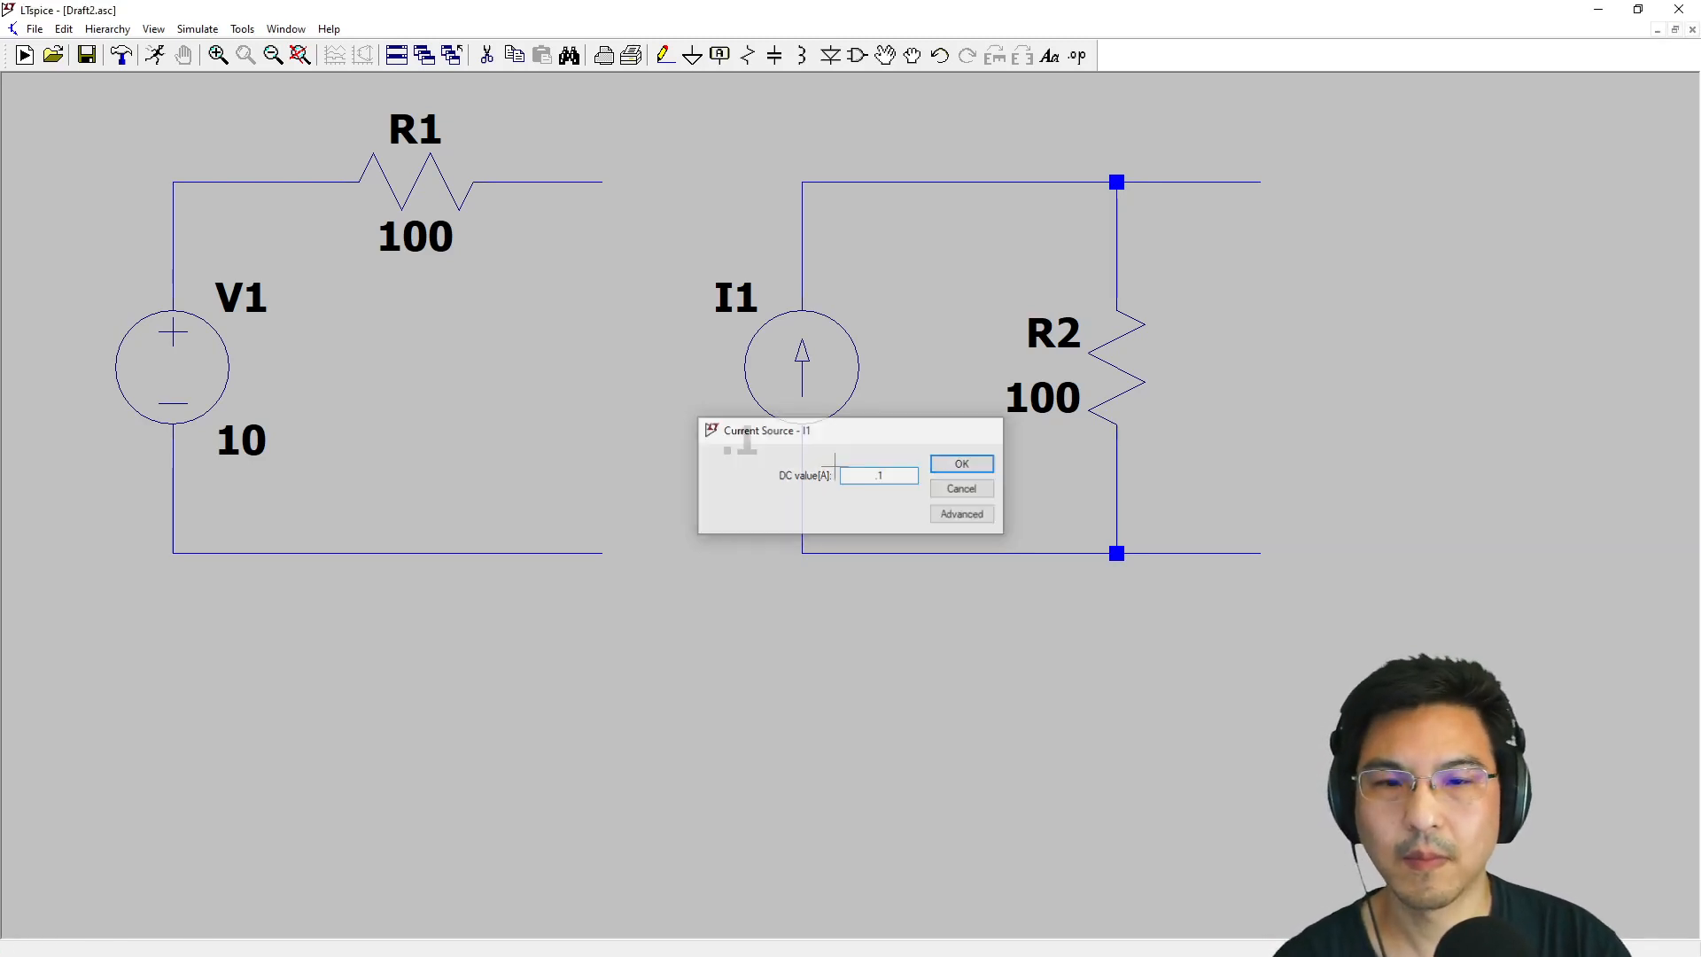
left_click(959, 463)
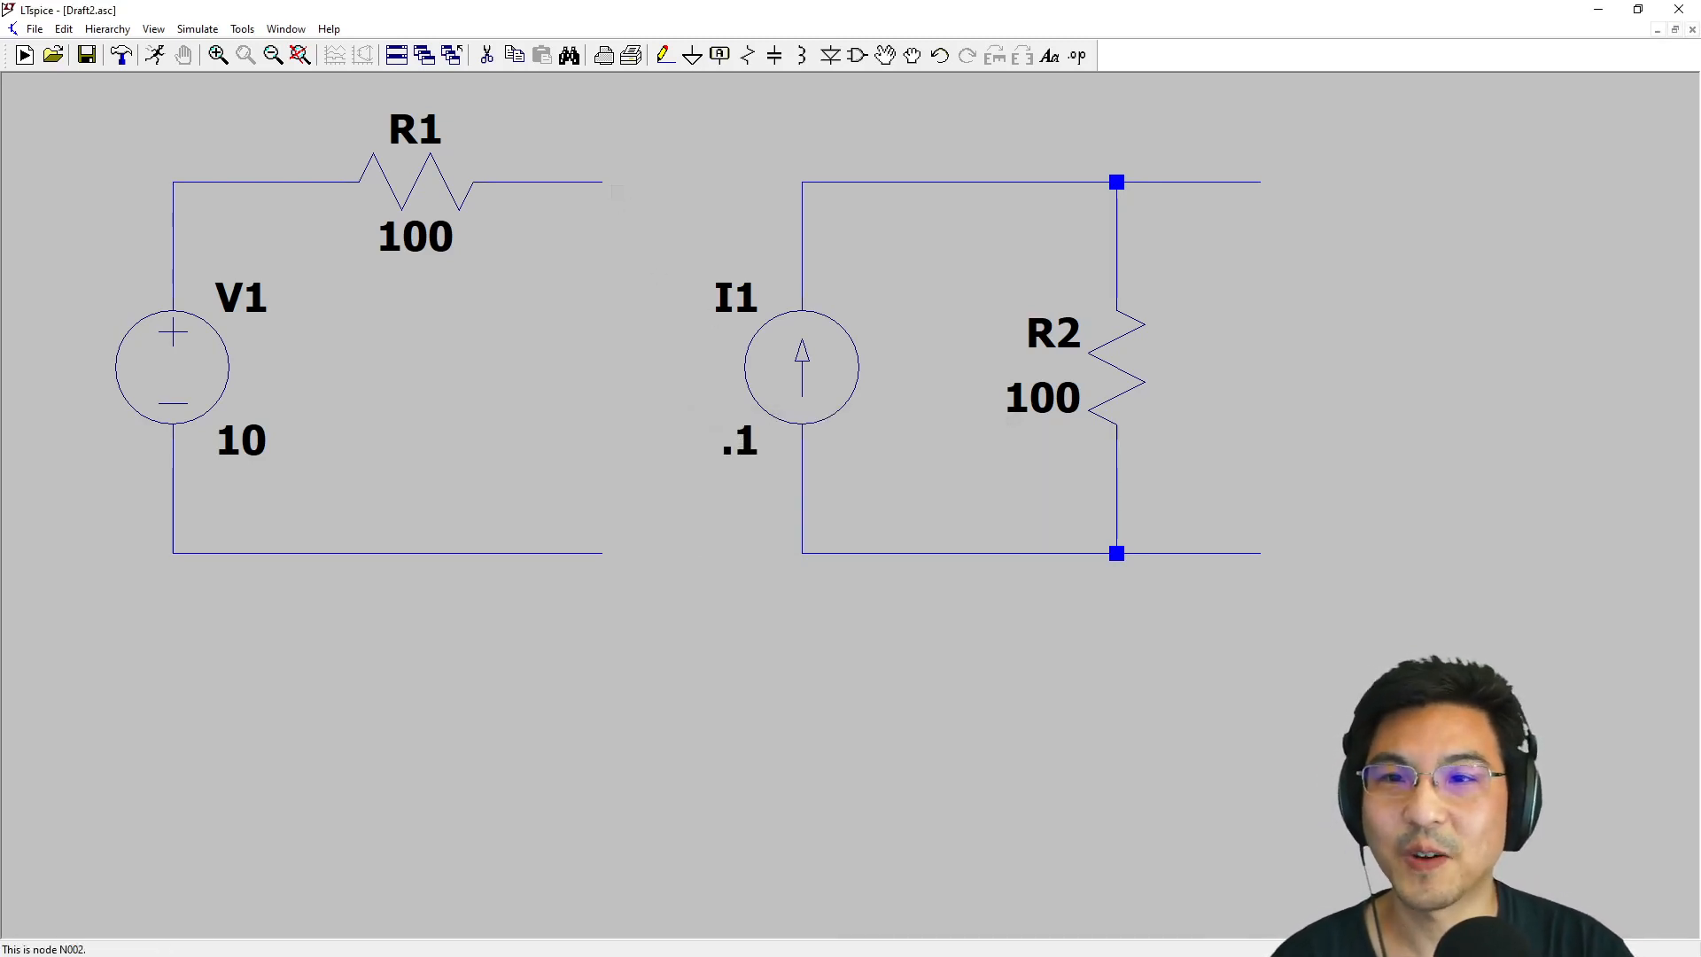
Delete spare resistors R3 and R4, leaving both circuits' right ends open
left_click(746, 55)
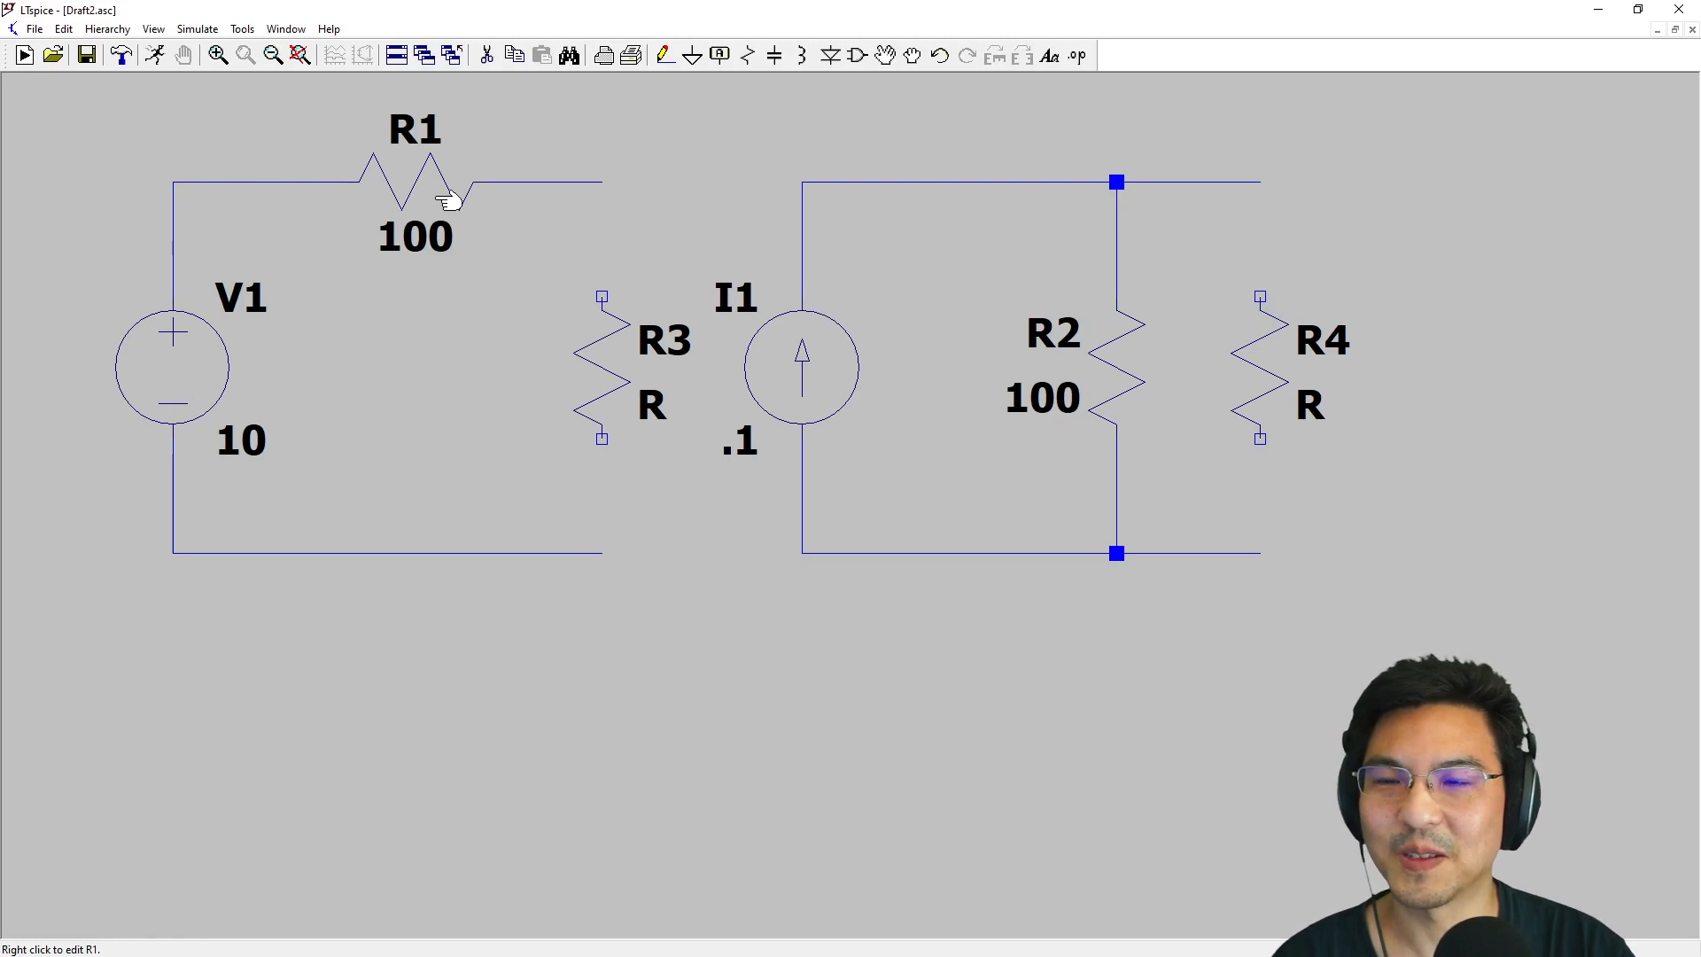
mouse_move(861, 387)
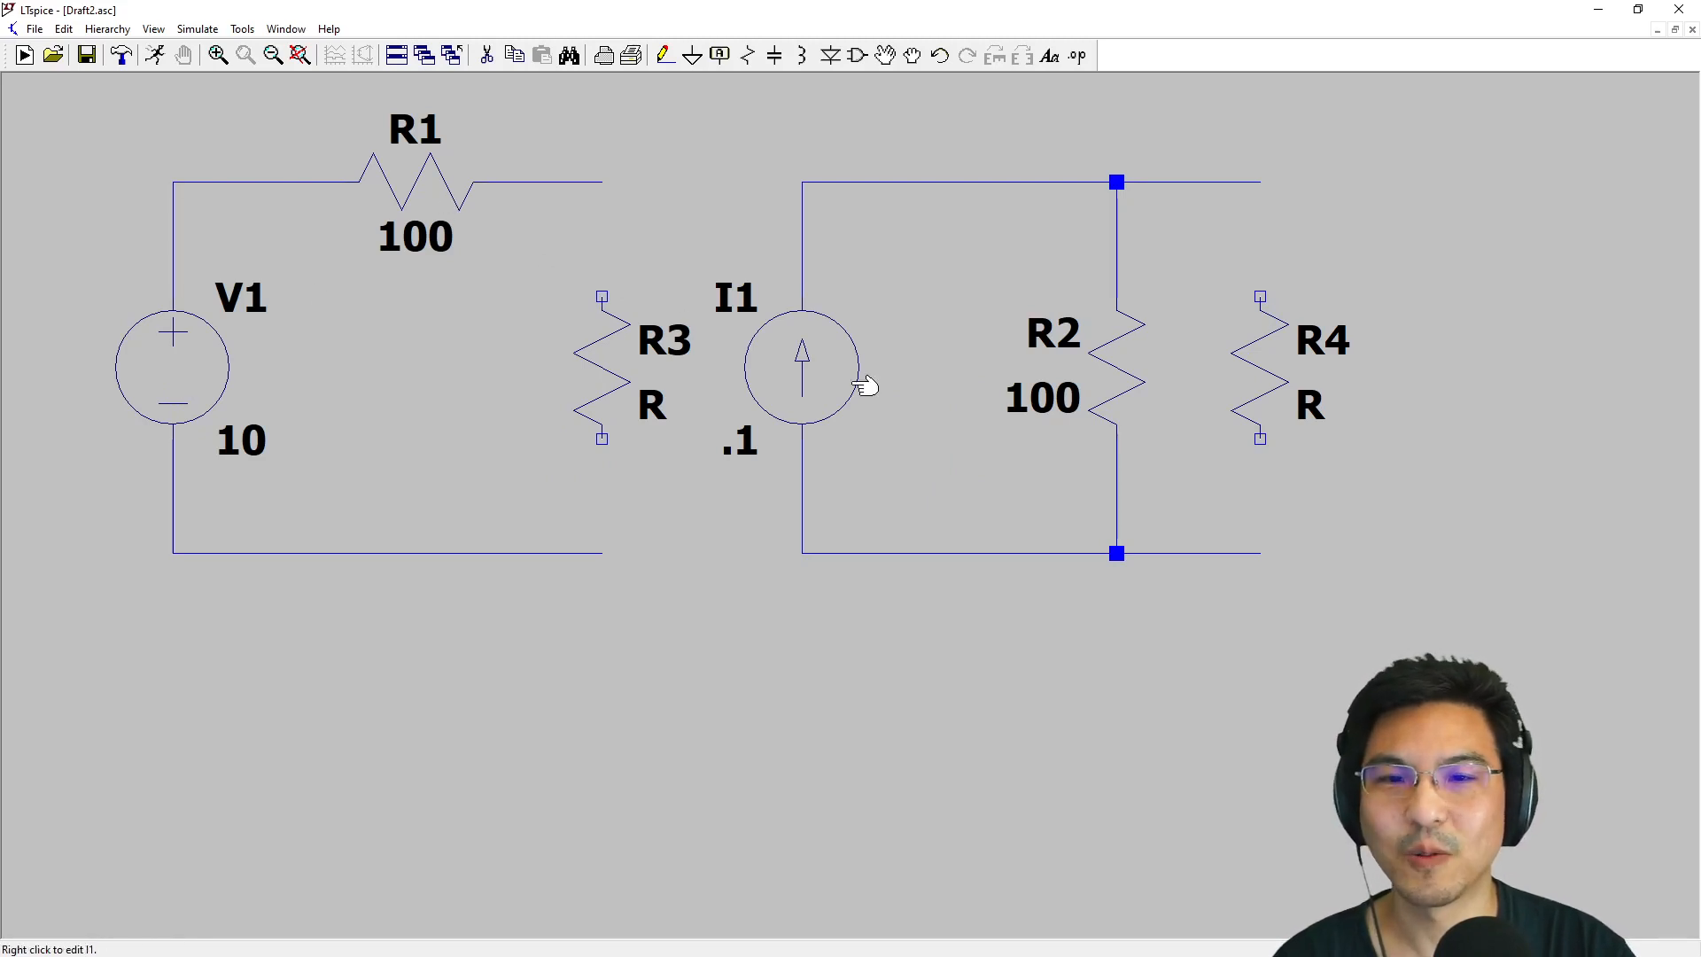
mouse_move(824, 361)
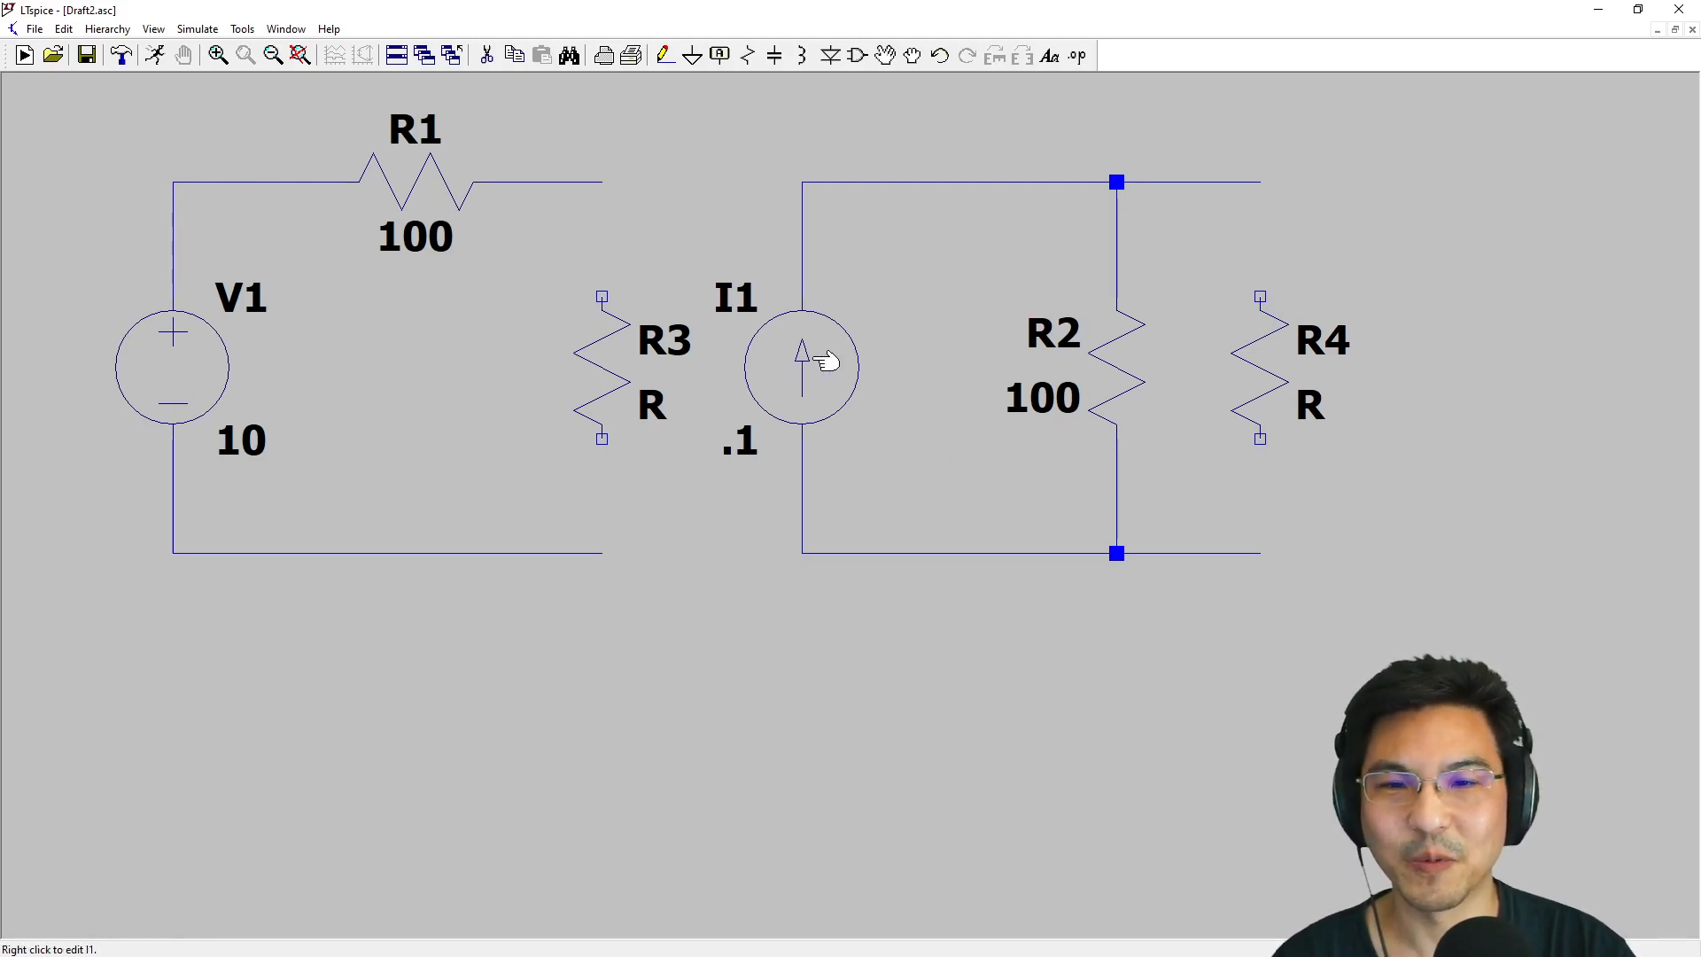
mouse_move(1114, 382)
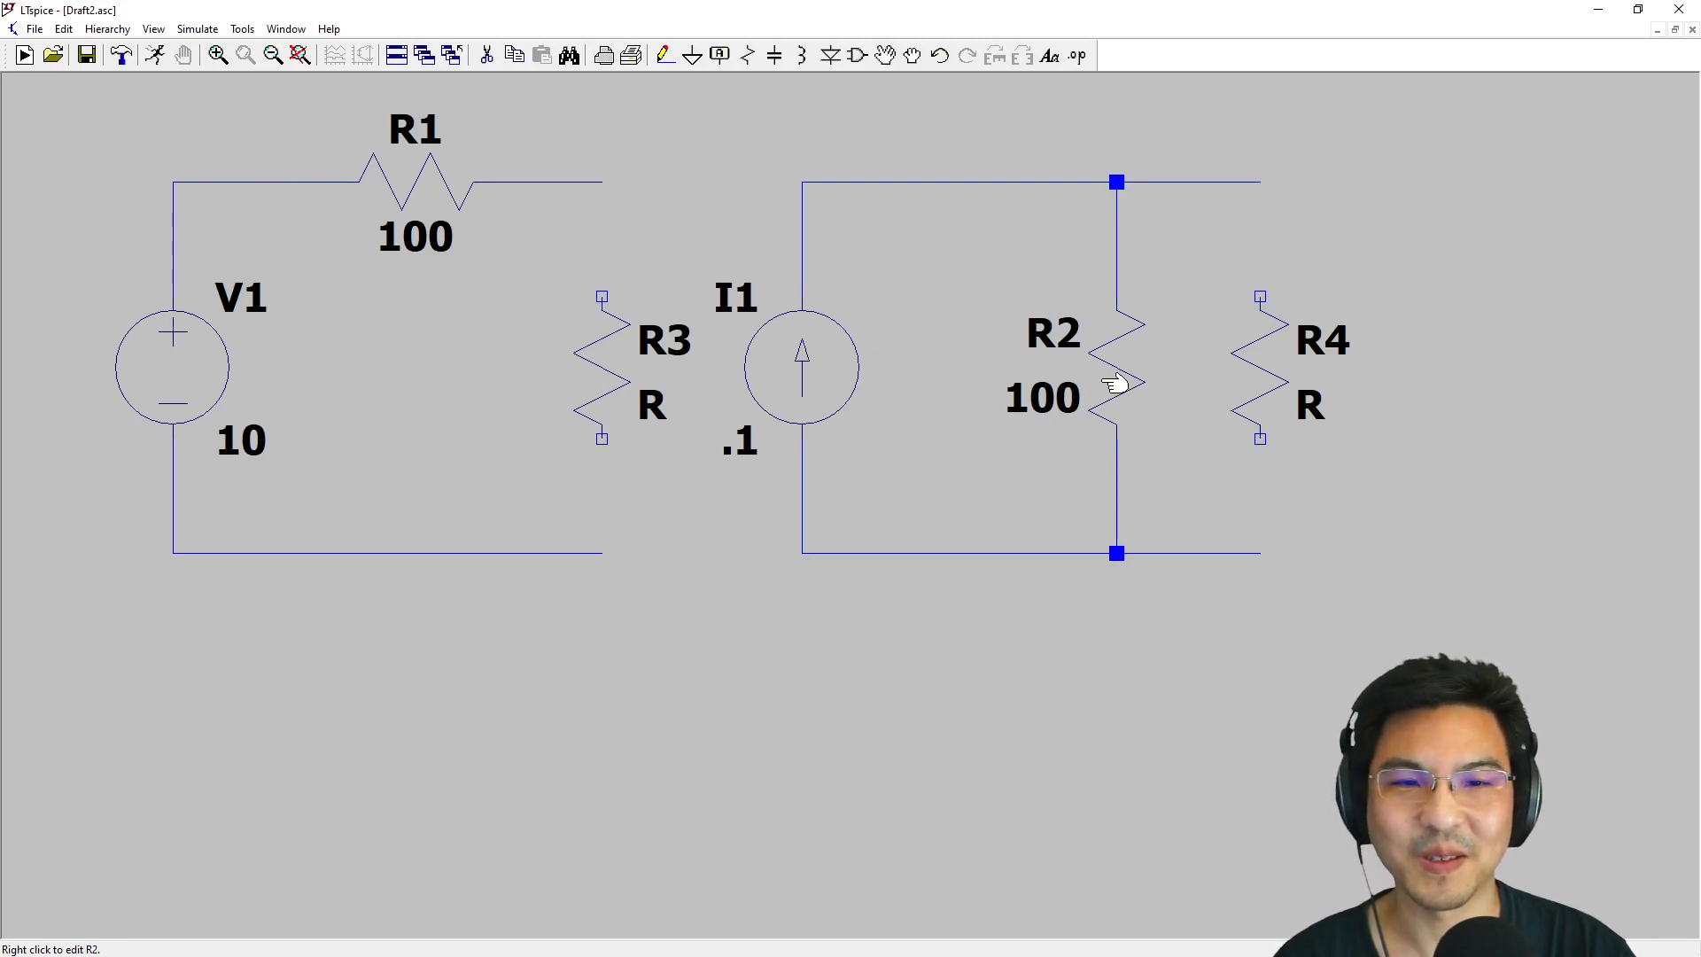
mouse_move(596, 410)
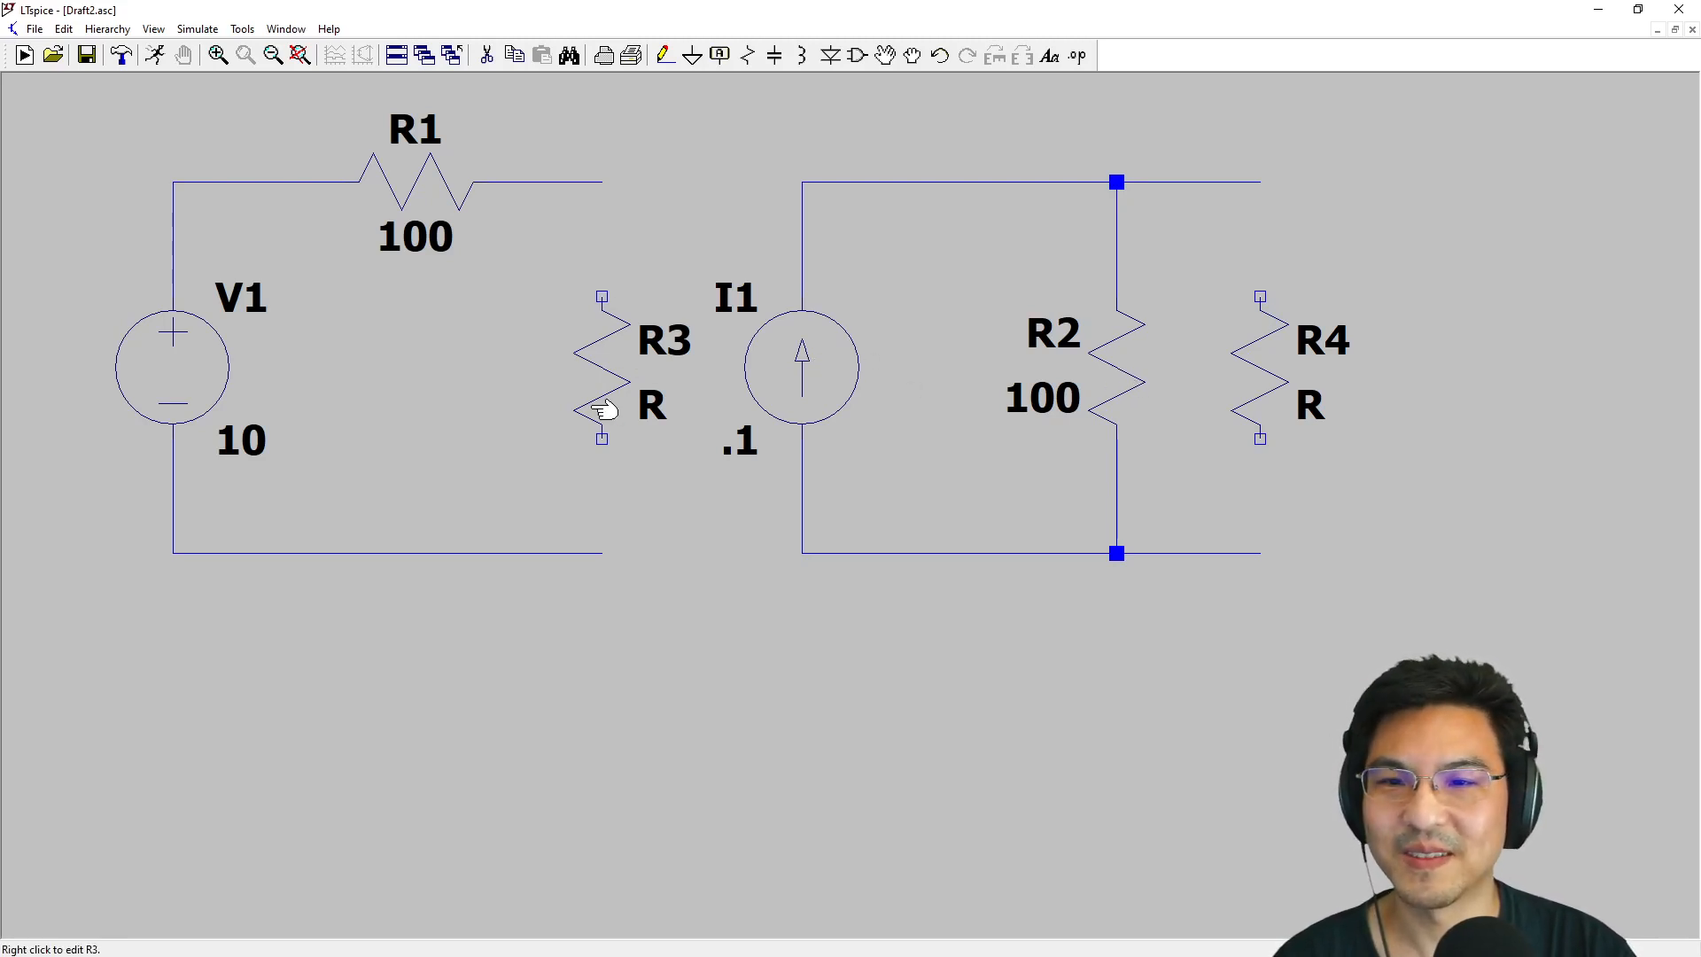
left_click(720, 55)
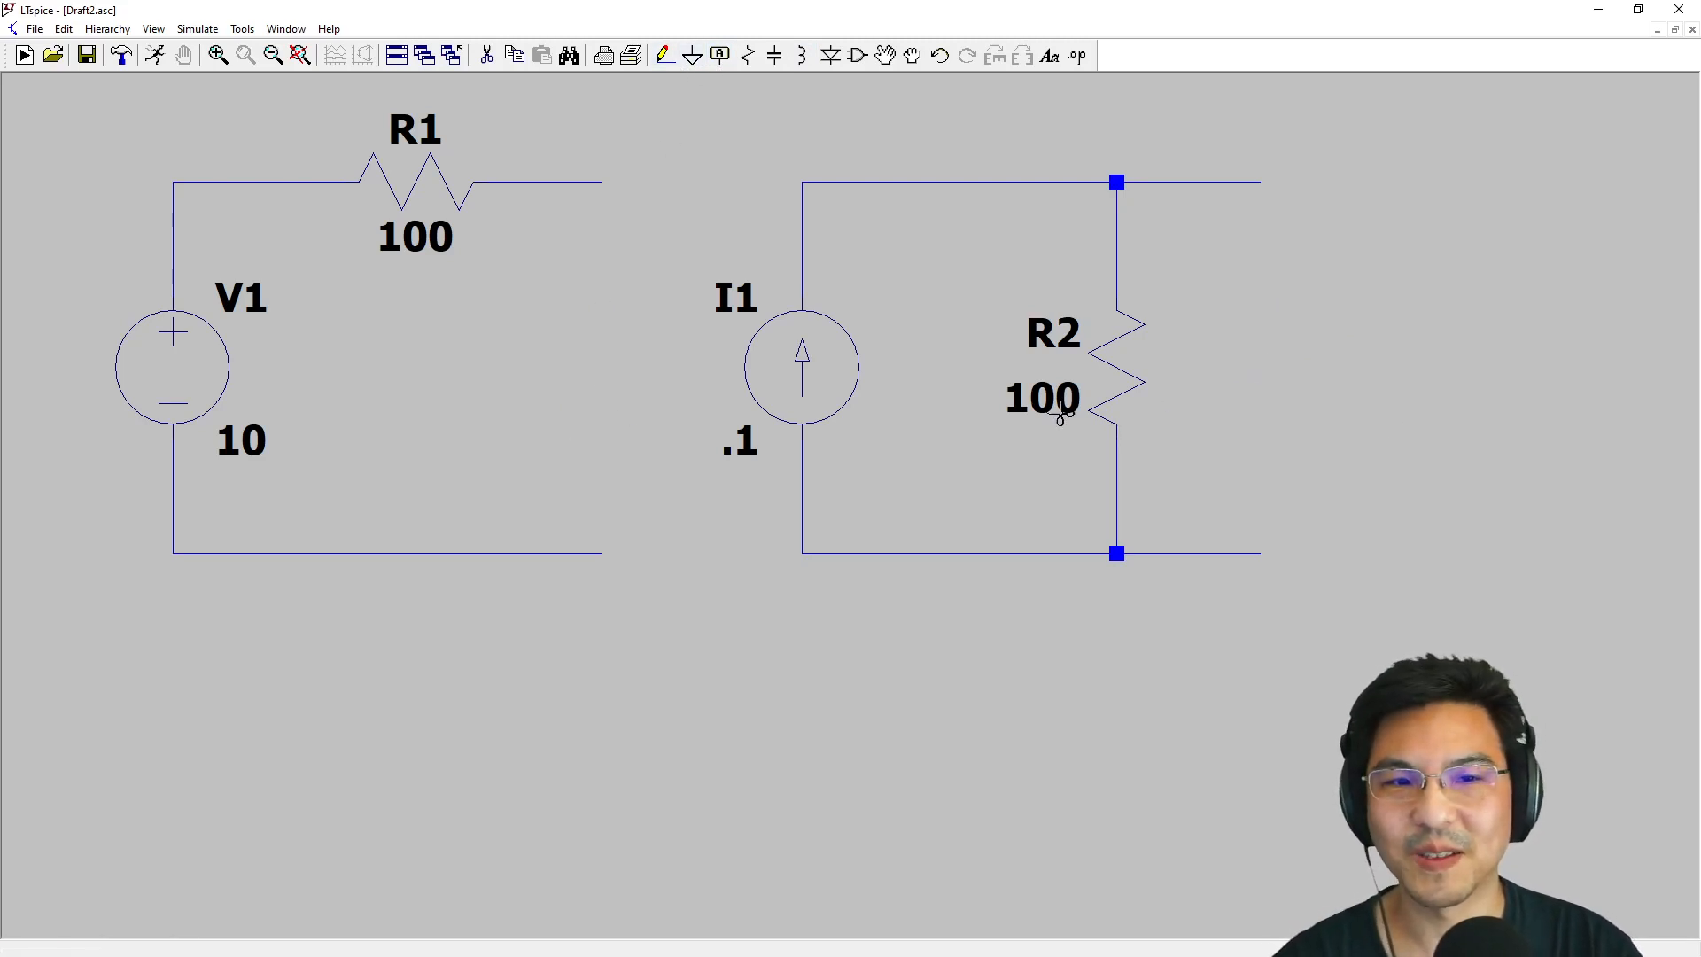
mouse_move(773, 54)
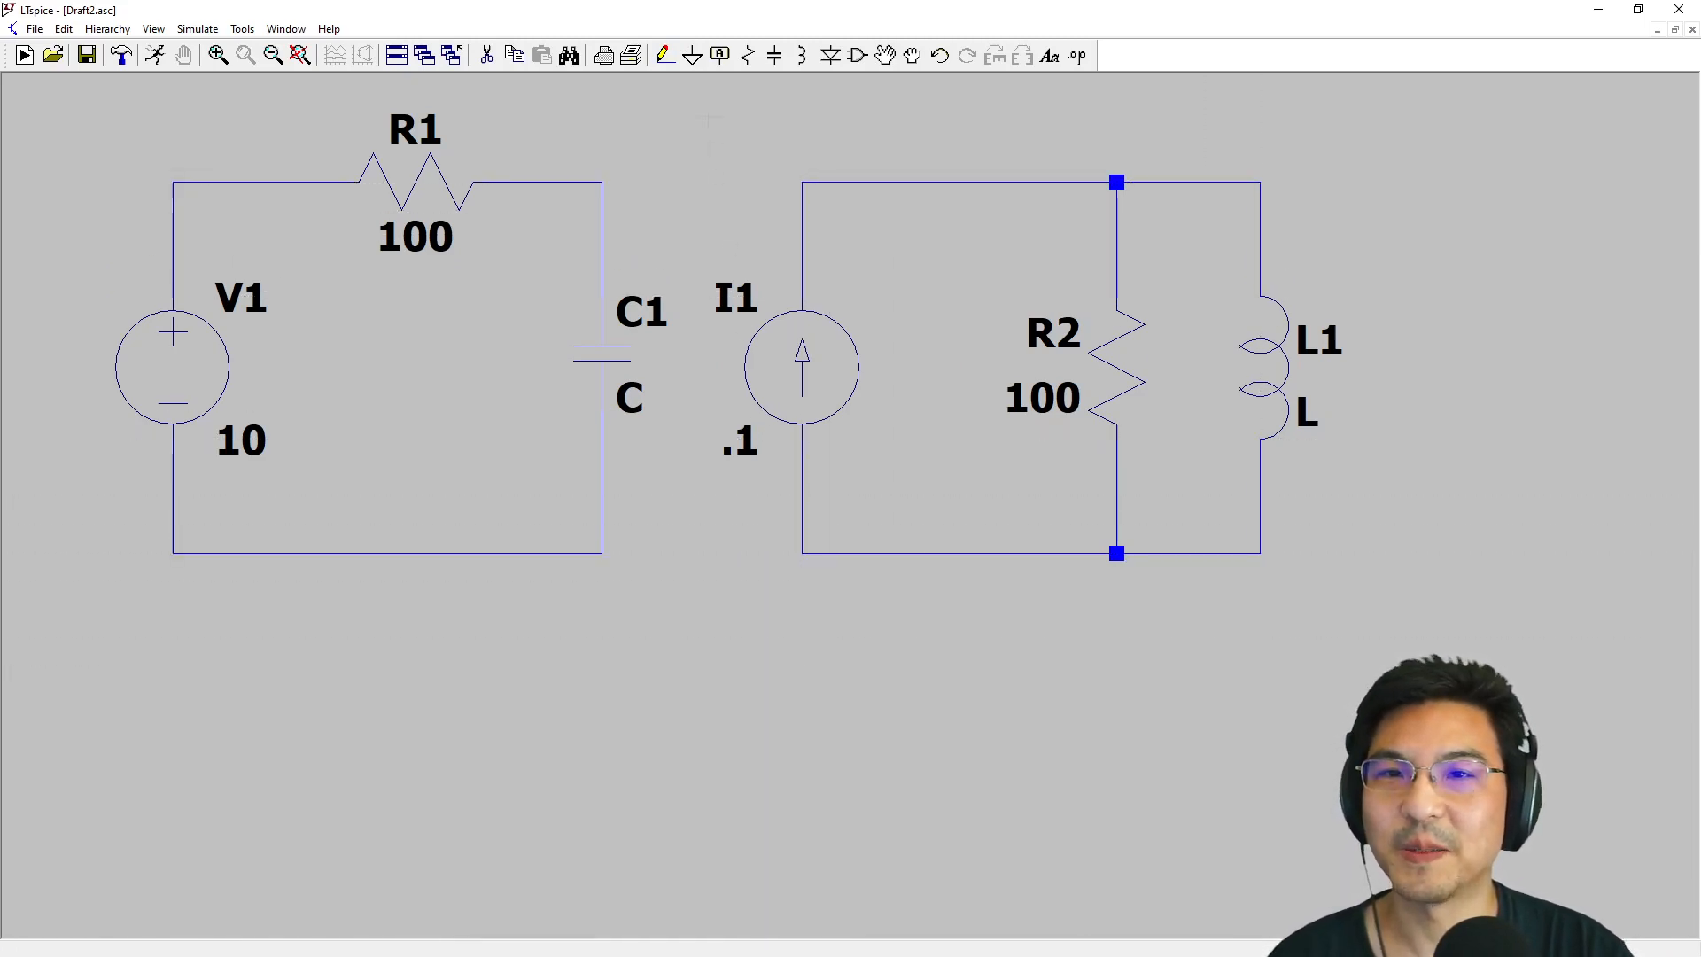
Place C1 in the RC loop, L1 across R2, and ground both circuits
left_click(691, 55)
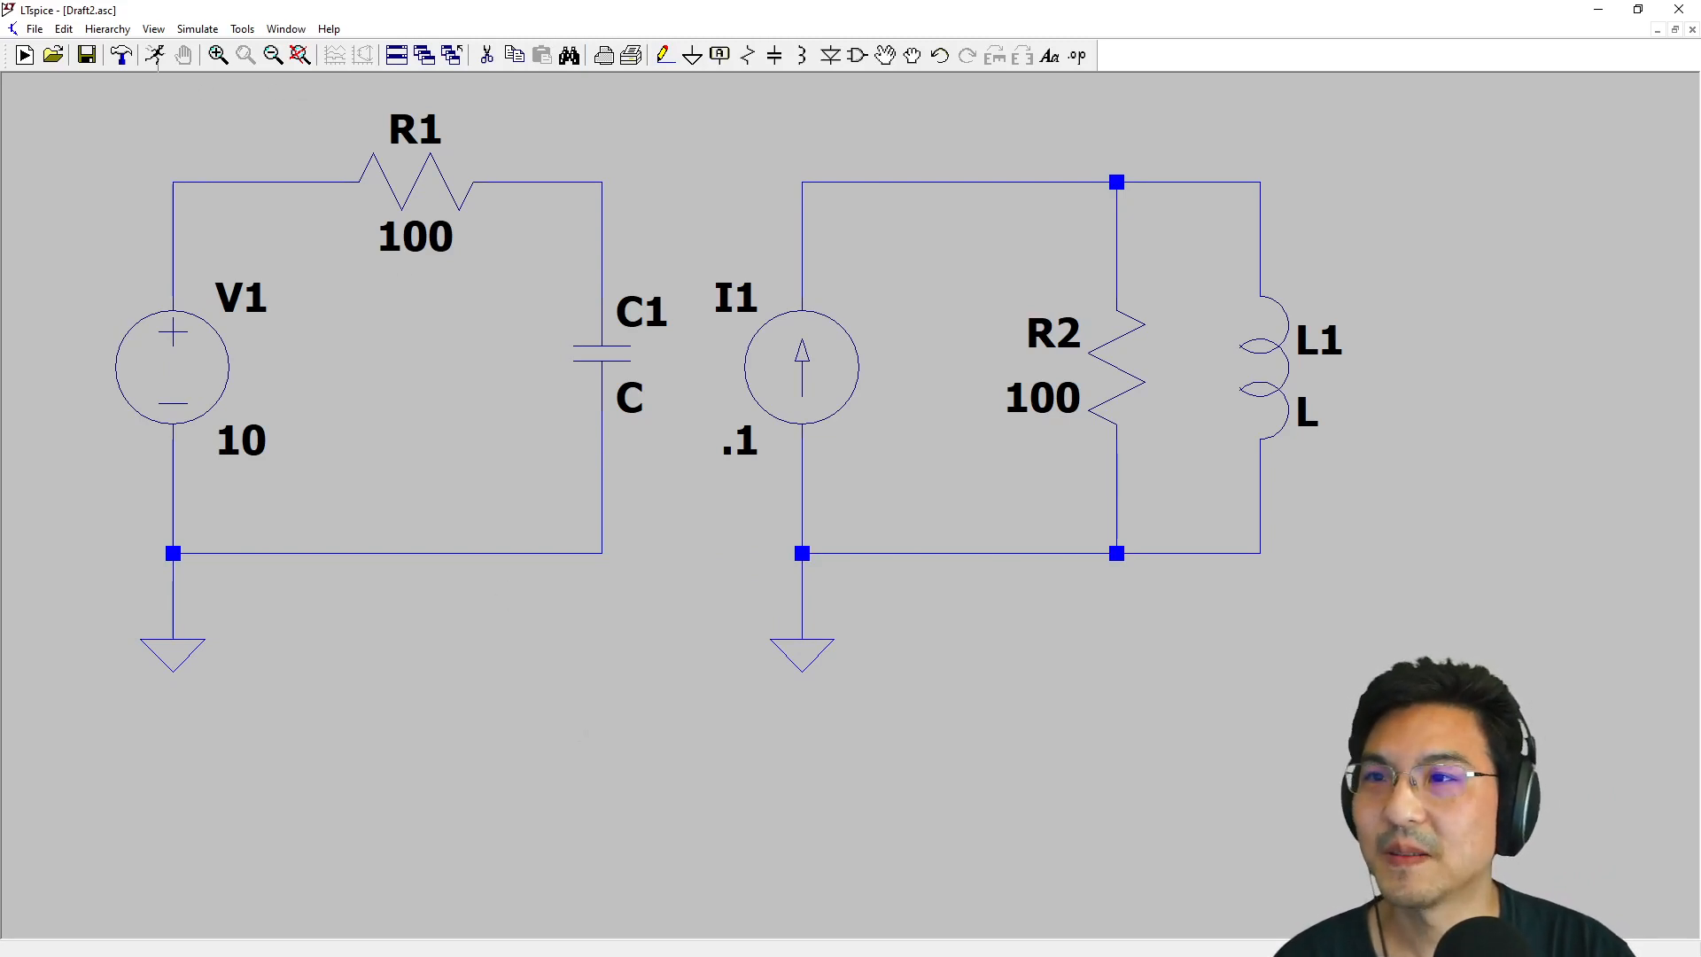
mouse_move(155, 55)
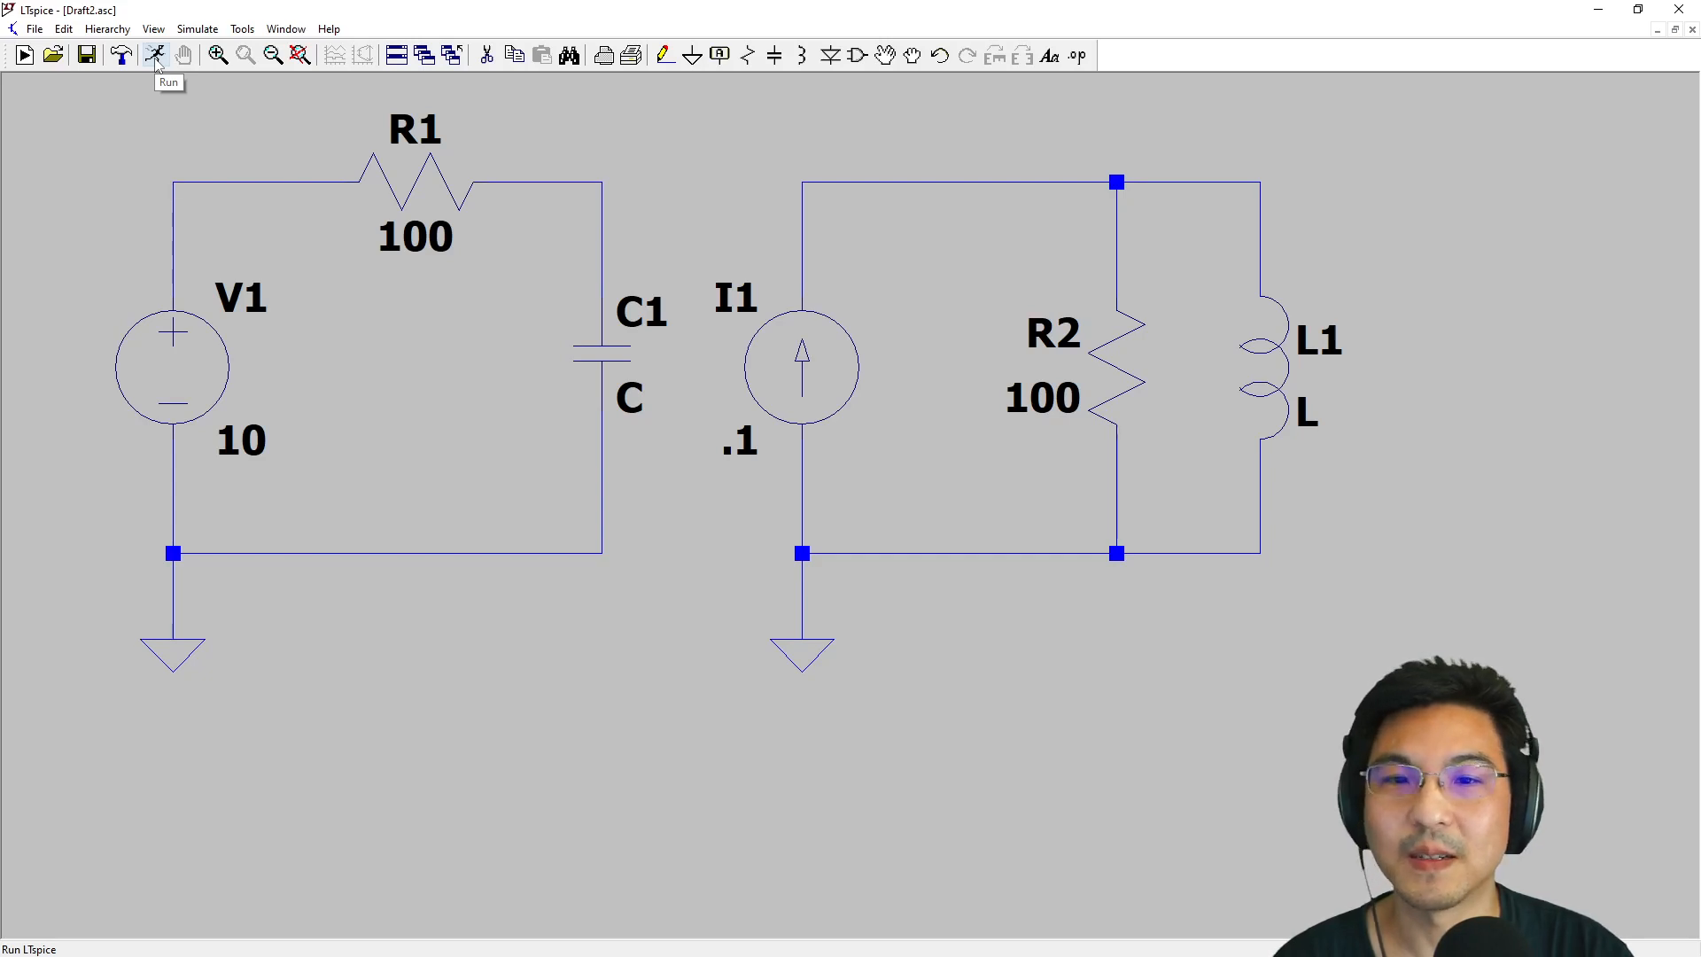
mouse_move(198, 376)
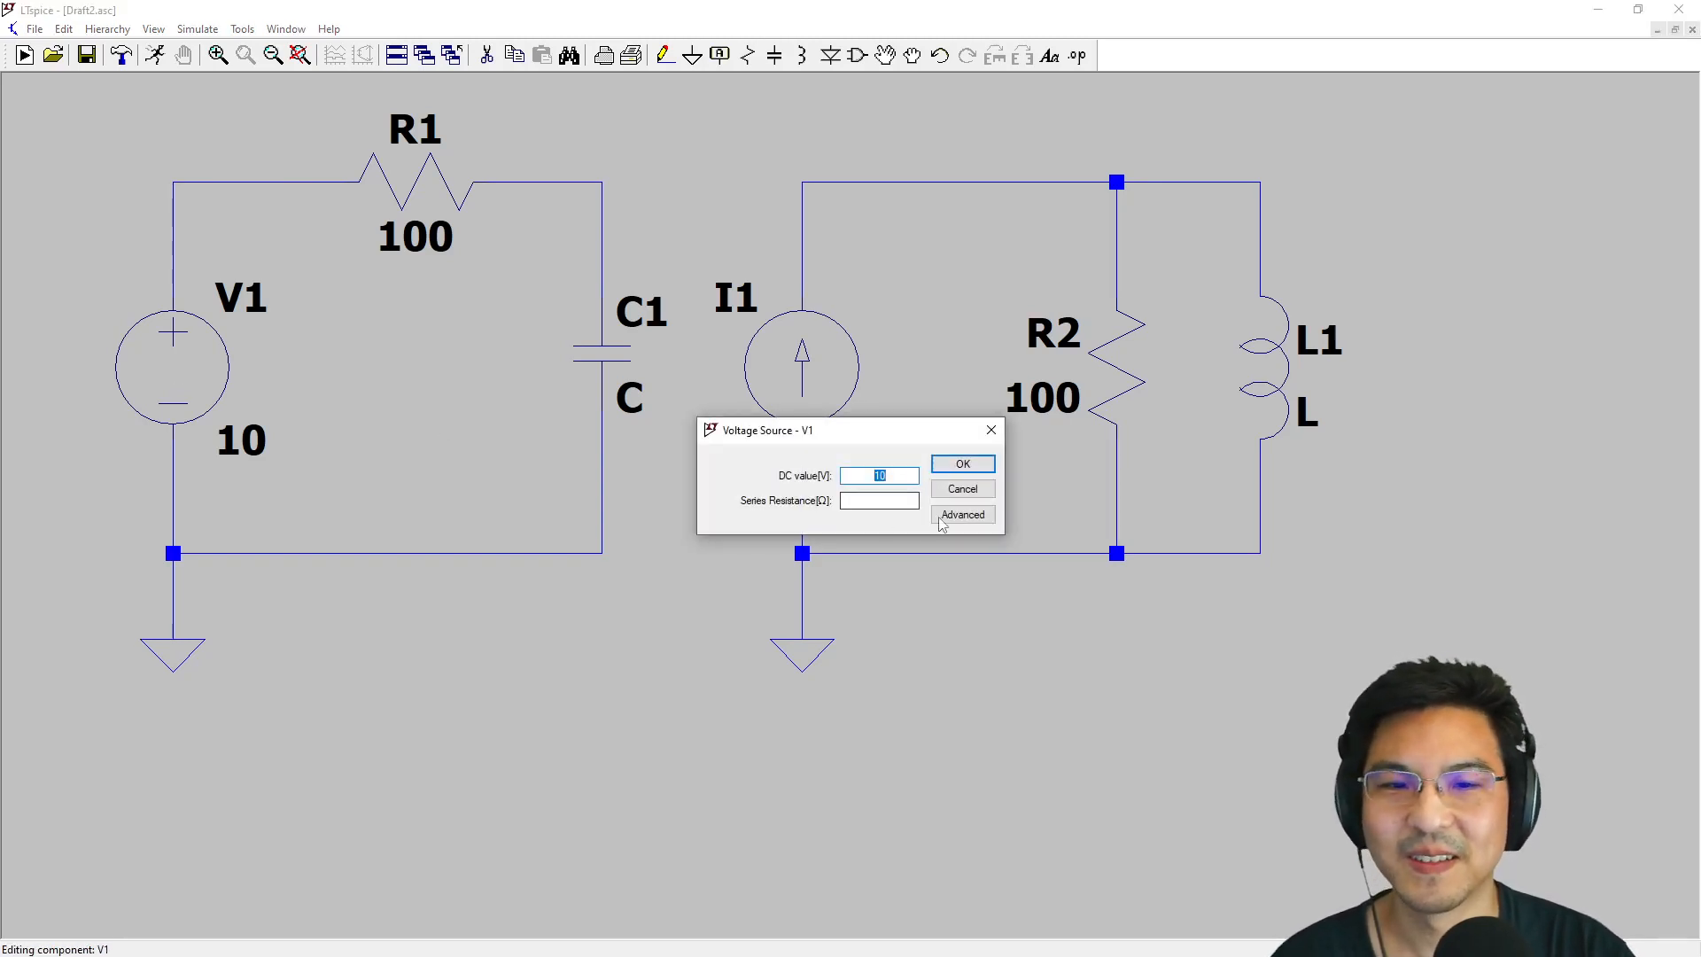
Switch V1 to a PULSE source with Vinitial 0 and Von 10
left_click(961, 513)
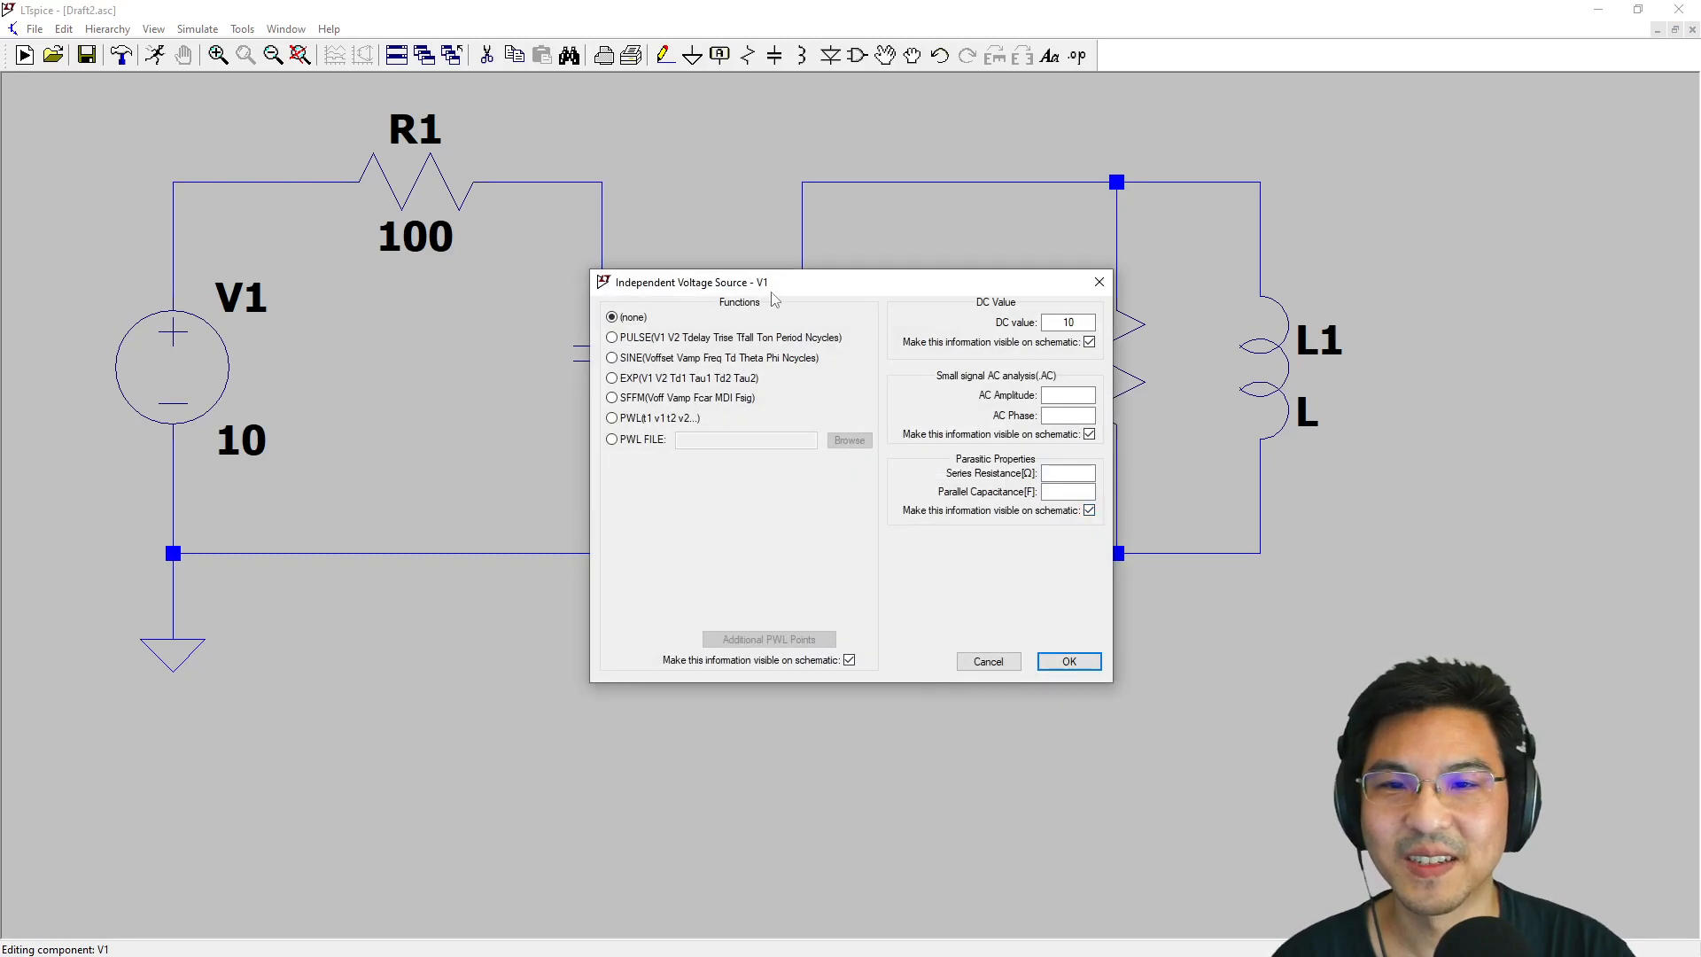
left_click_drag(683, 281, 602, 175)
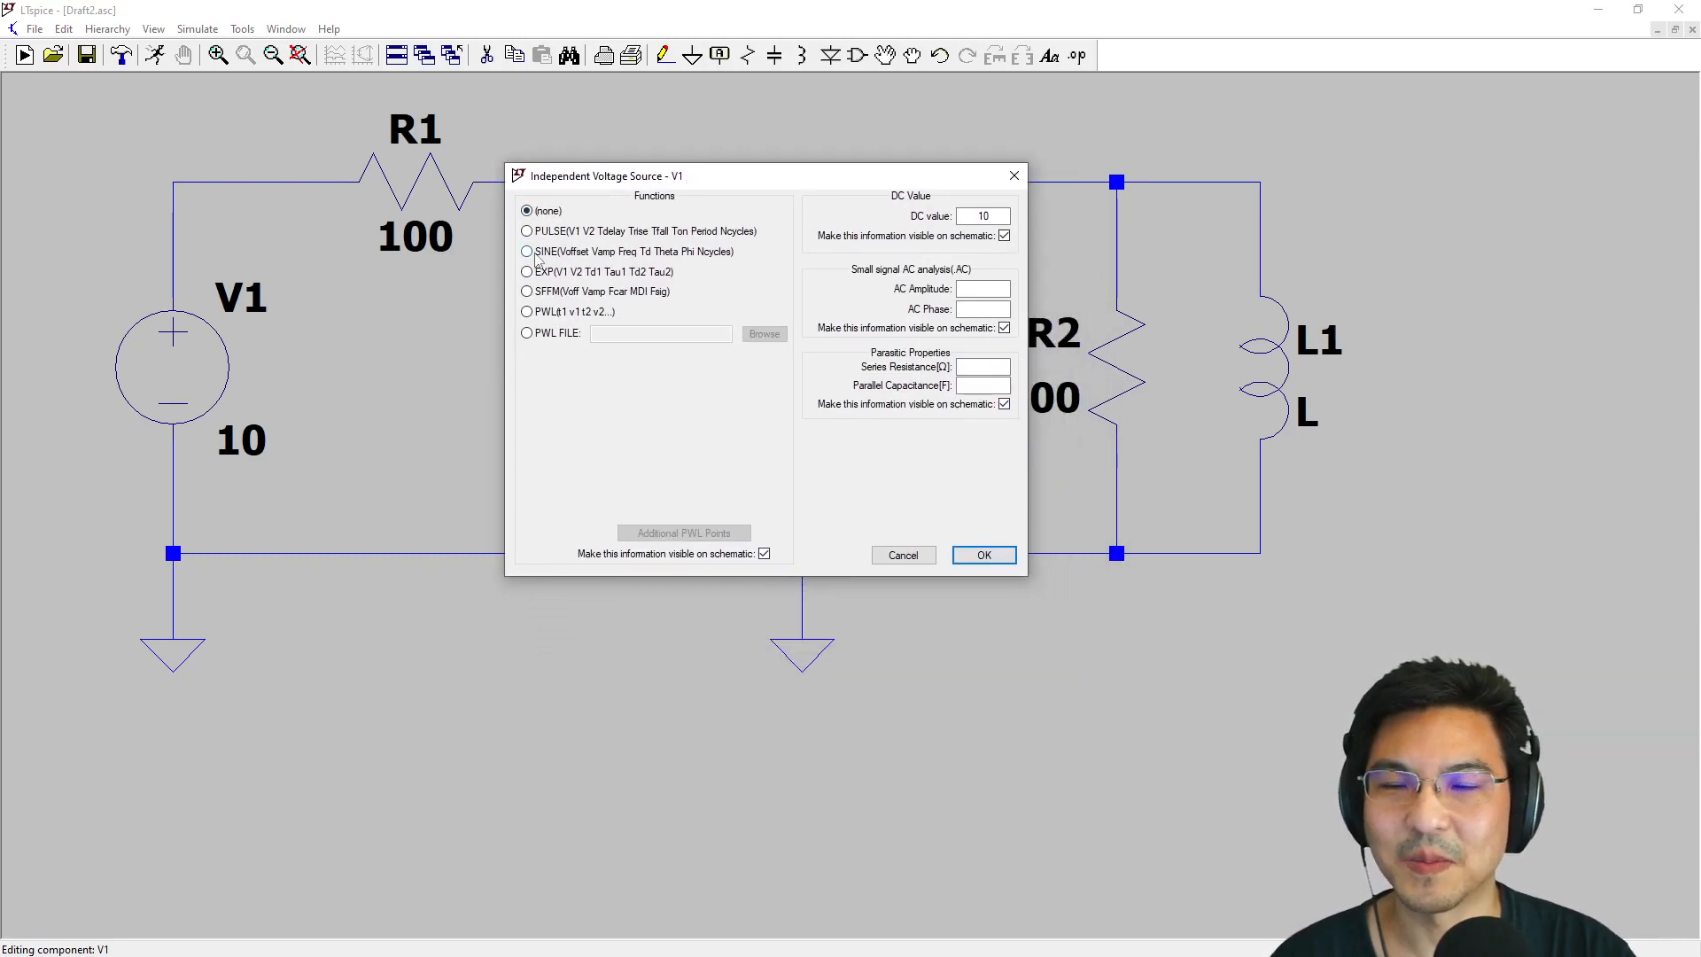
left_click(527, 251)
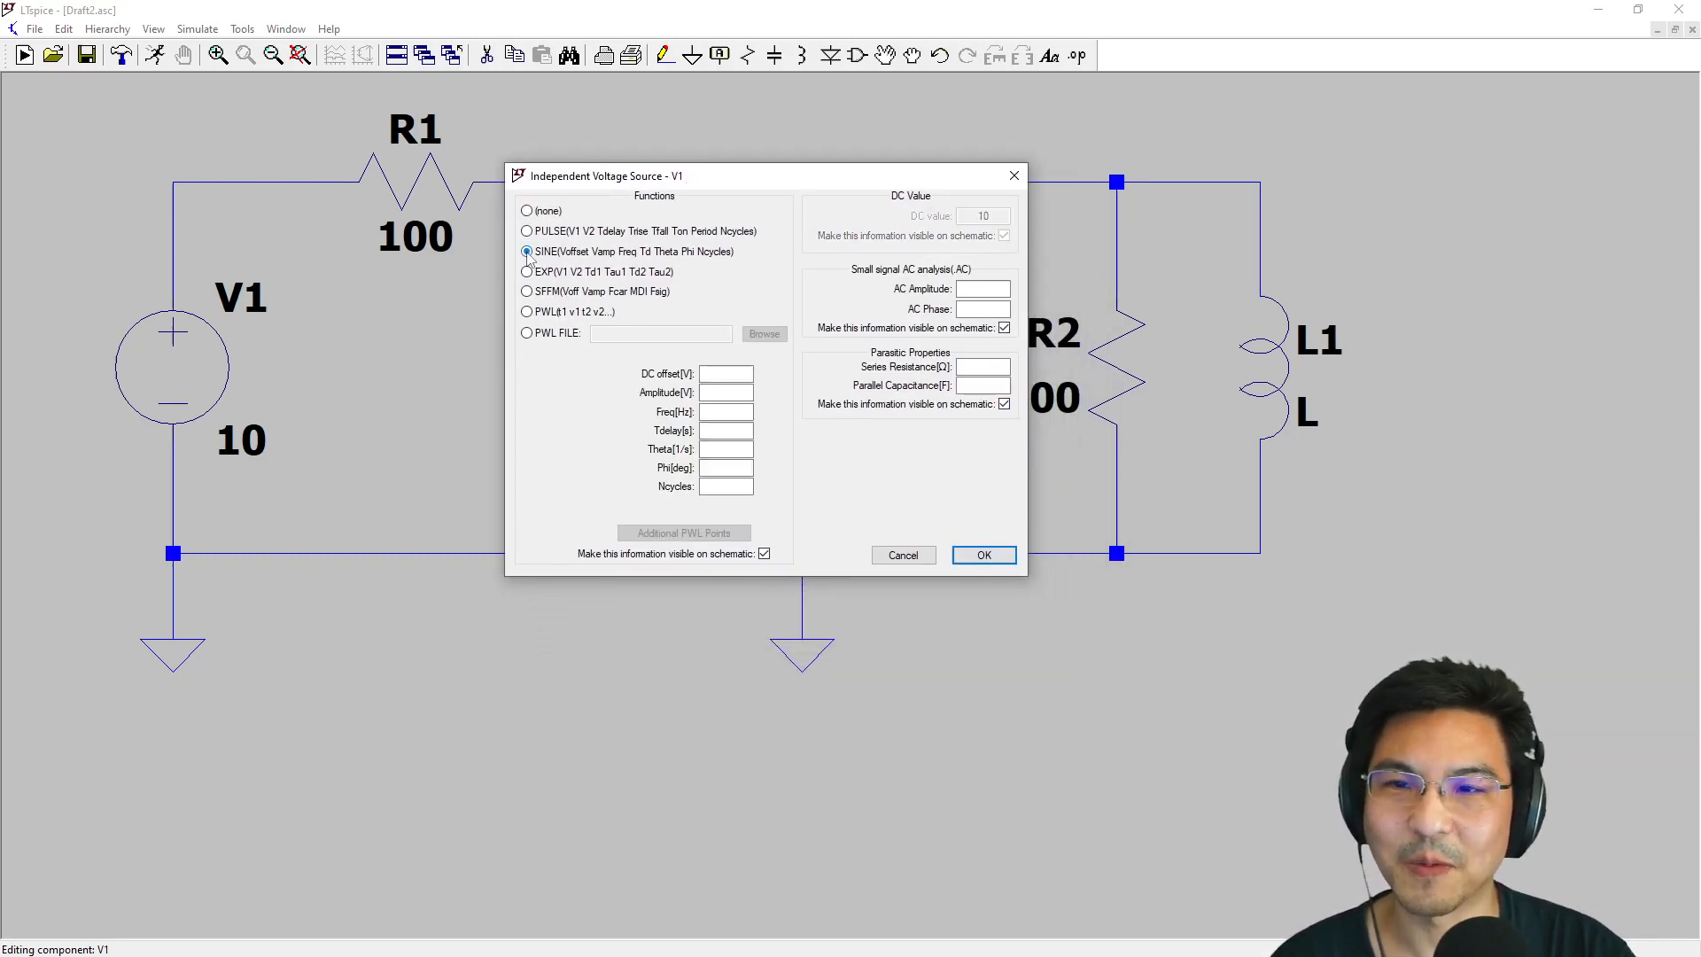
left_click(526, 231)
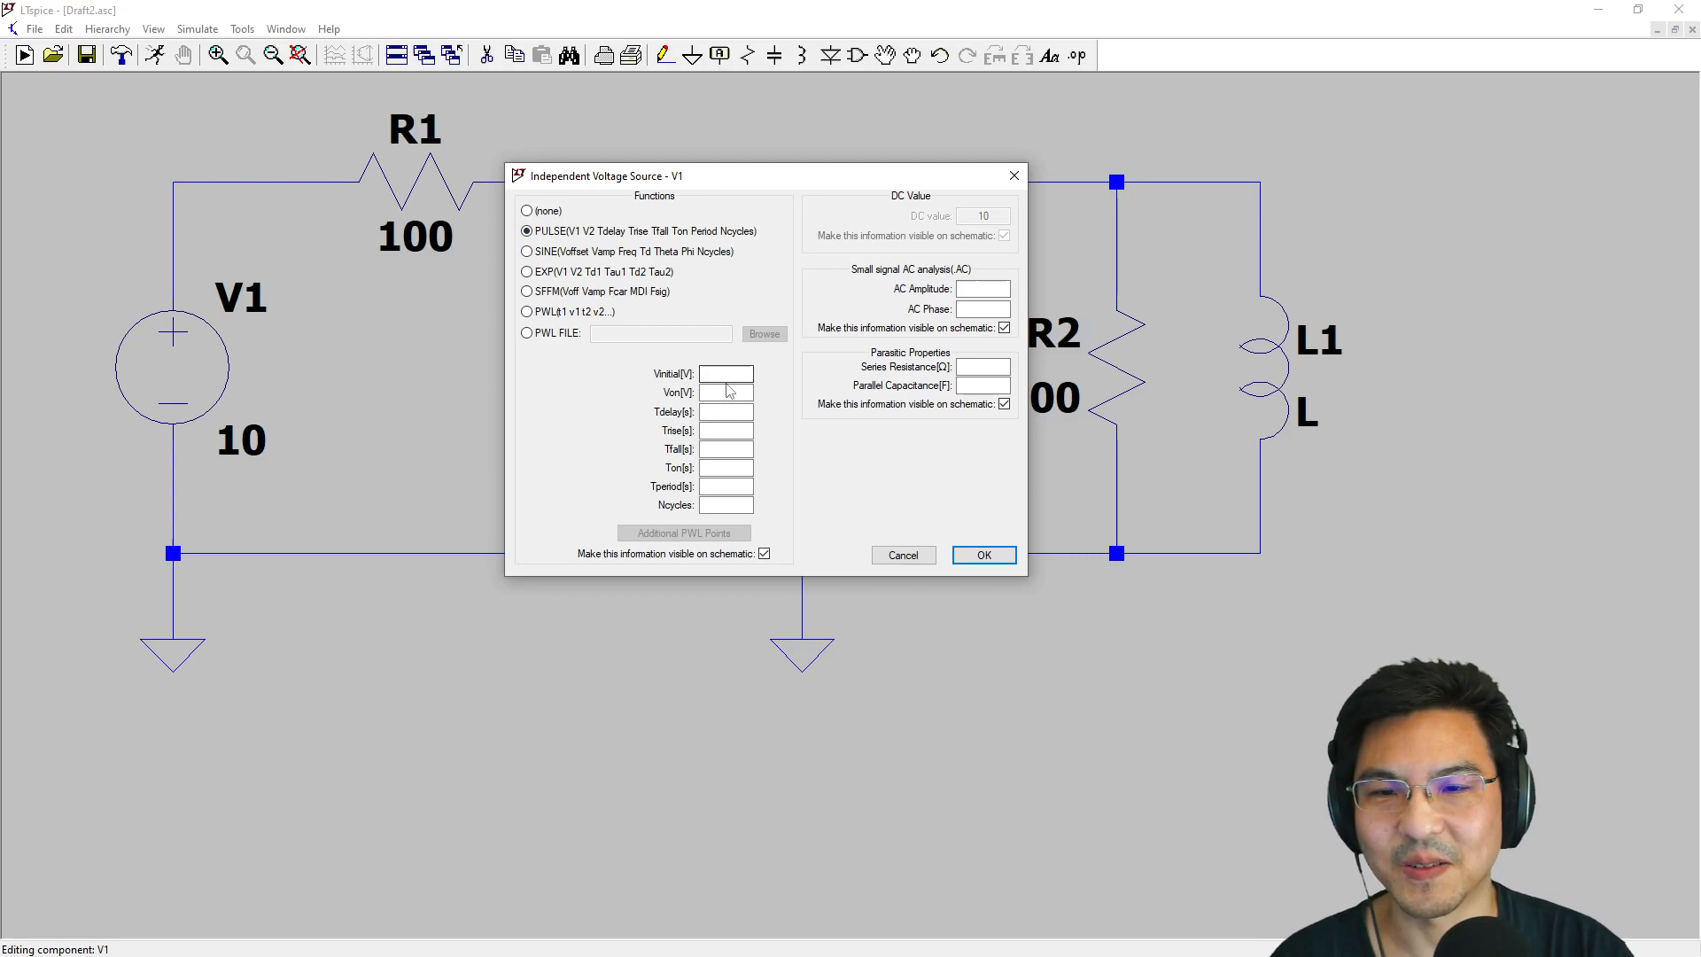
type("0")
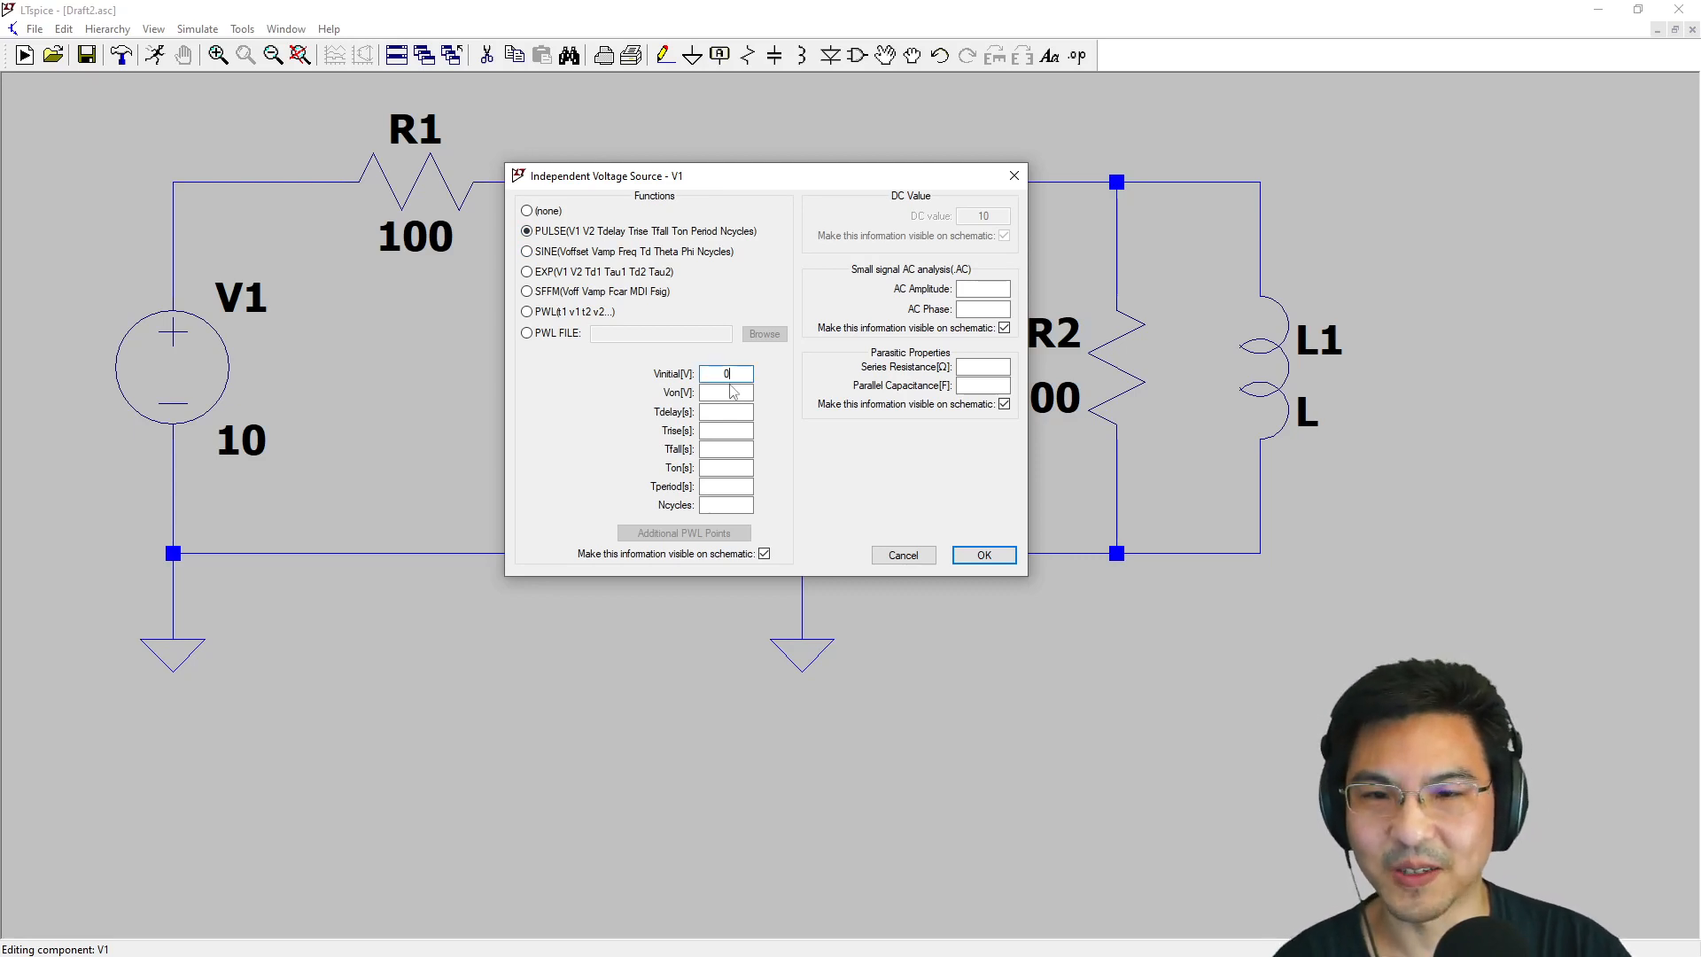
type("10")
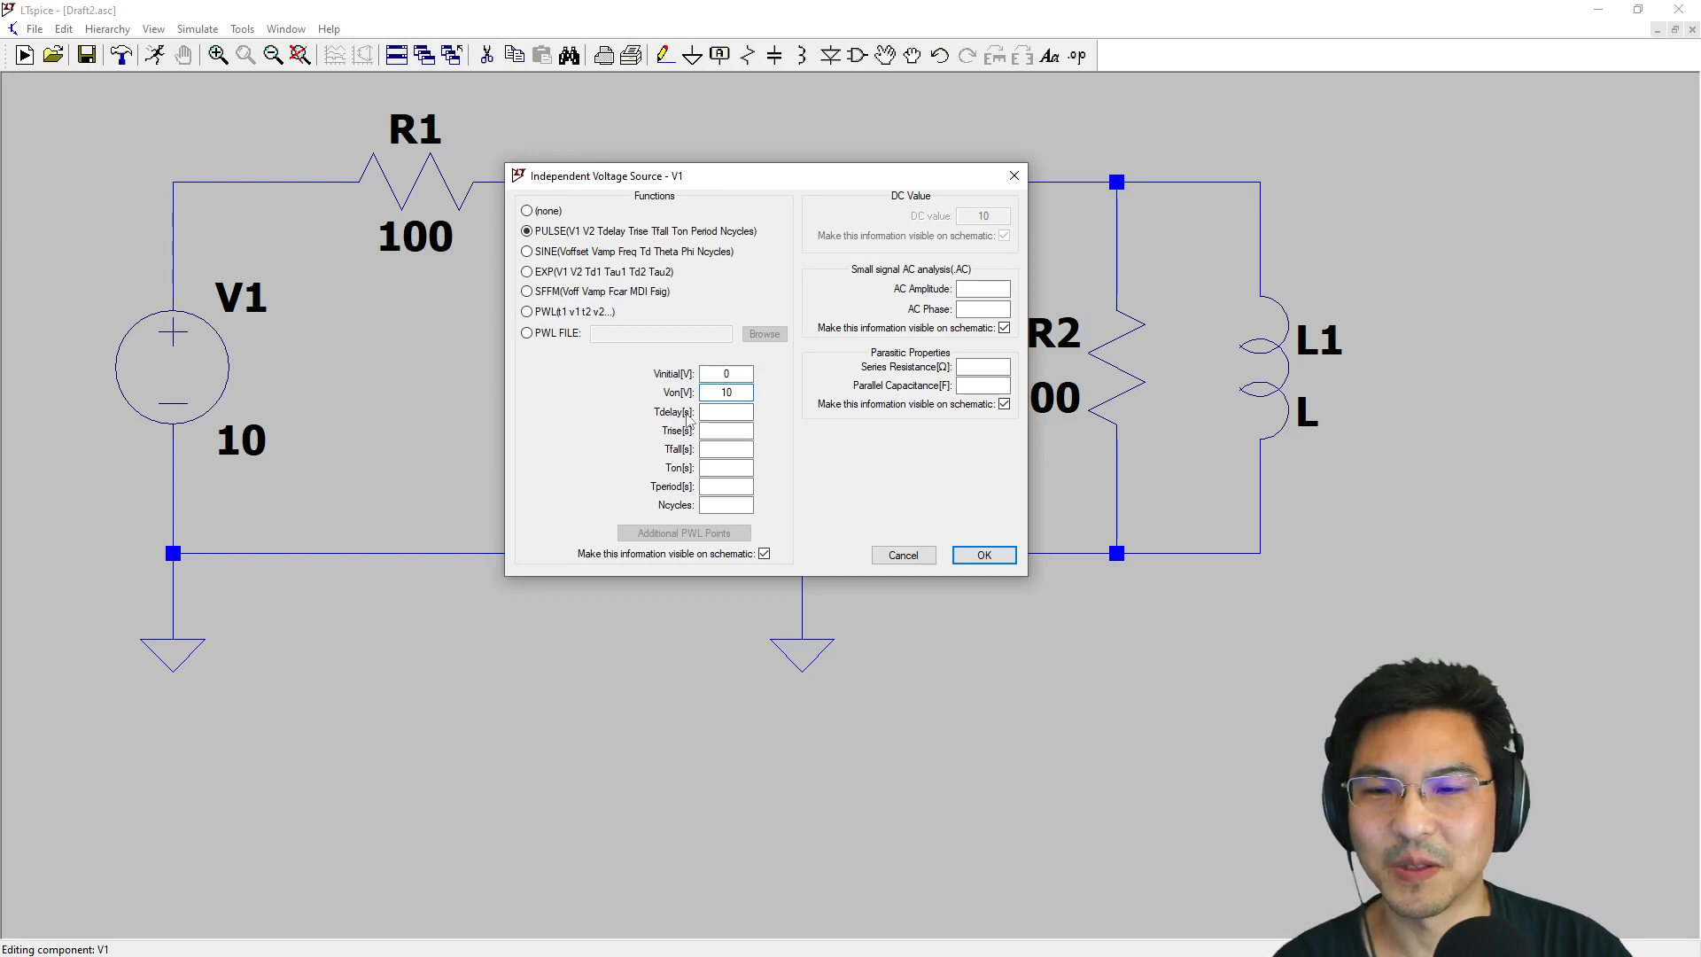
Give V1's pulse 1u rise and fall, .5m on-time and 1m period
left_click(725, 429)
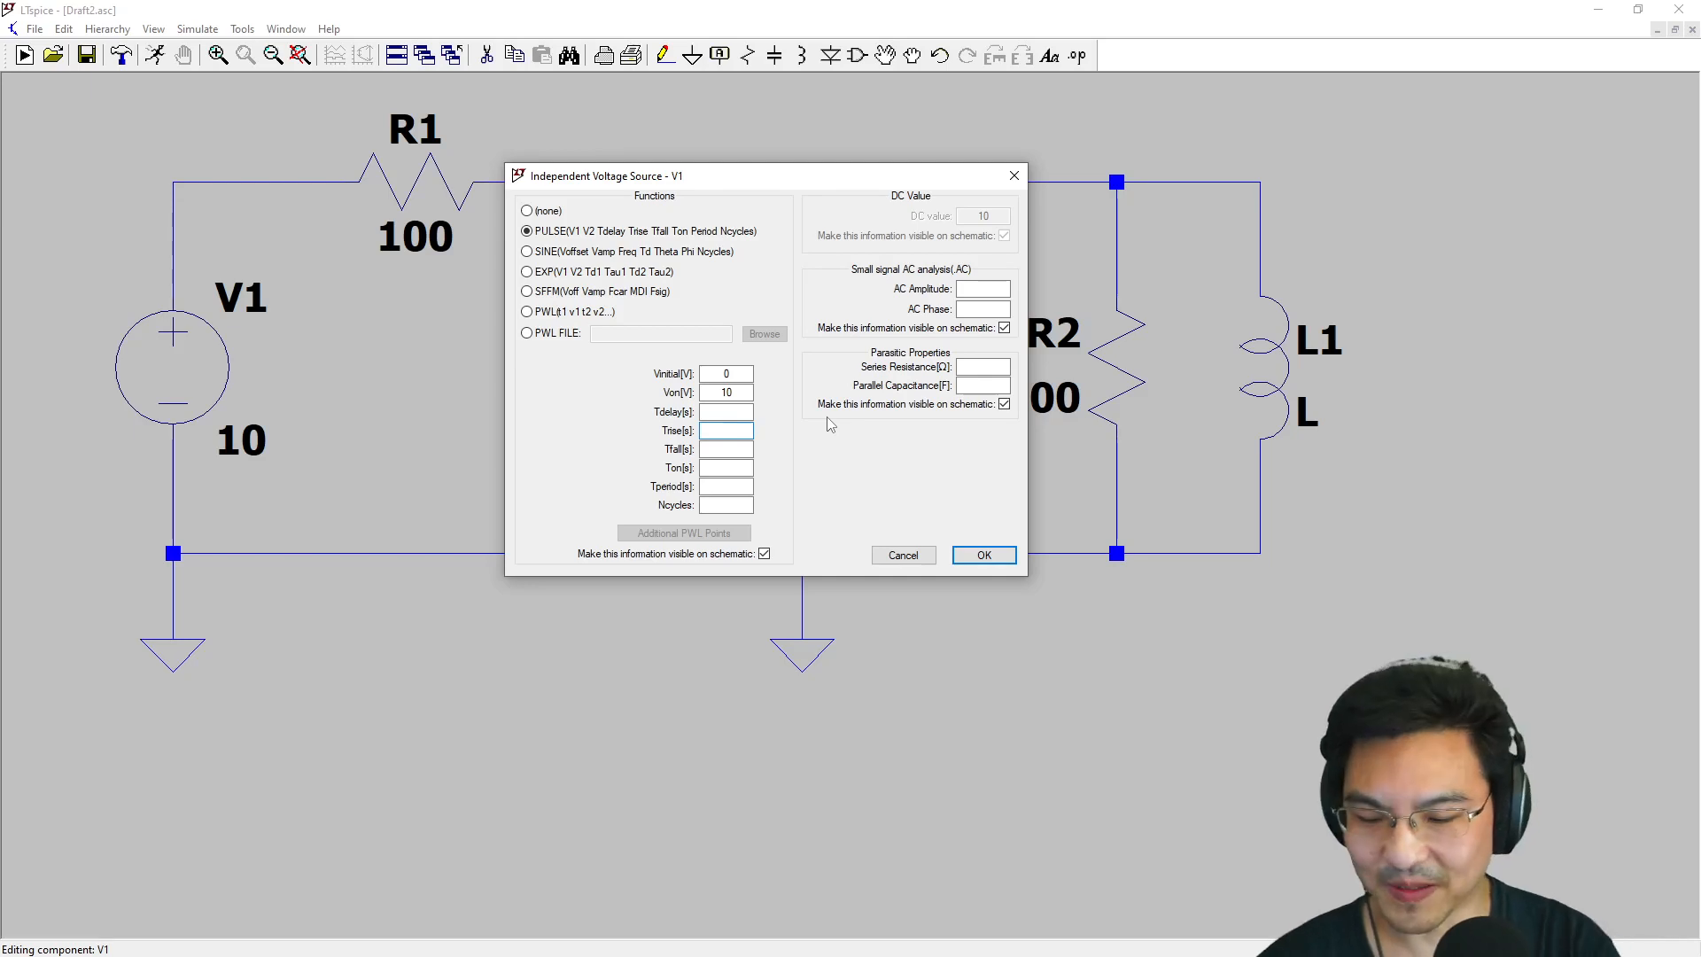
type("1u")
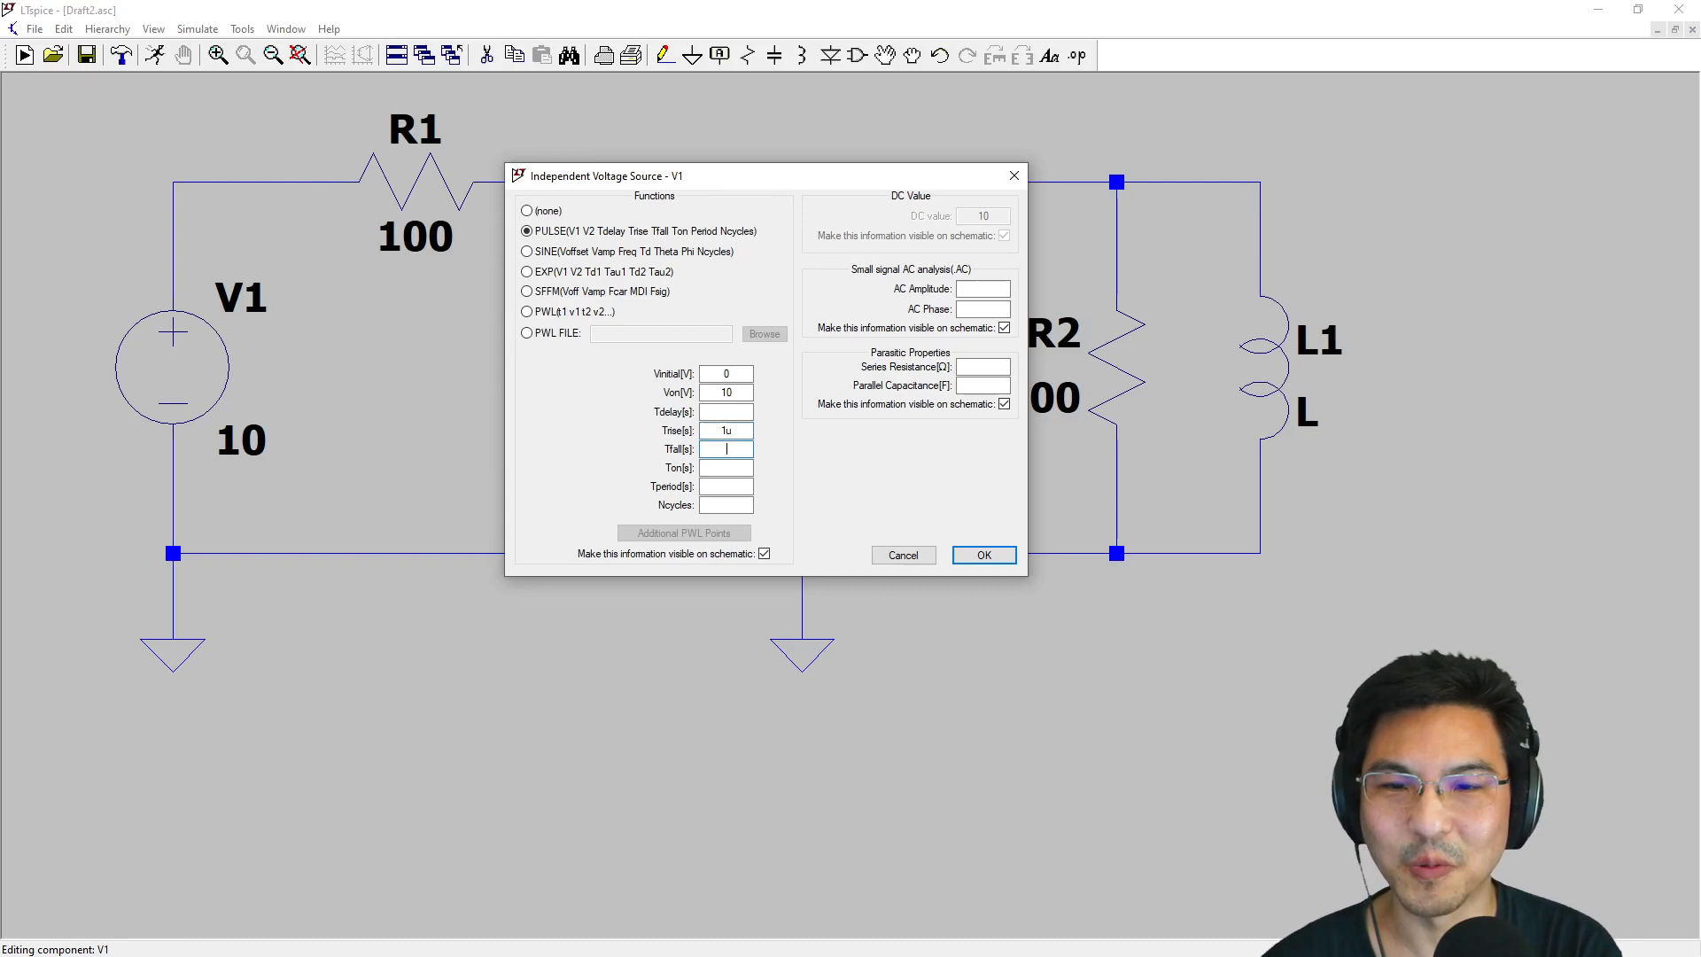
type("1u")
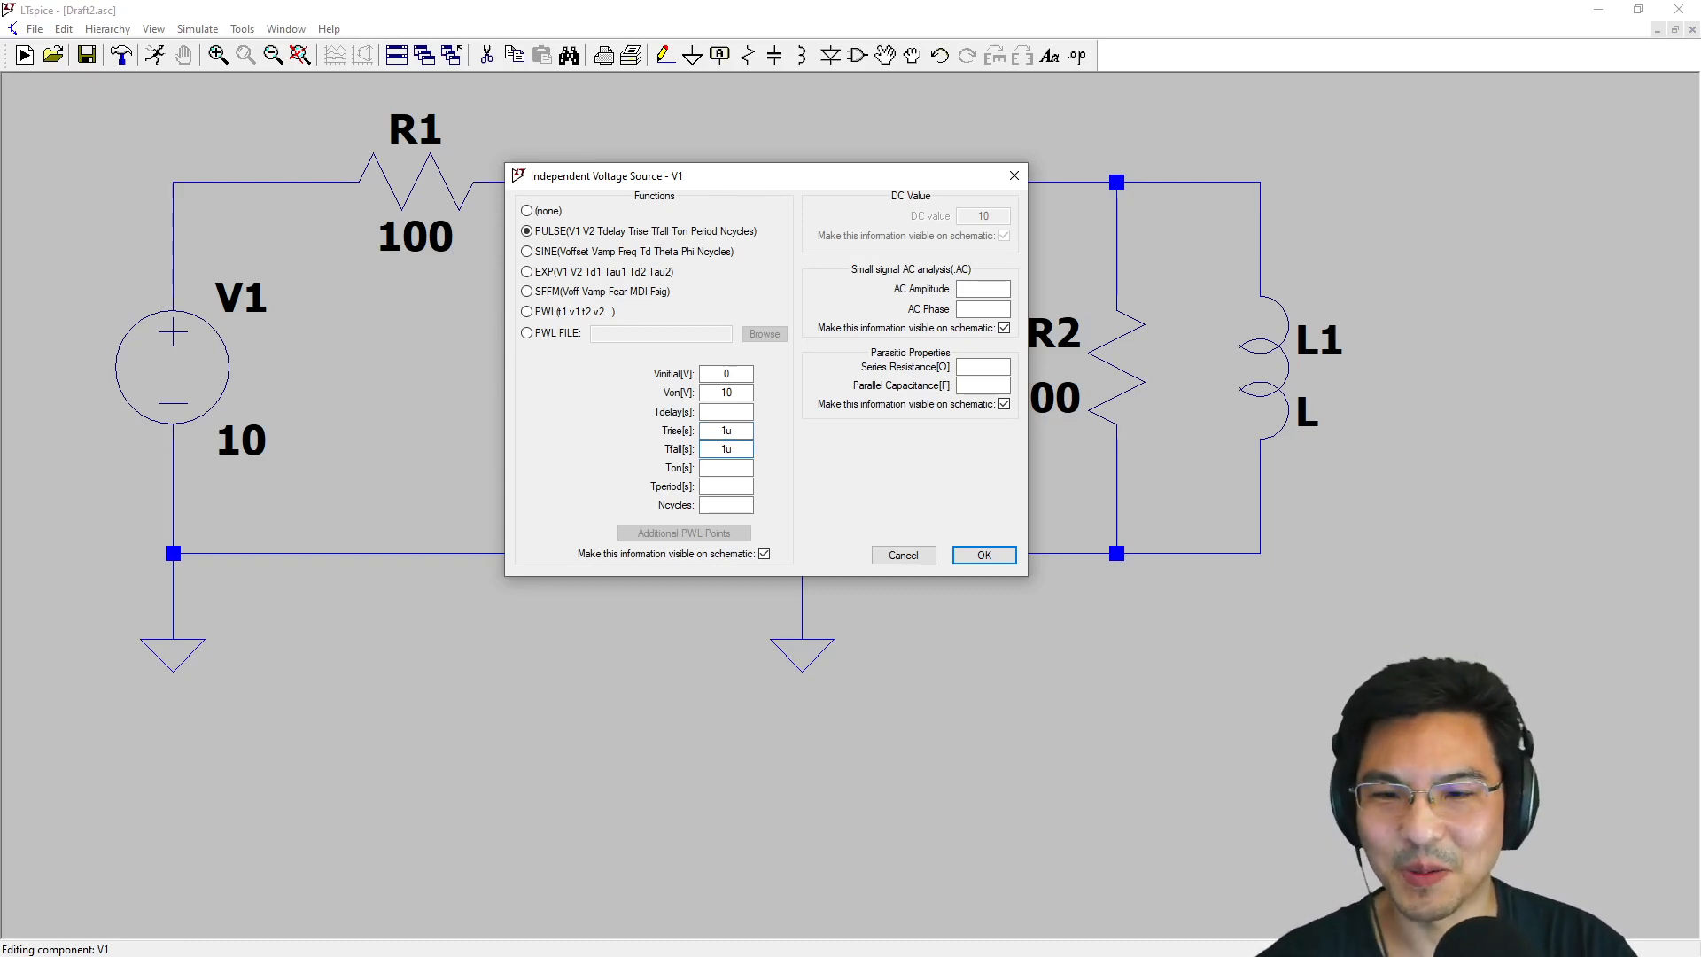
left_click(724, 468)
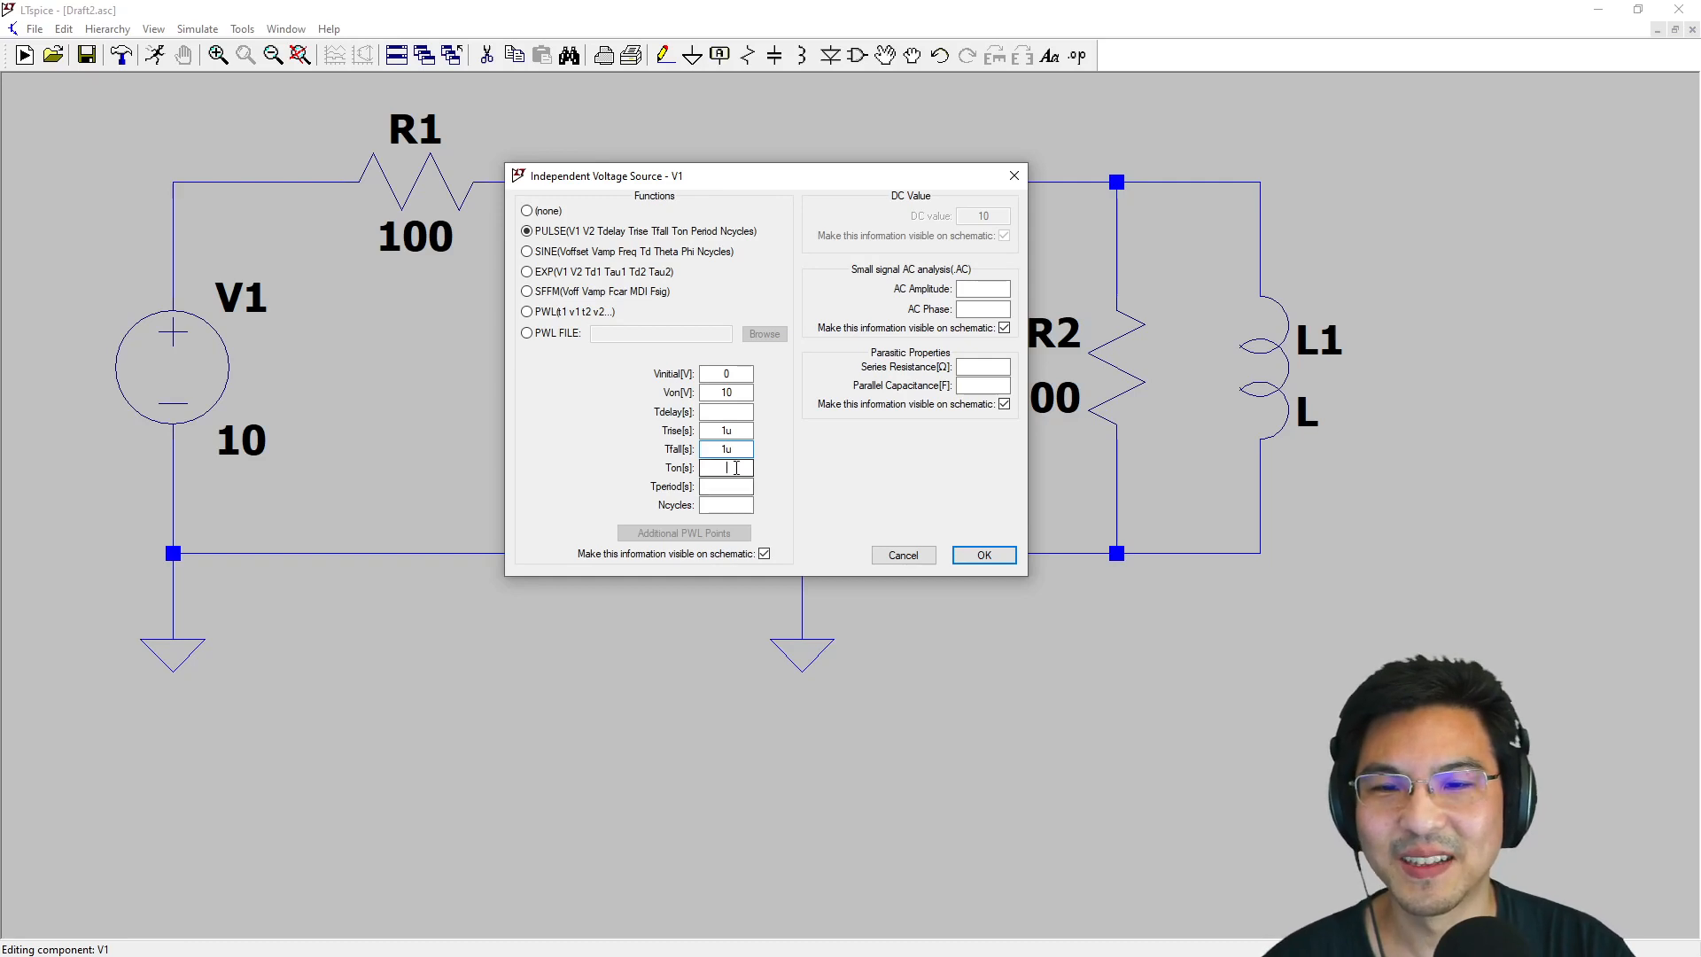
type(".5m")
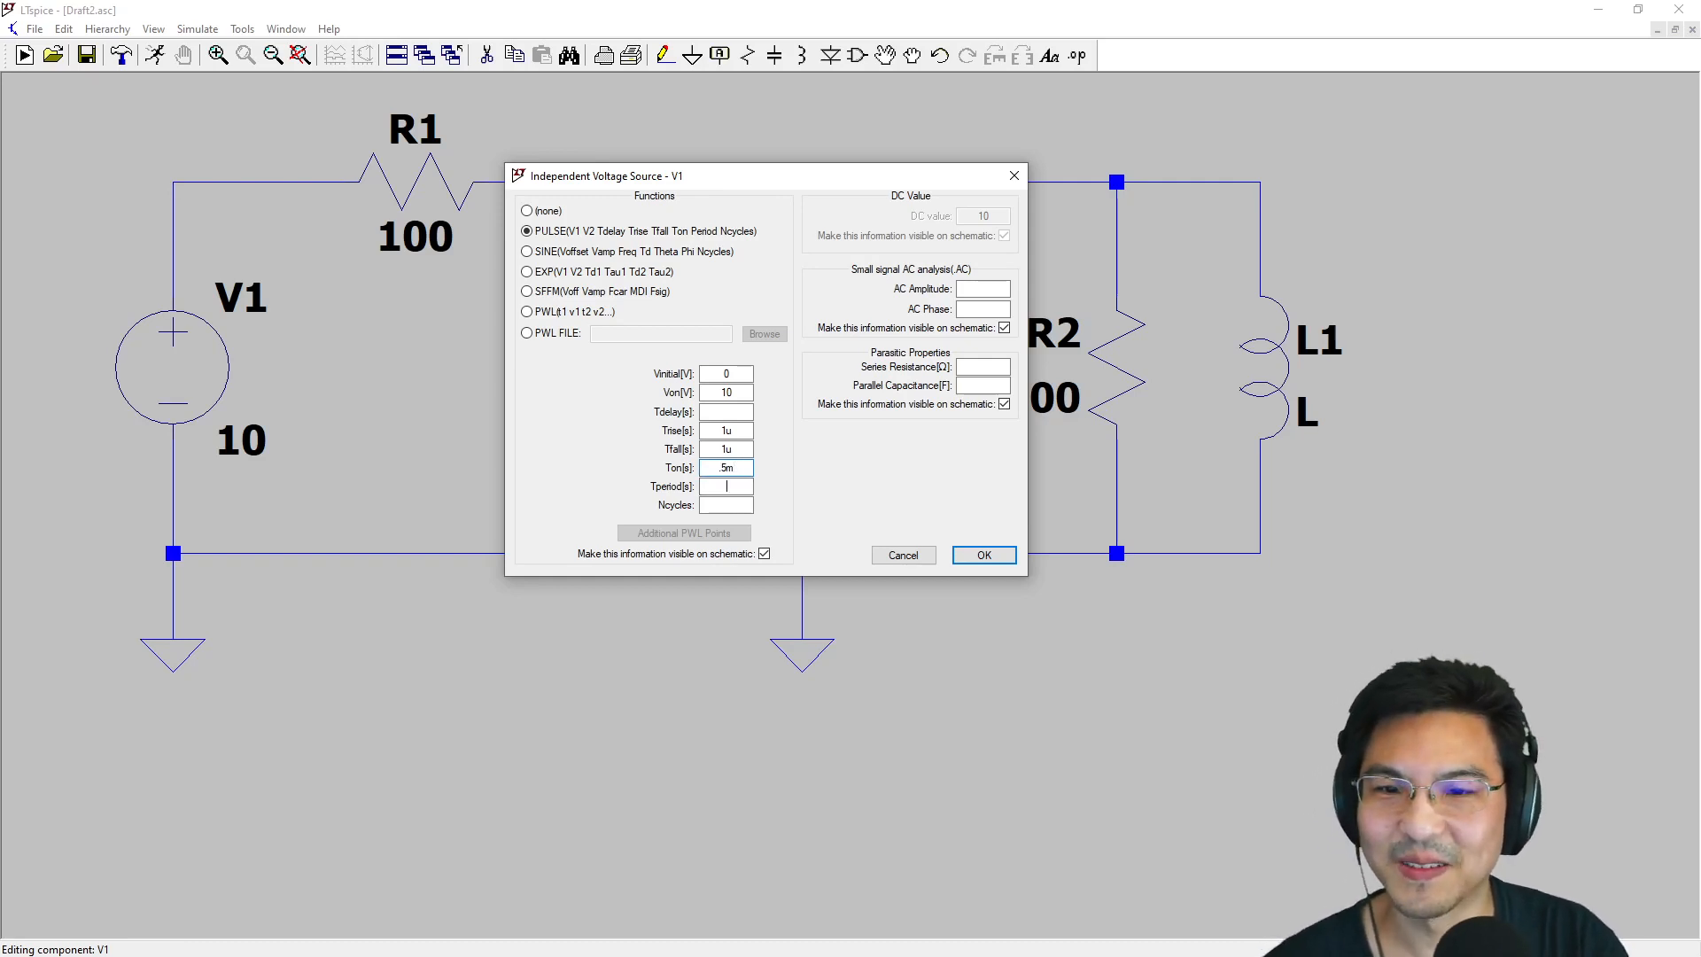
type("1")
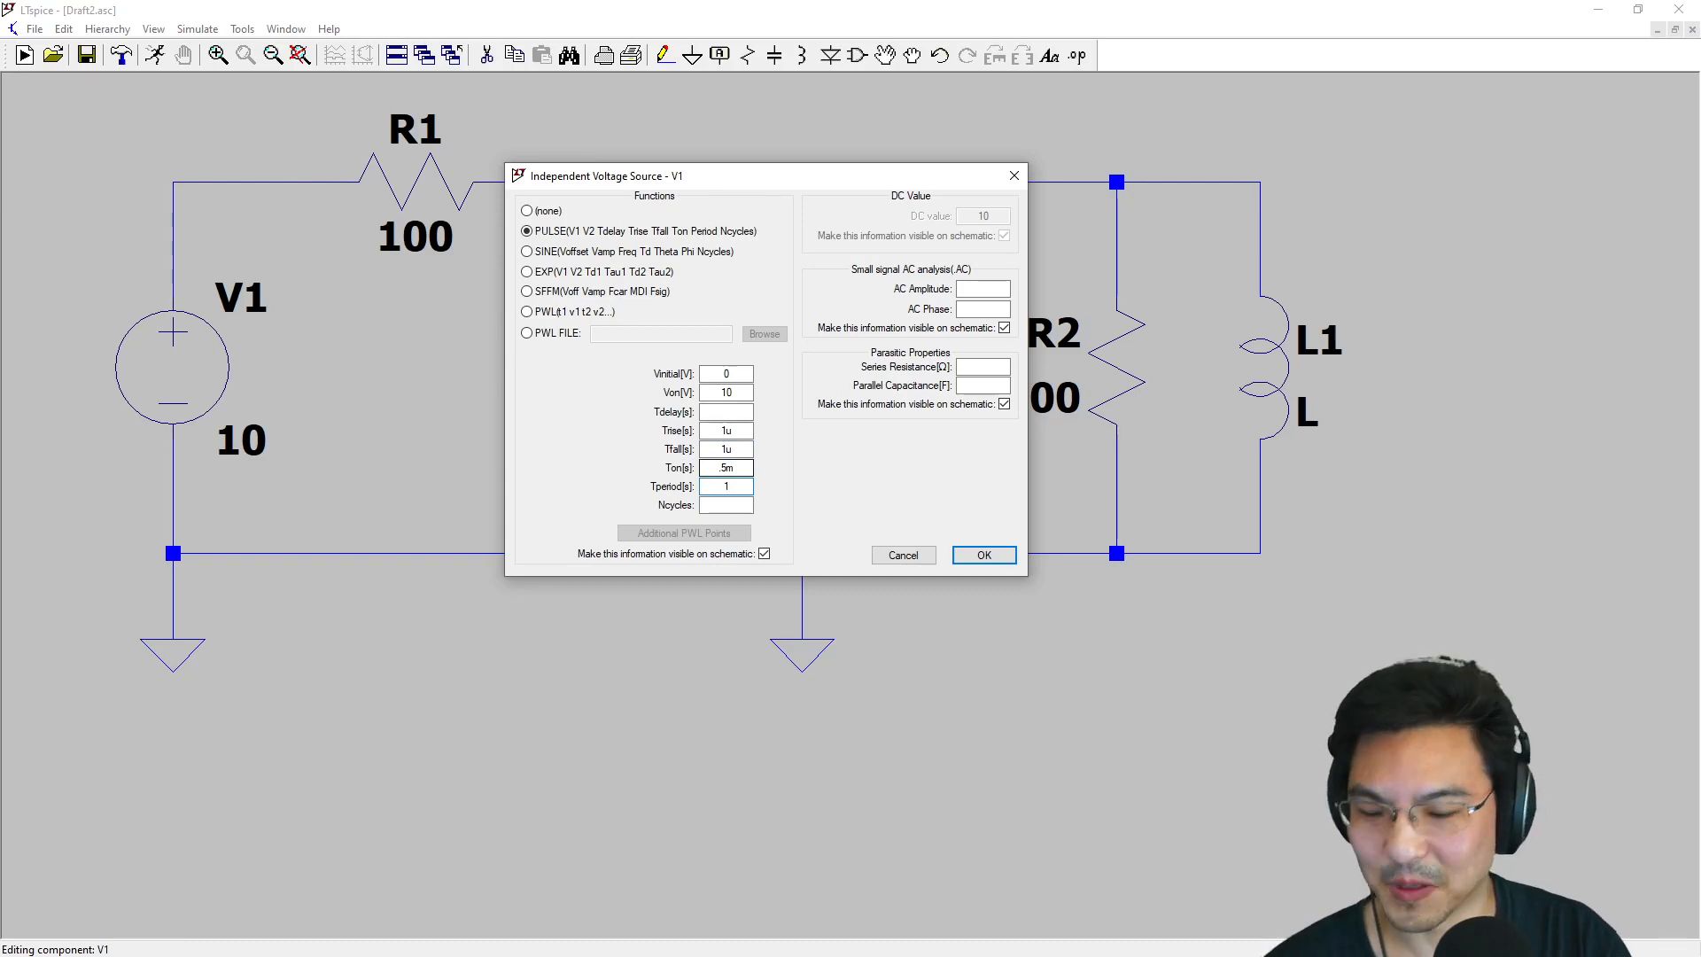
type("m")
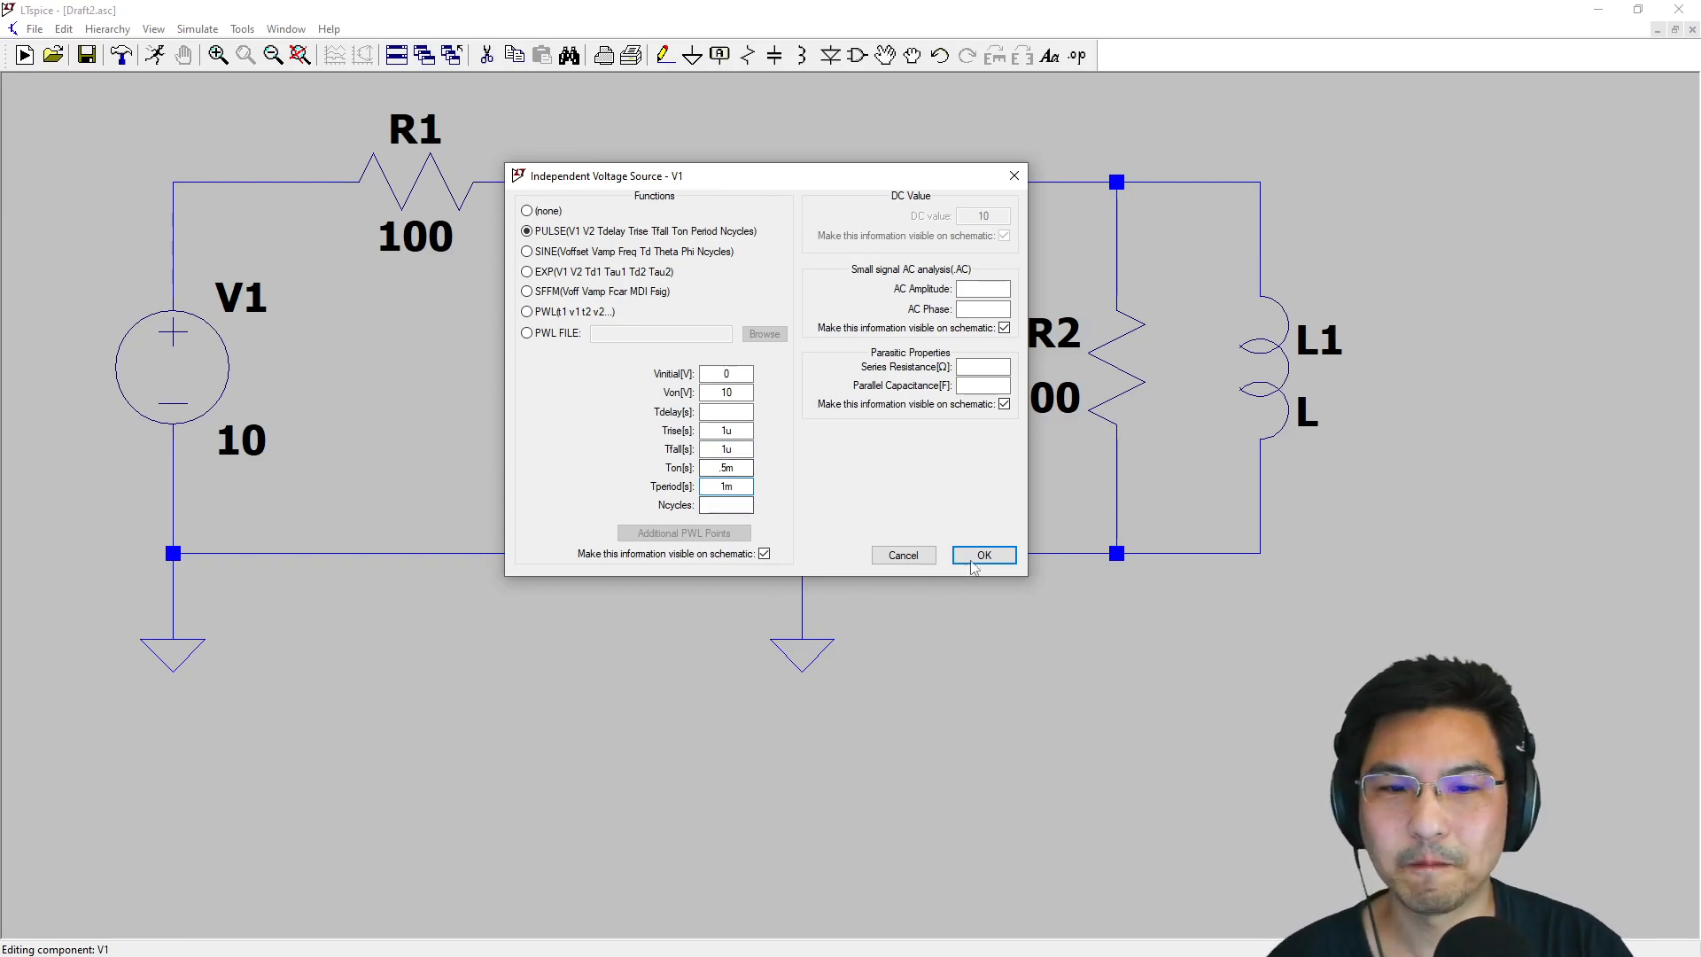
left_click(982, 554)
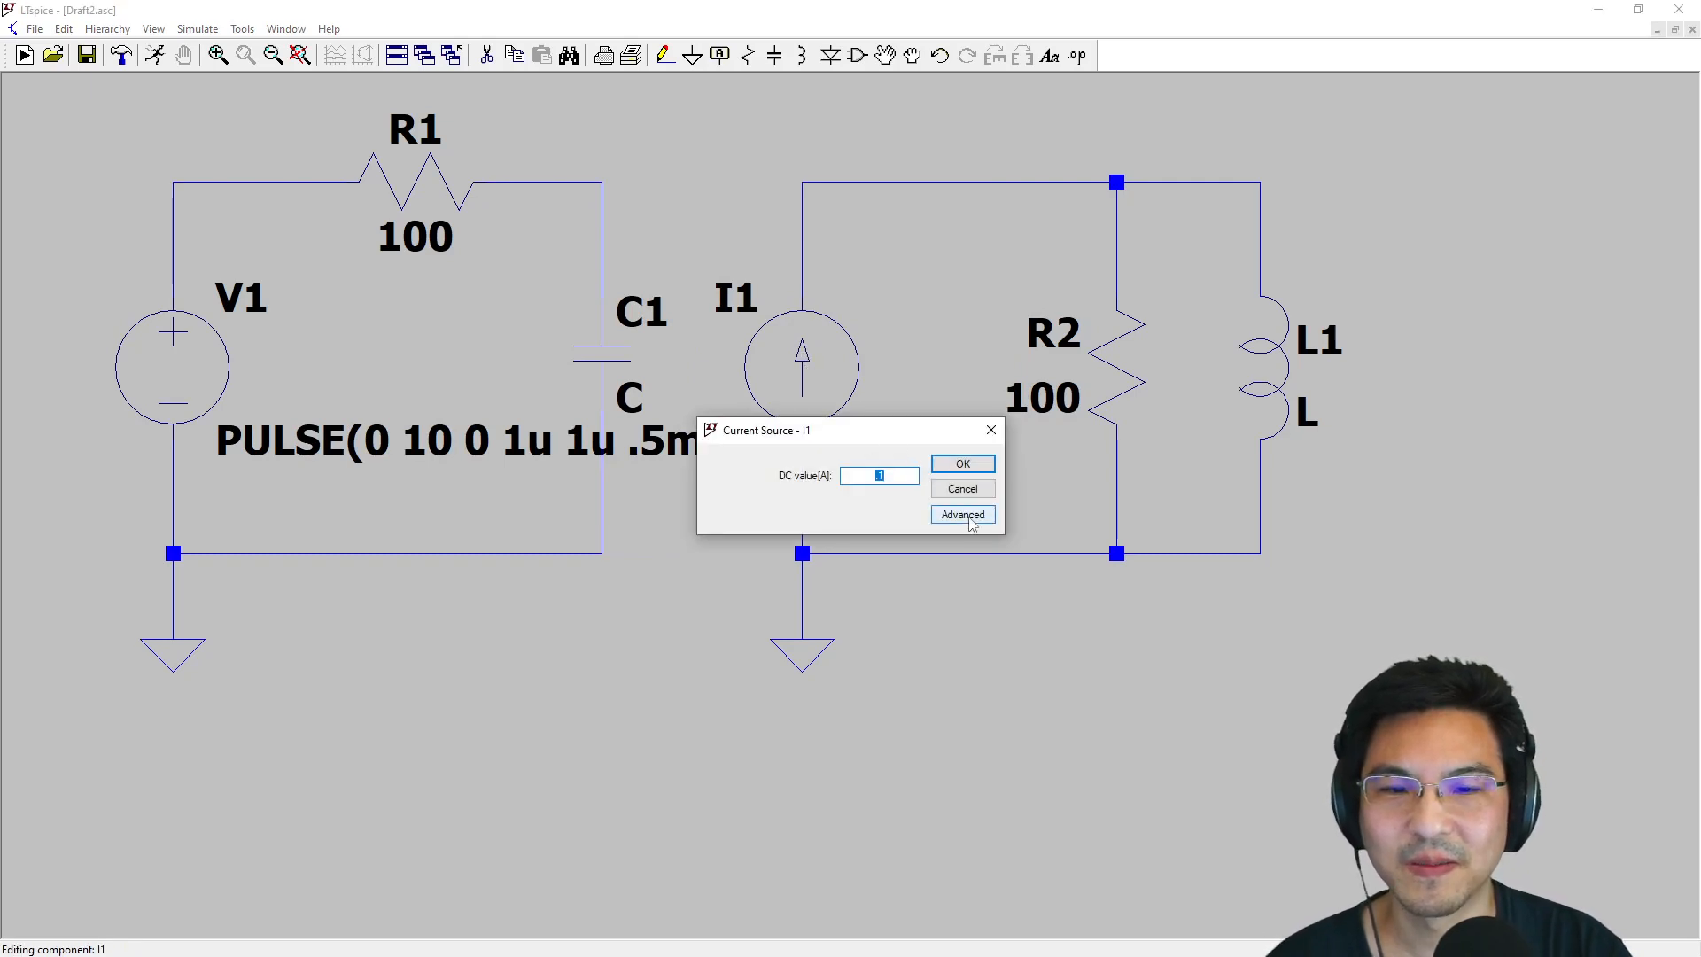
Set I1's pulse to 0–1 with 1u edges, .5m on-time and 1m period
left_click(961, 514)
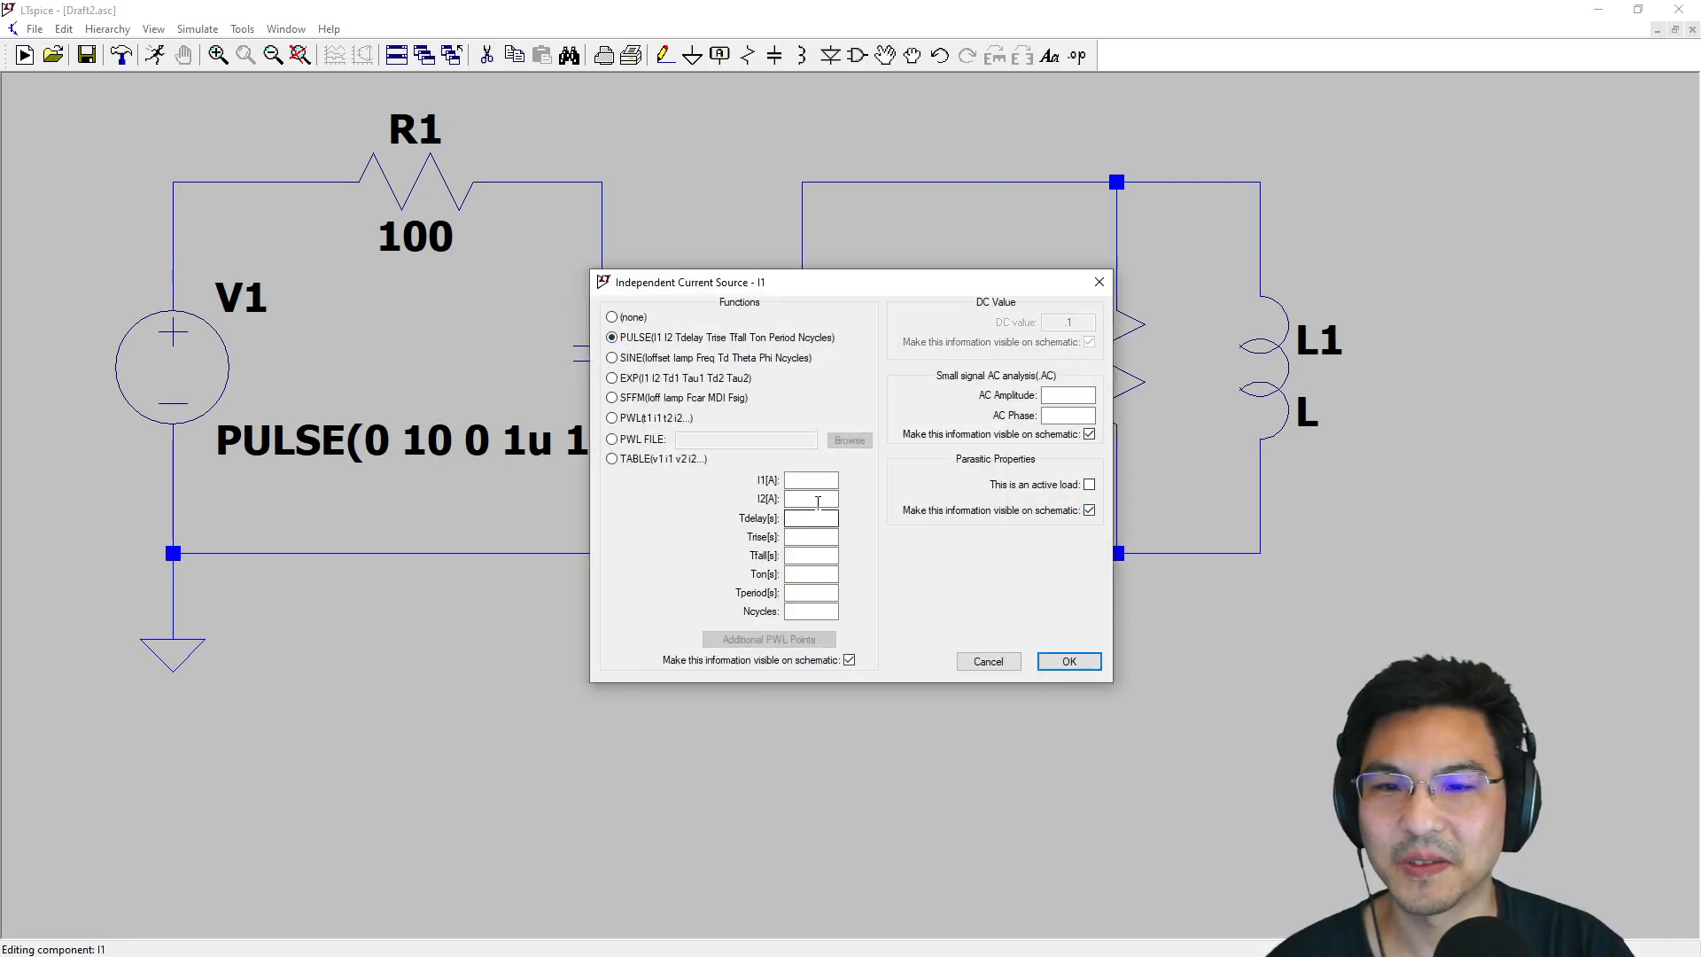
type("1")
left_click(810, 478)
type("0")
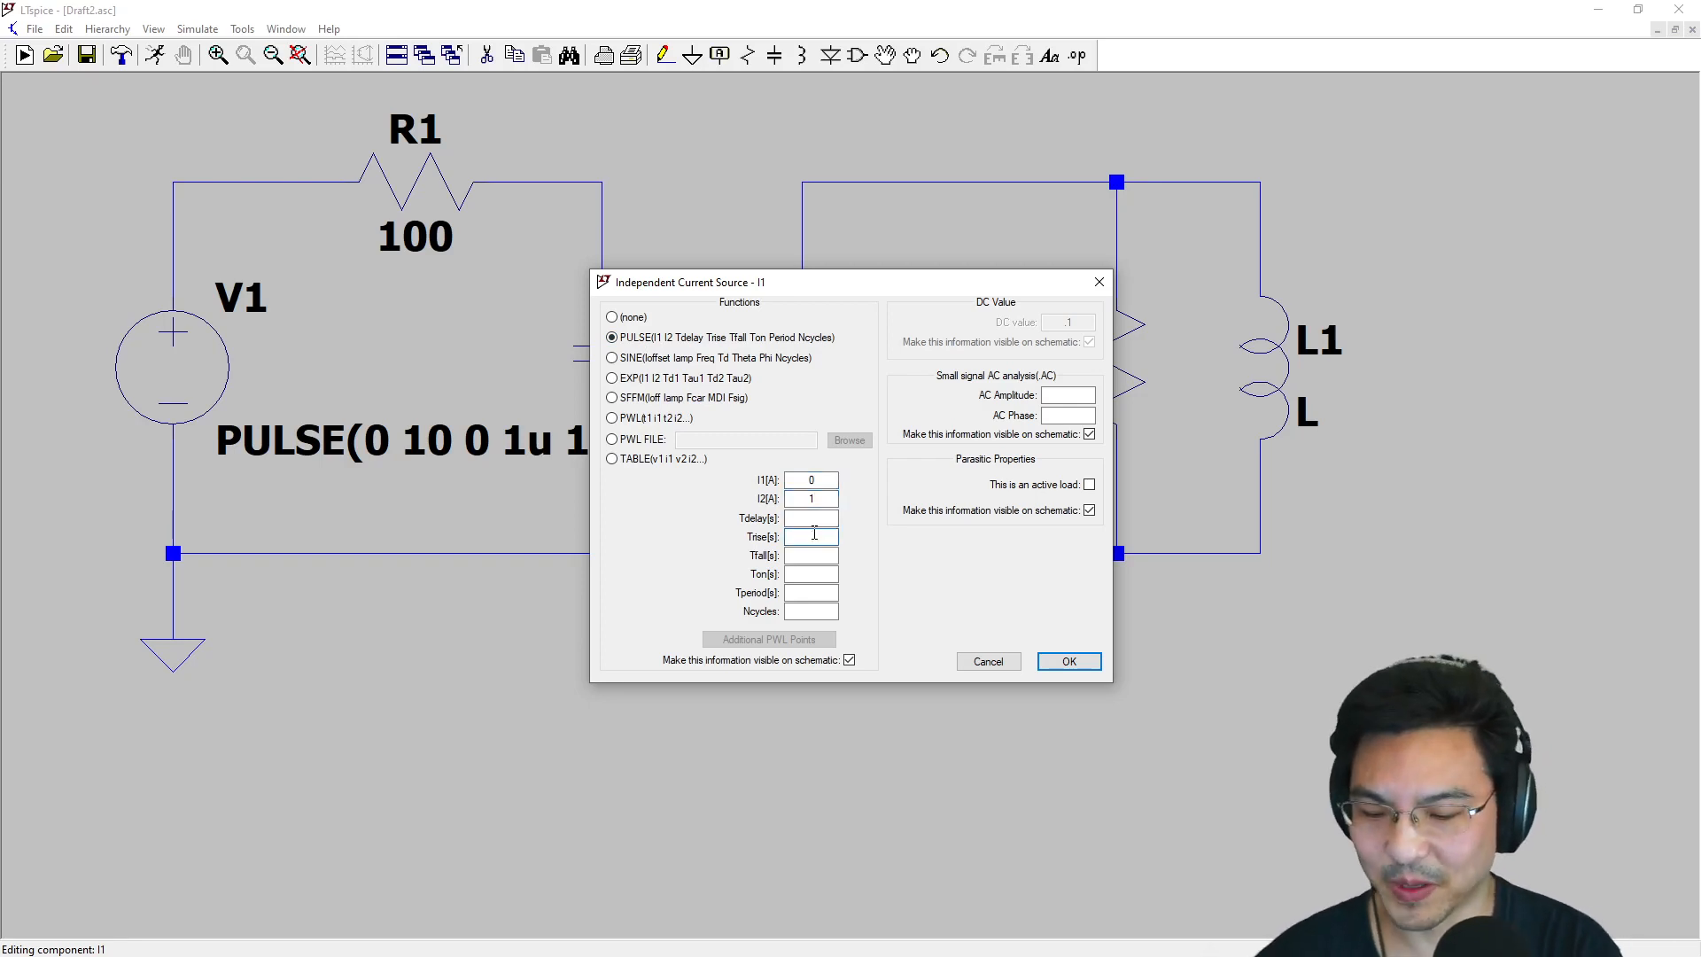
type("1")
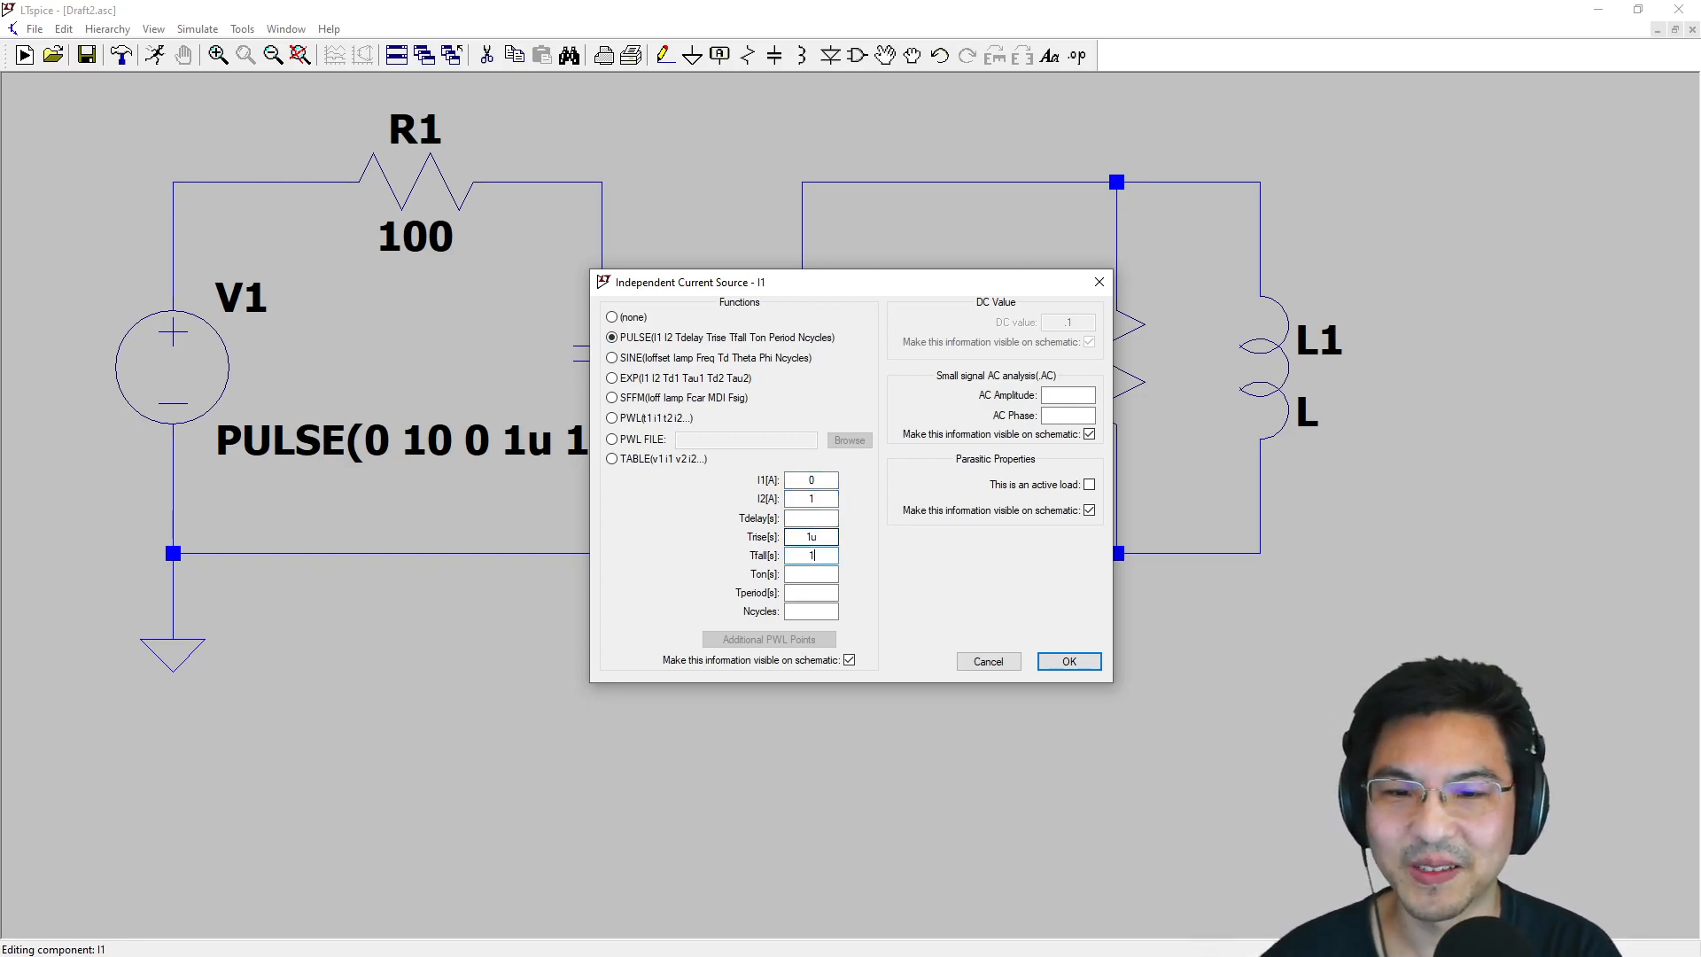
type("u")
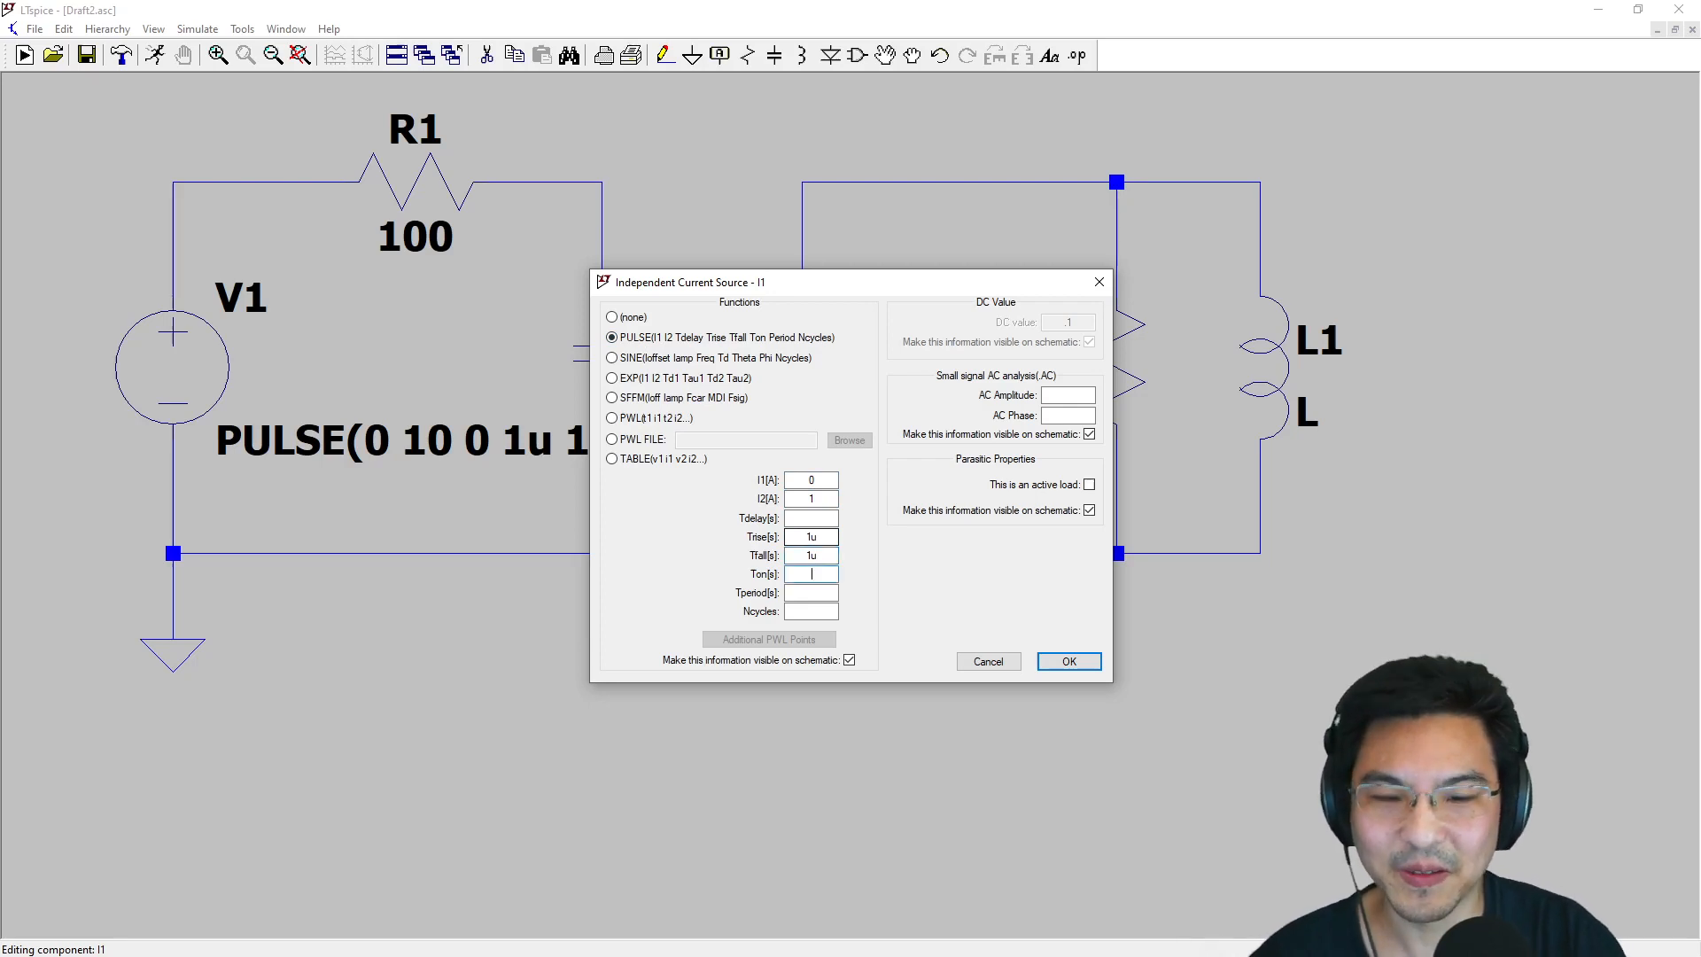
type(".5m")
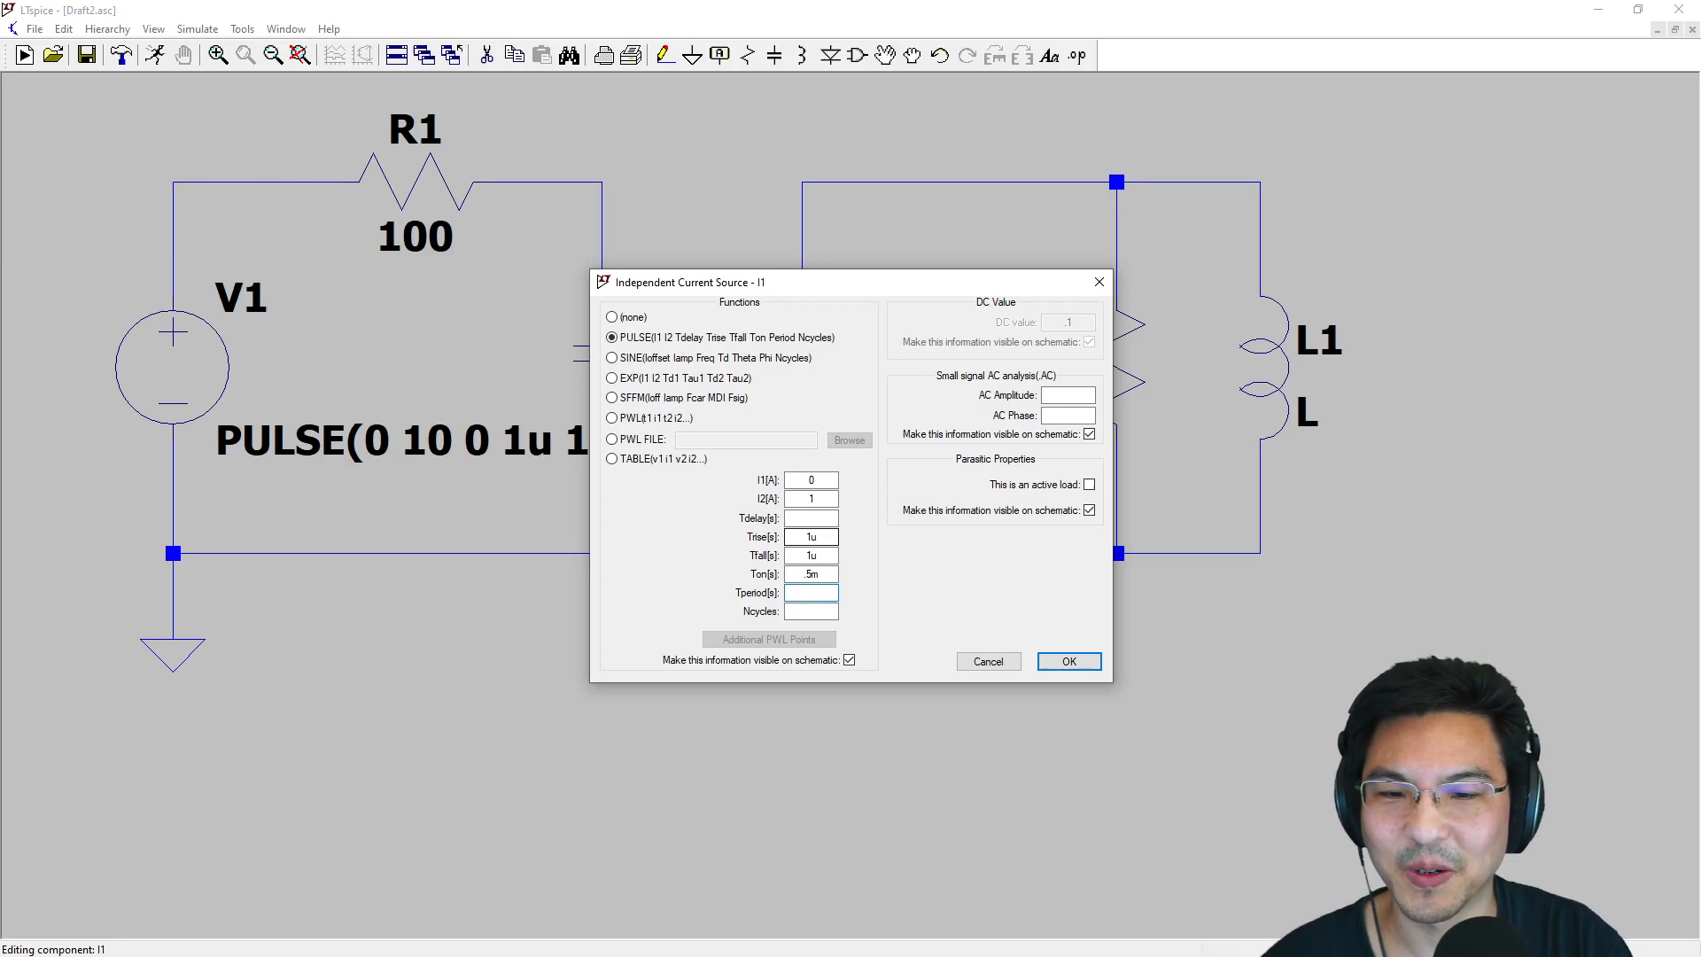
type("1m")
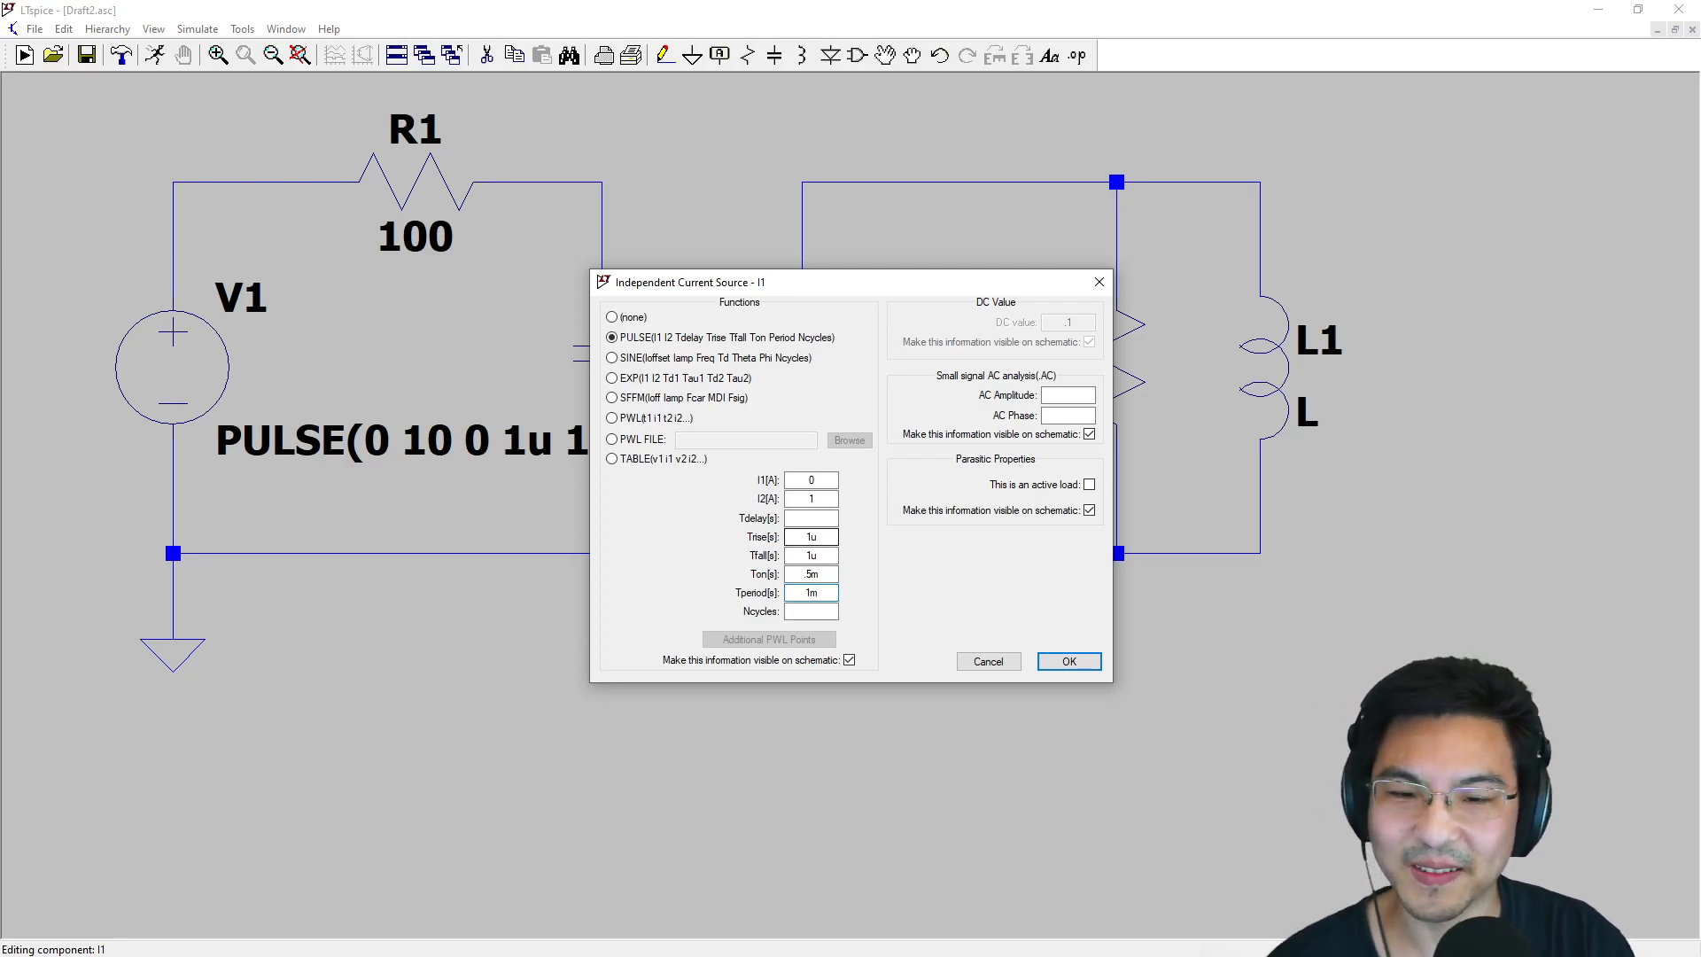
left_click(1066, 661)
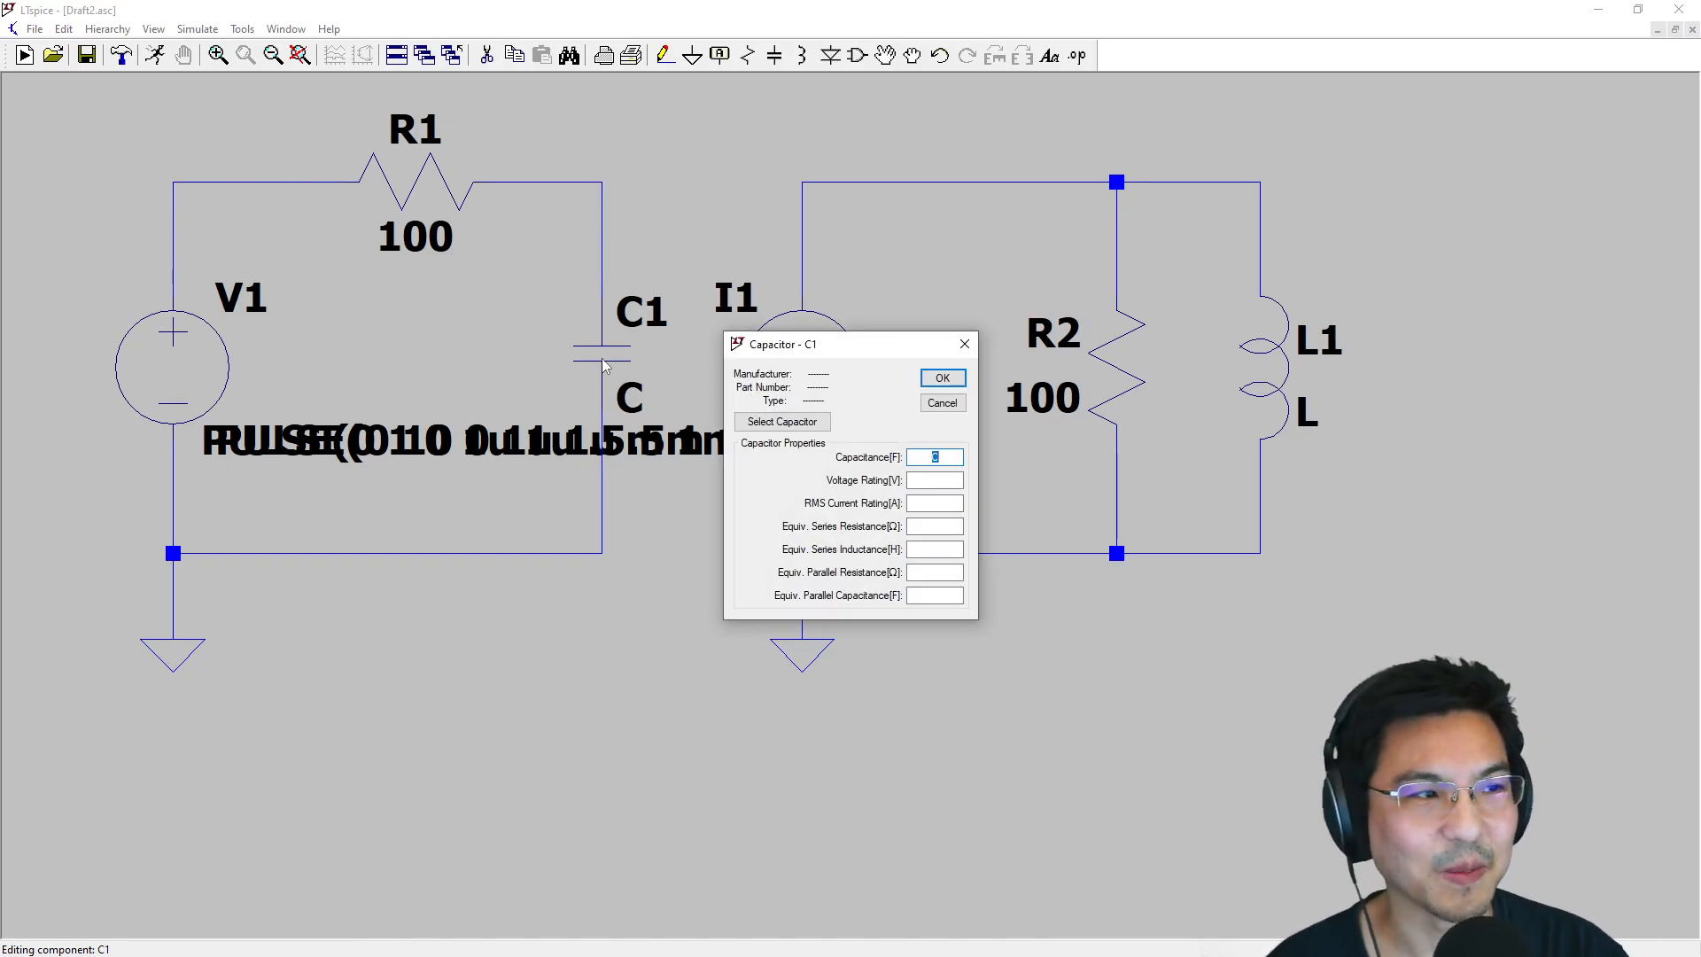
Set capacitor C1 to 1µ and inductor L1 to 5m
type("1")
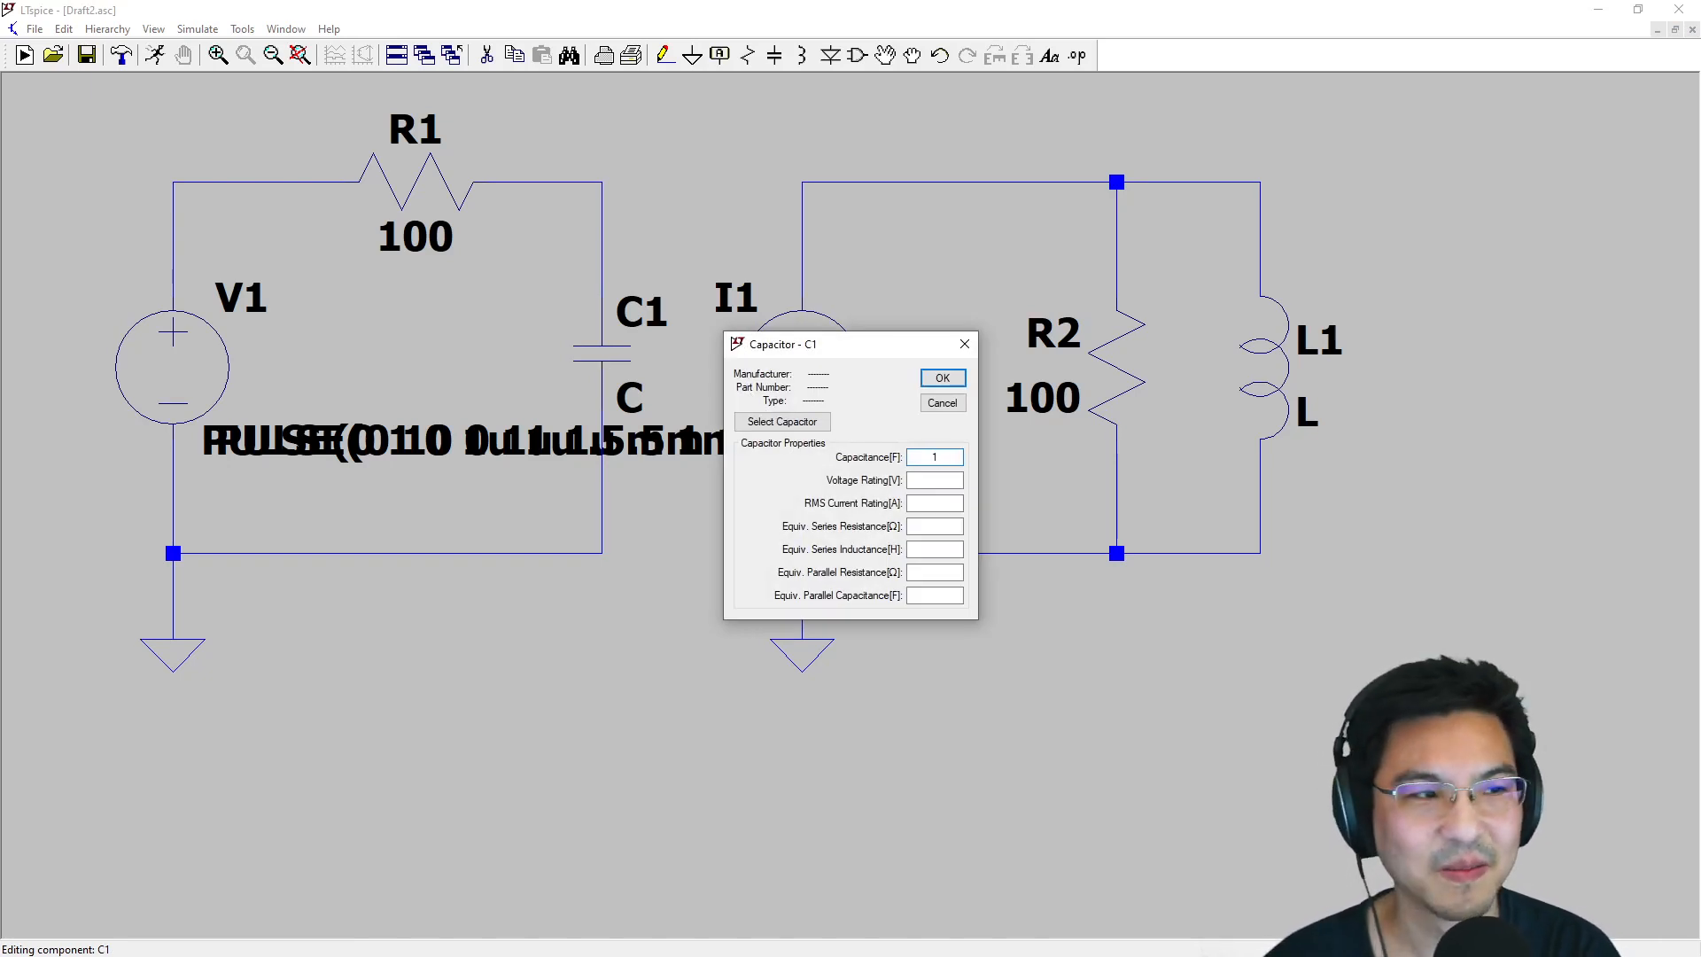
left_click(939, 378)
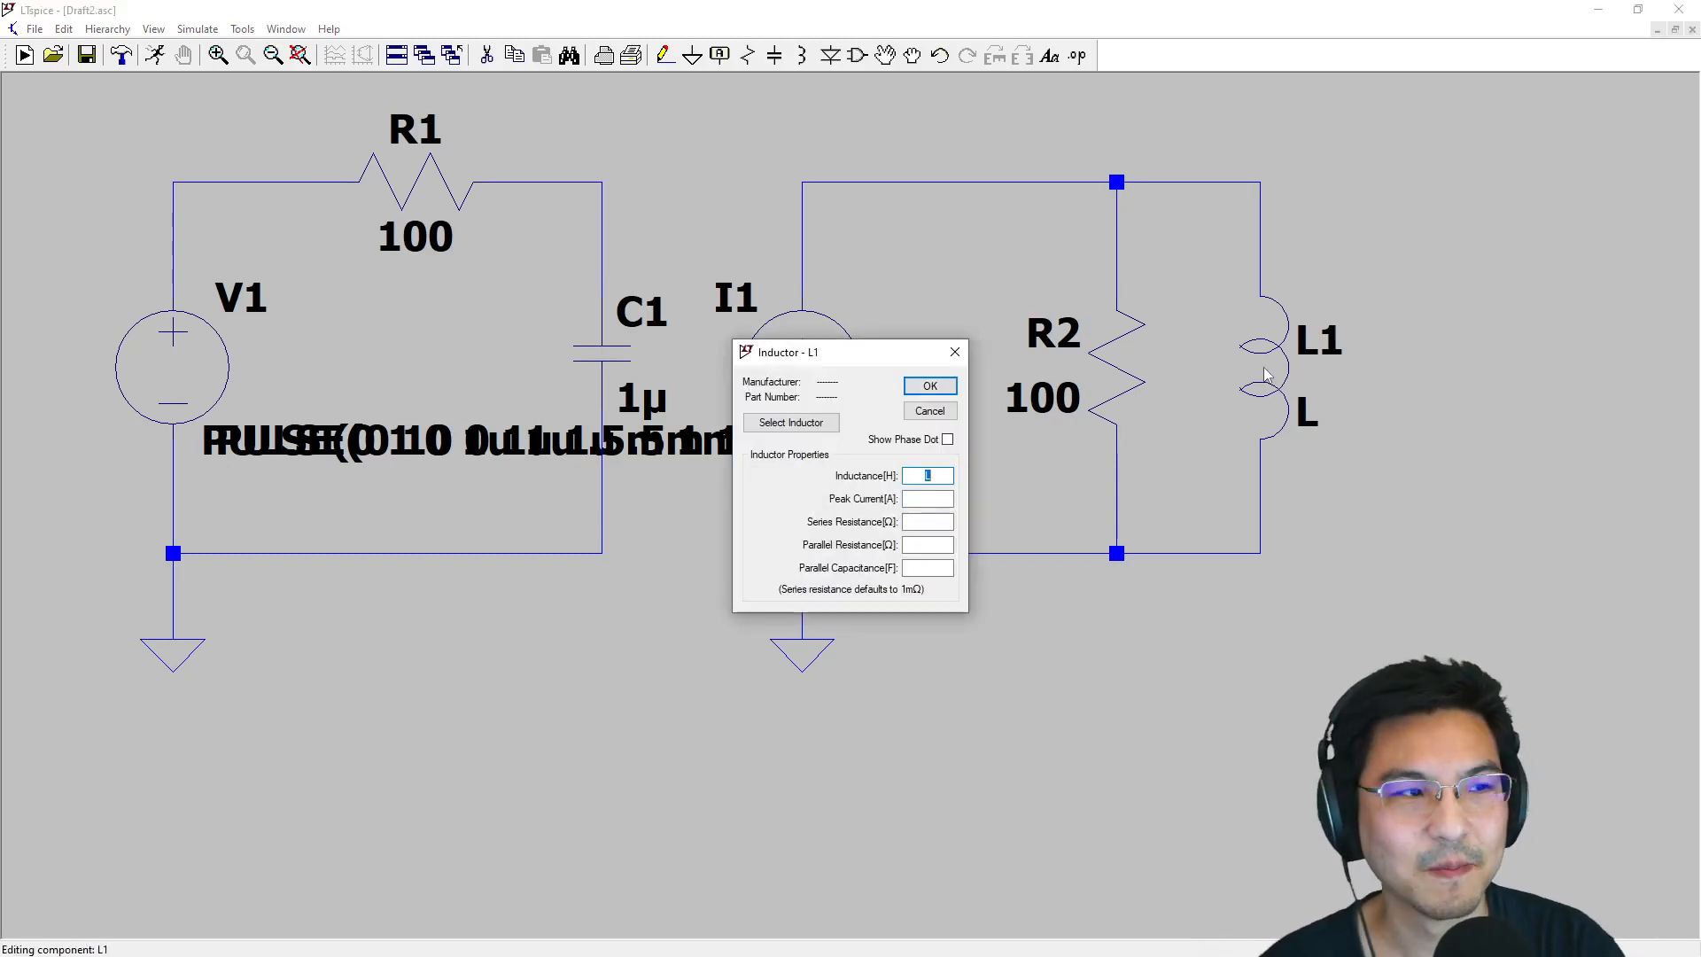
type("5")
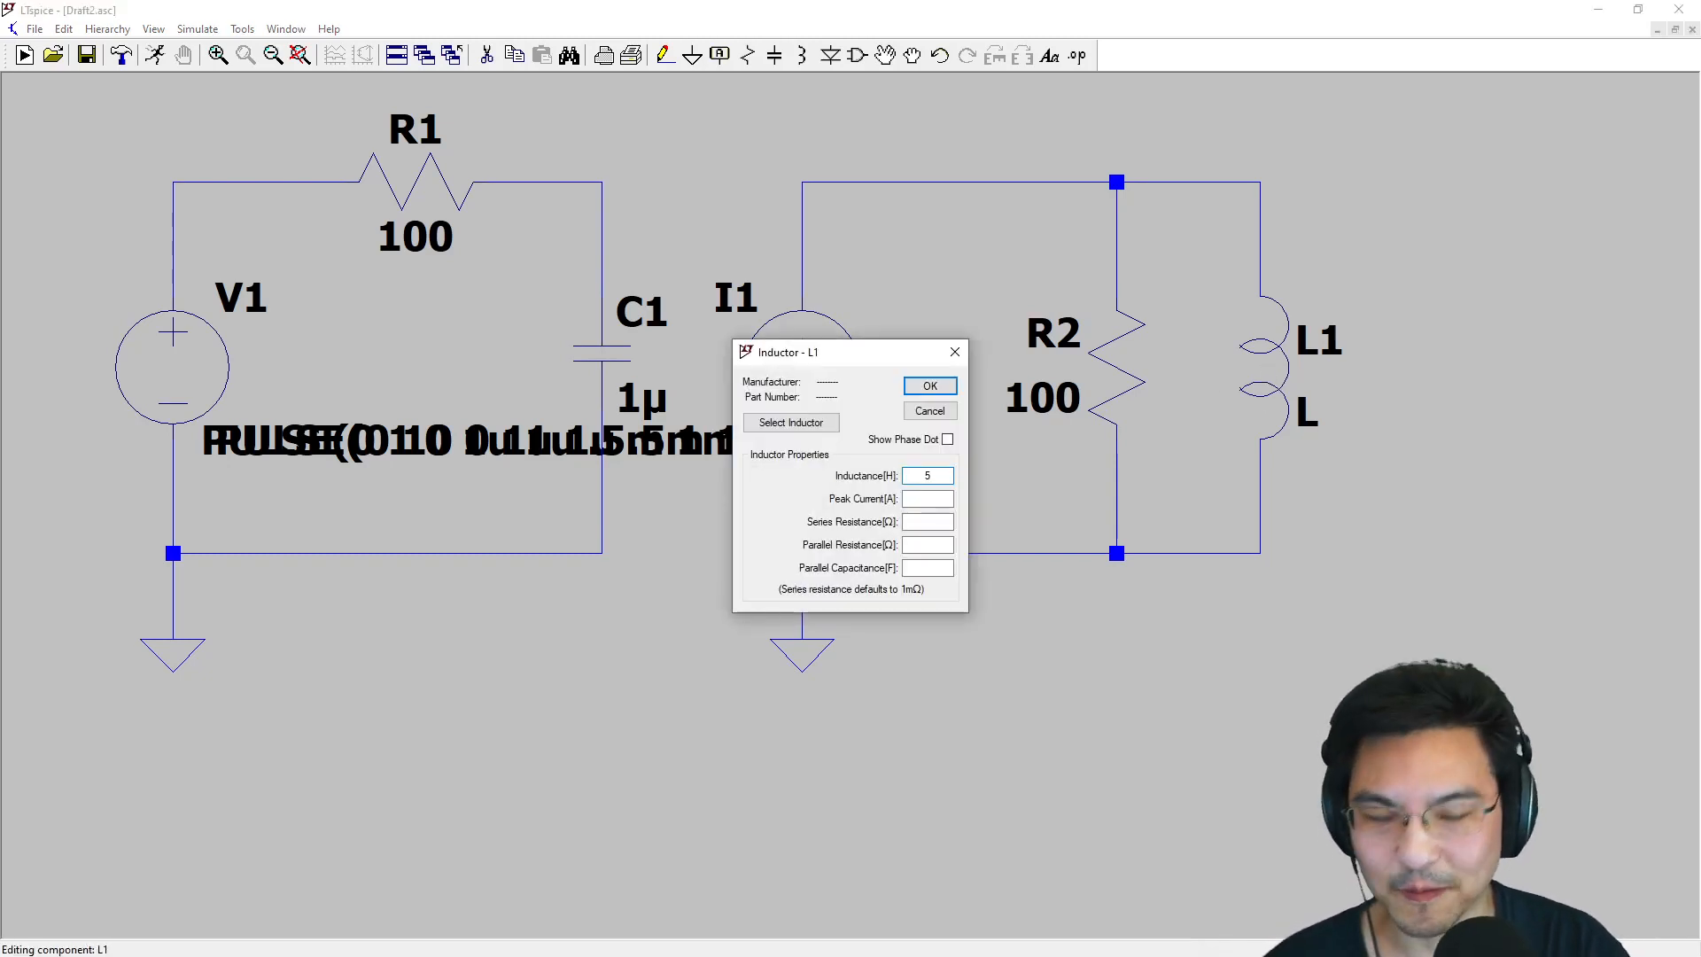
left_click(927, 385)
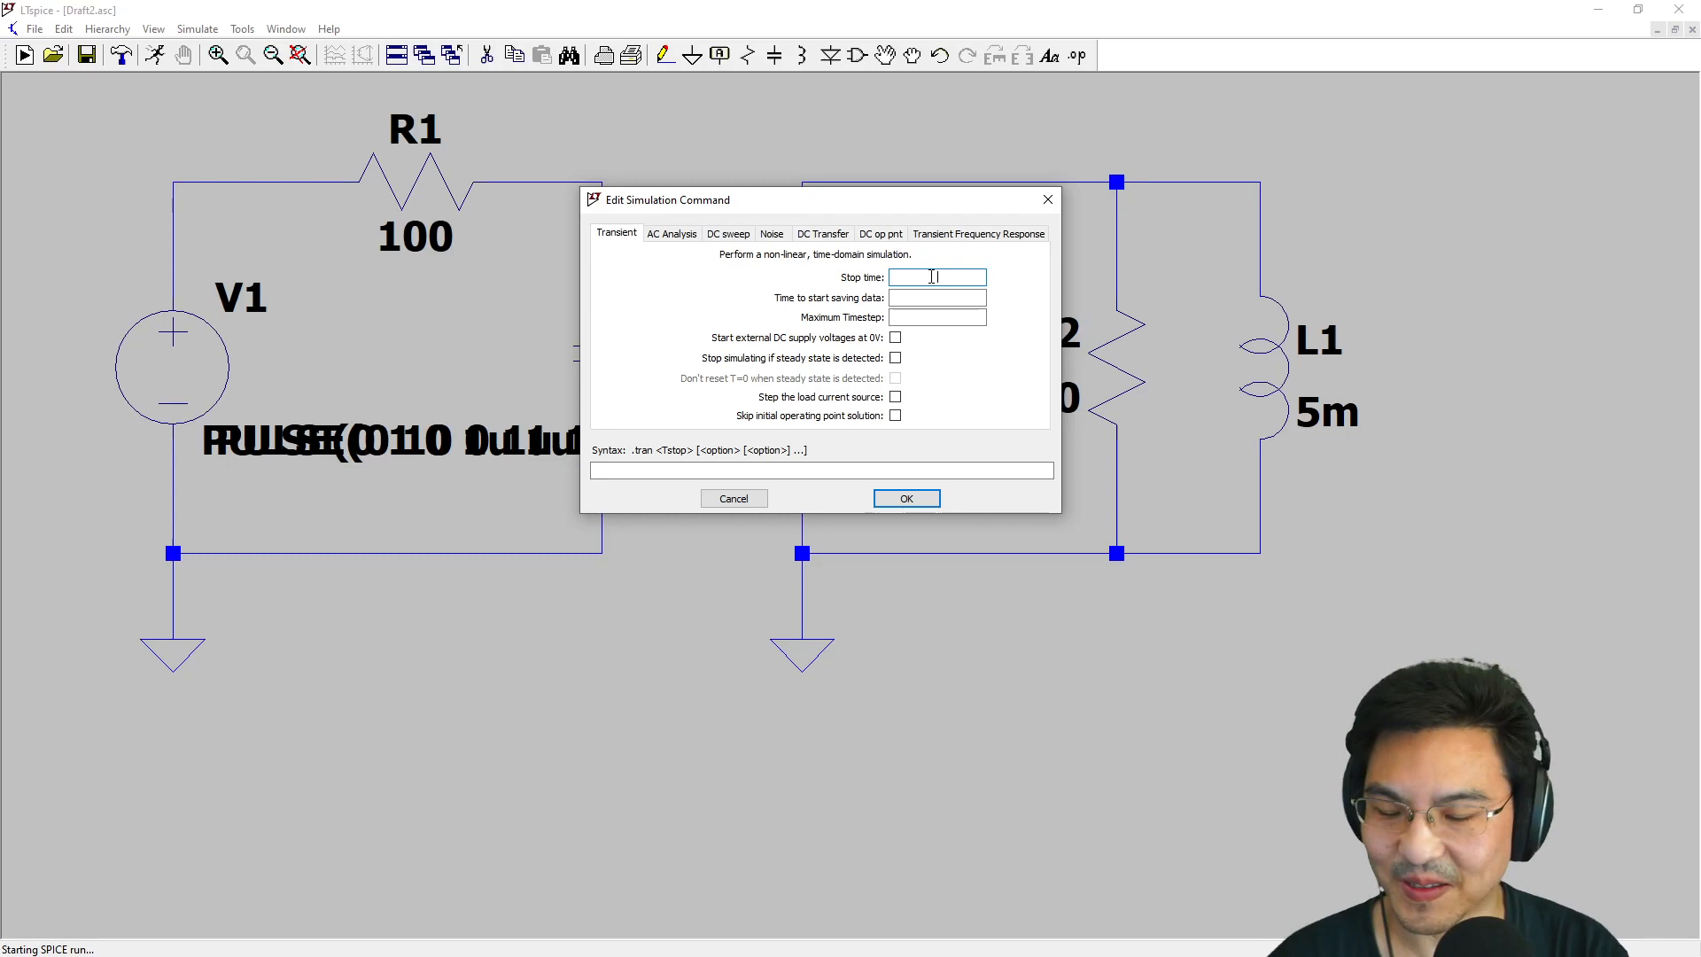
Enter a 2m stop time for the transient simulation
type("2")
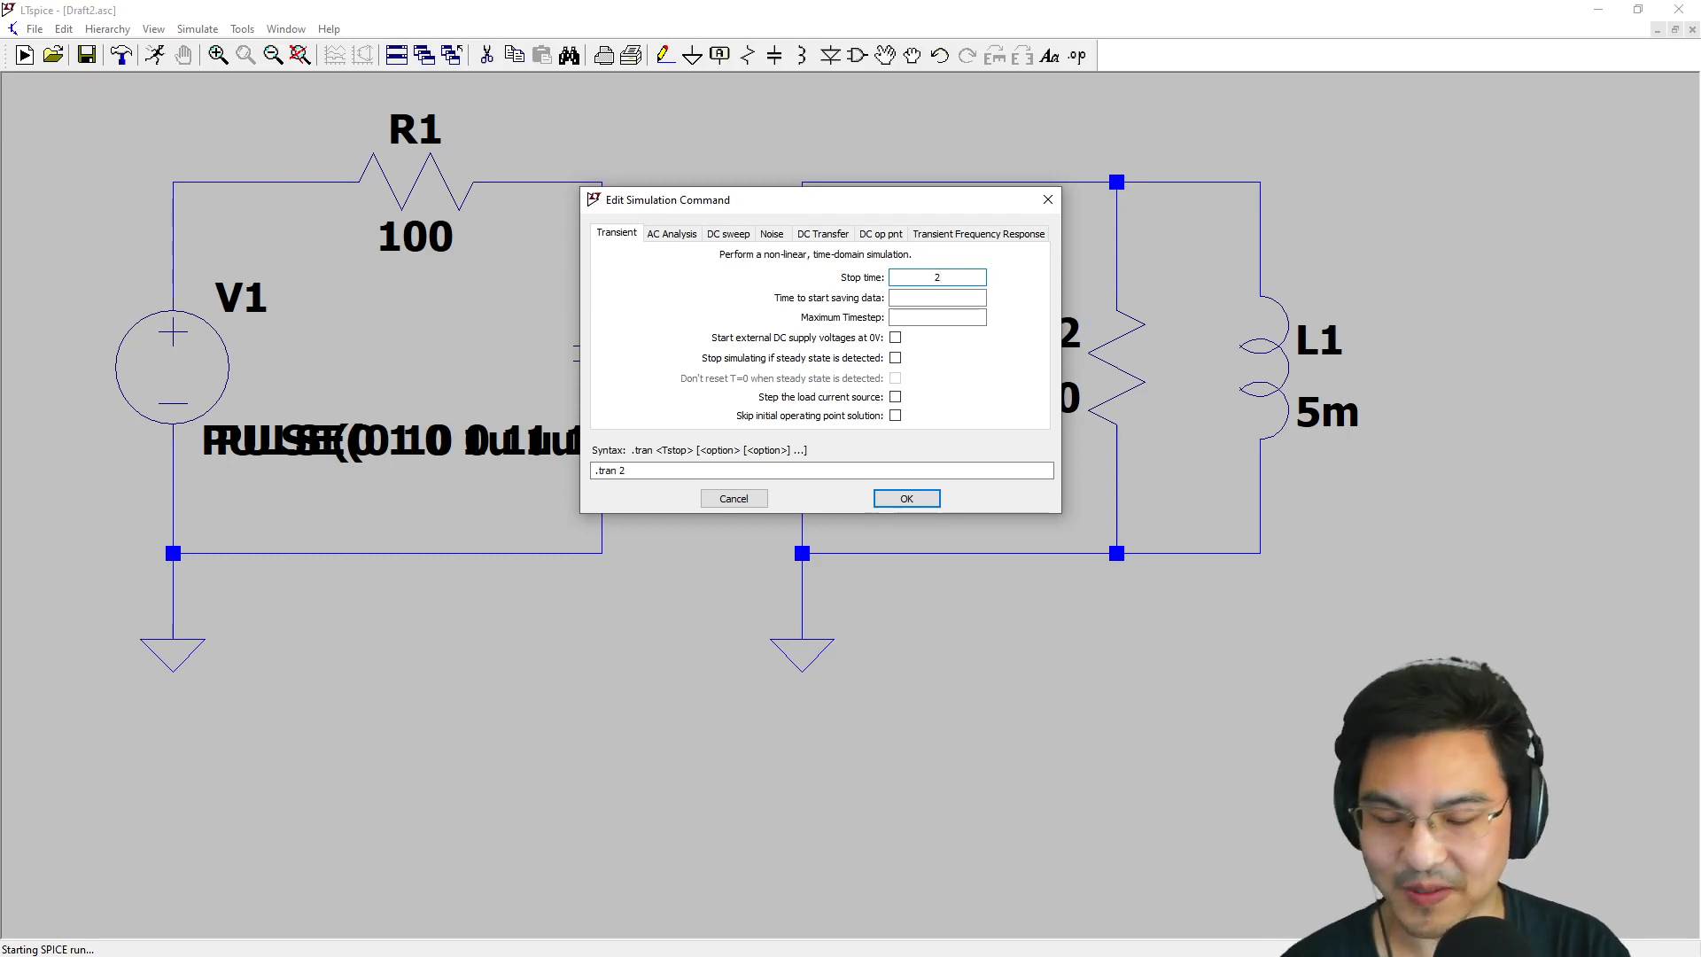
left_click(905, 497)
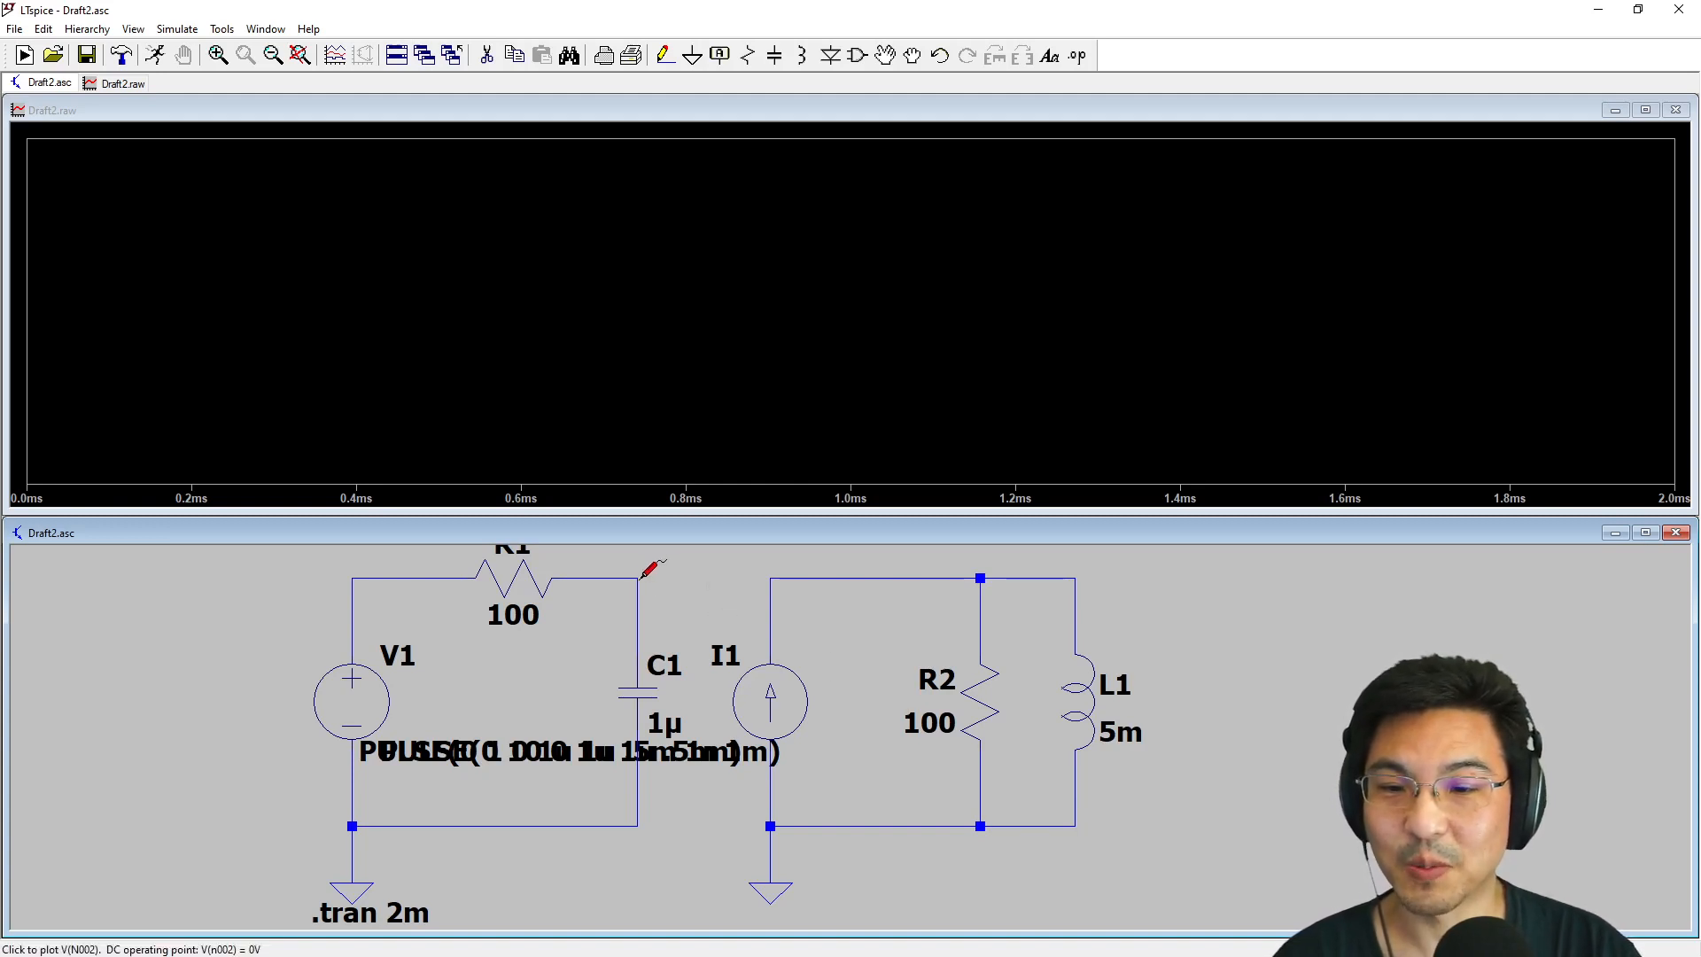
Probe the source node to plot V(n001), the 0–10 V square wave
left_click(639, 578)
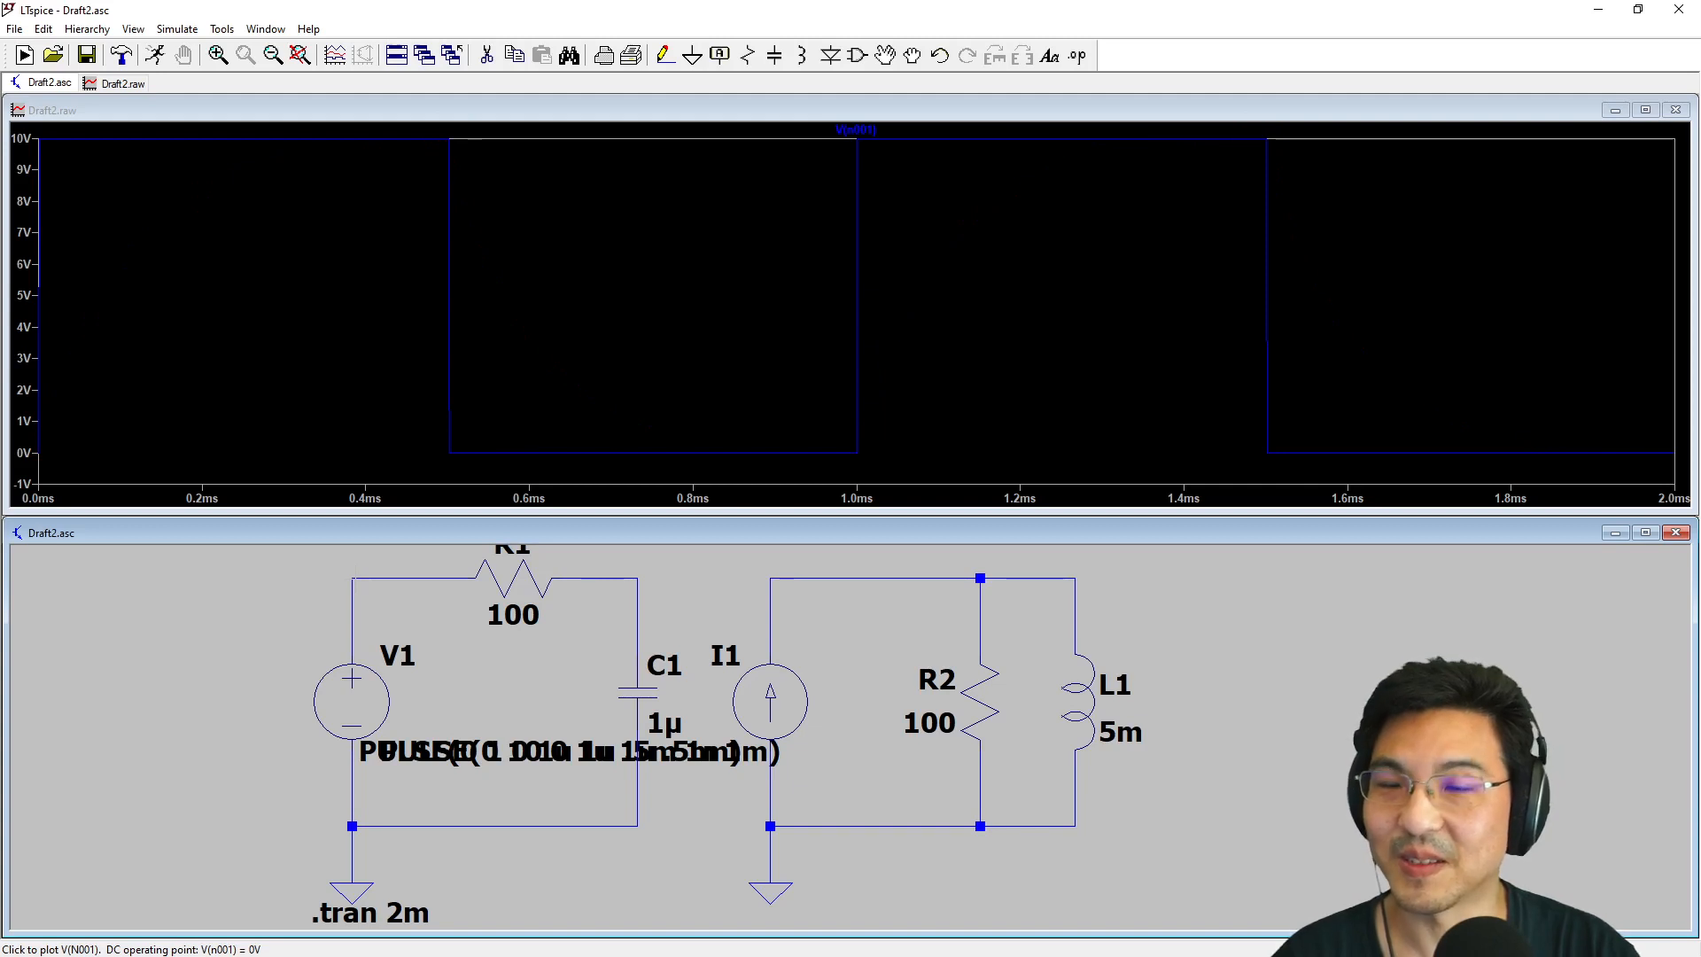
mouse_move(598, 320)
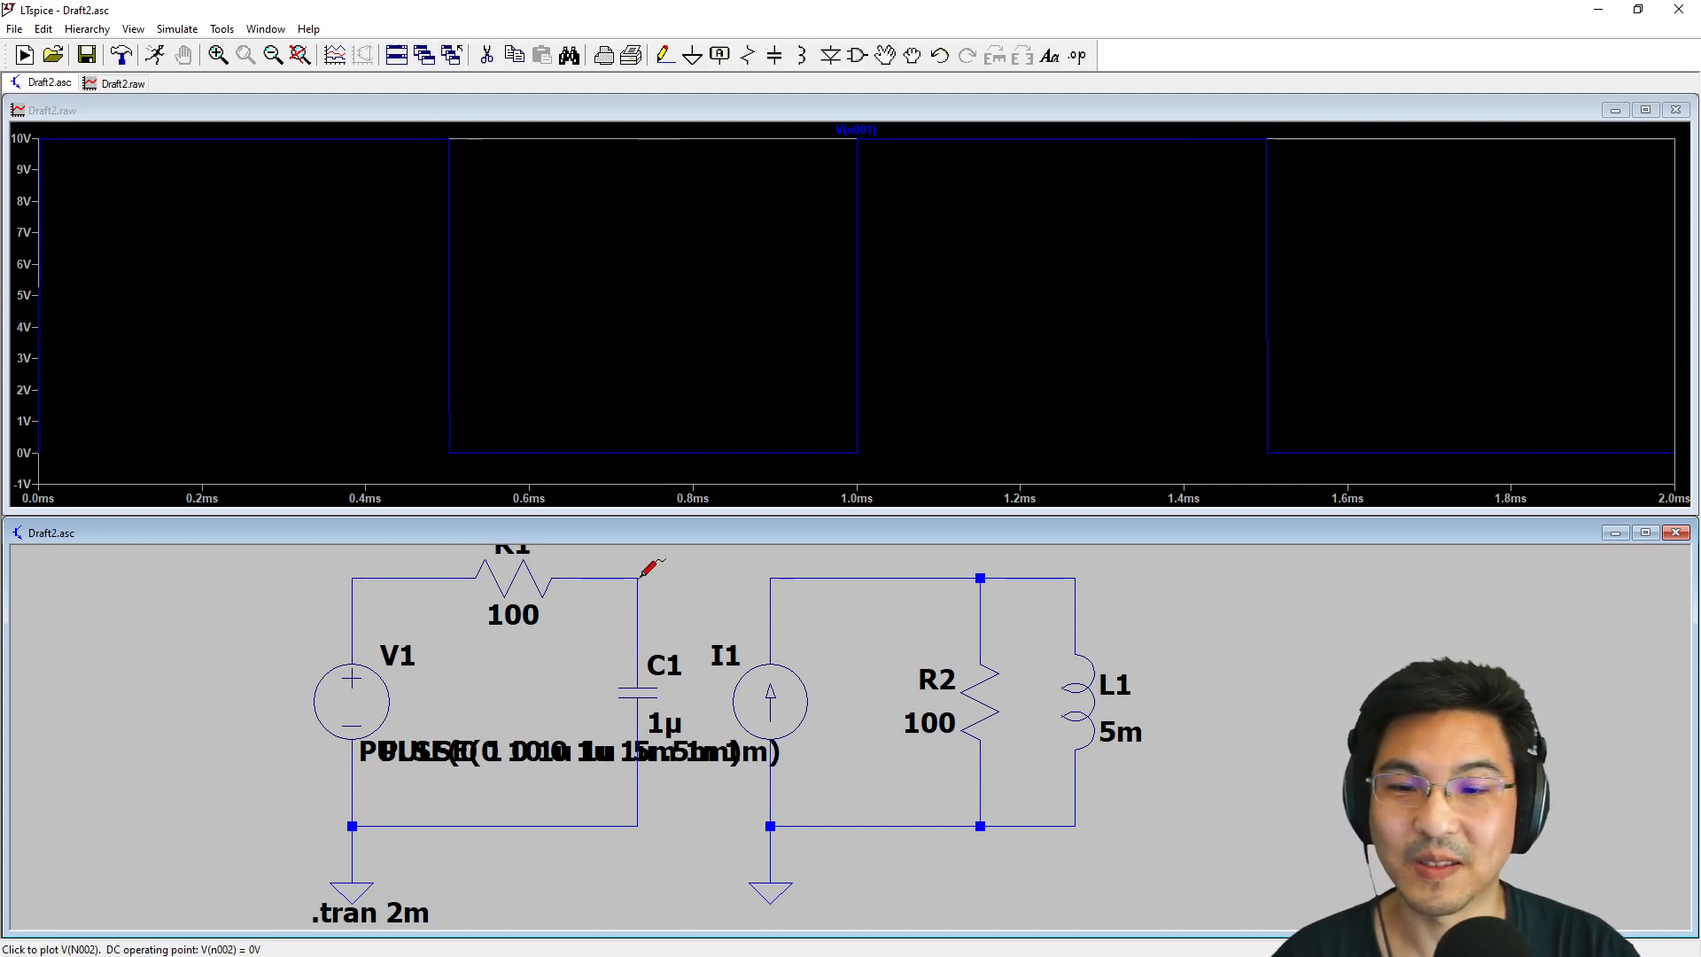
Probe the node between R1 and C1 to plot capacitor voltage V(n002)
left_click(637, 580)
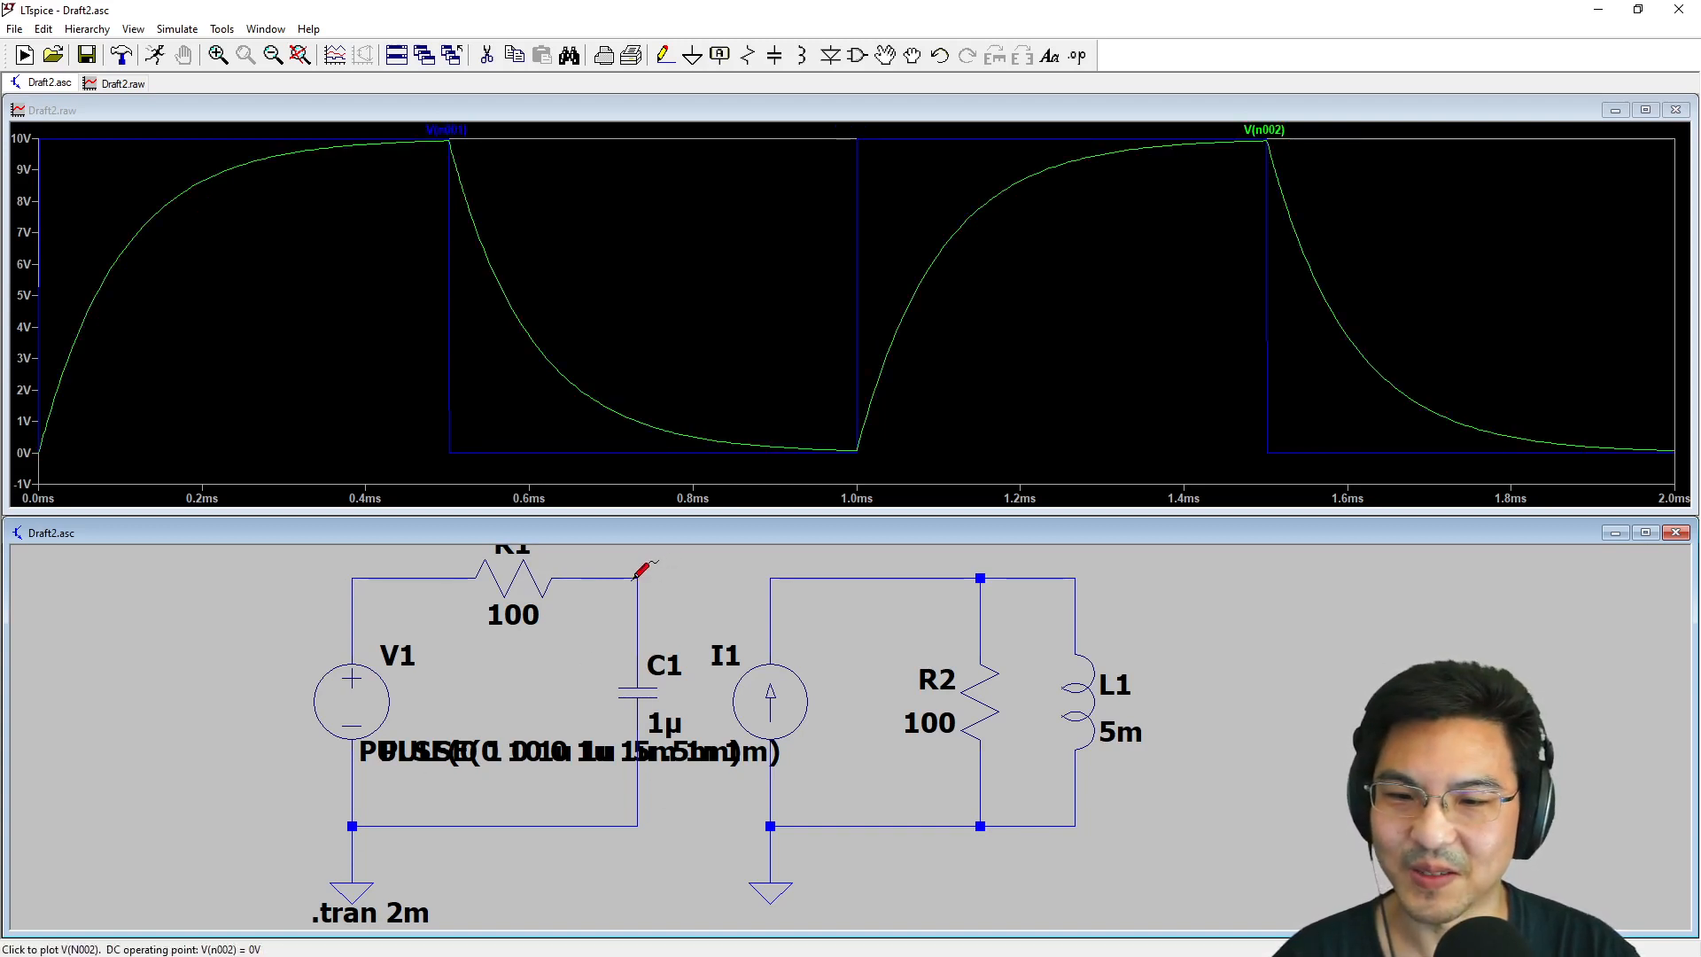
mouse_move(454, 213)
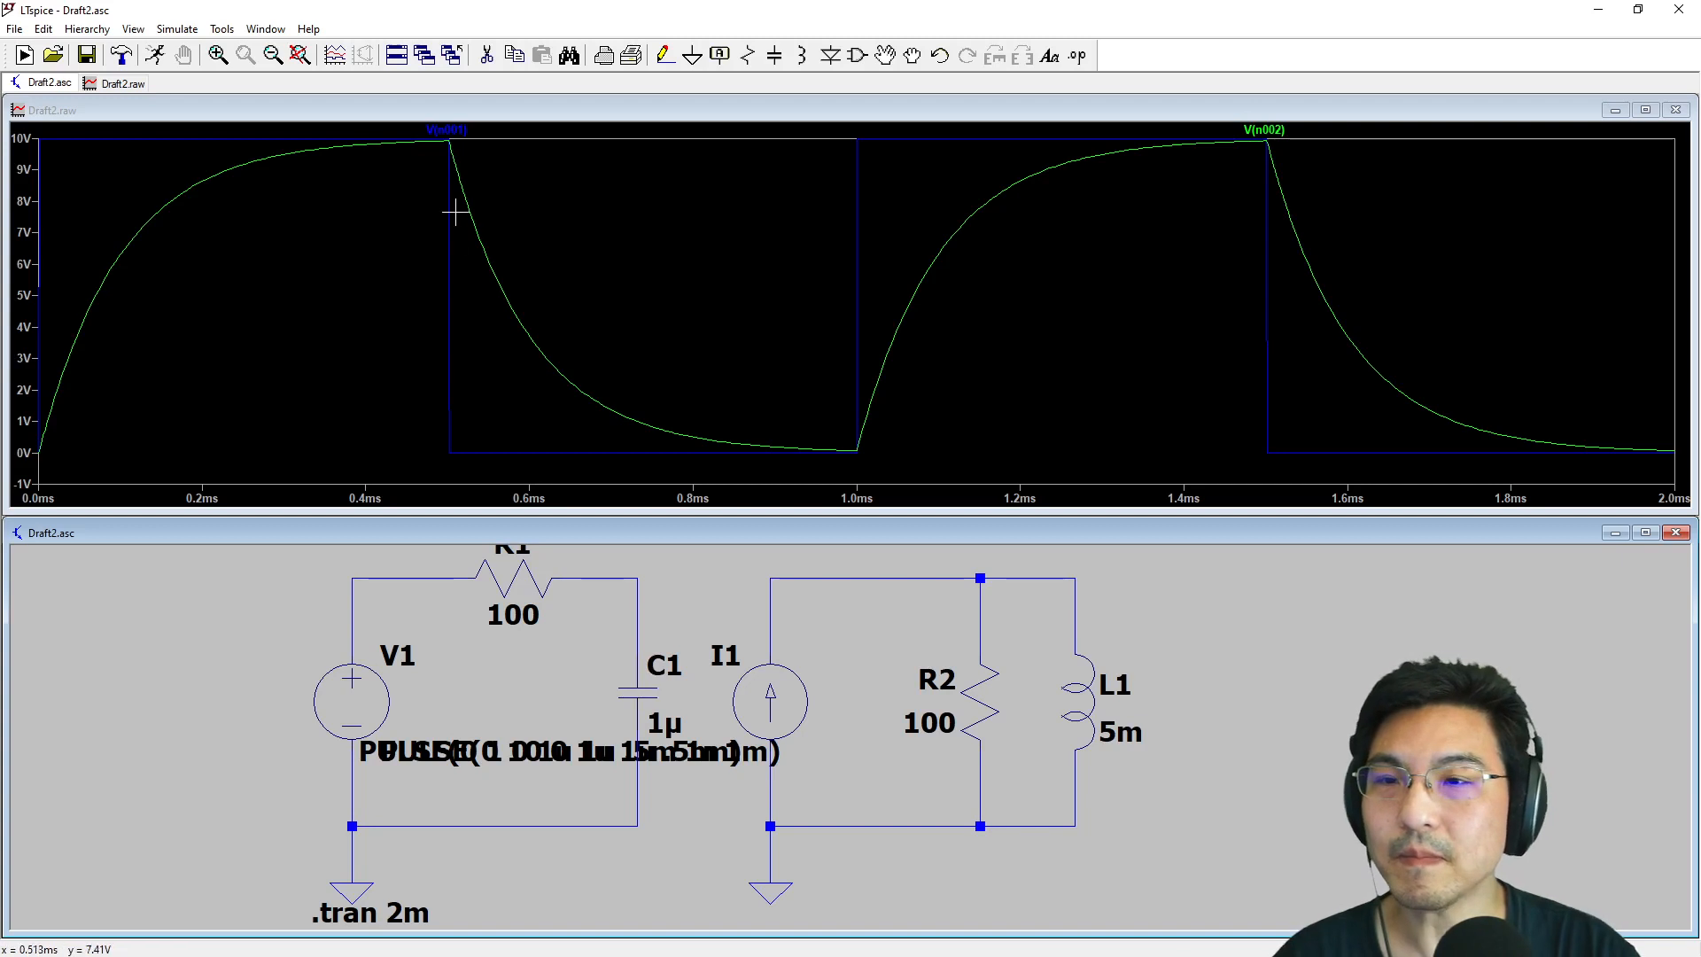
mouse_move(481, 212)
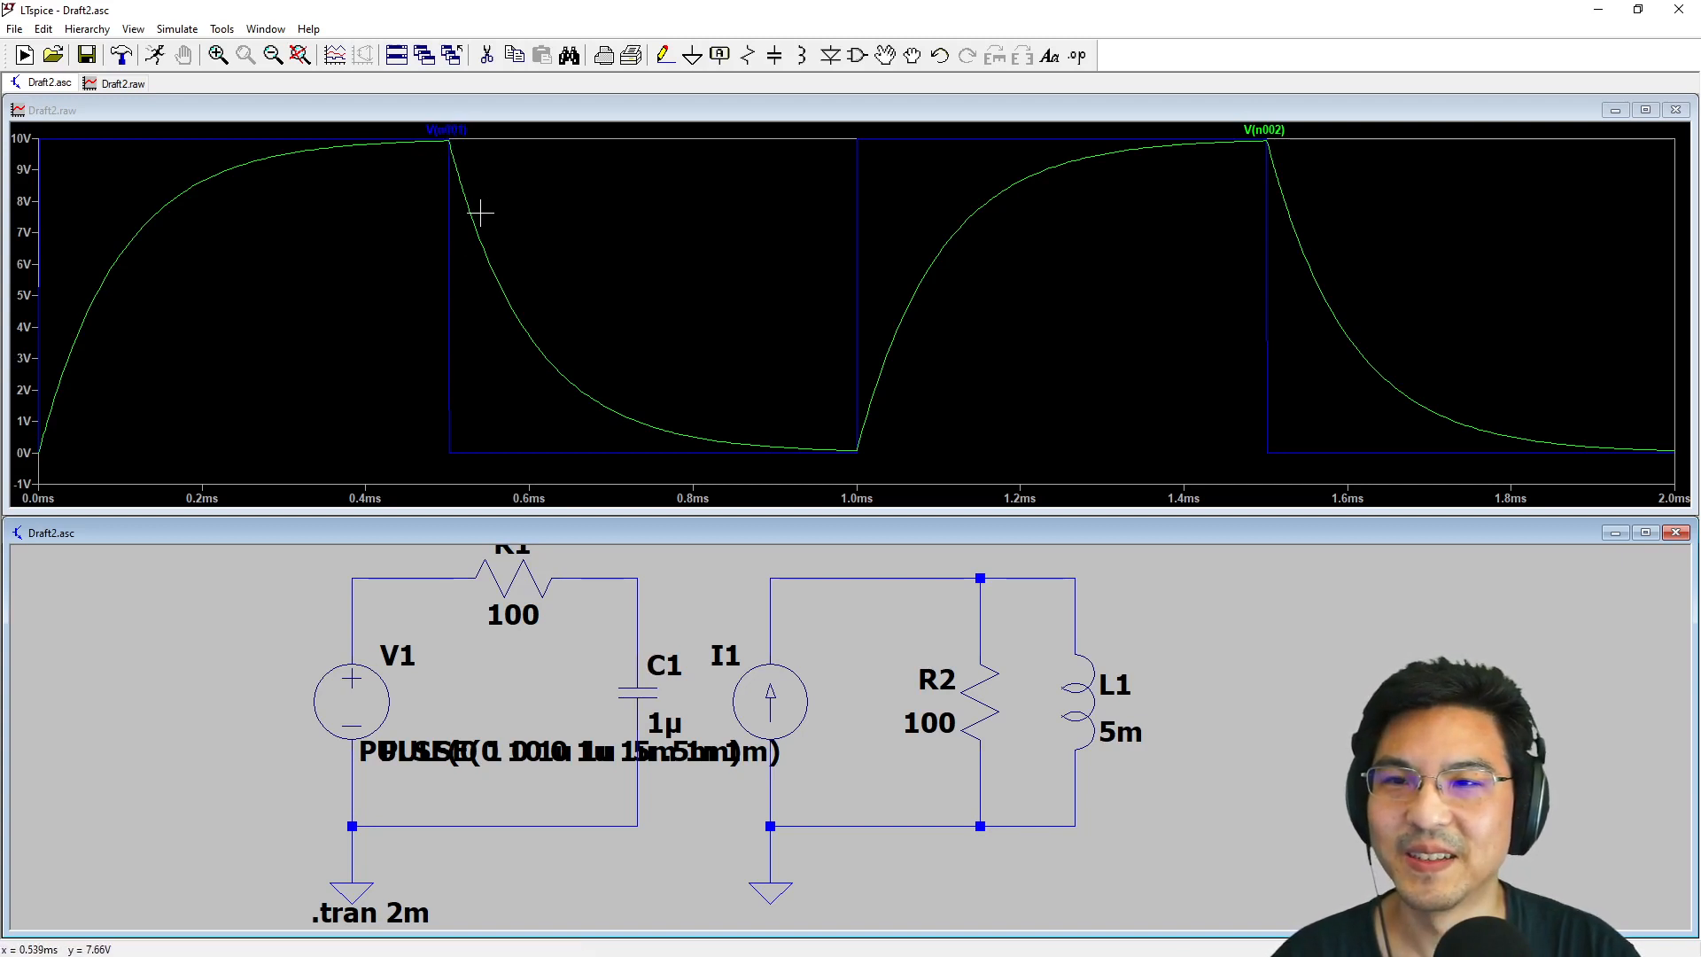
mouse_move(830, 453)
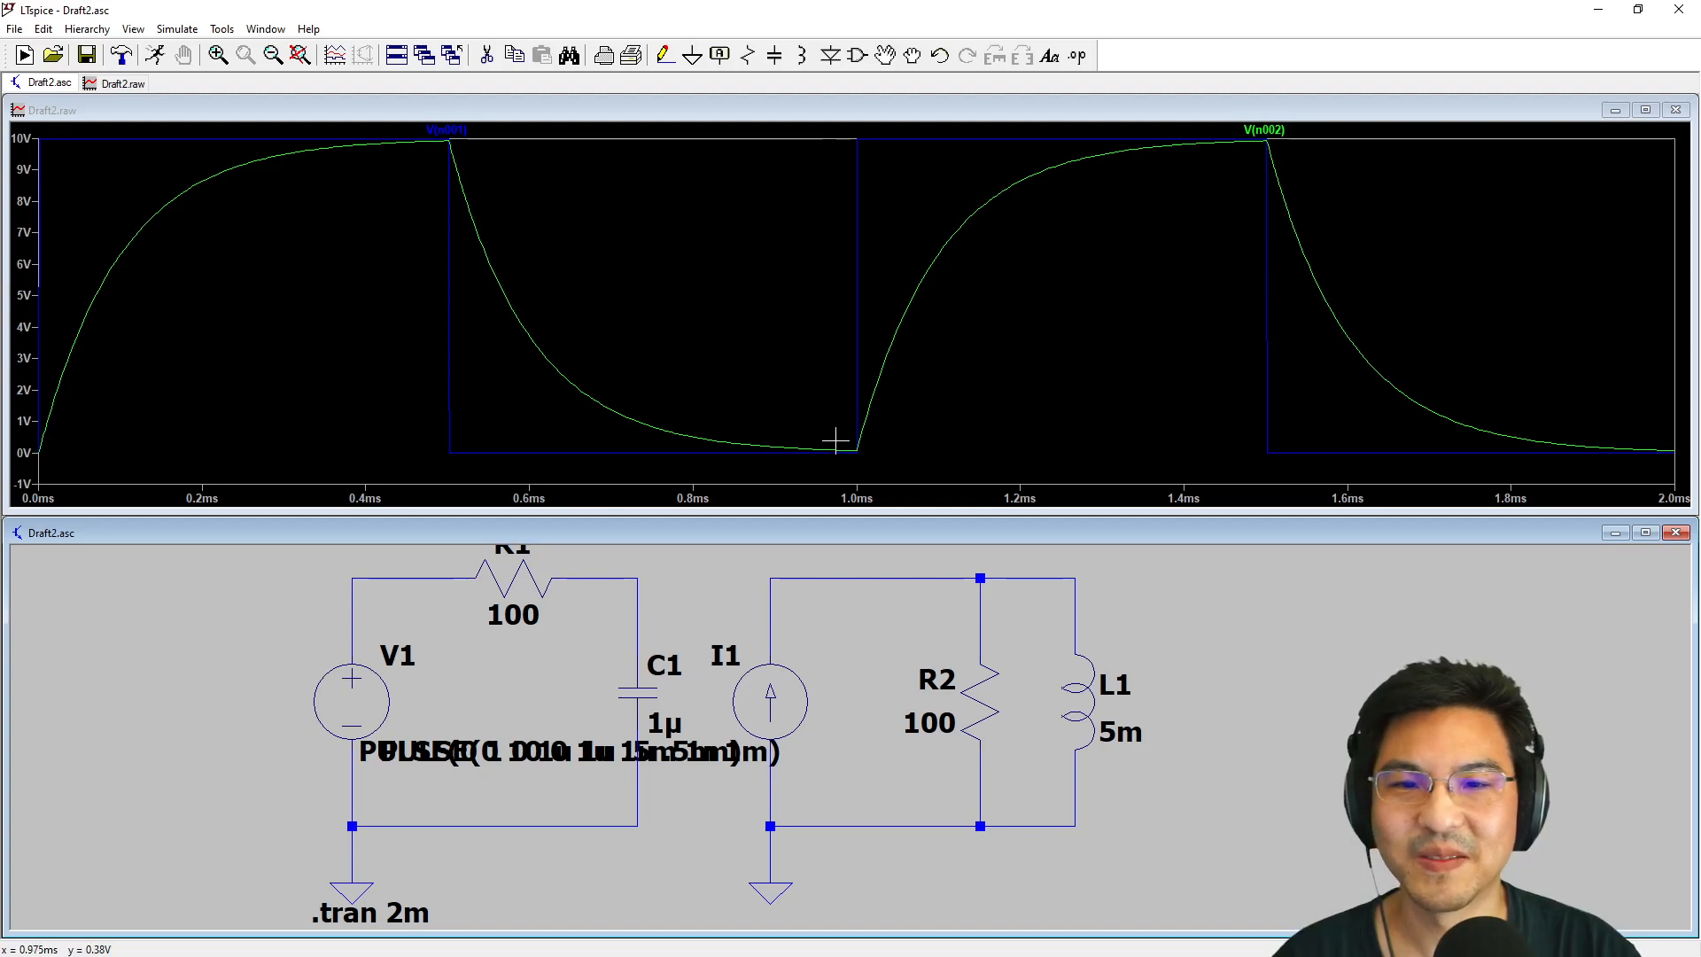
mouse_move(1233, 139)
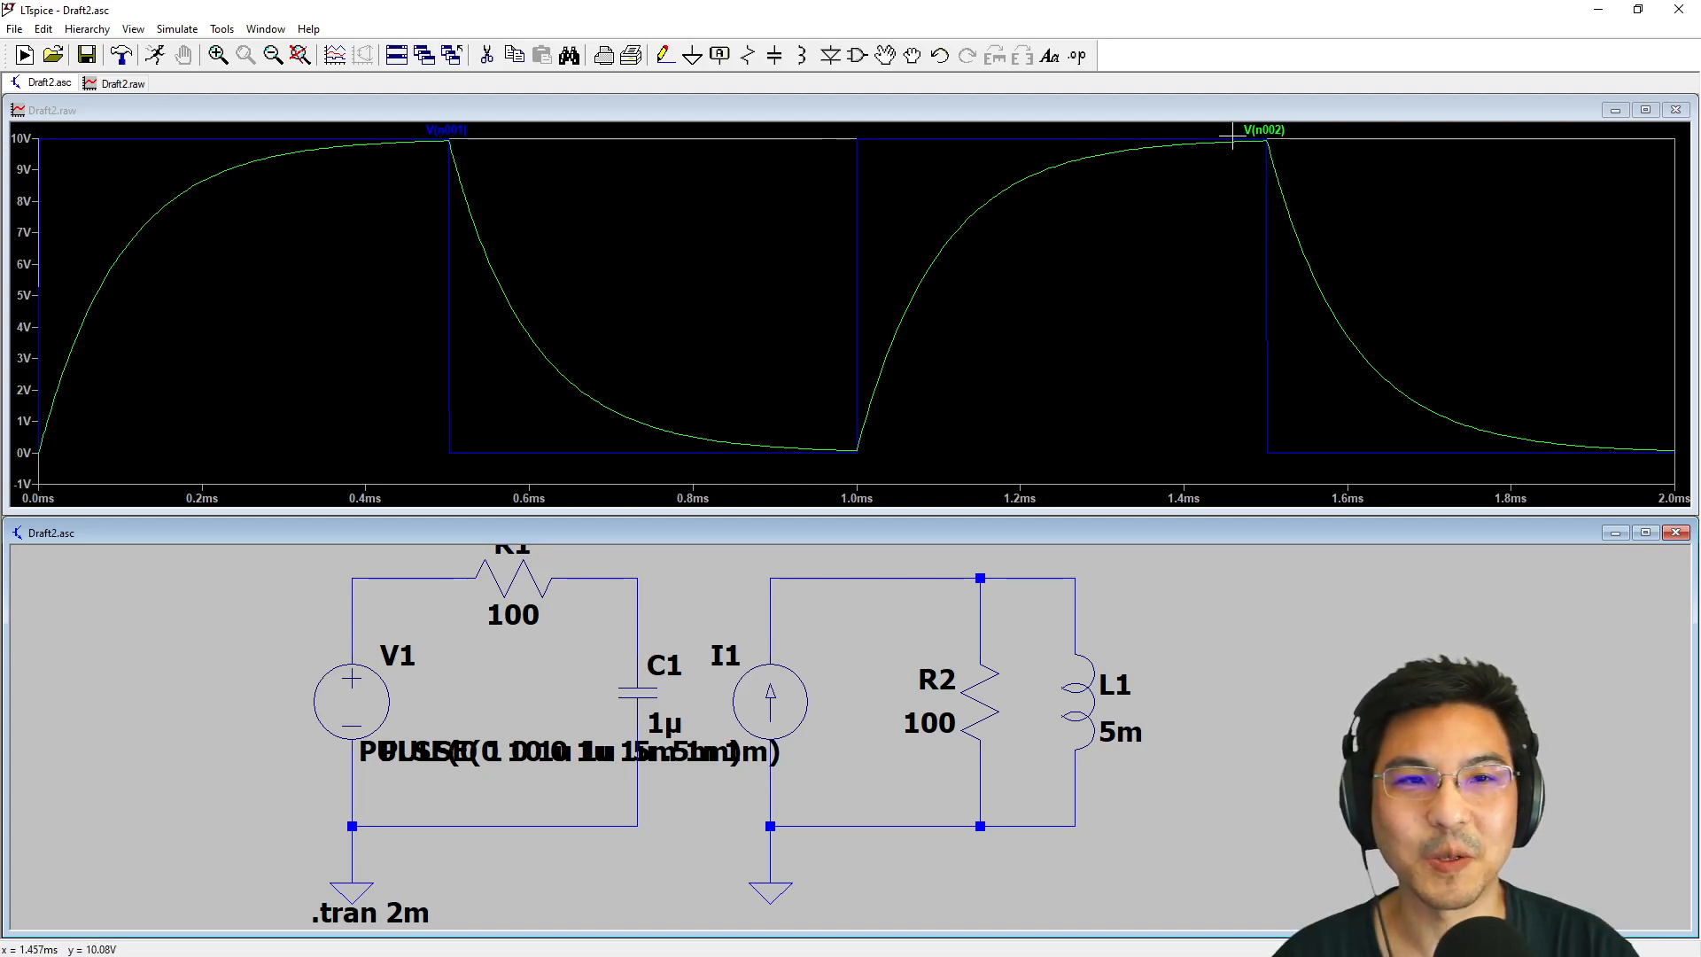
mouse_move(440, 163)
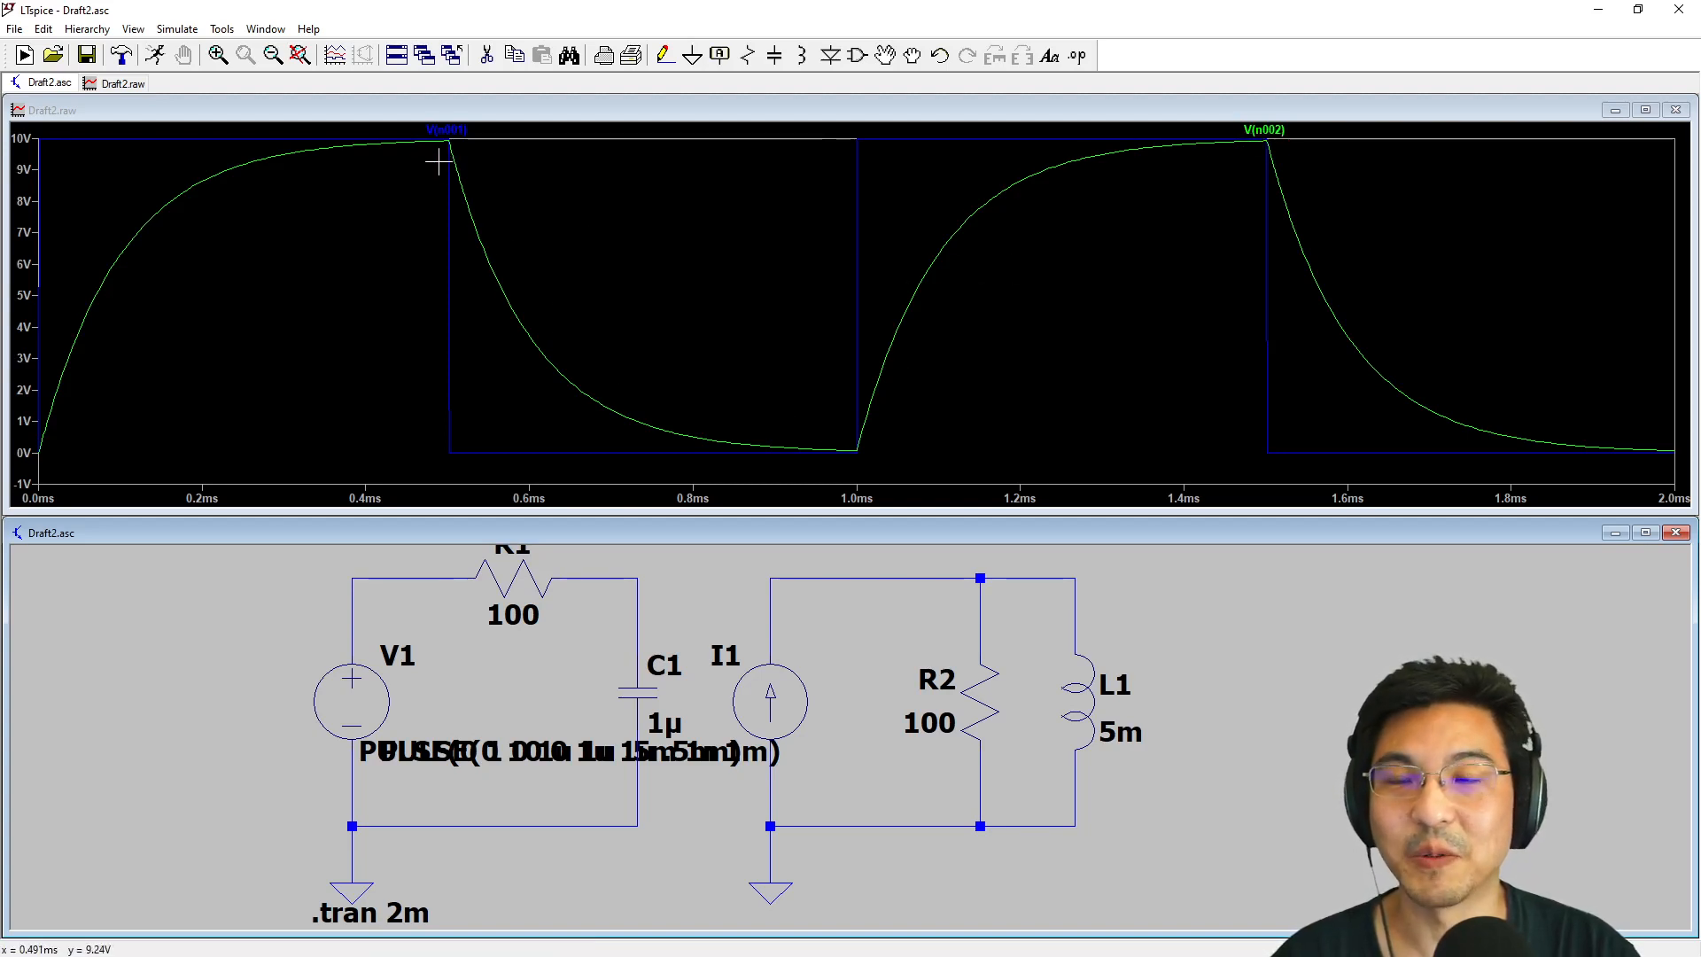
mouse_move(445, 136)
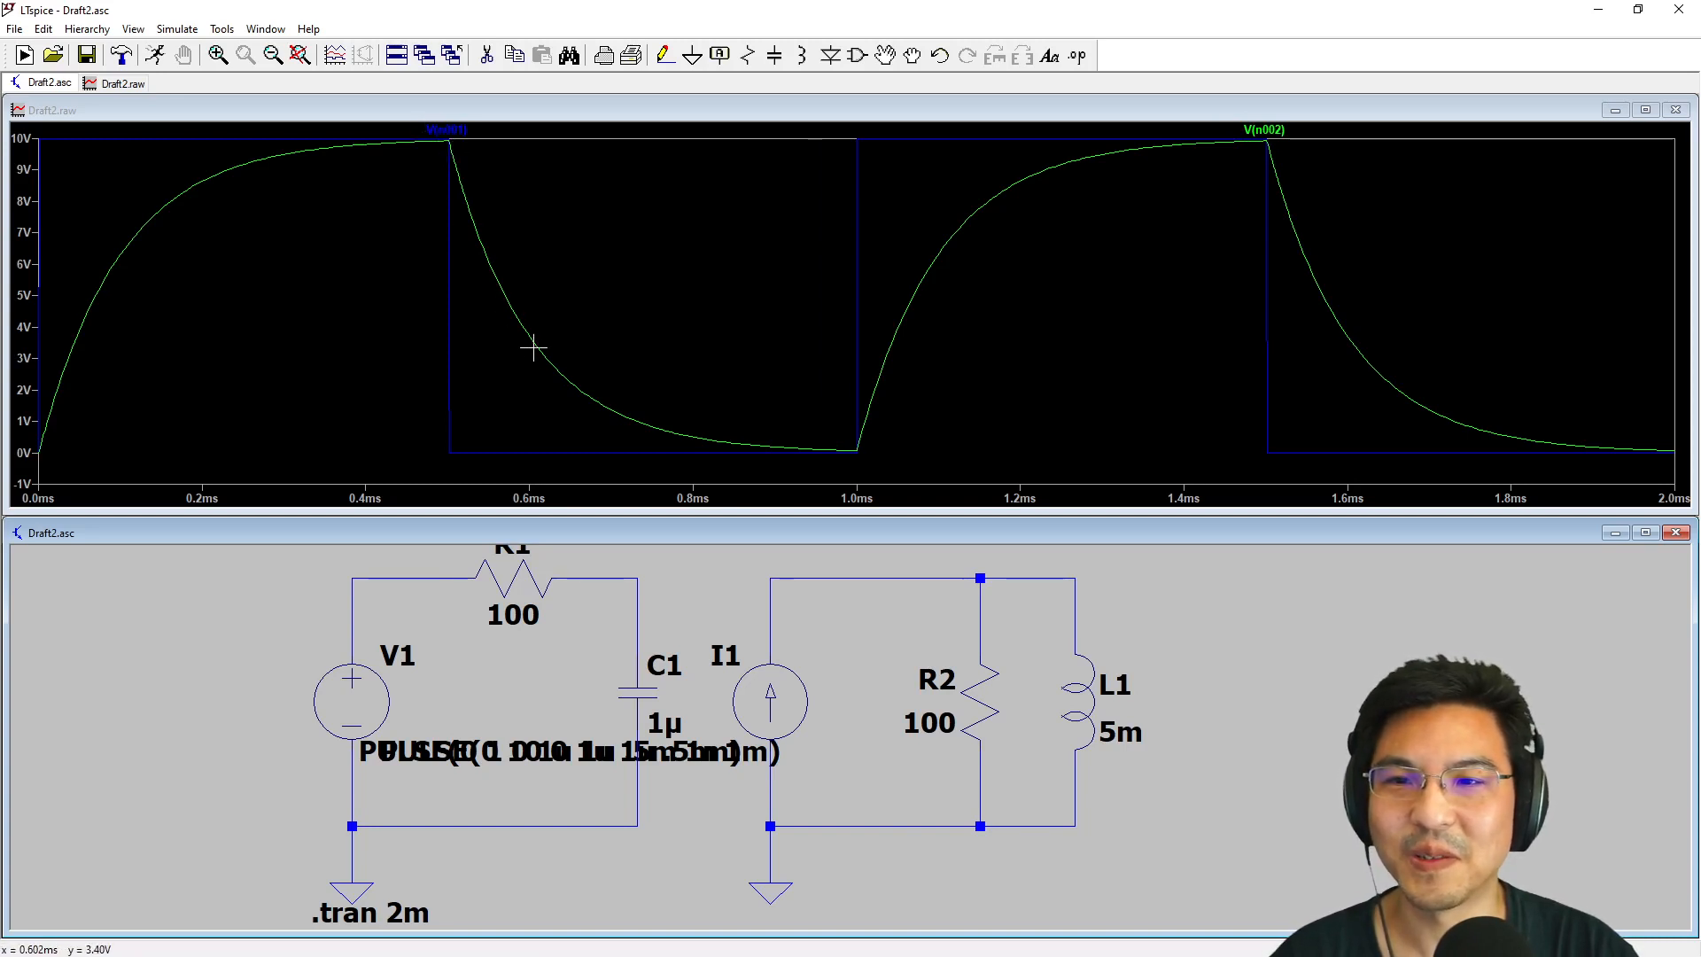
mouse_move(716, 446)
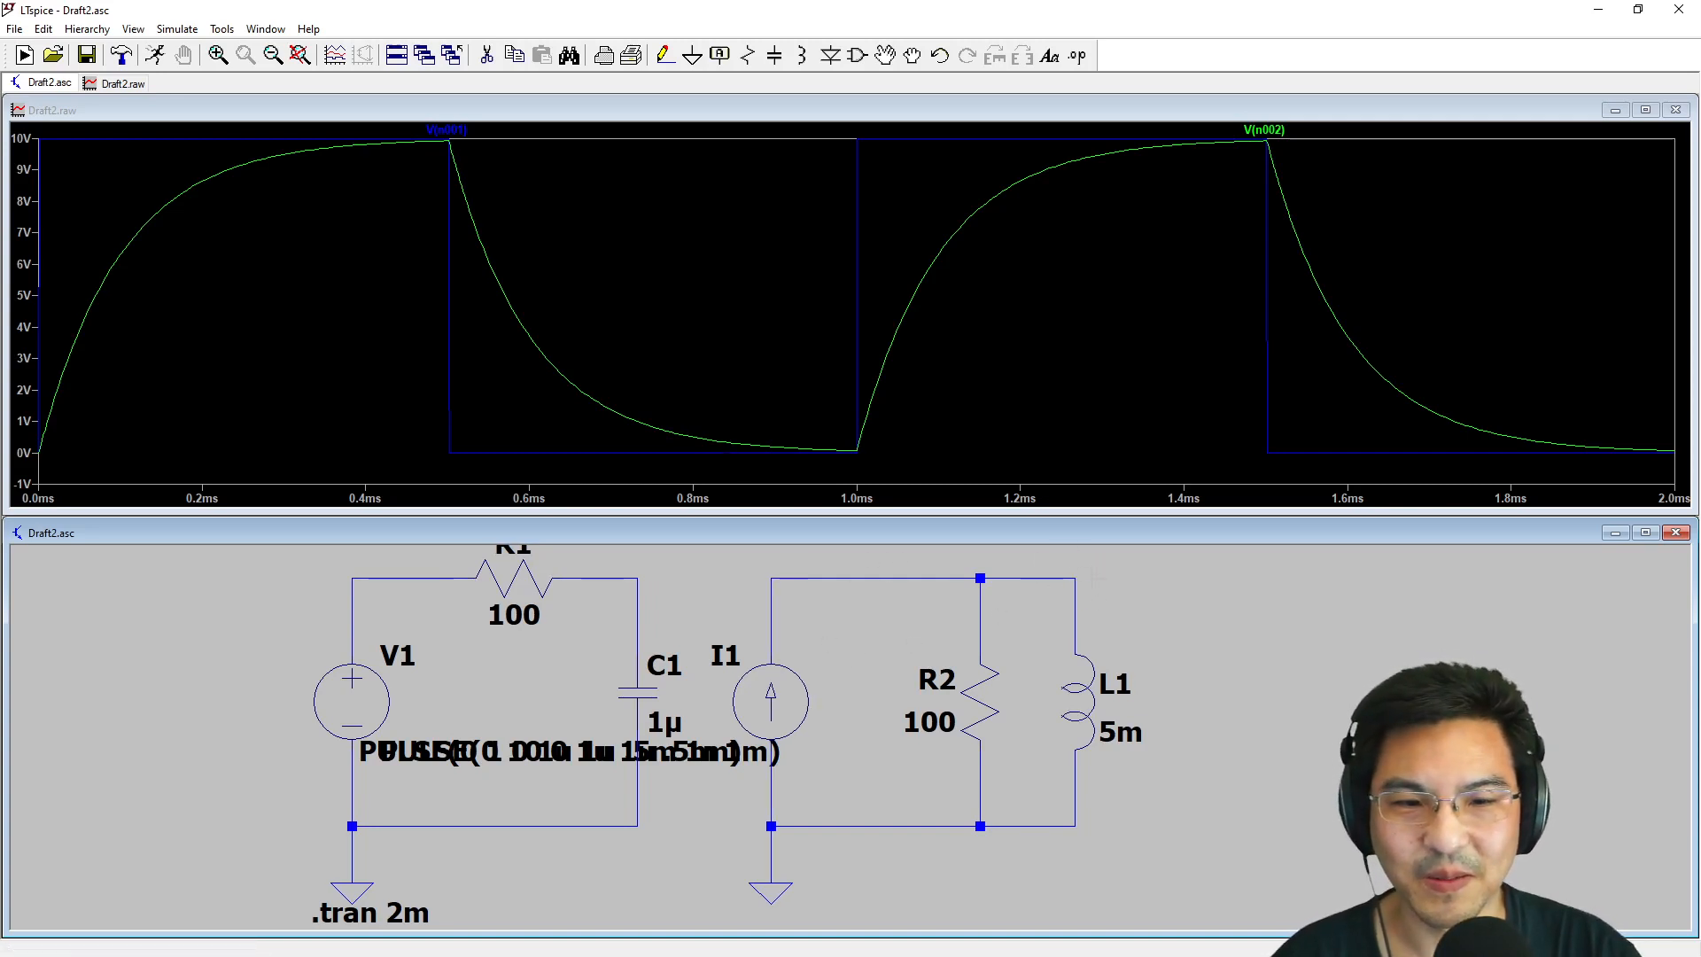
mouse_move(1084, 585)
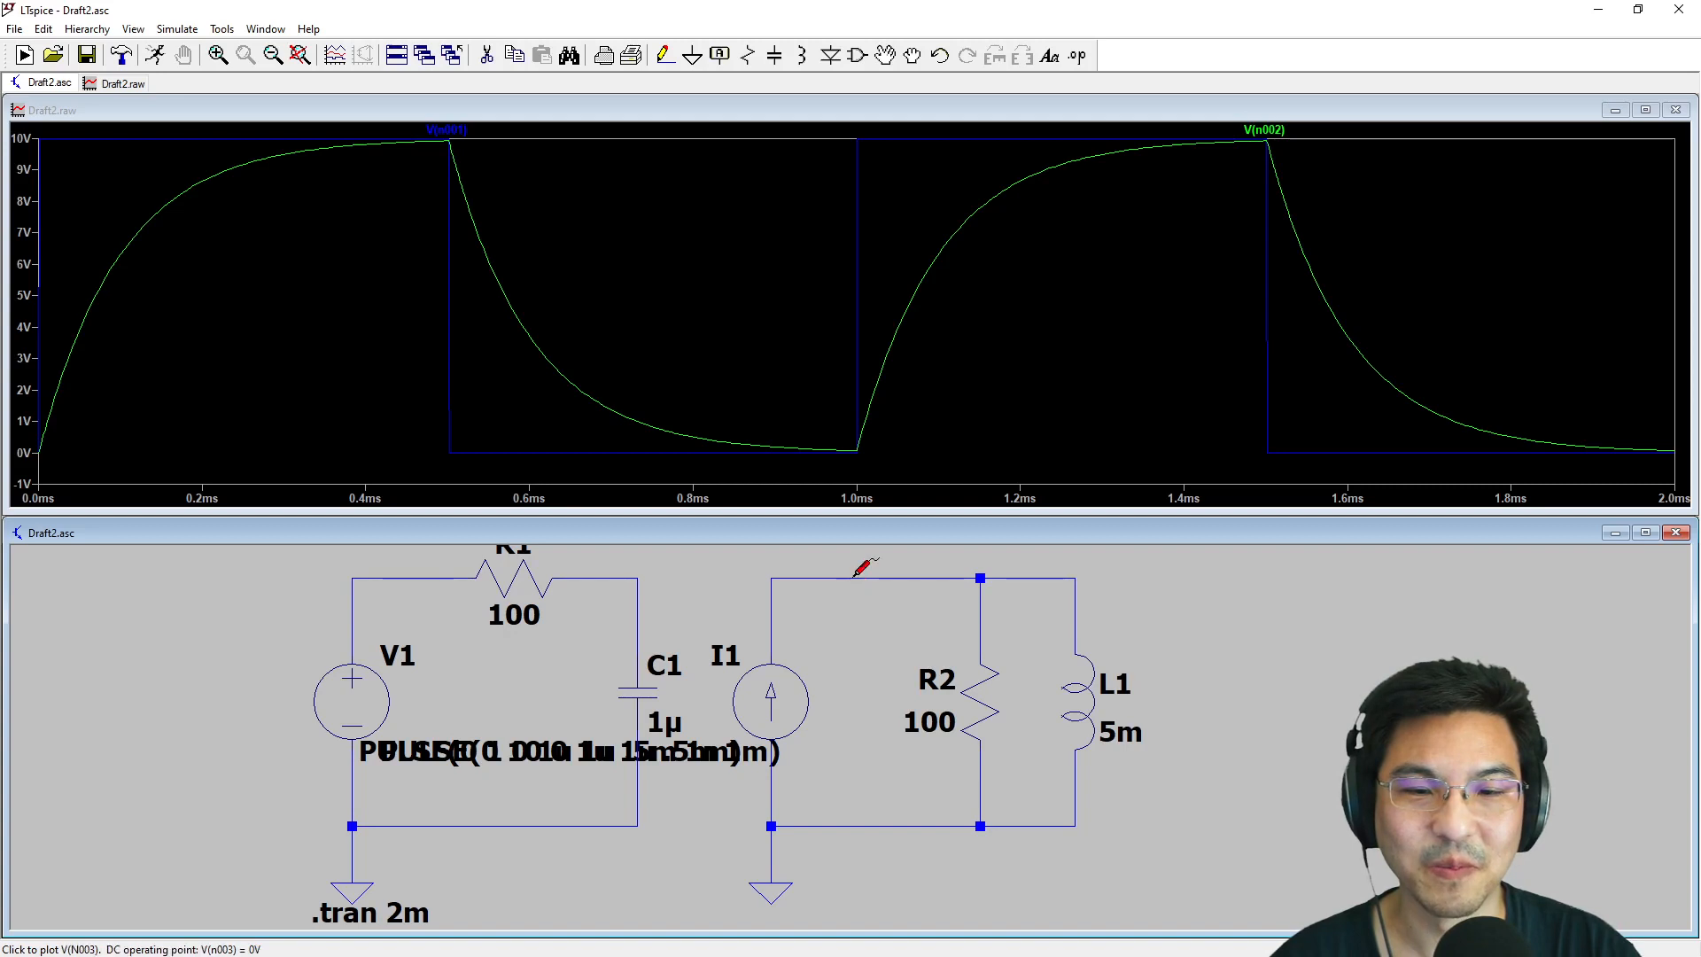
Plot source current I(I1) and add inductor current I(L1) to the waveform
left_click(860, 576)
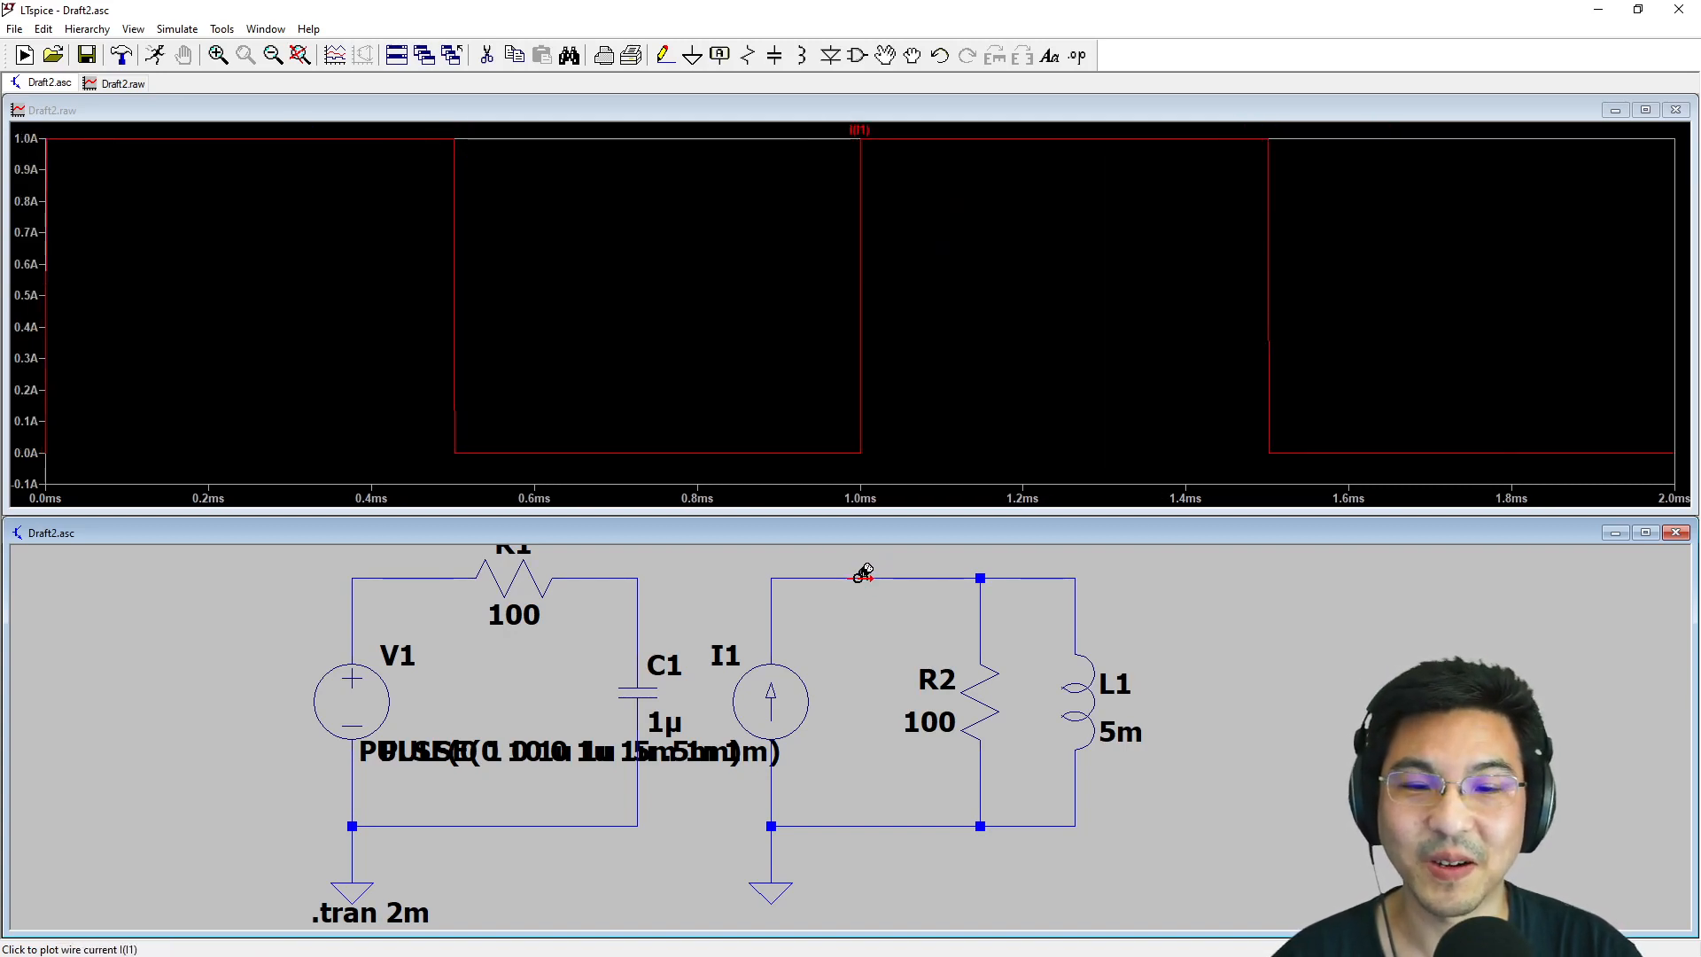
mouse_move(862, 573)
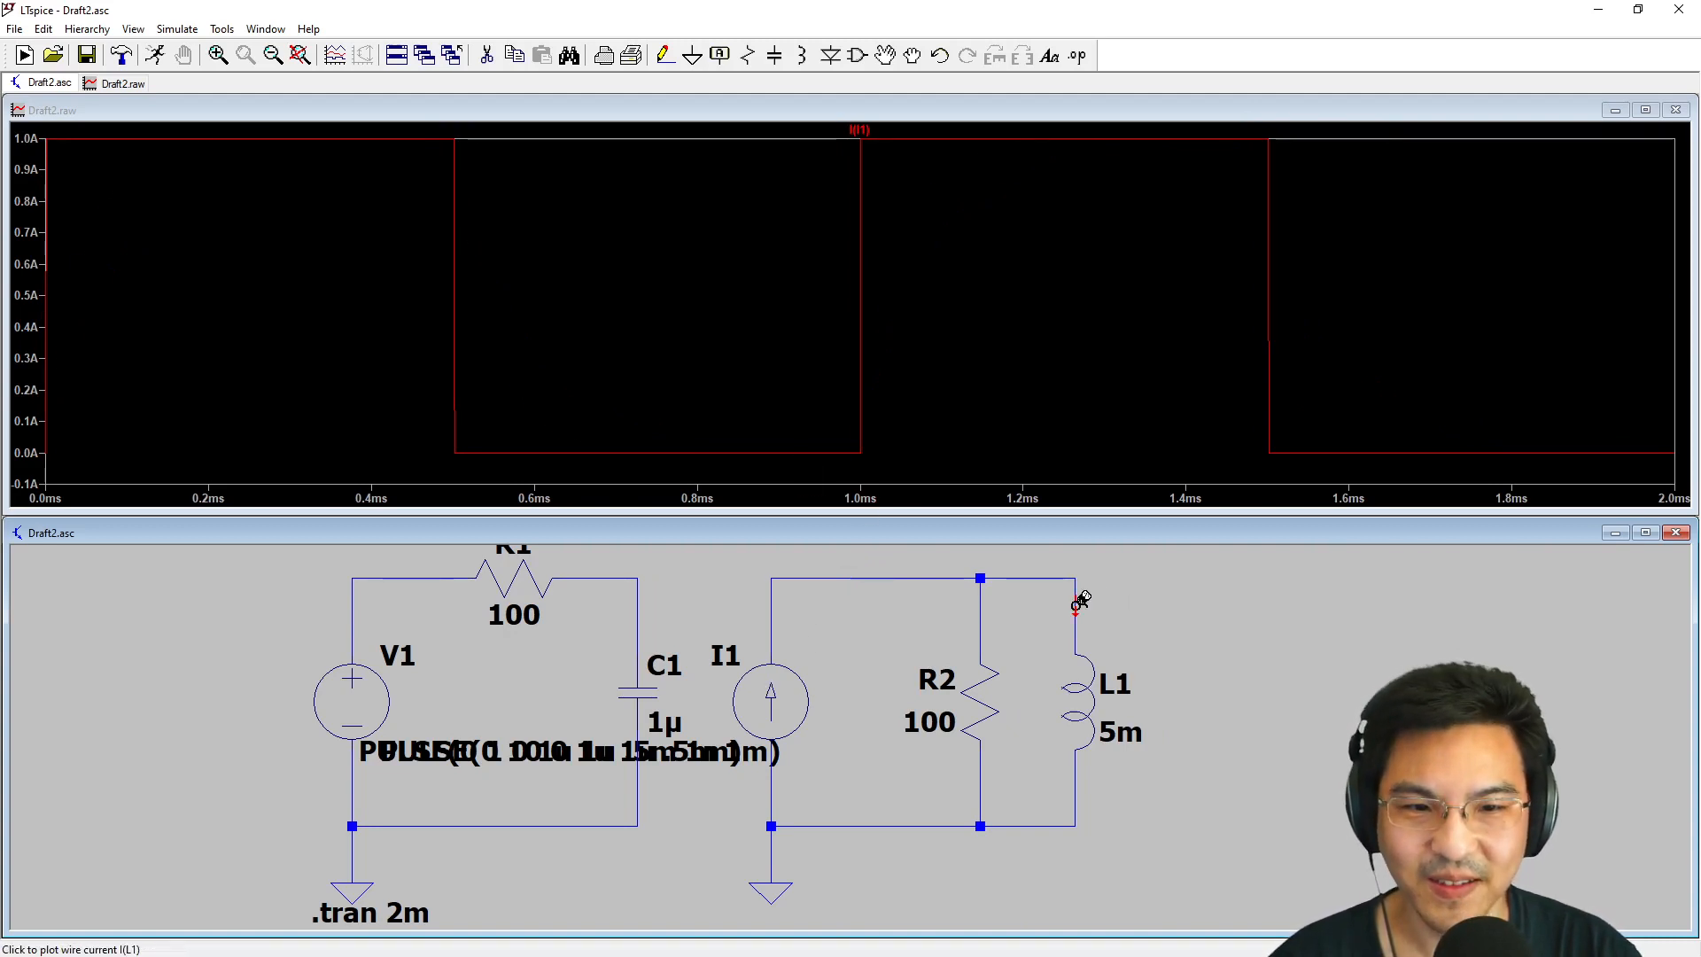
left_click(1076, 607)
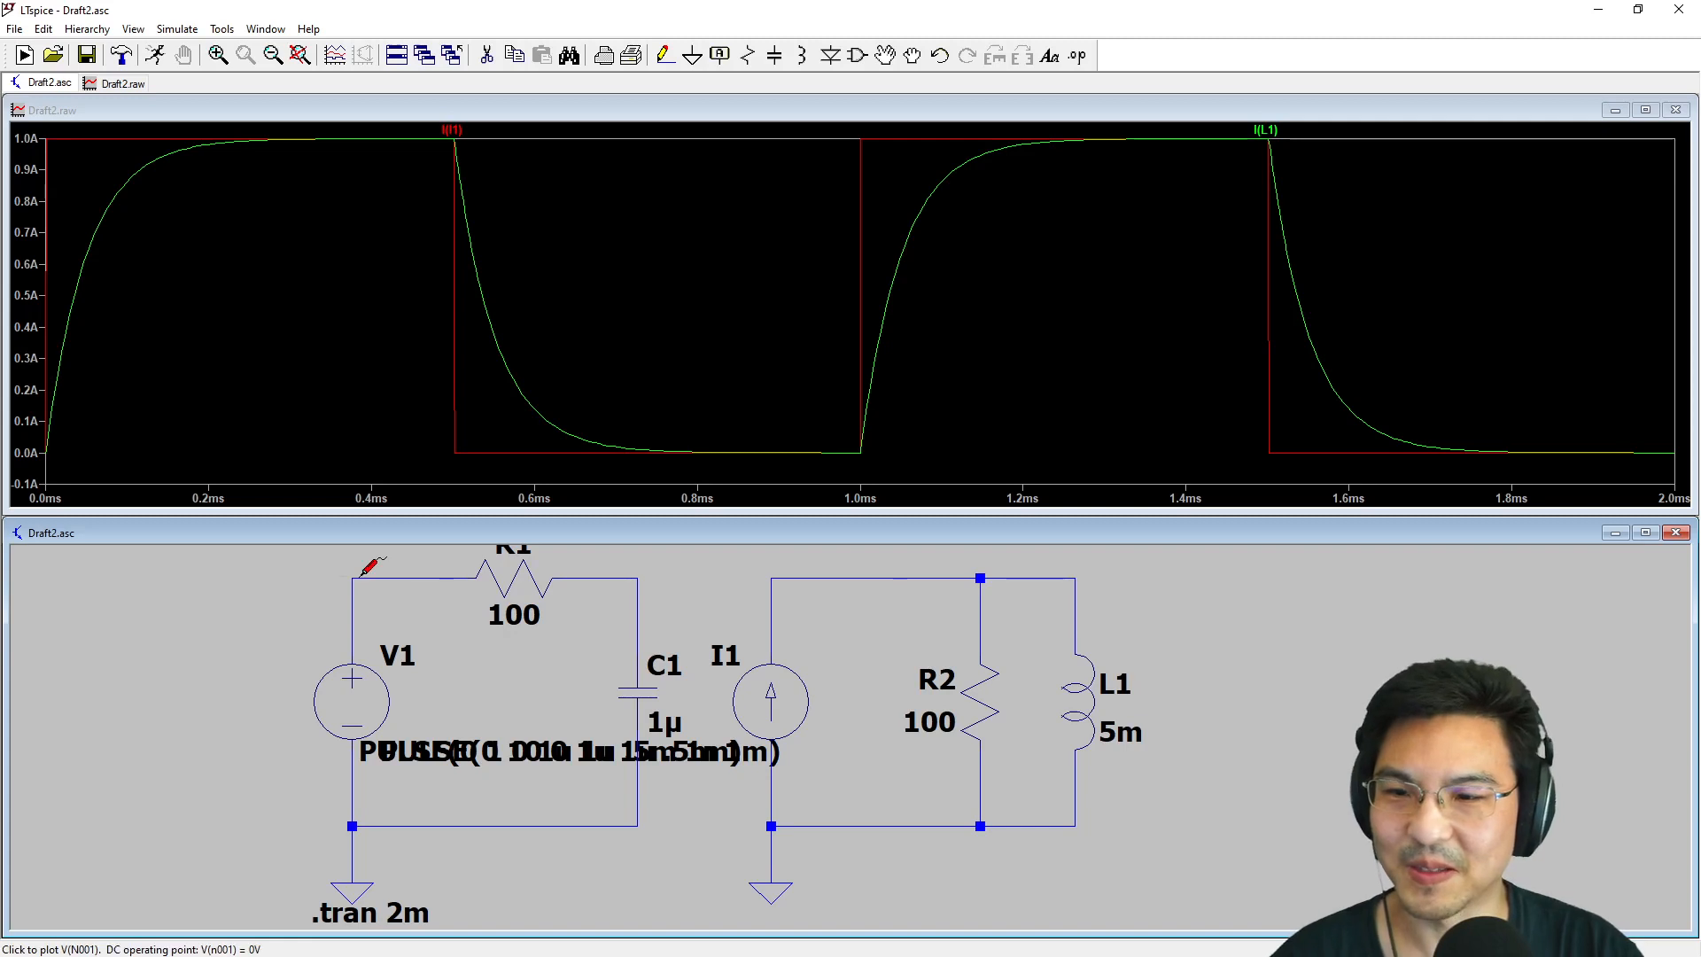
Probe the R1–C1 node again to bring back the V(n002) capacitor voltage trace
left_click(639, 578)
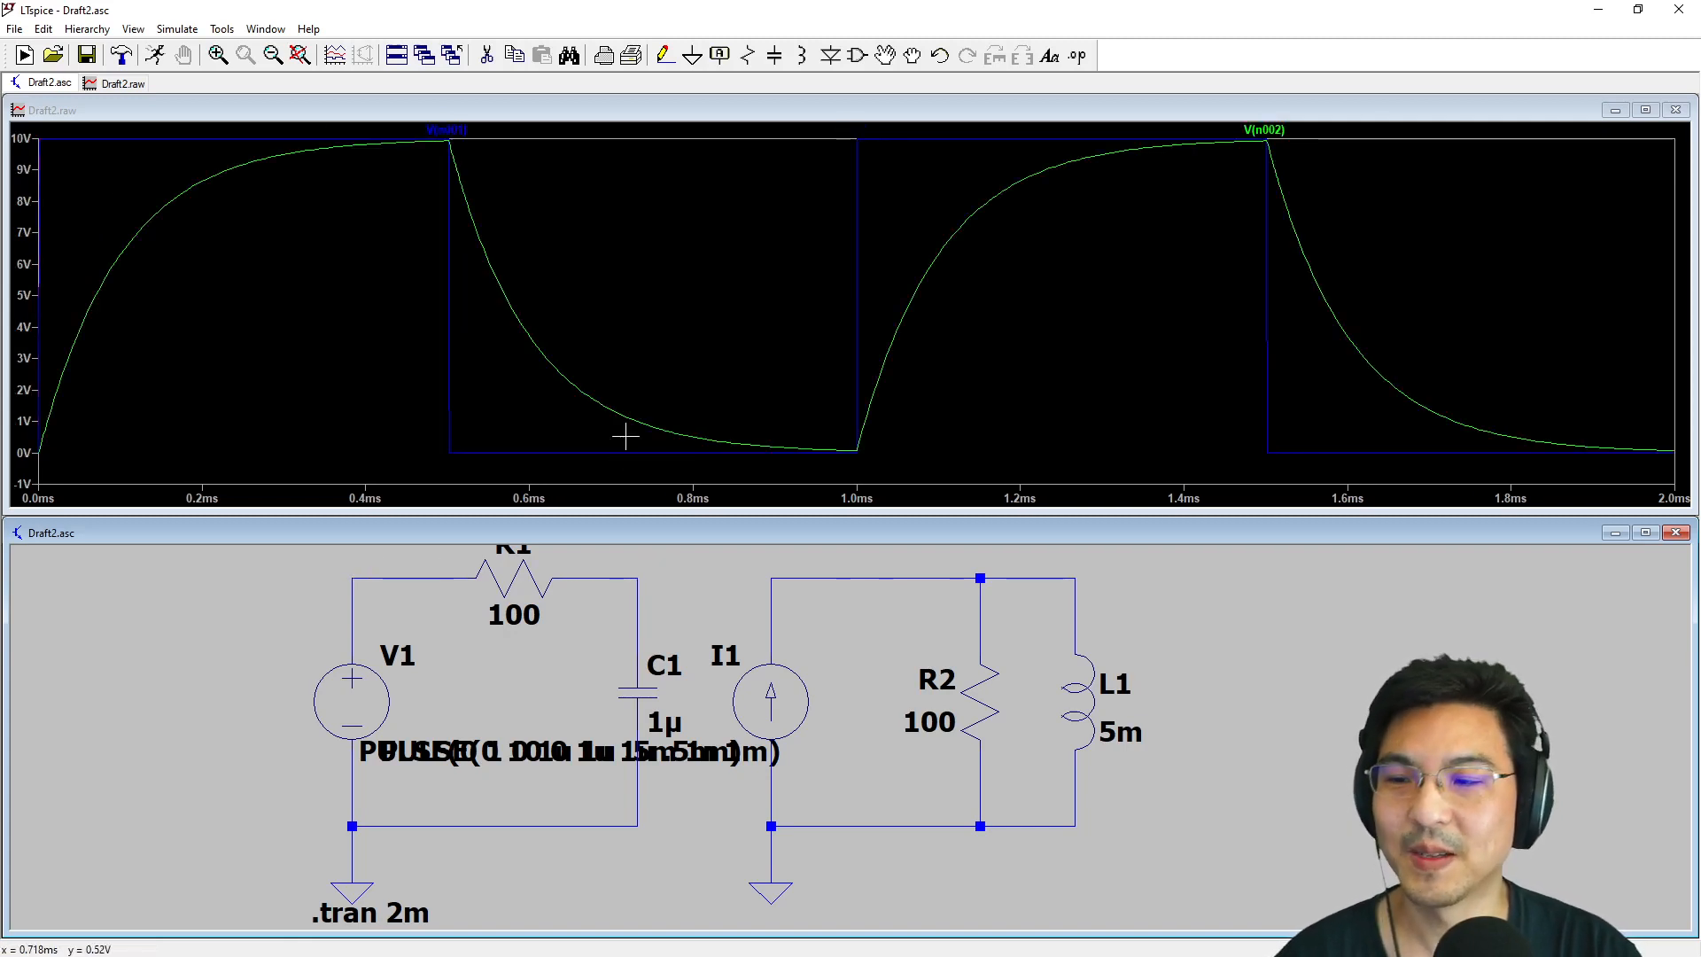
mouse_move(456, 139)
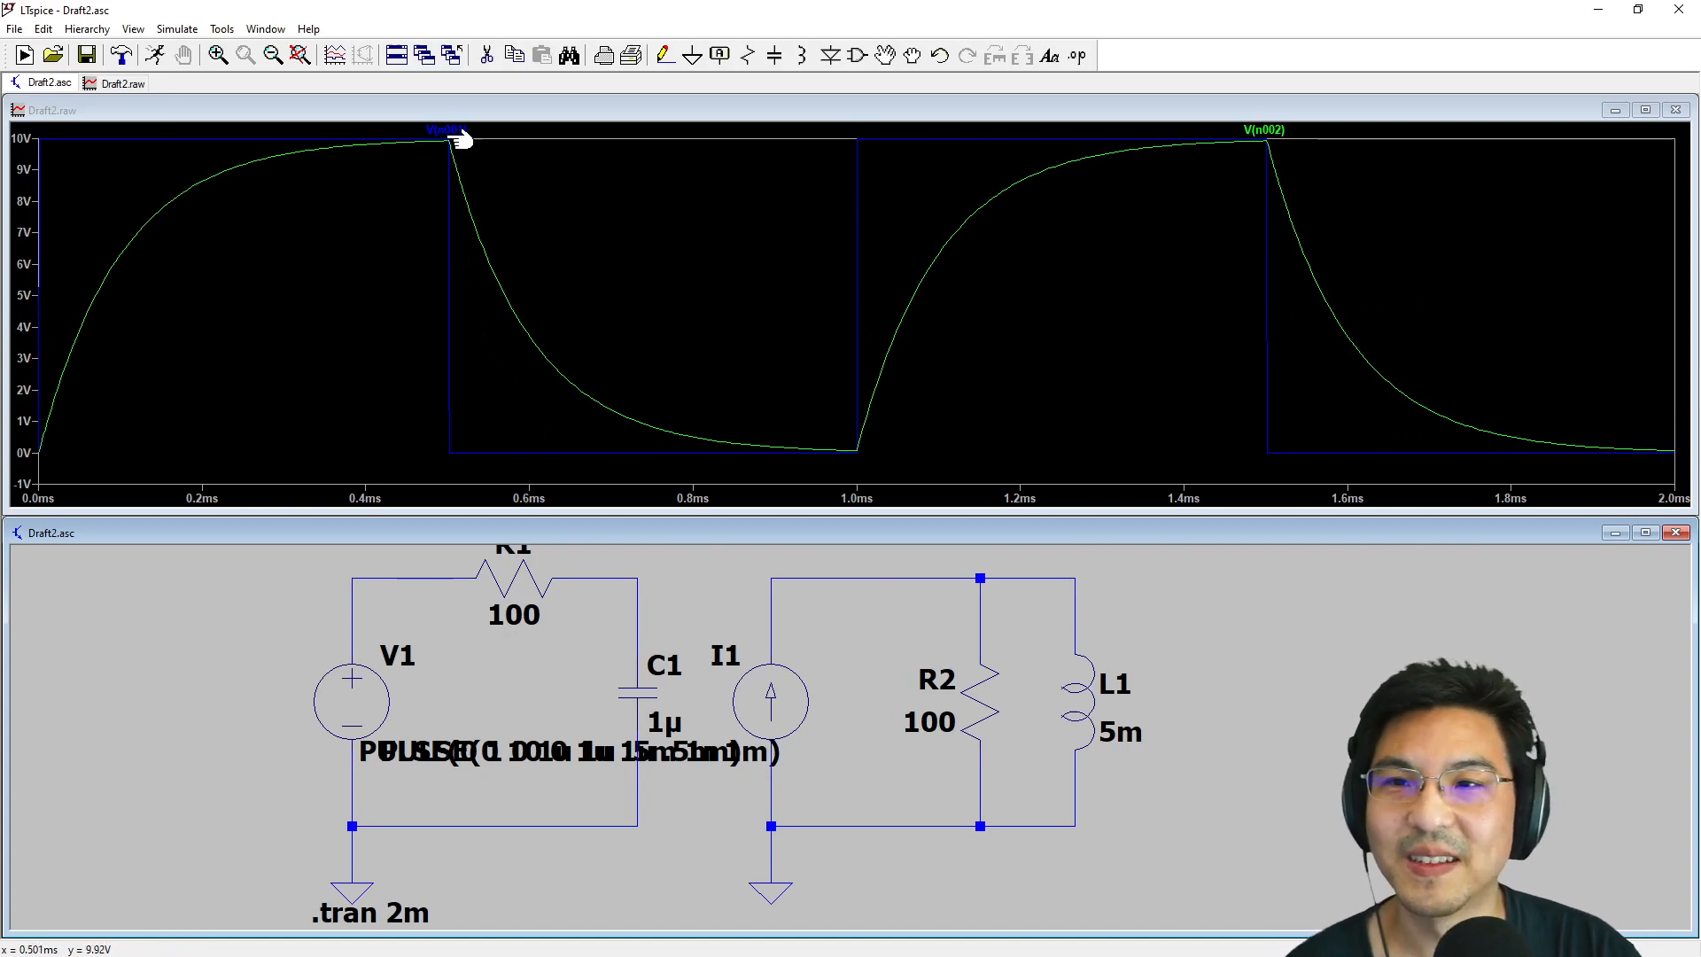
mouse_move(390, 132)
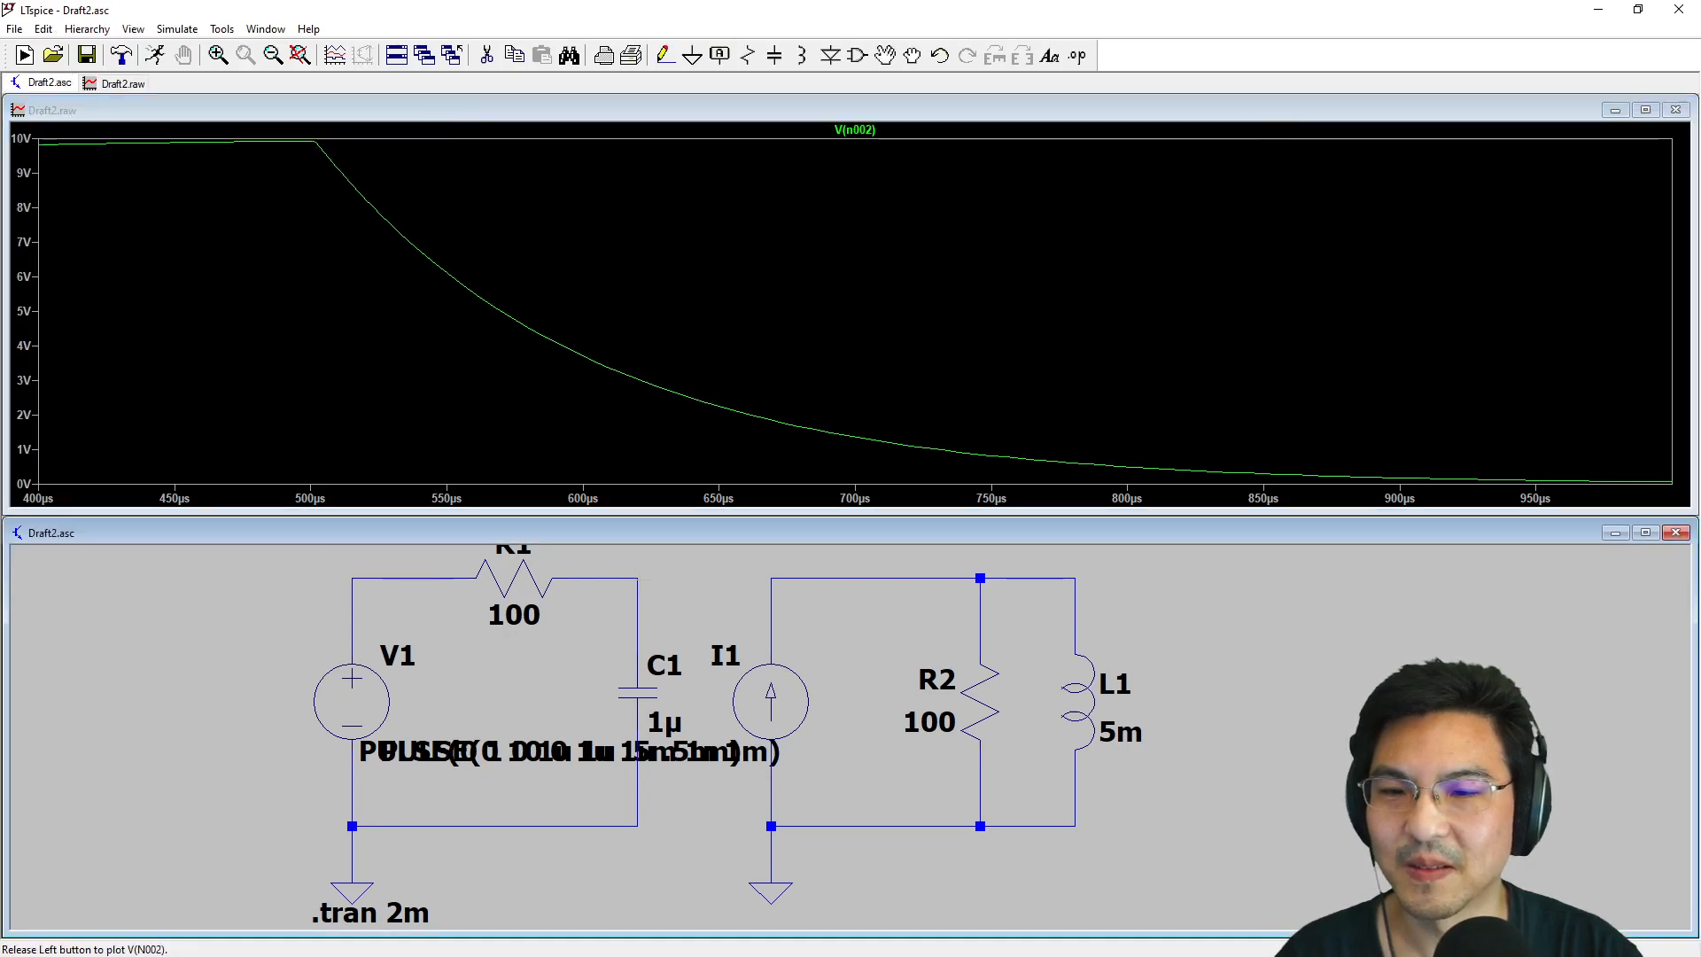
mouse_move(311, 141)
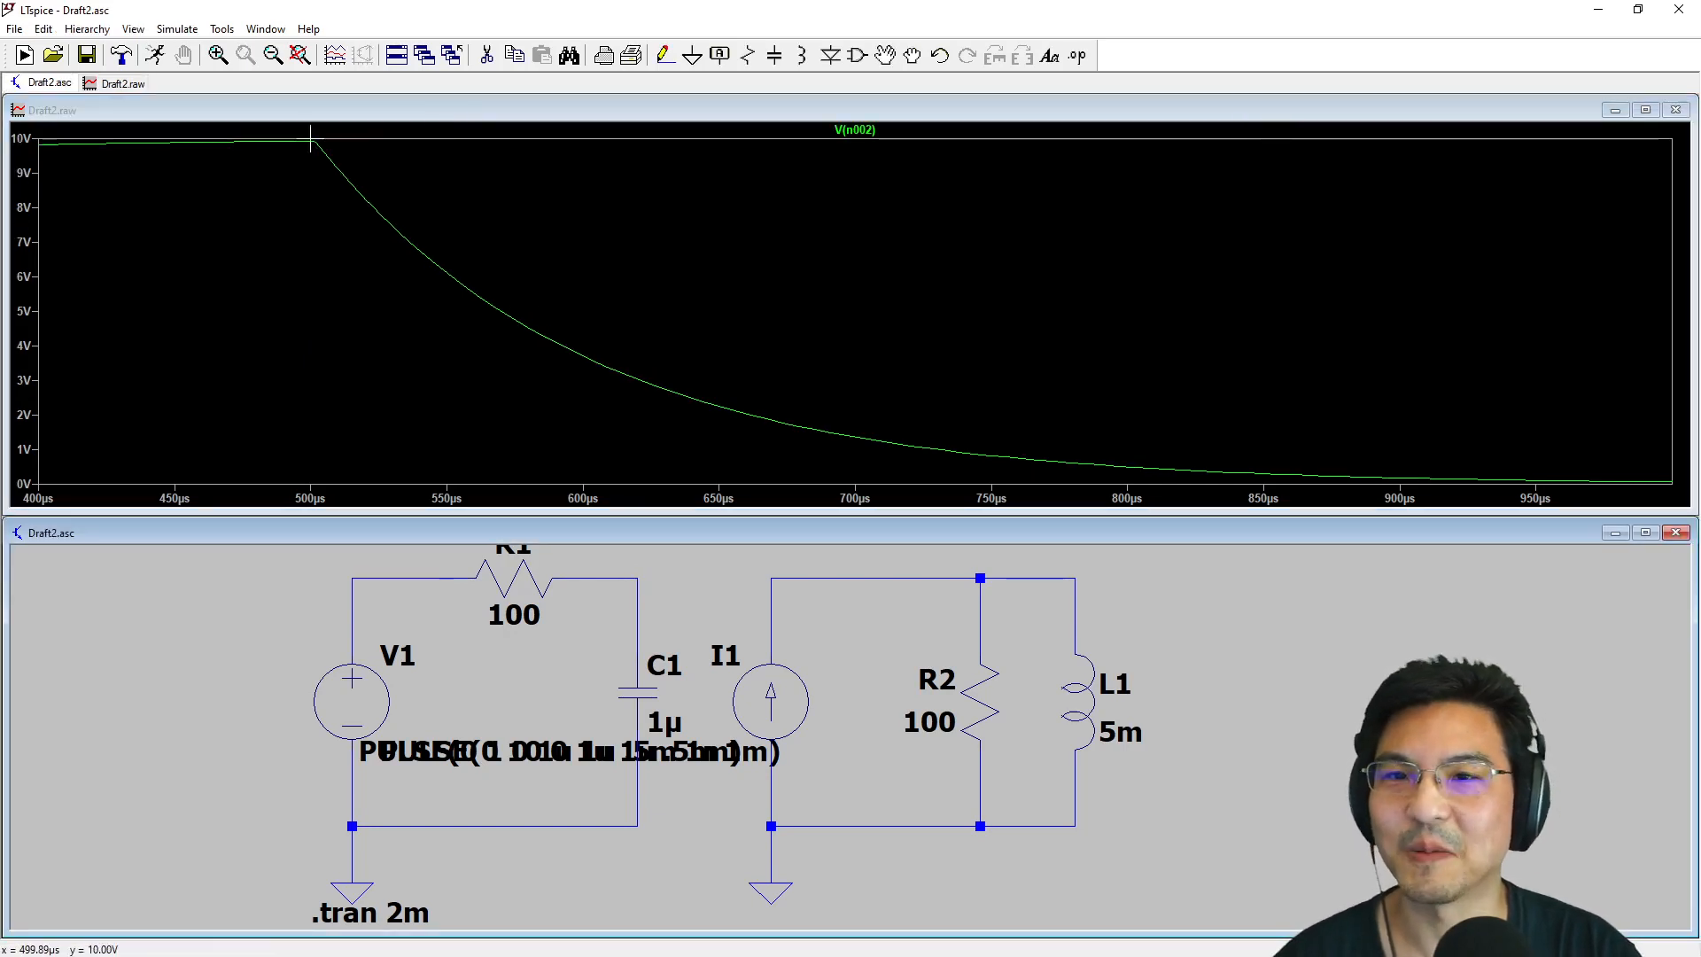
mouse_move(330, 160)
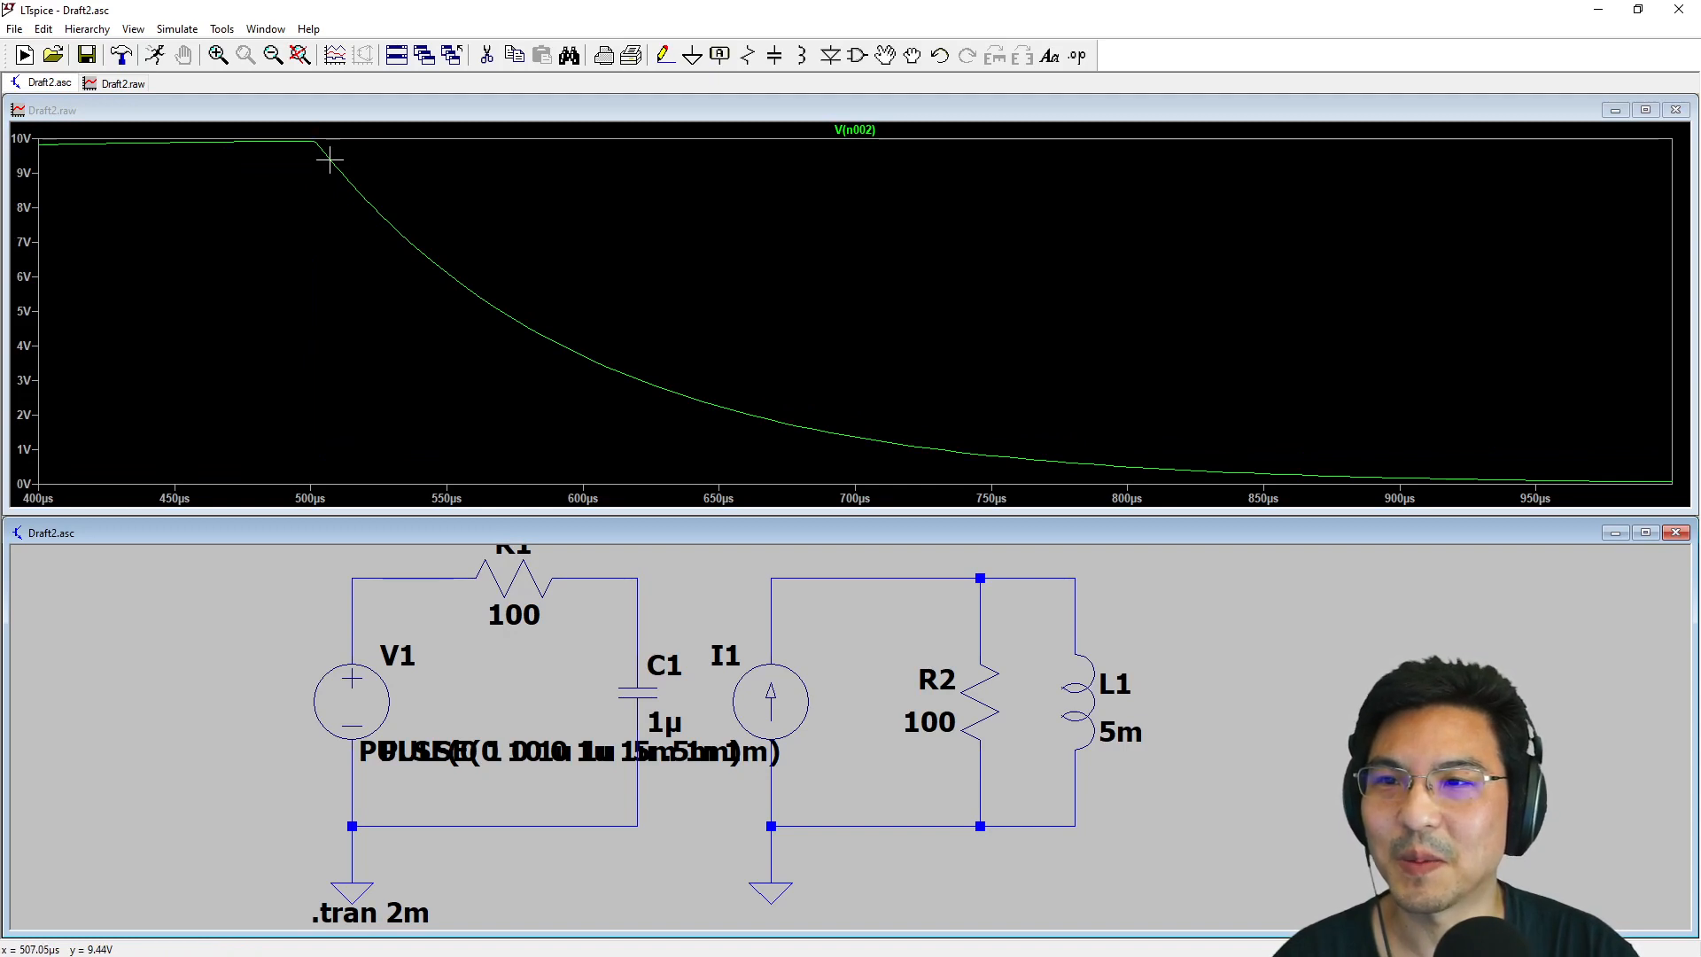
mouse_move(703, 404)
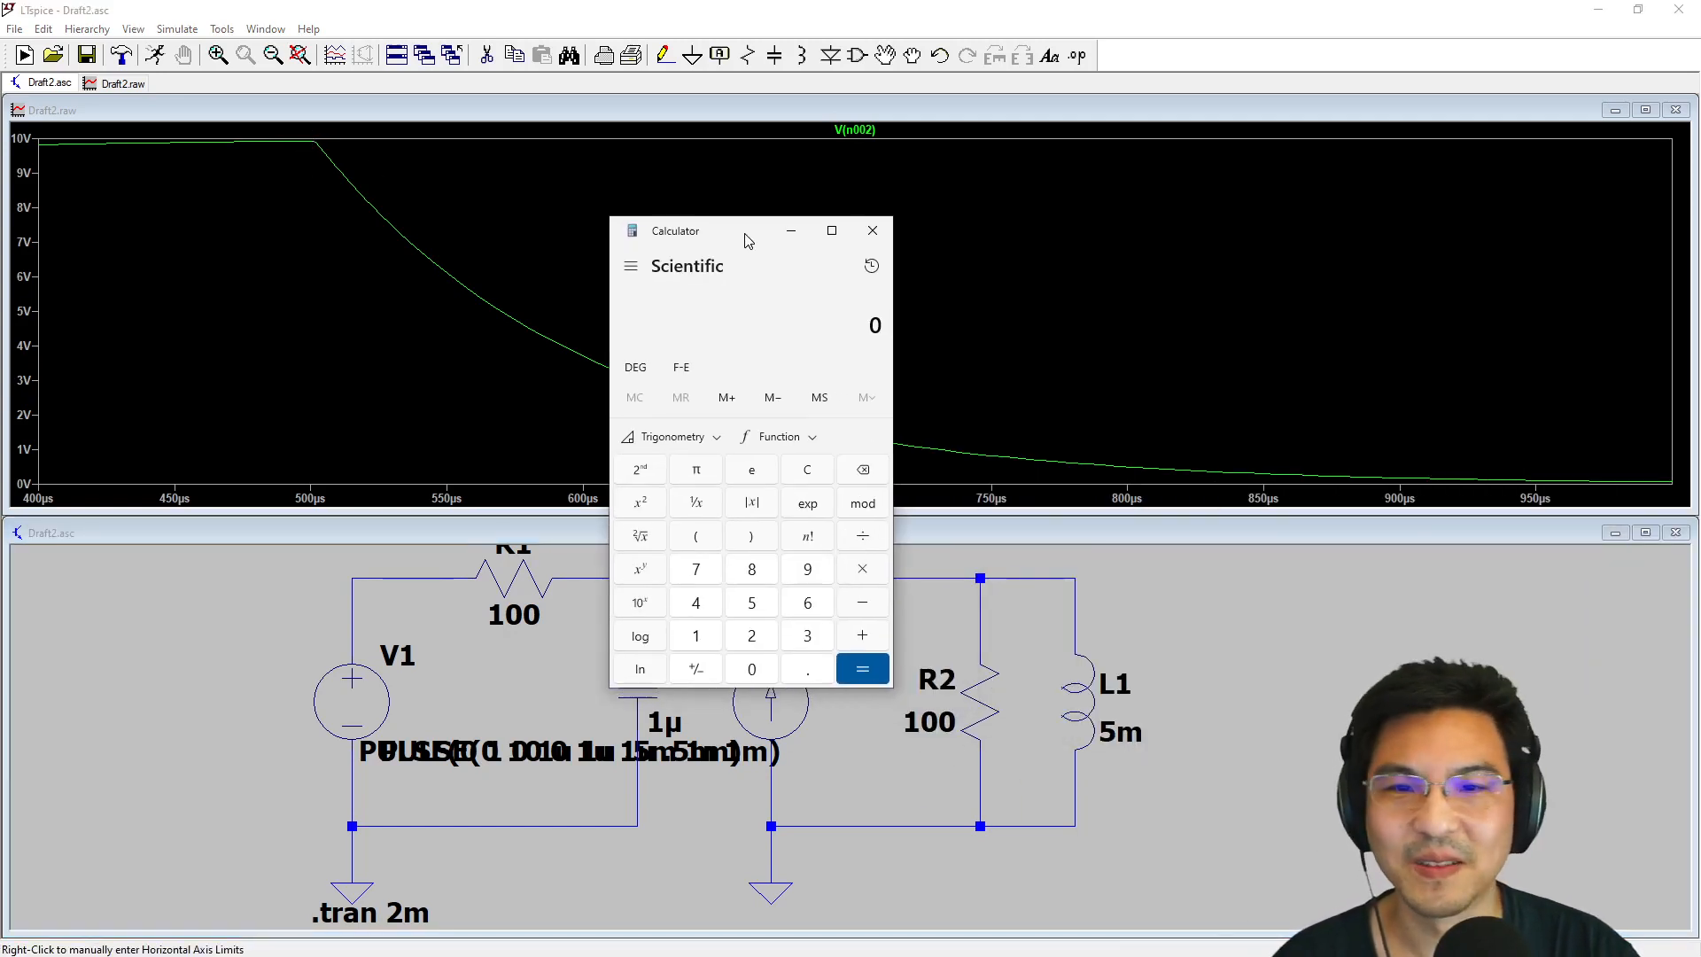
Compute 1/e ≈ 0.3679 in Calculator, then close it
left_click(750, 468)
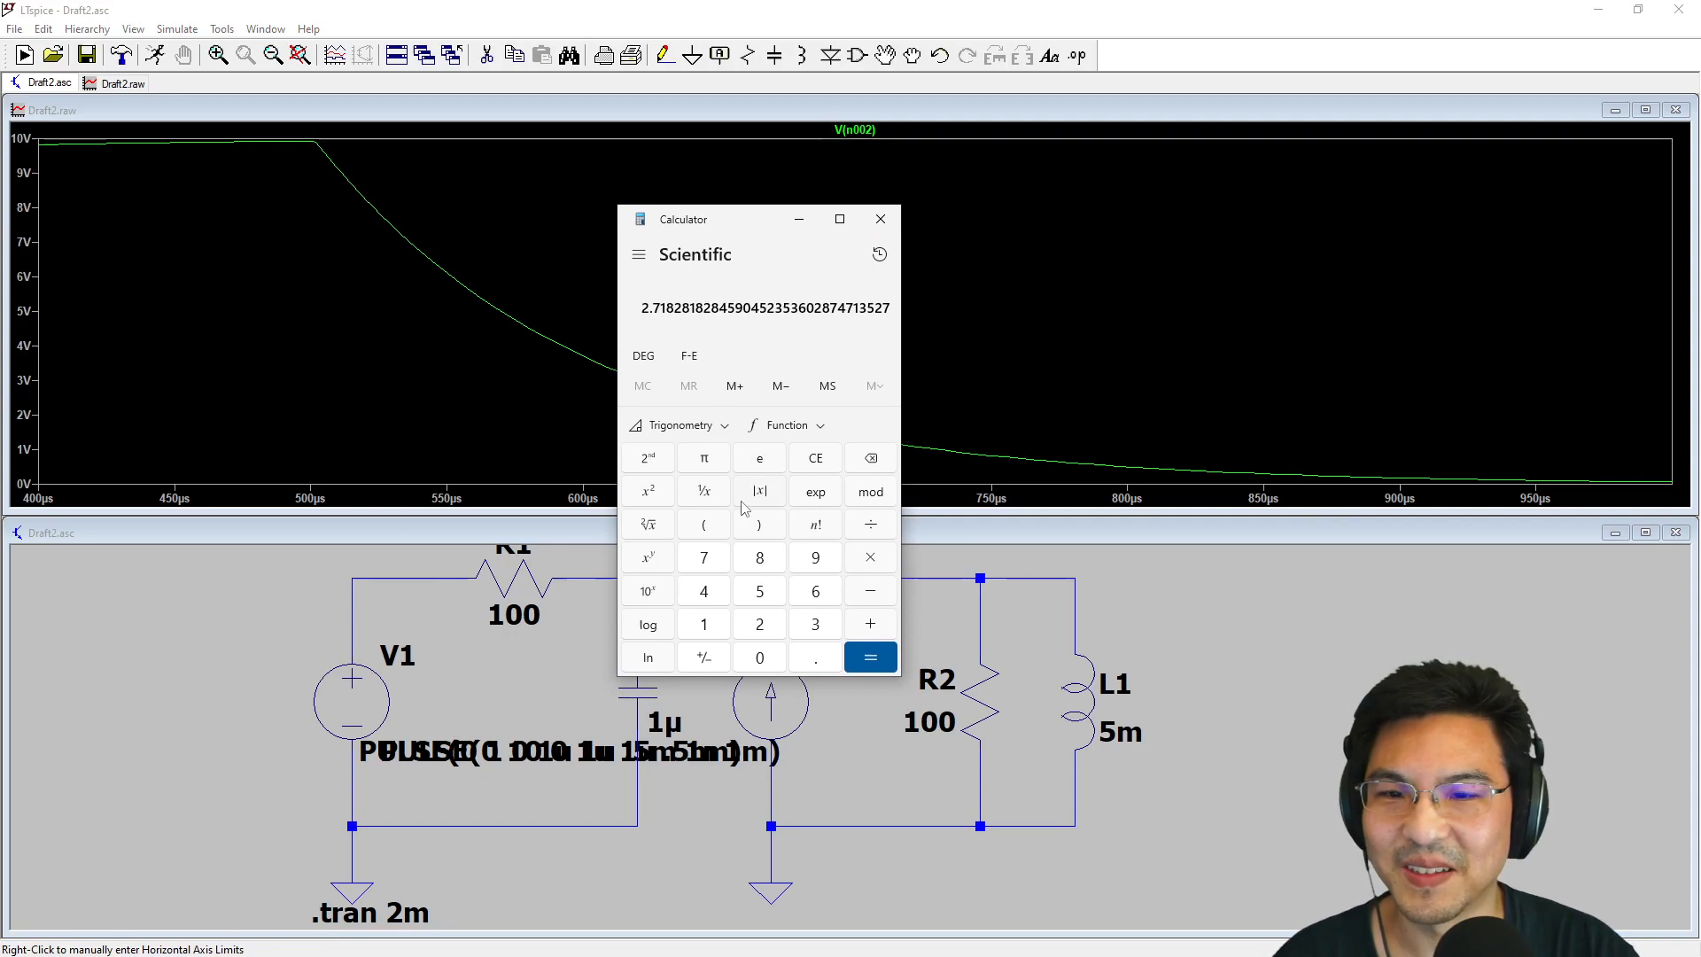
left_click(702, 489)
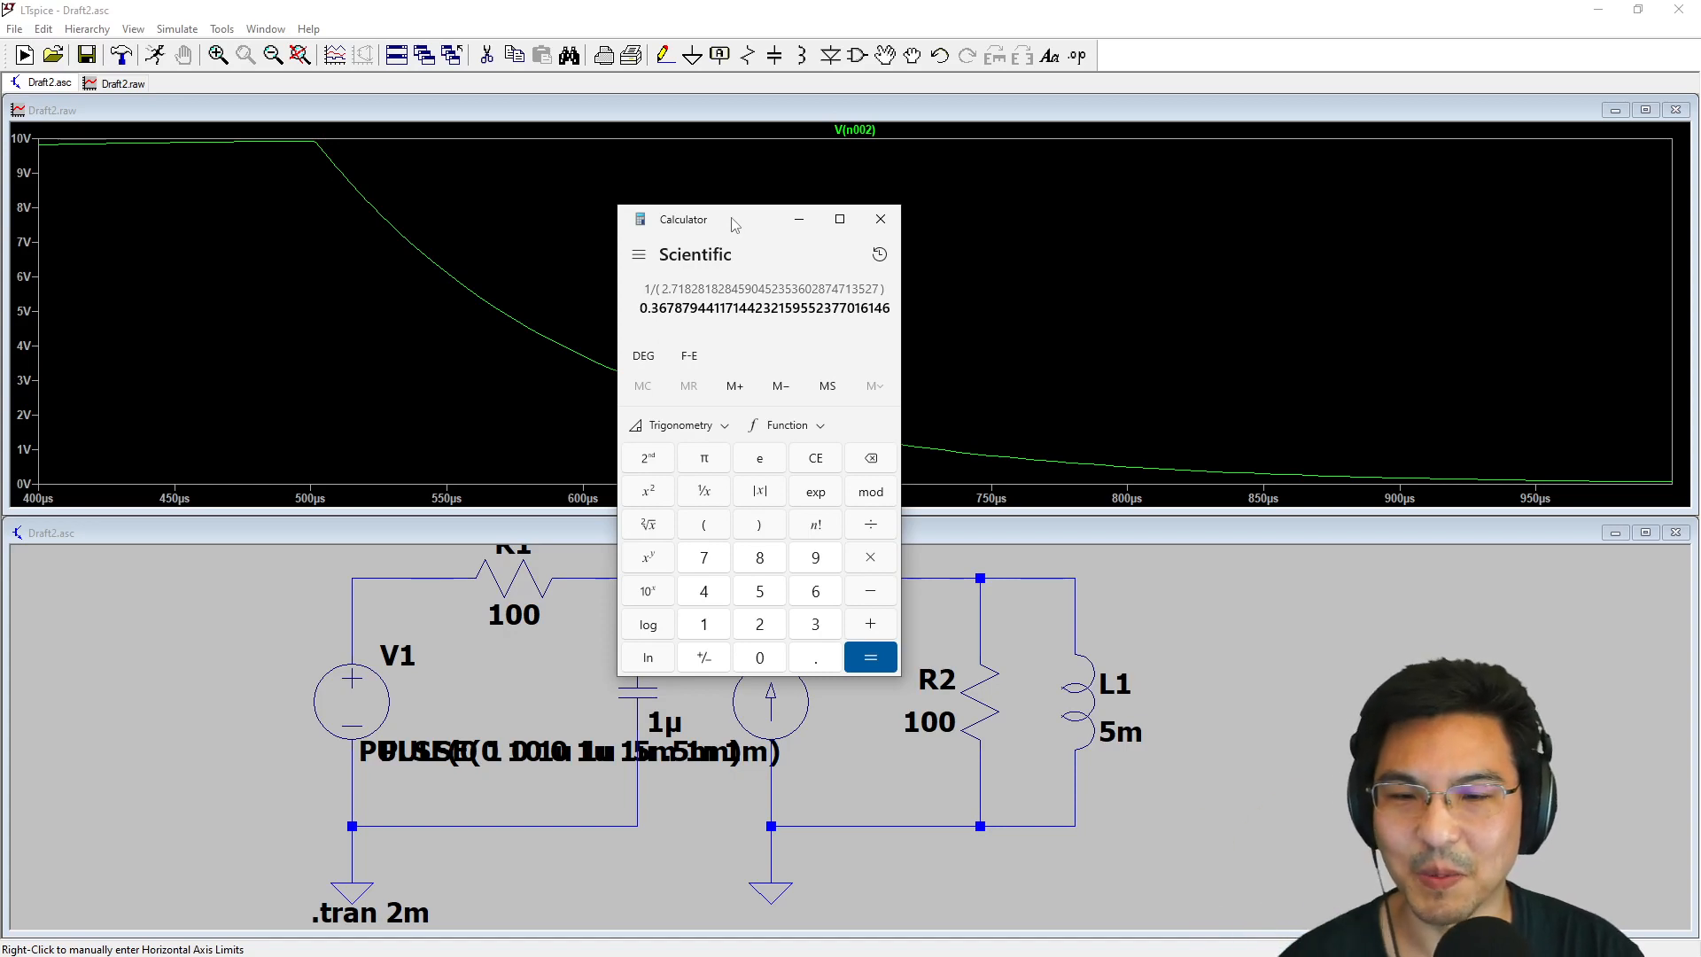
left_click(880, 217)
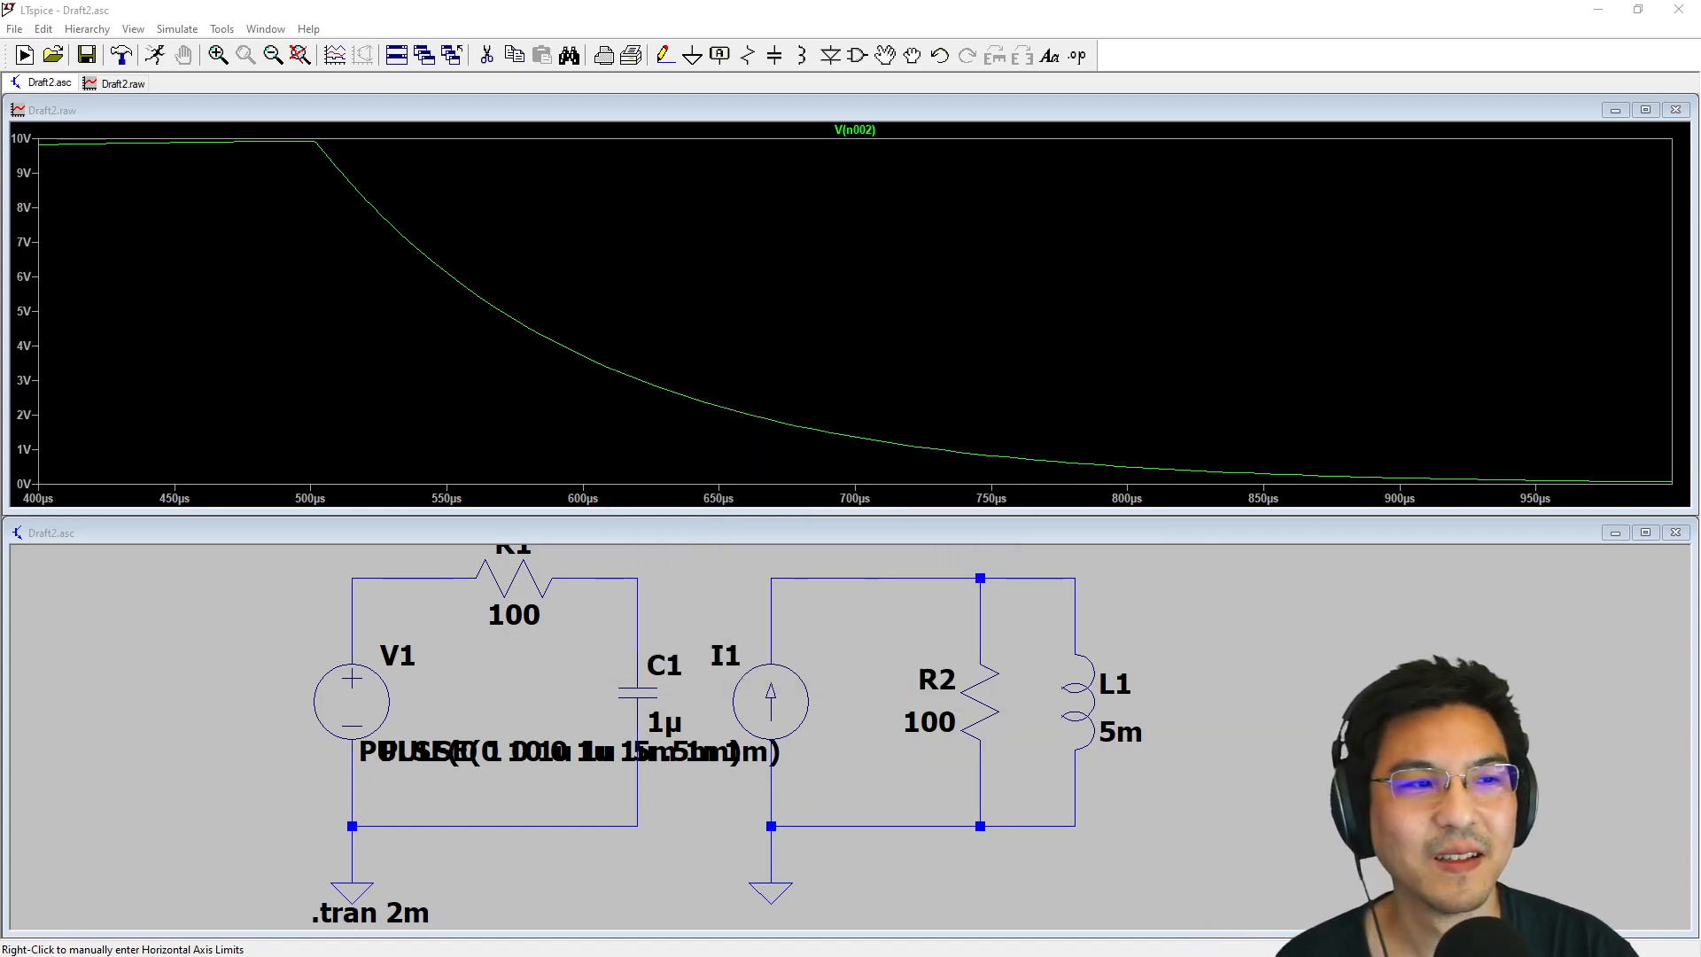
mouse_move(755, 240)
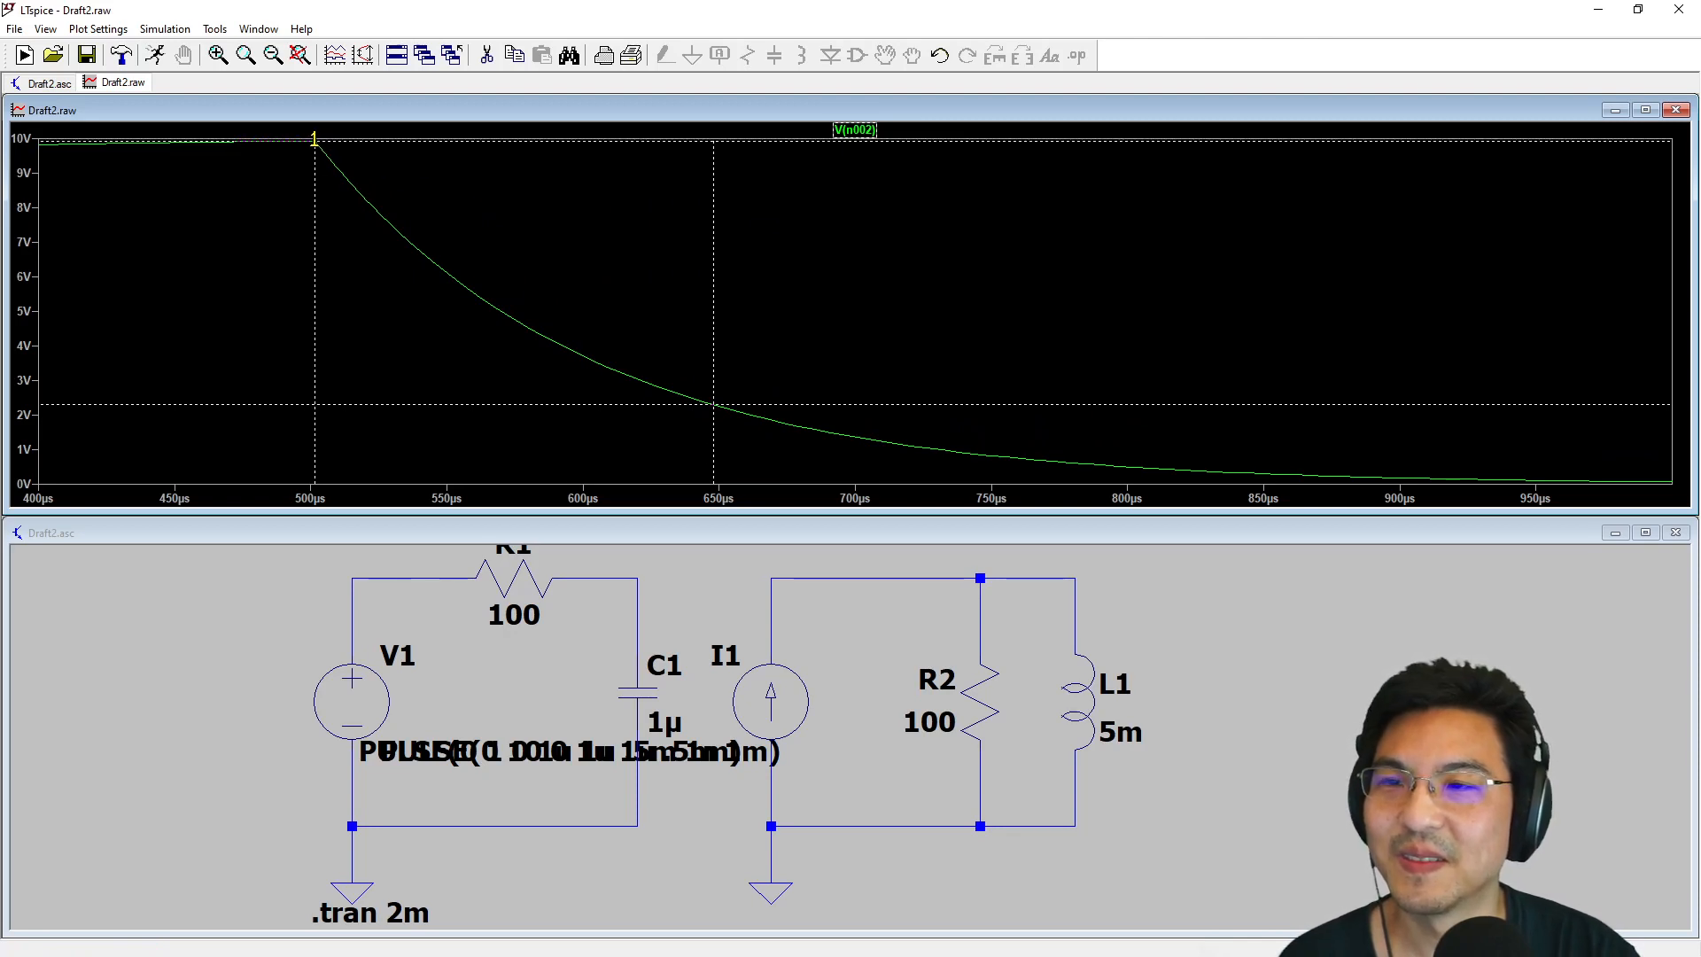
mouse_move(455, 270)
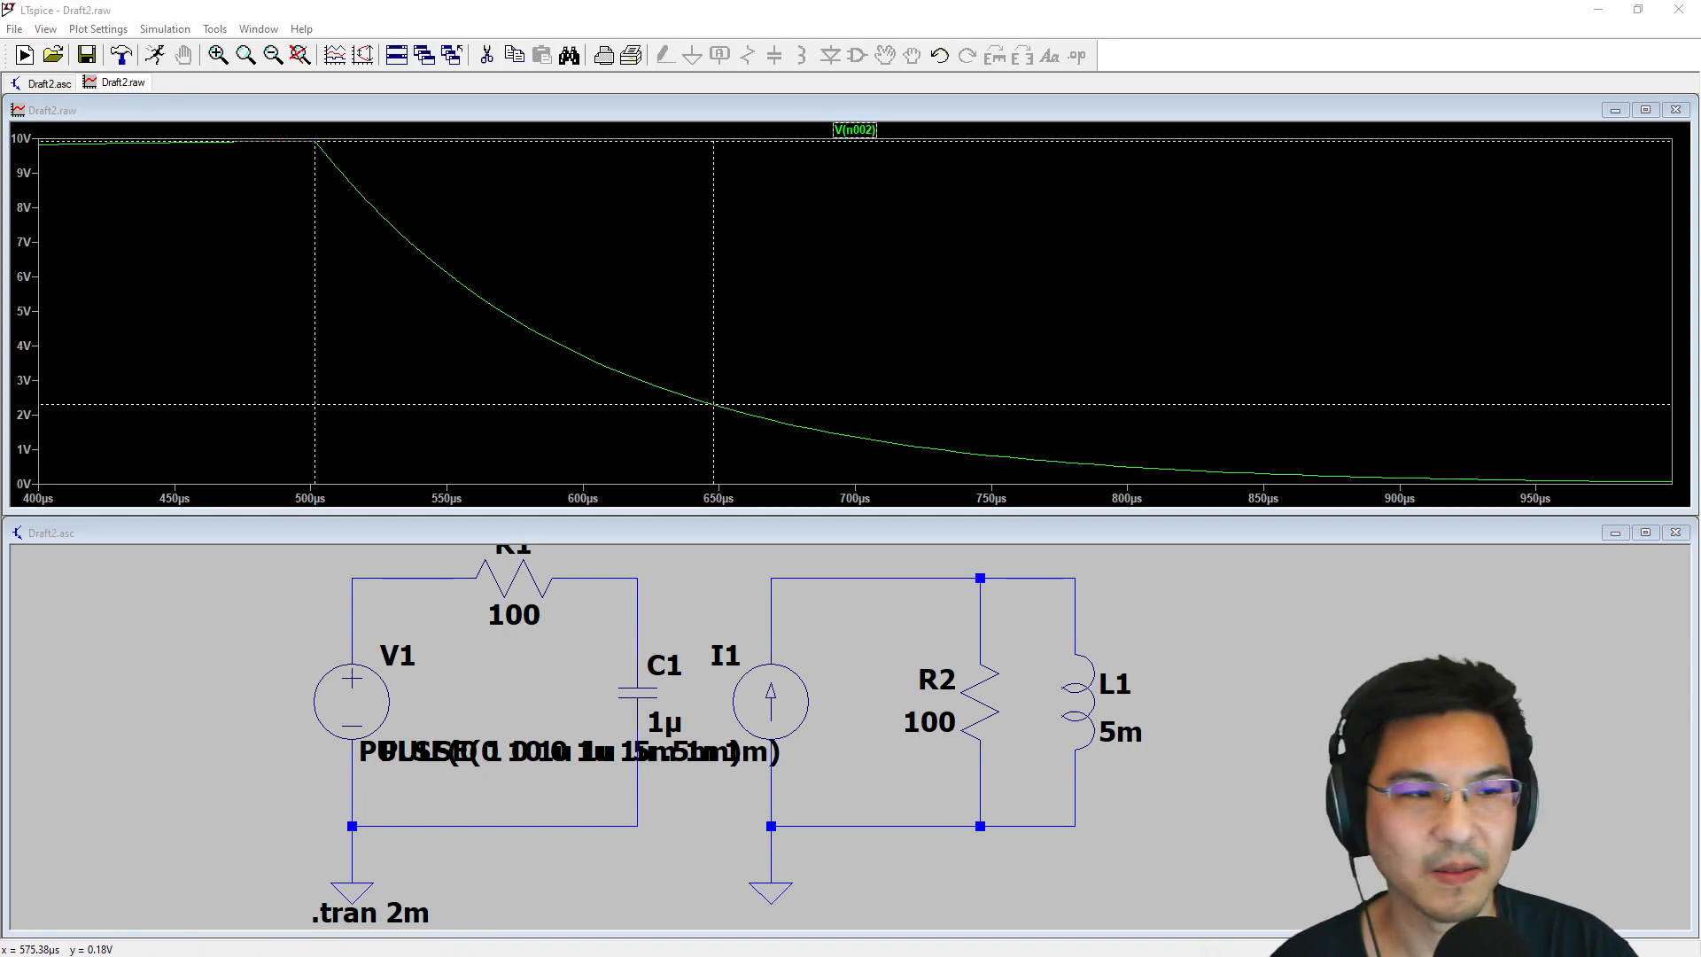
Add a second cursor on V(n002), giving 9.92 V at 501.5 µs and 3.04 V at 620 µs
left_click(854, 130)
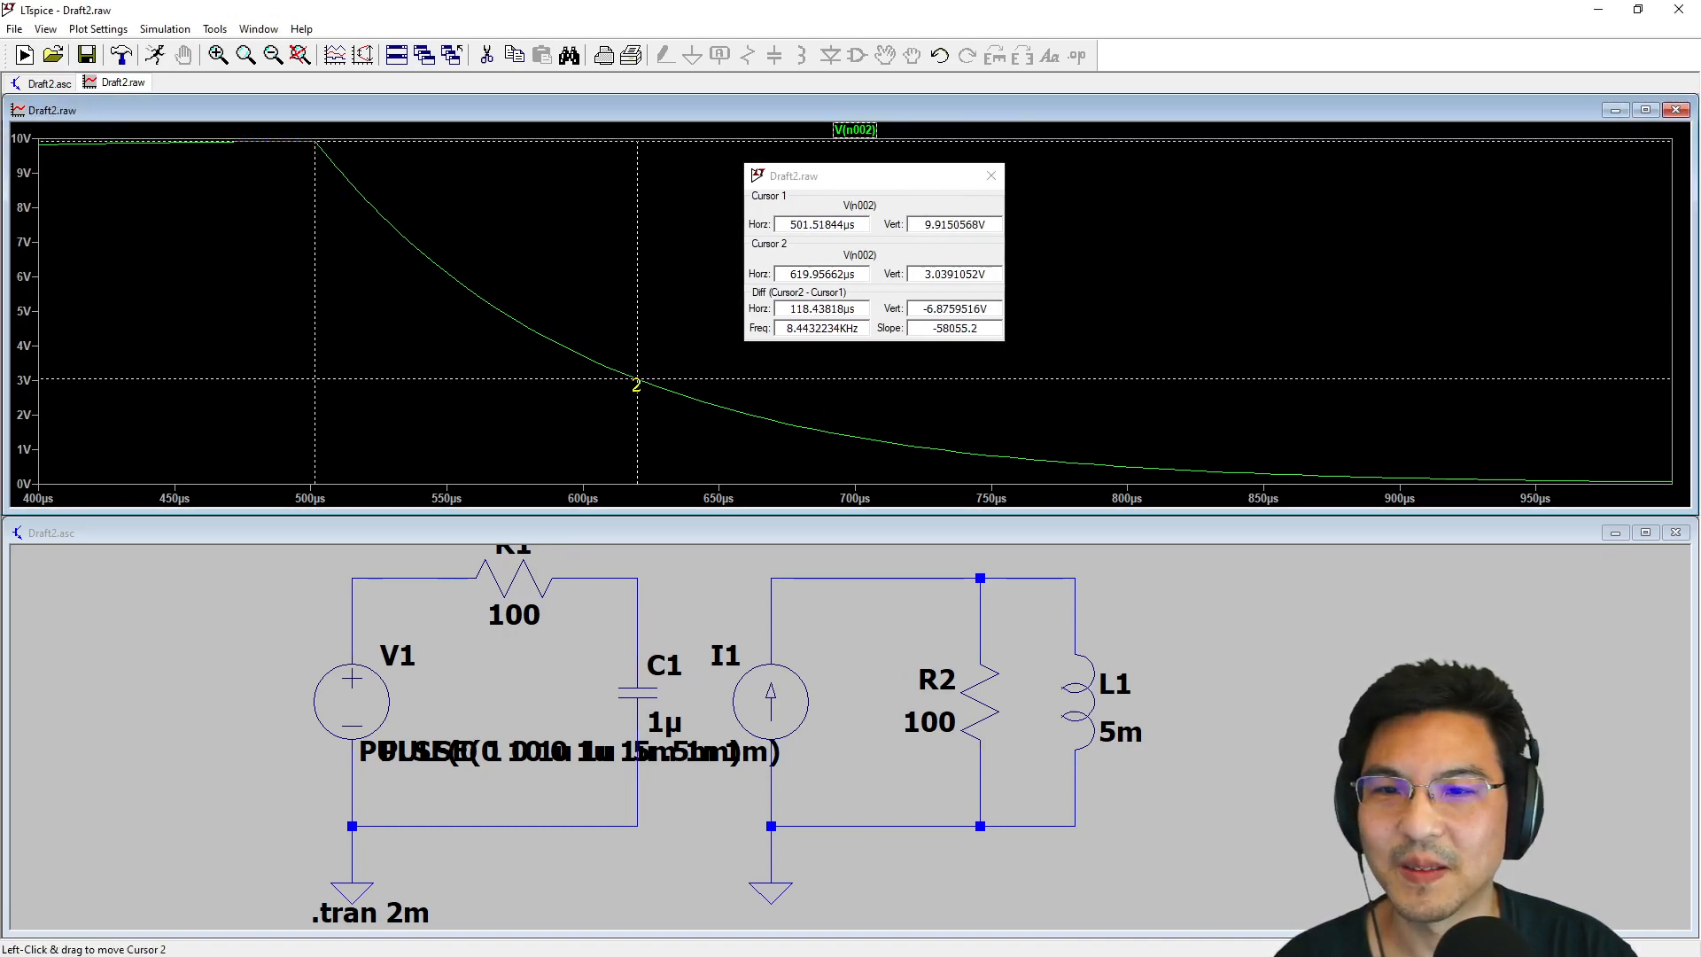
Move cursor 2 to 3.68 V at 600.8 µs, read the 99.2 µs difference, close readout
left_click_drag(634, 385, 605, 386)
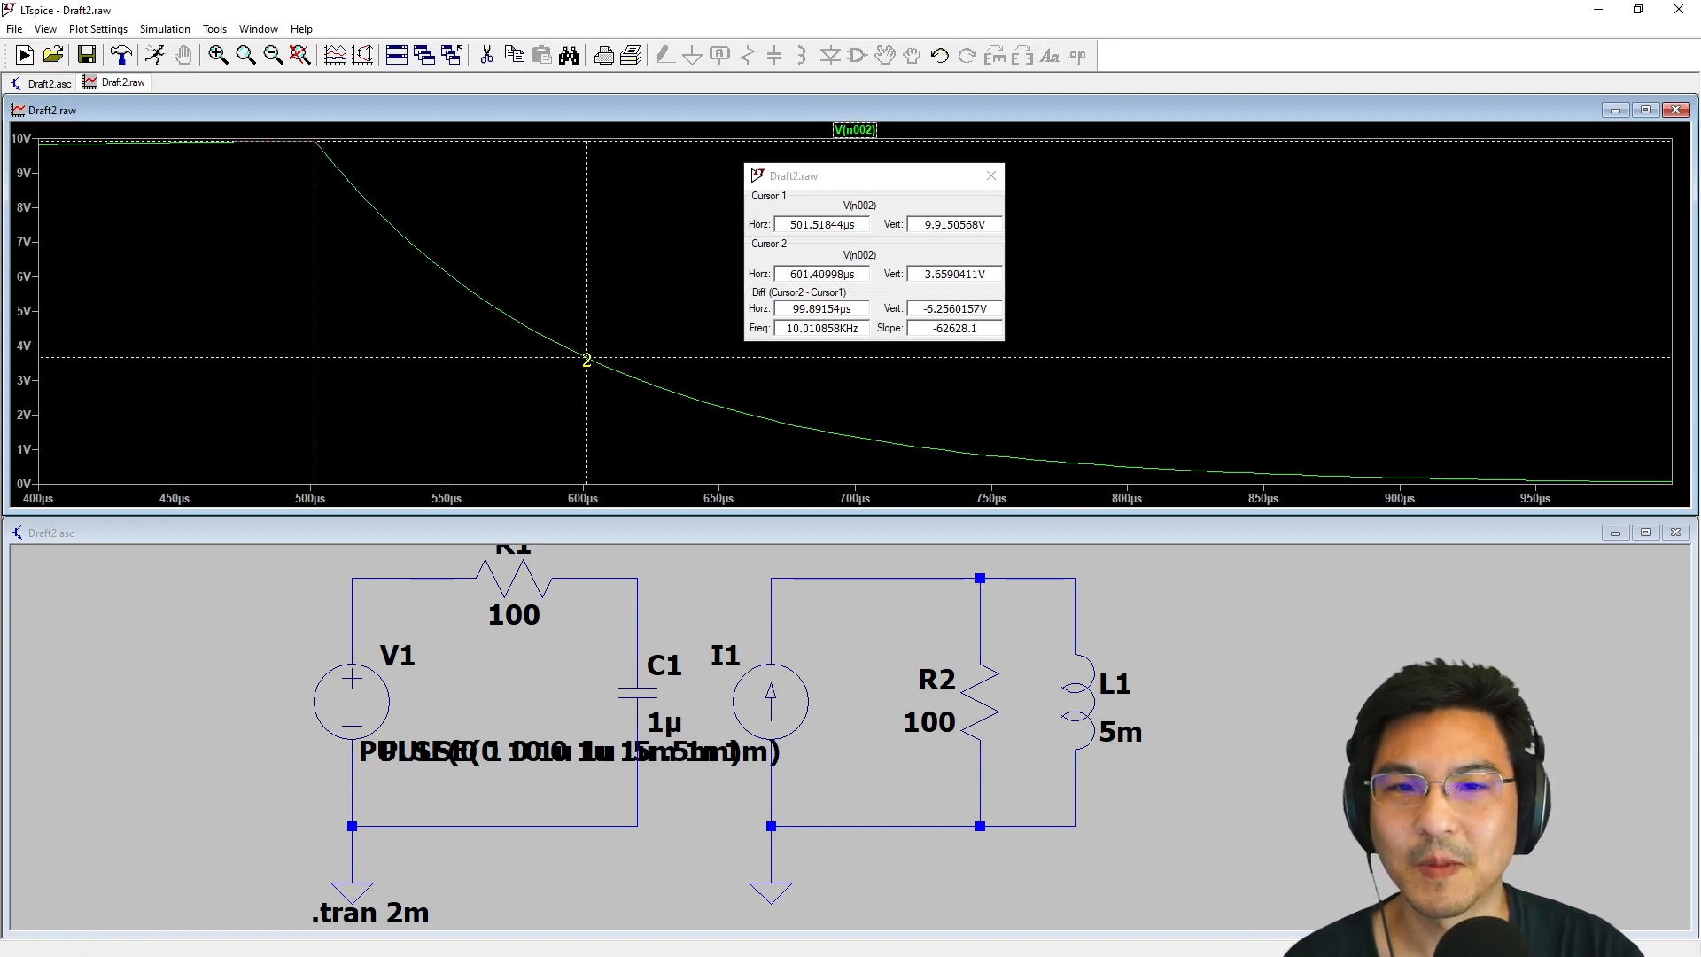
left_click_drag(585, 358, 585, 359)
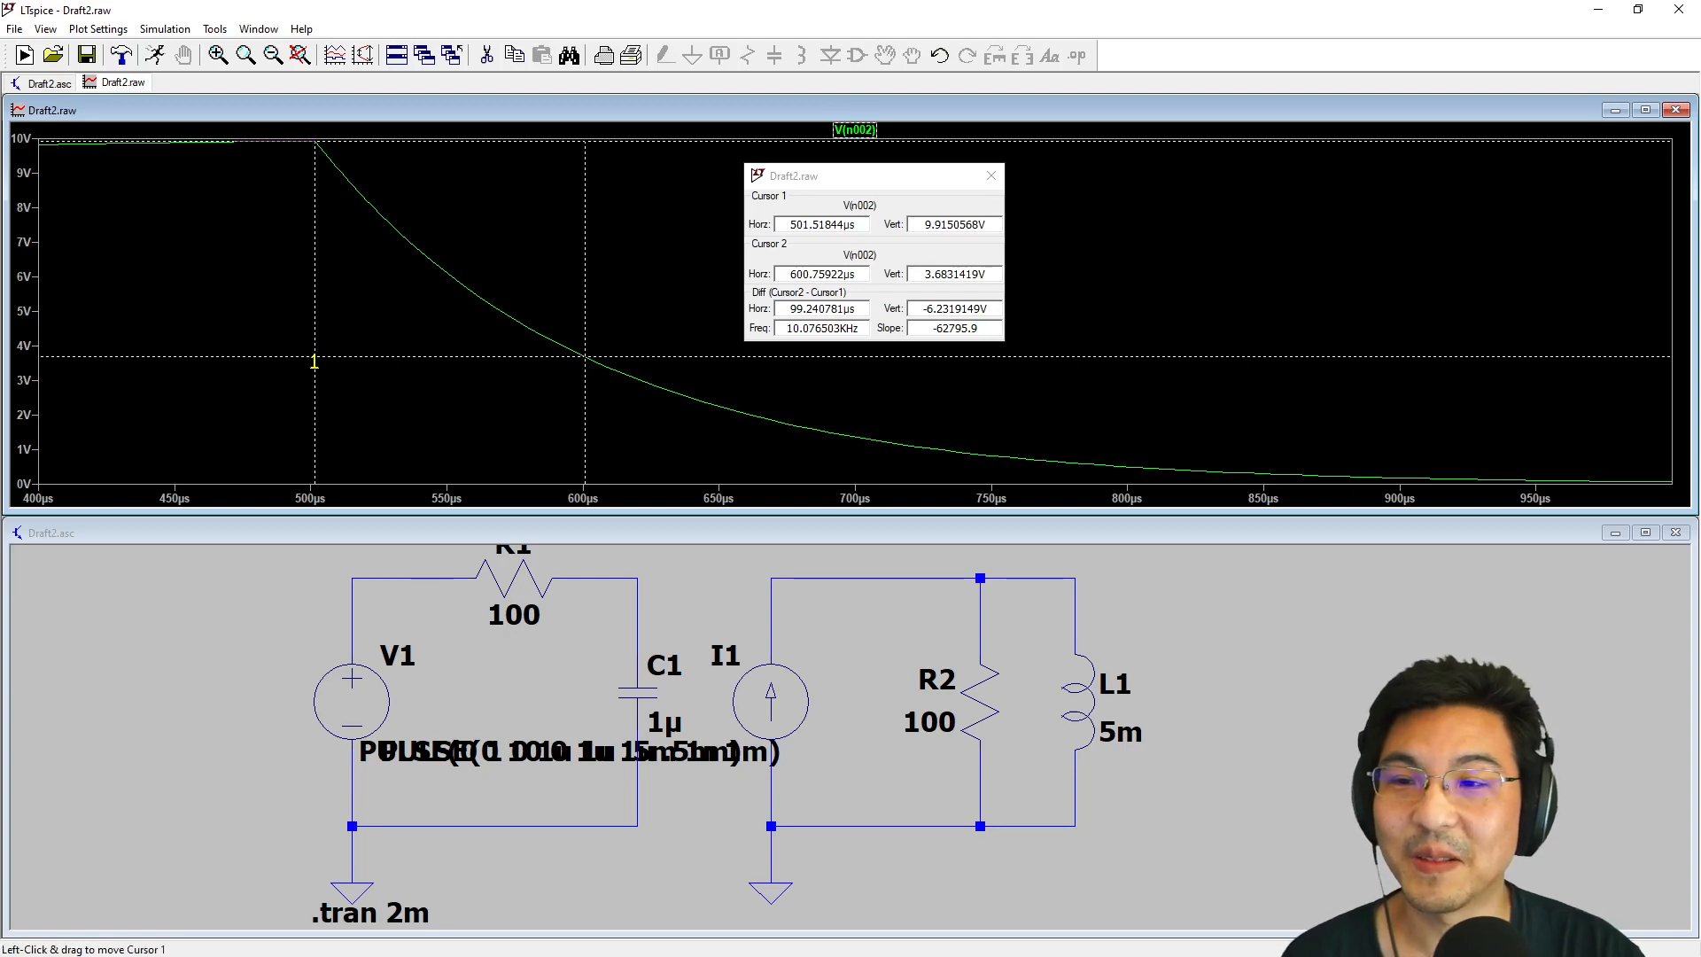
mouse_move(426, 263)
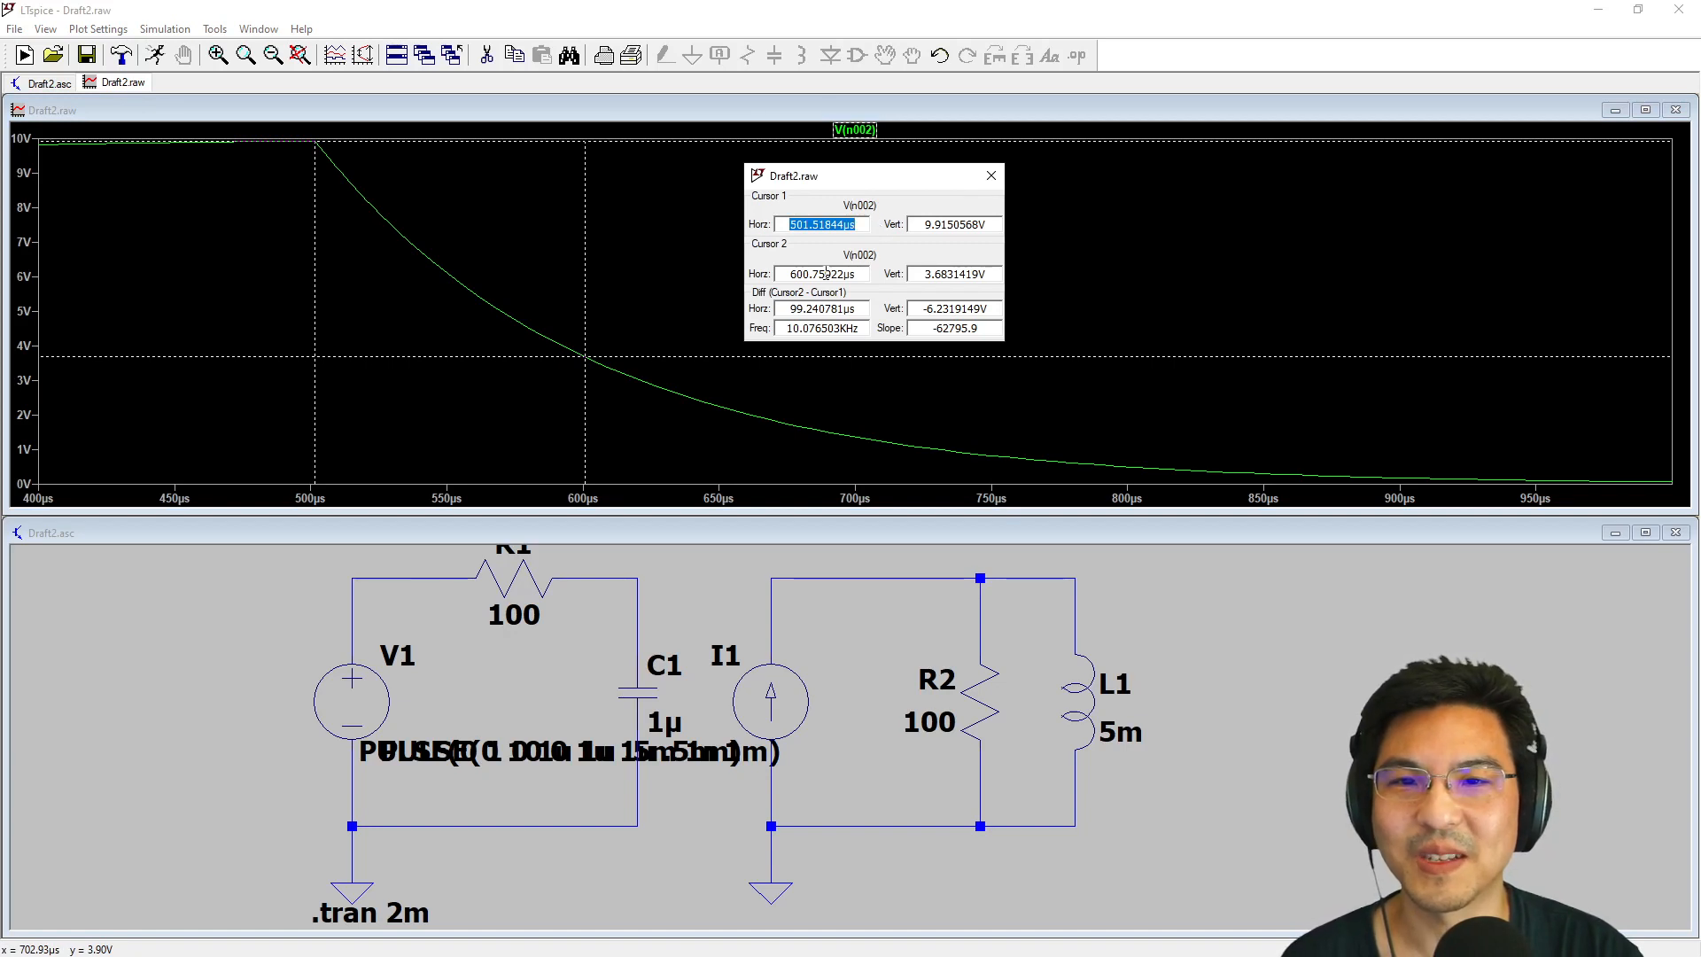
left_click(821, 274)
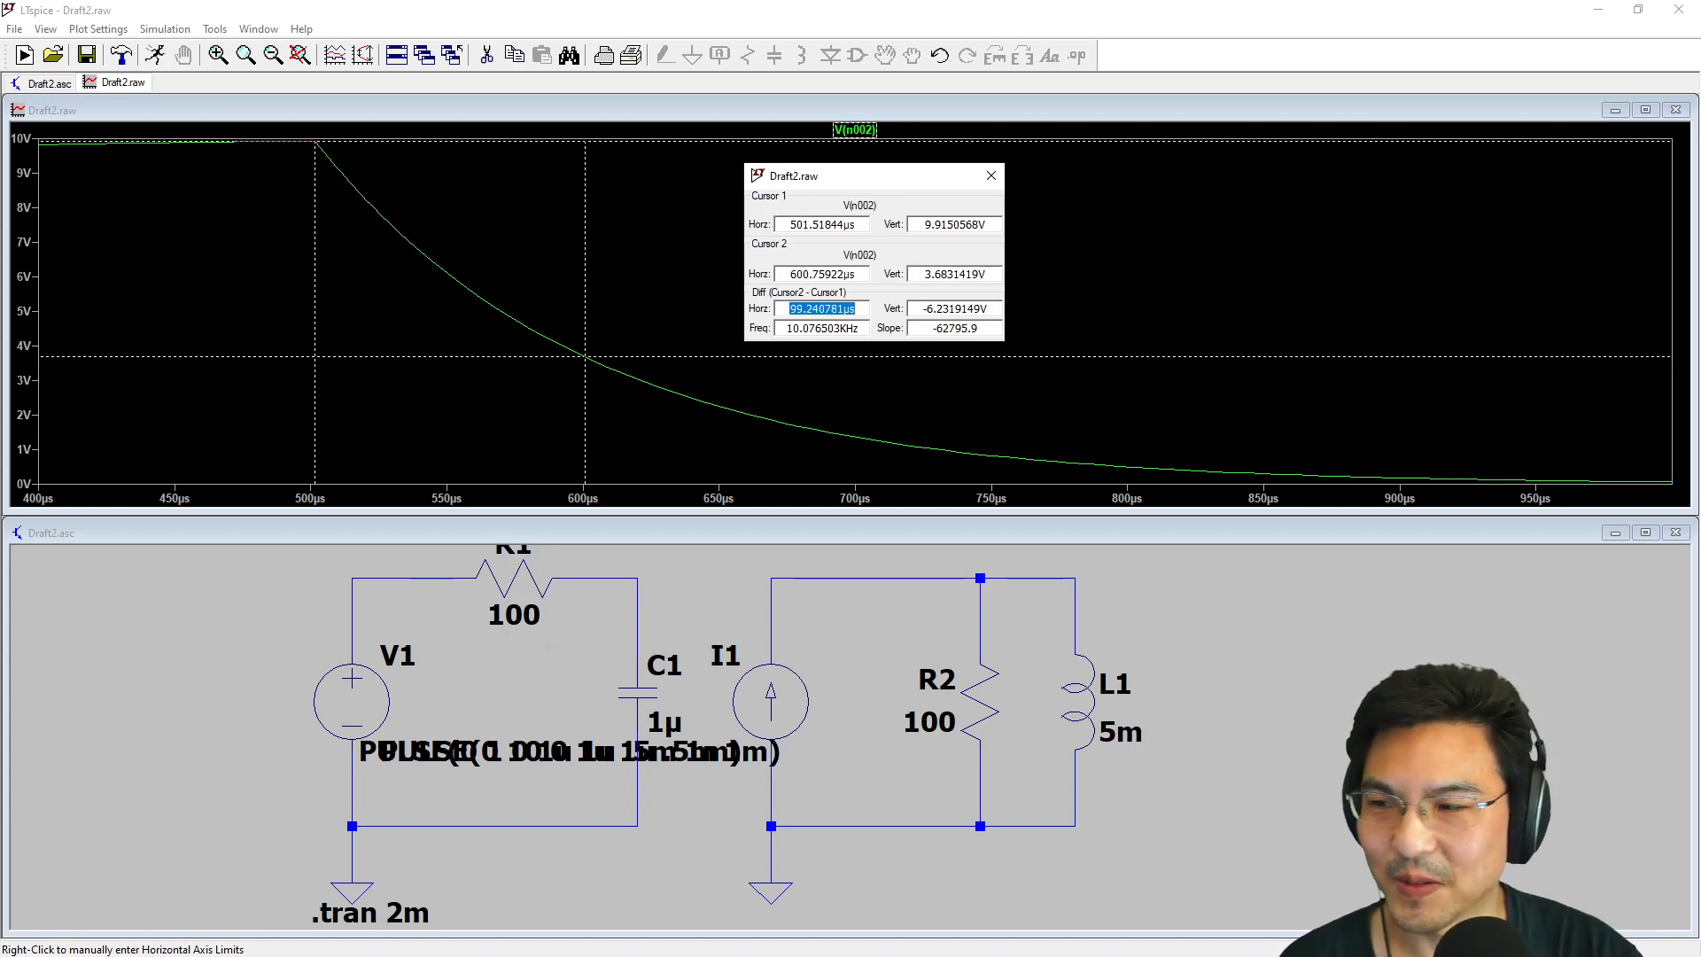
left_click(989, 174)
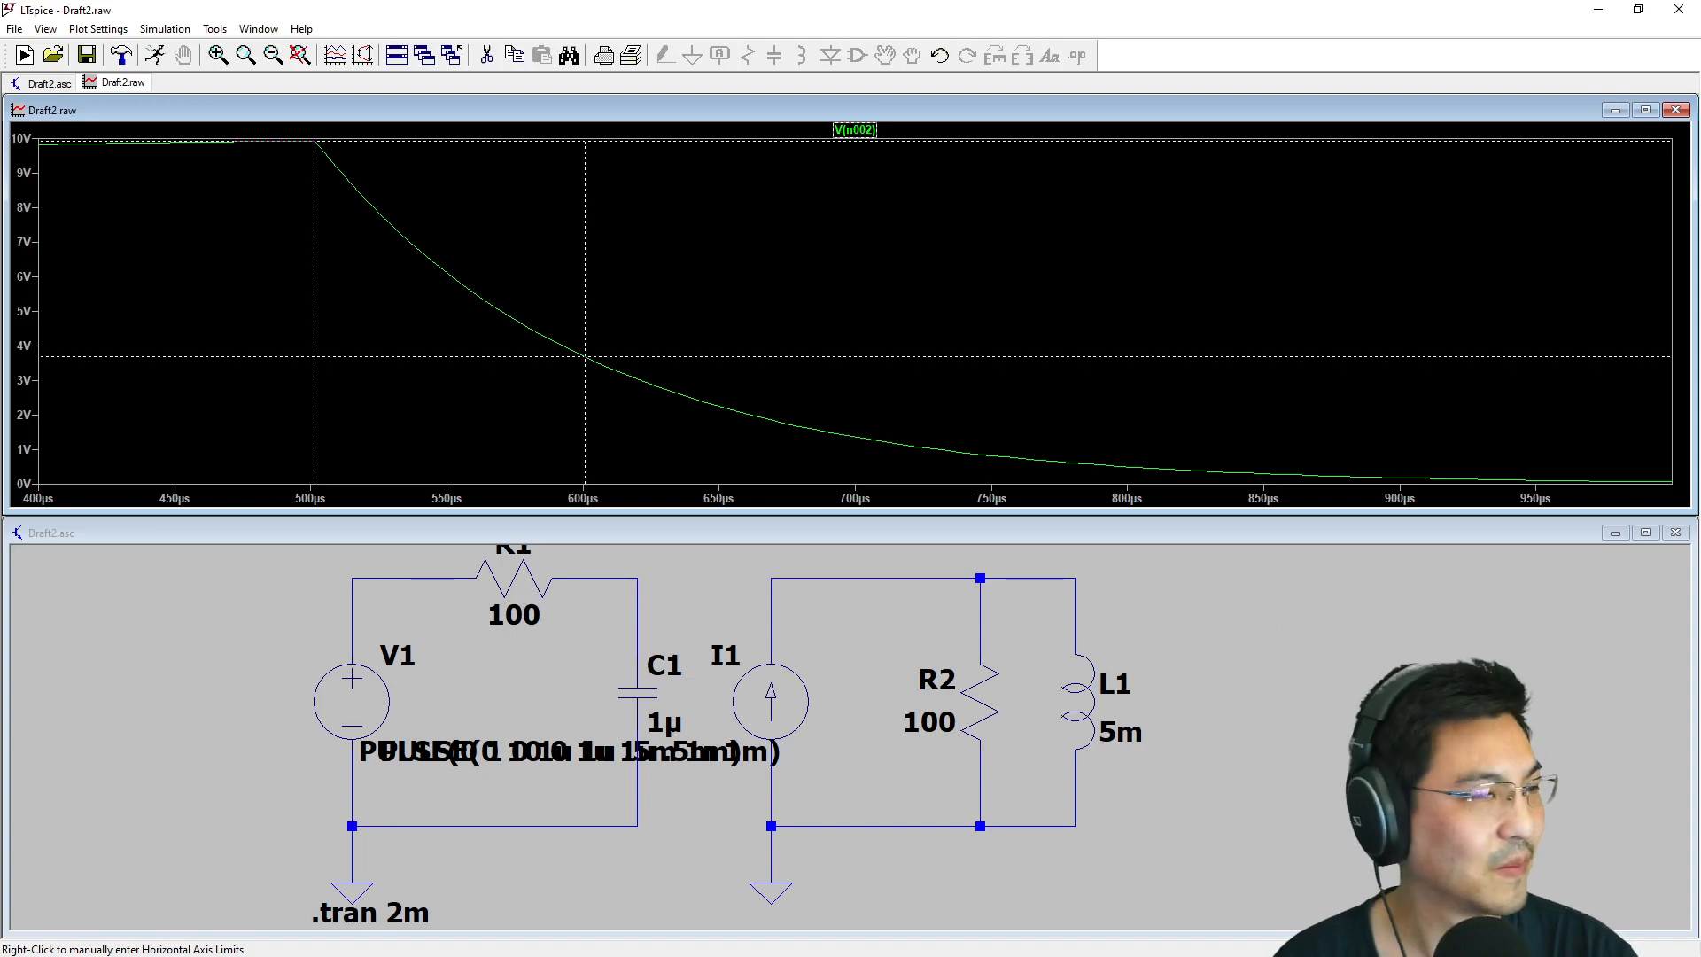
mouse_move(851, 223)
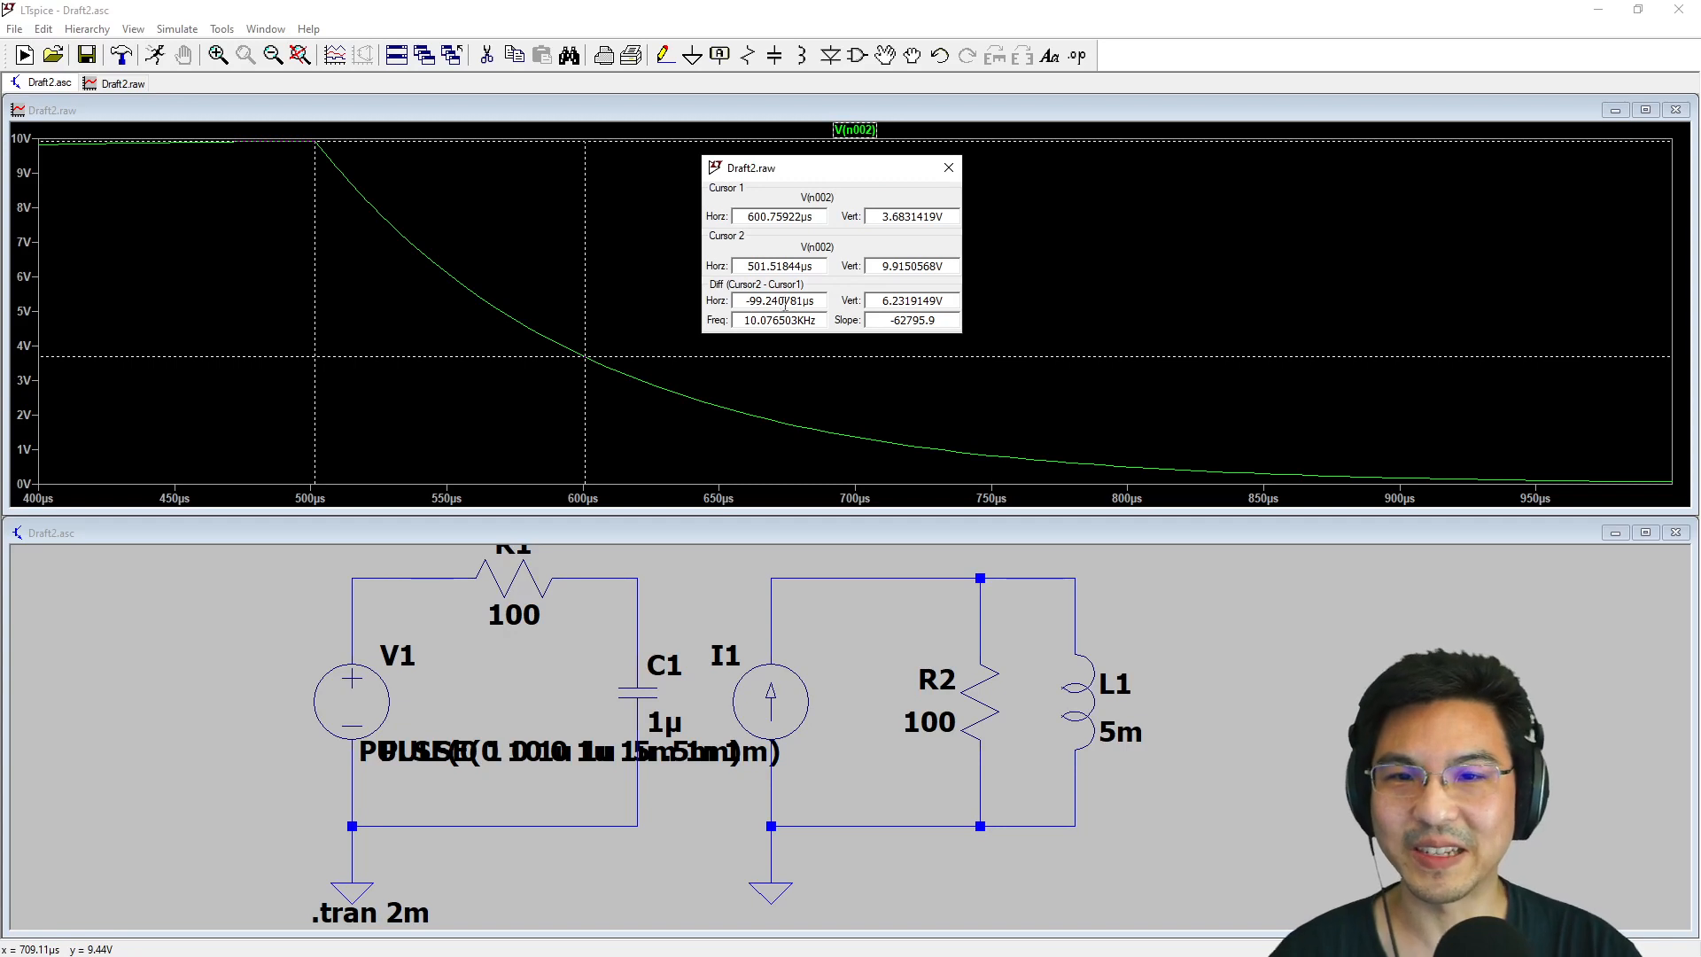
mouse_move(949, 168)
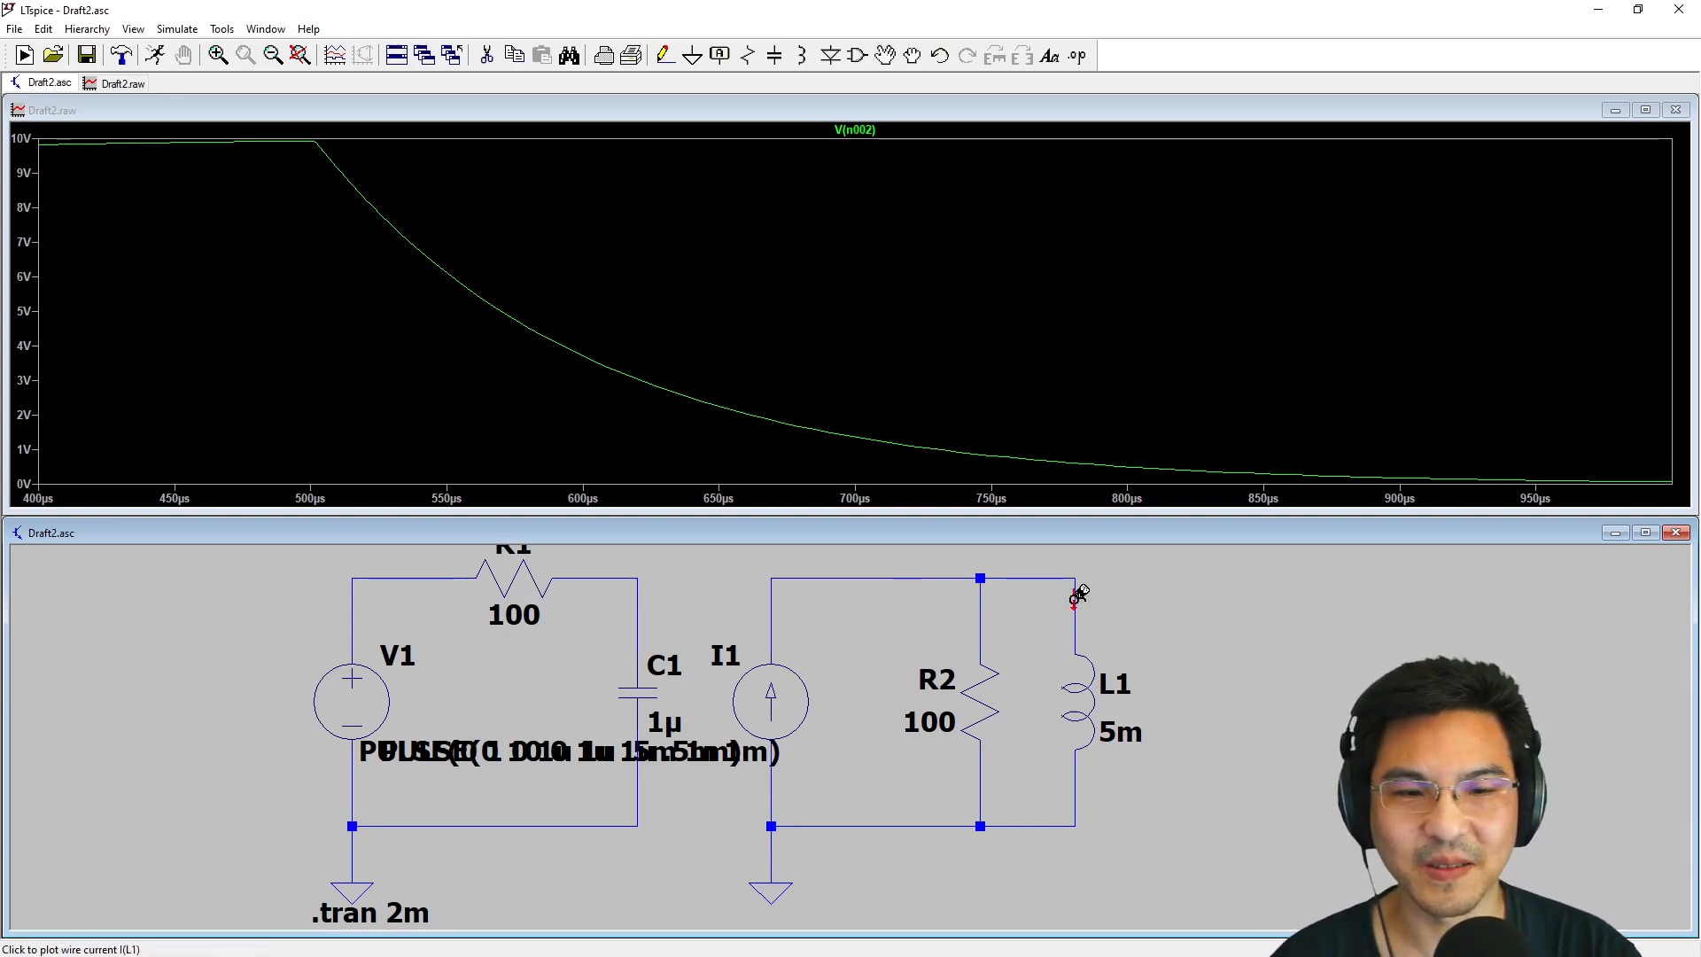
Plot I(L1) alone and zoom onto its first decay from 1 A after 500 µs
left_click(1075, 604)
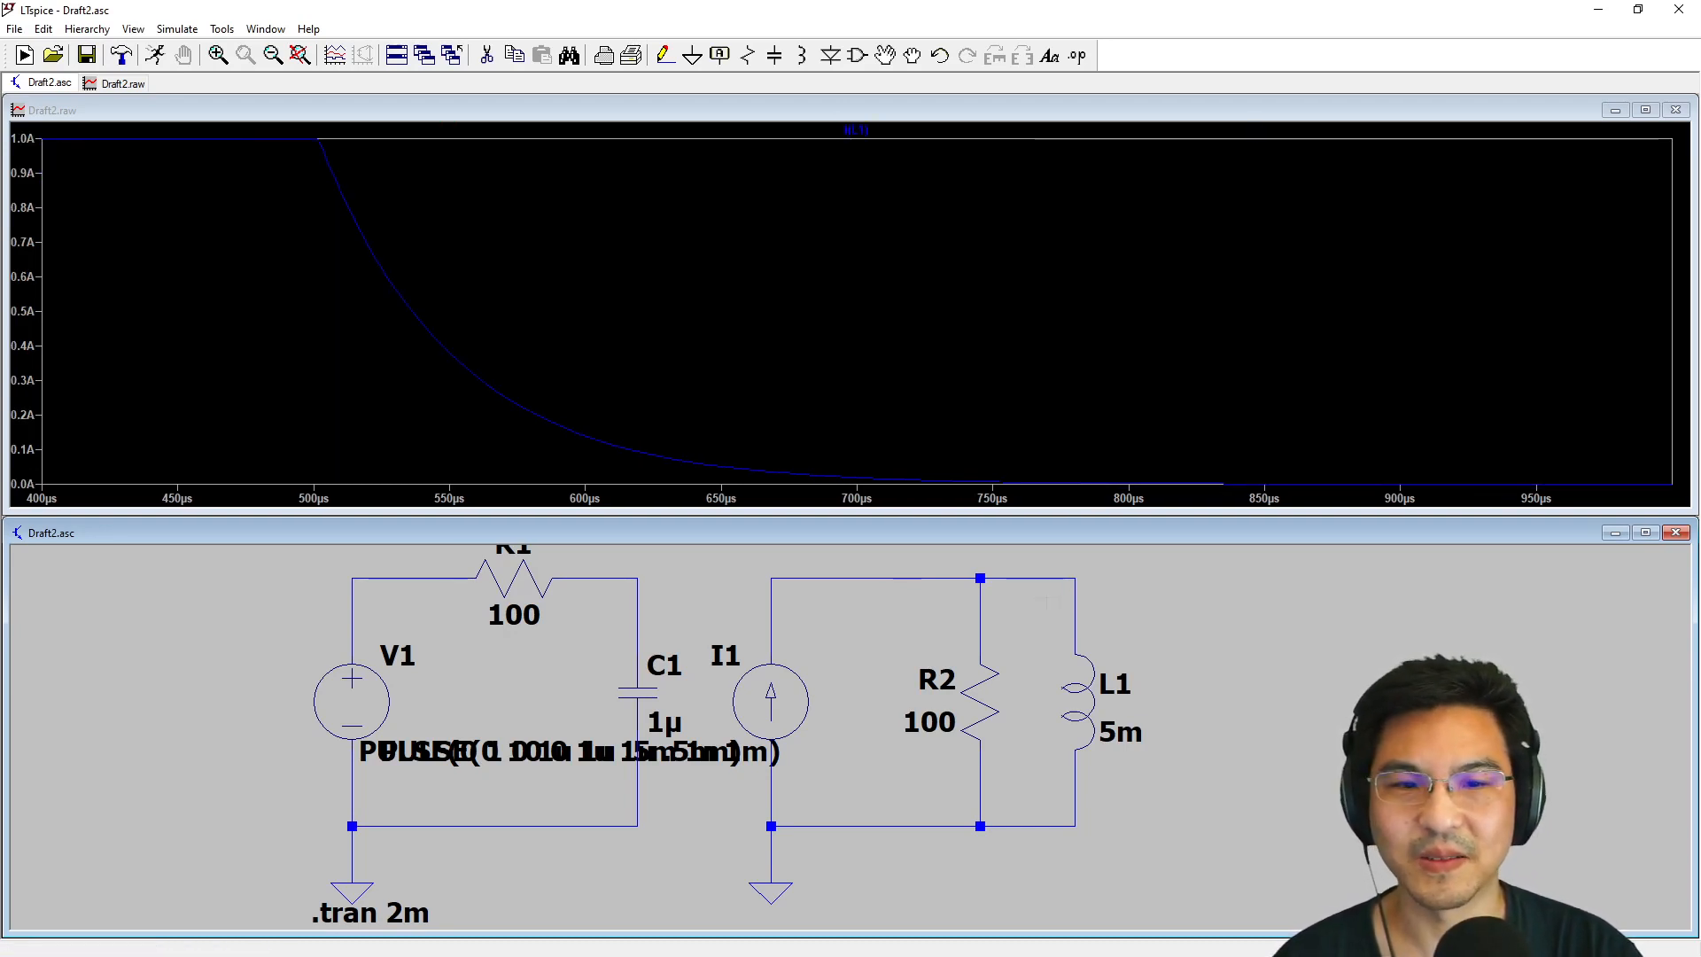
left_click(856, 572)
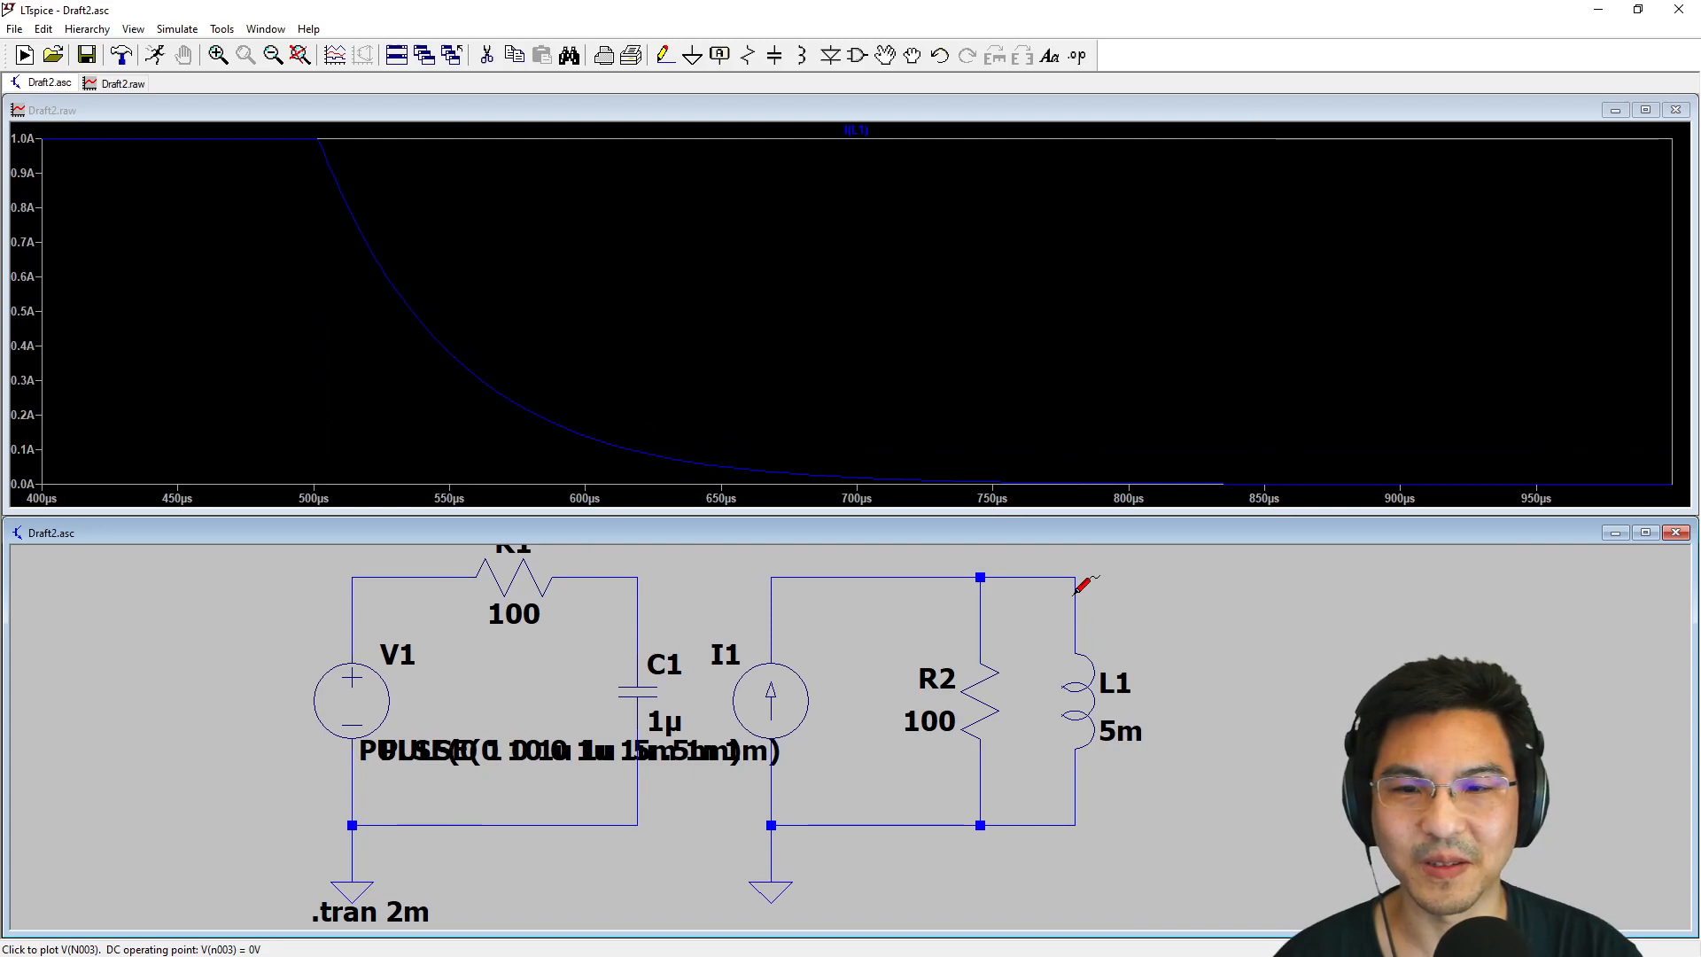
mouse_move(577, 247)
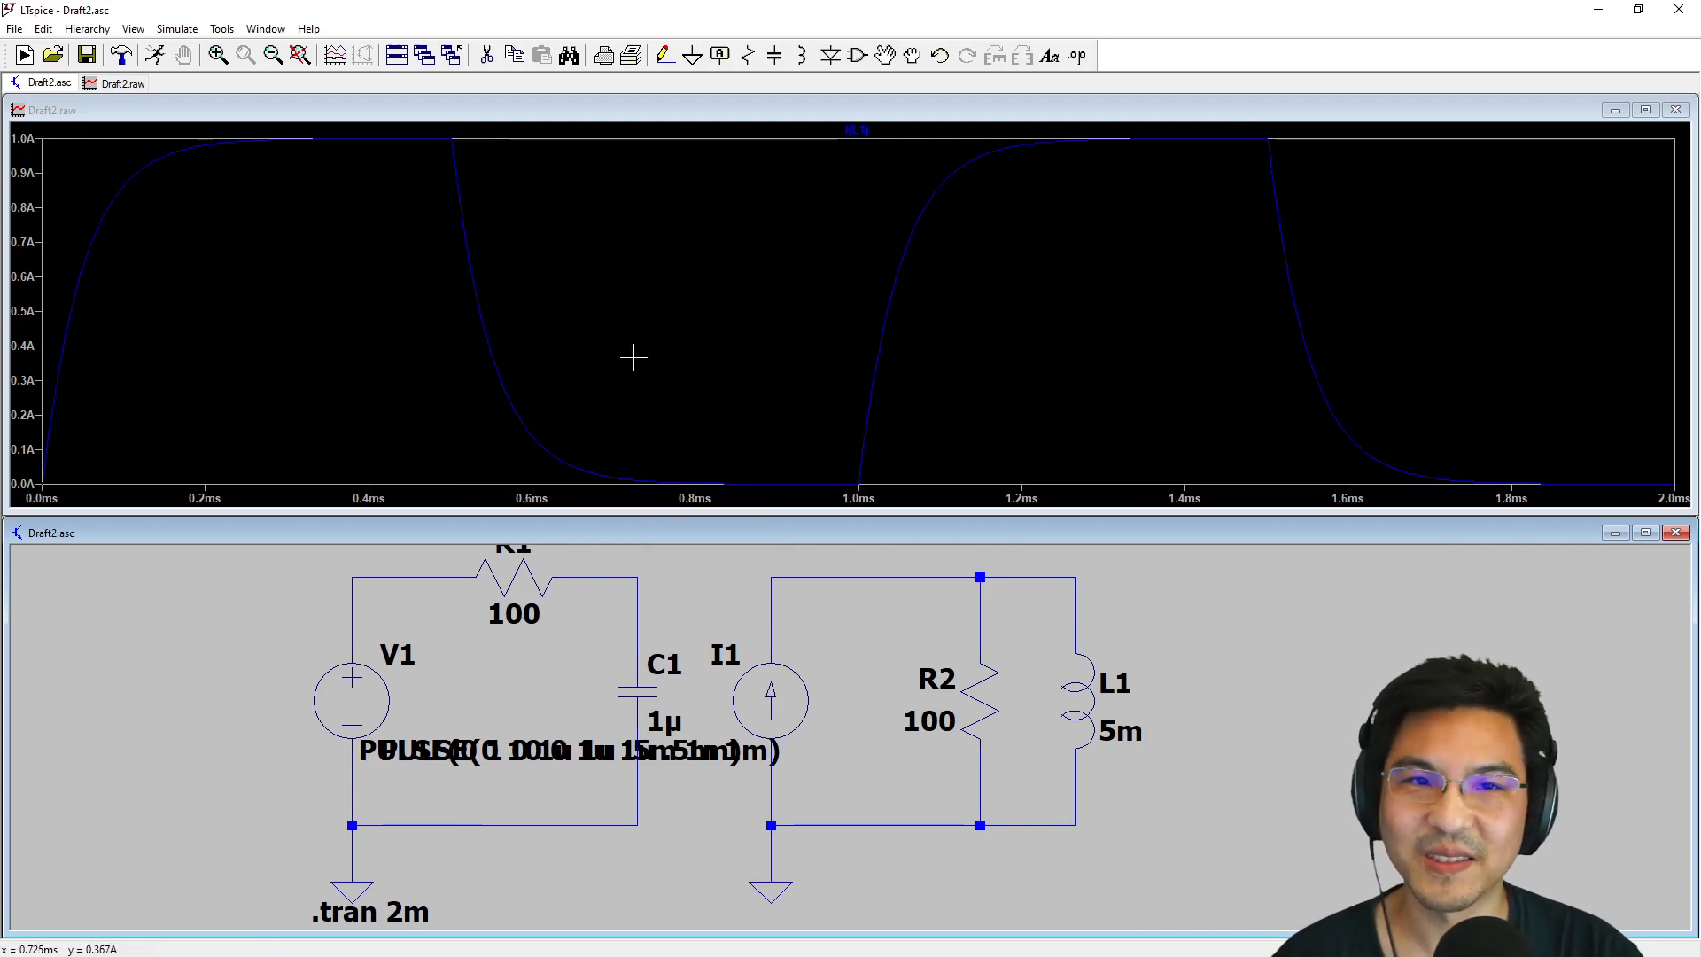
left_click_drag(426, 127, 654, 374)
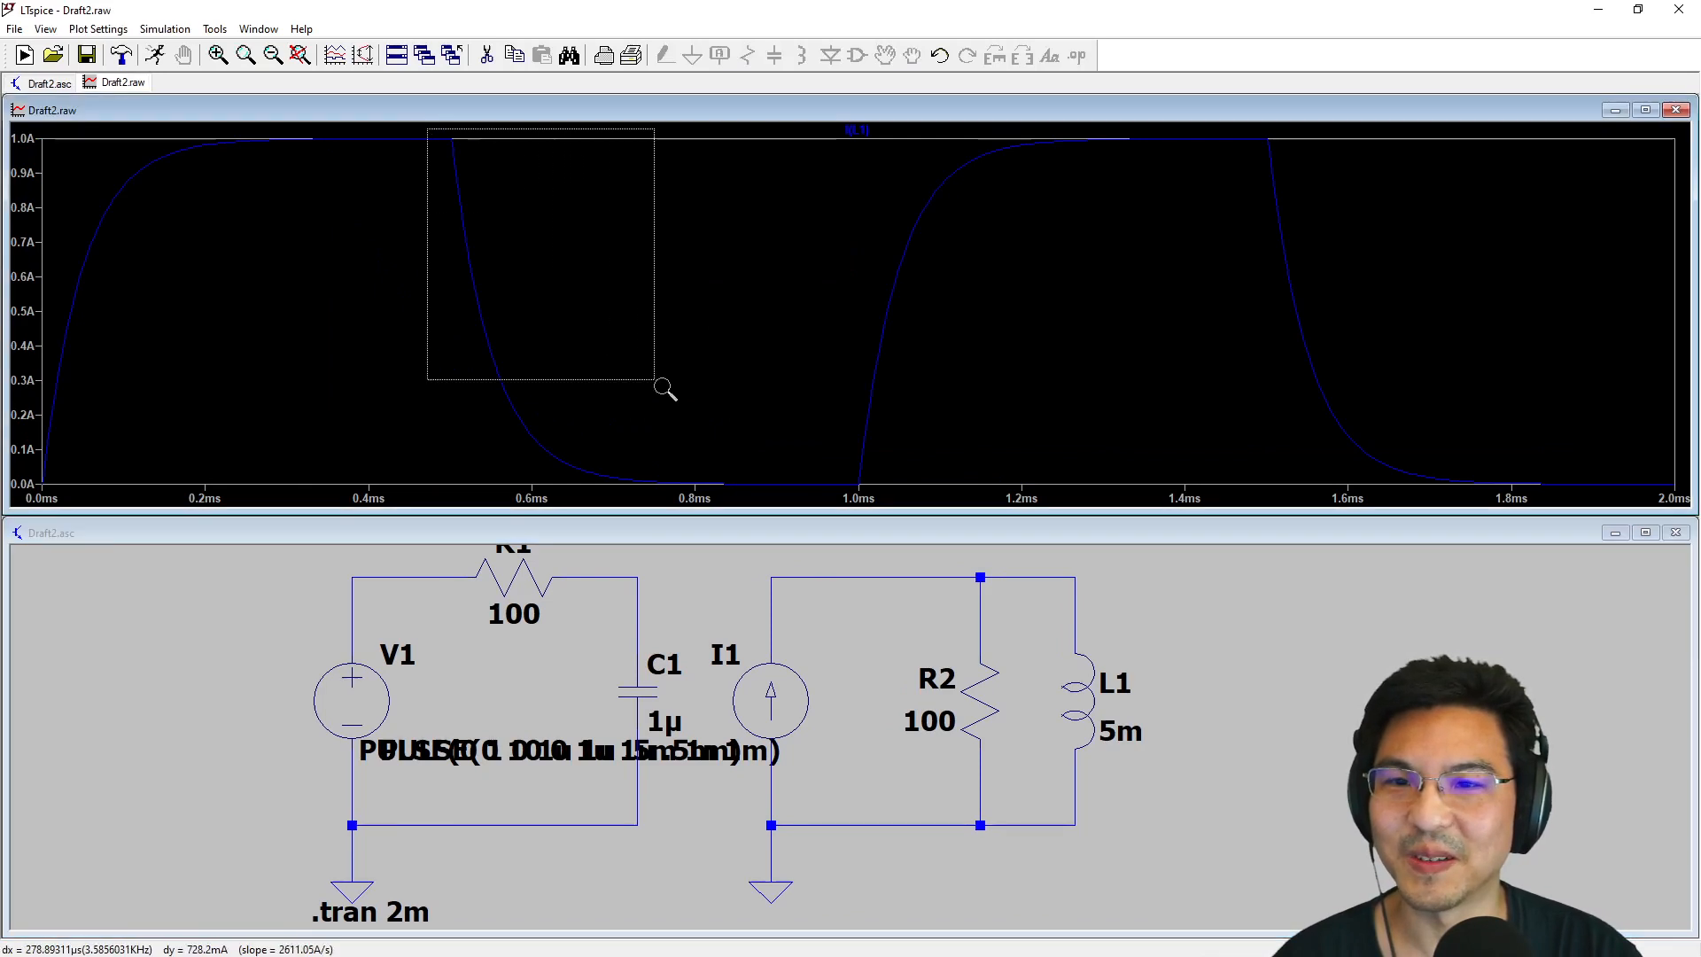
left_click_drag(426, 130, 653, 378)
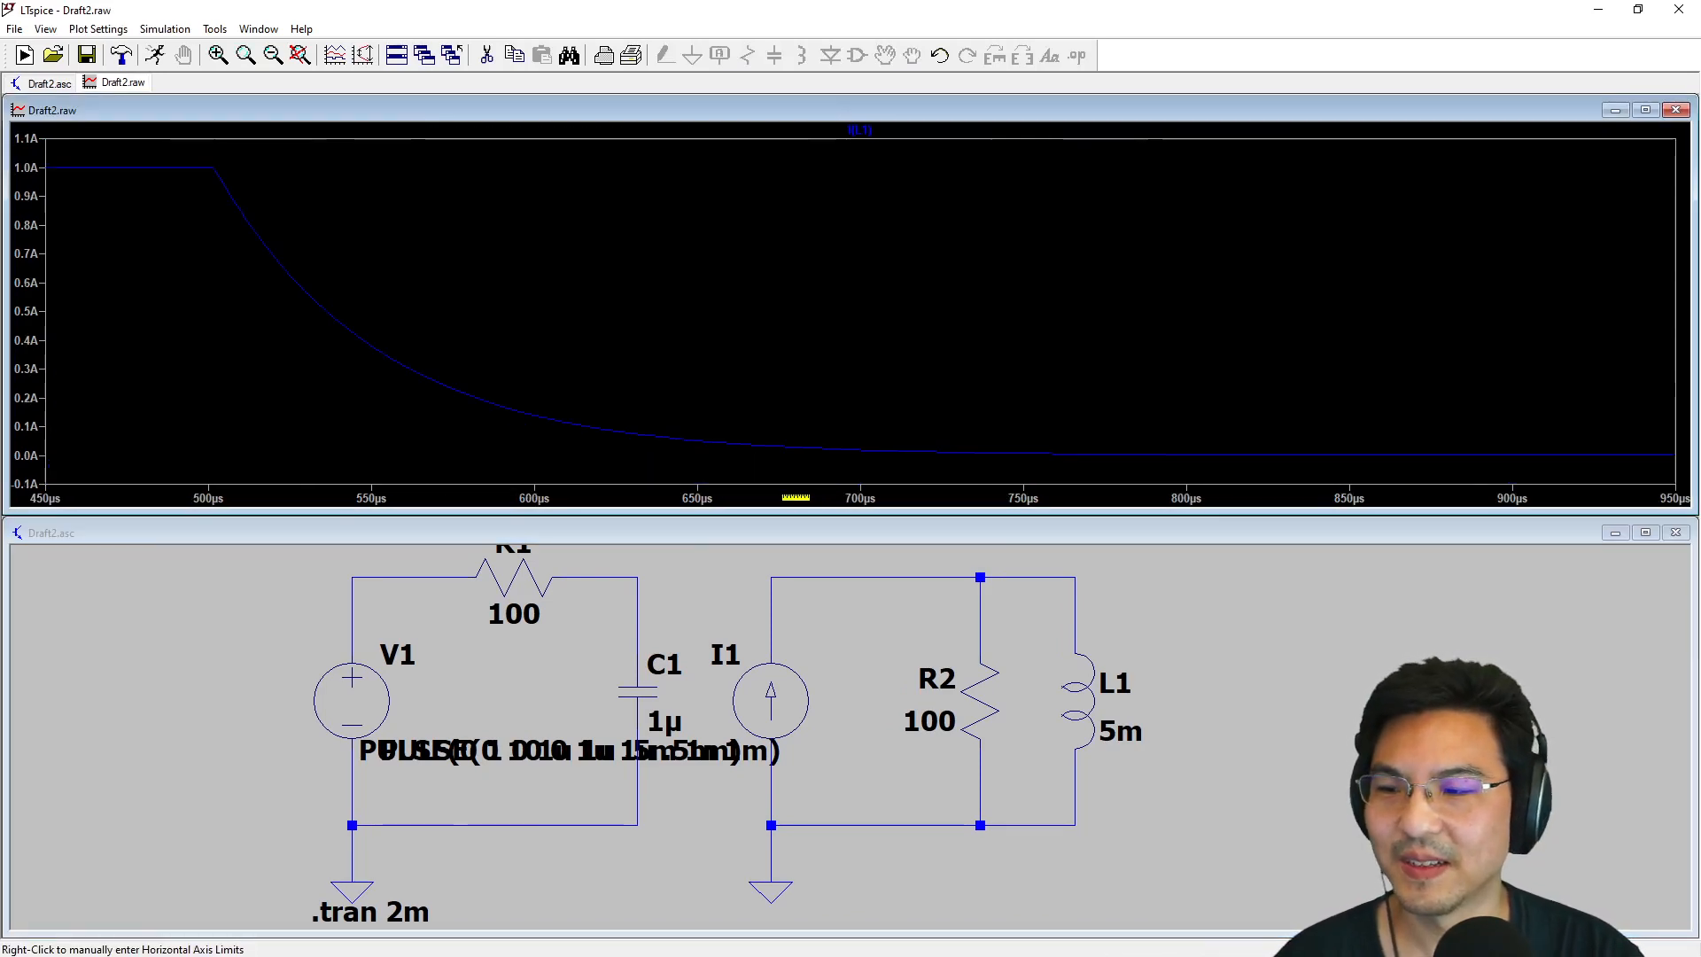
mouse_move(233, 173)
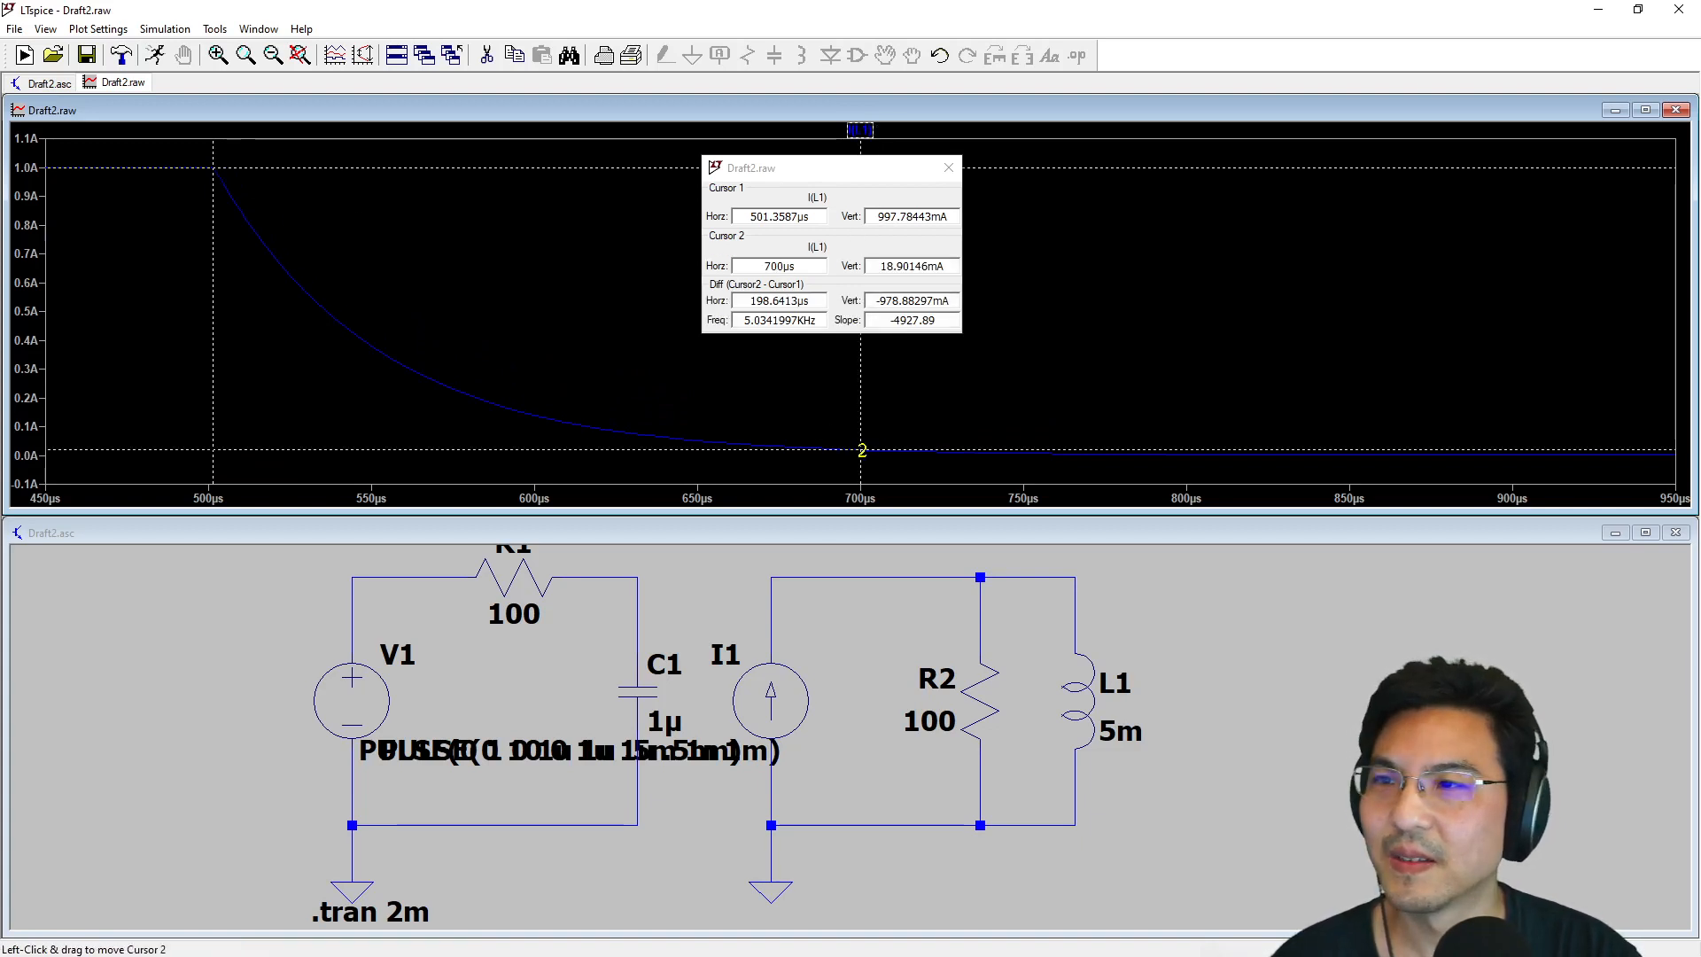
Drag cursor 2 along I(L1) to 368 mA at 551.5 µs, rezooming to see the decay
left_click_drag(860, 448, 626, 431)
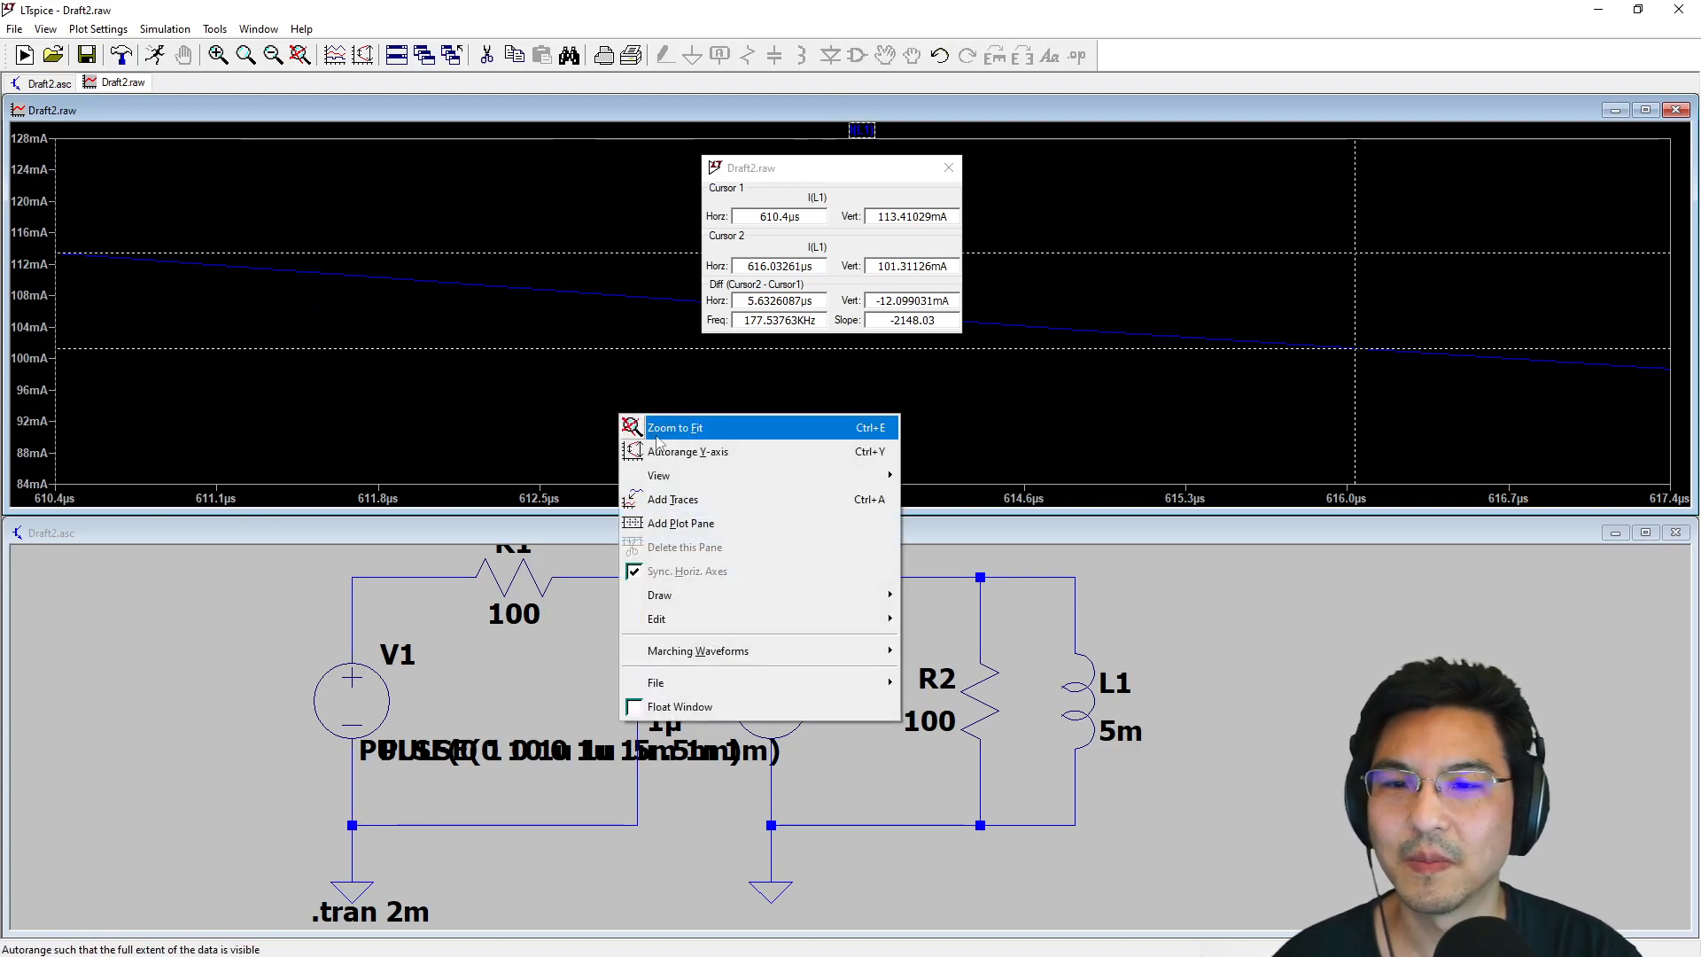
left_click(674, 426)
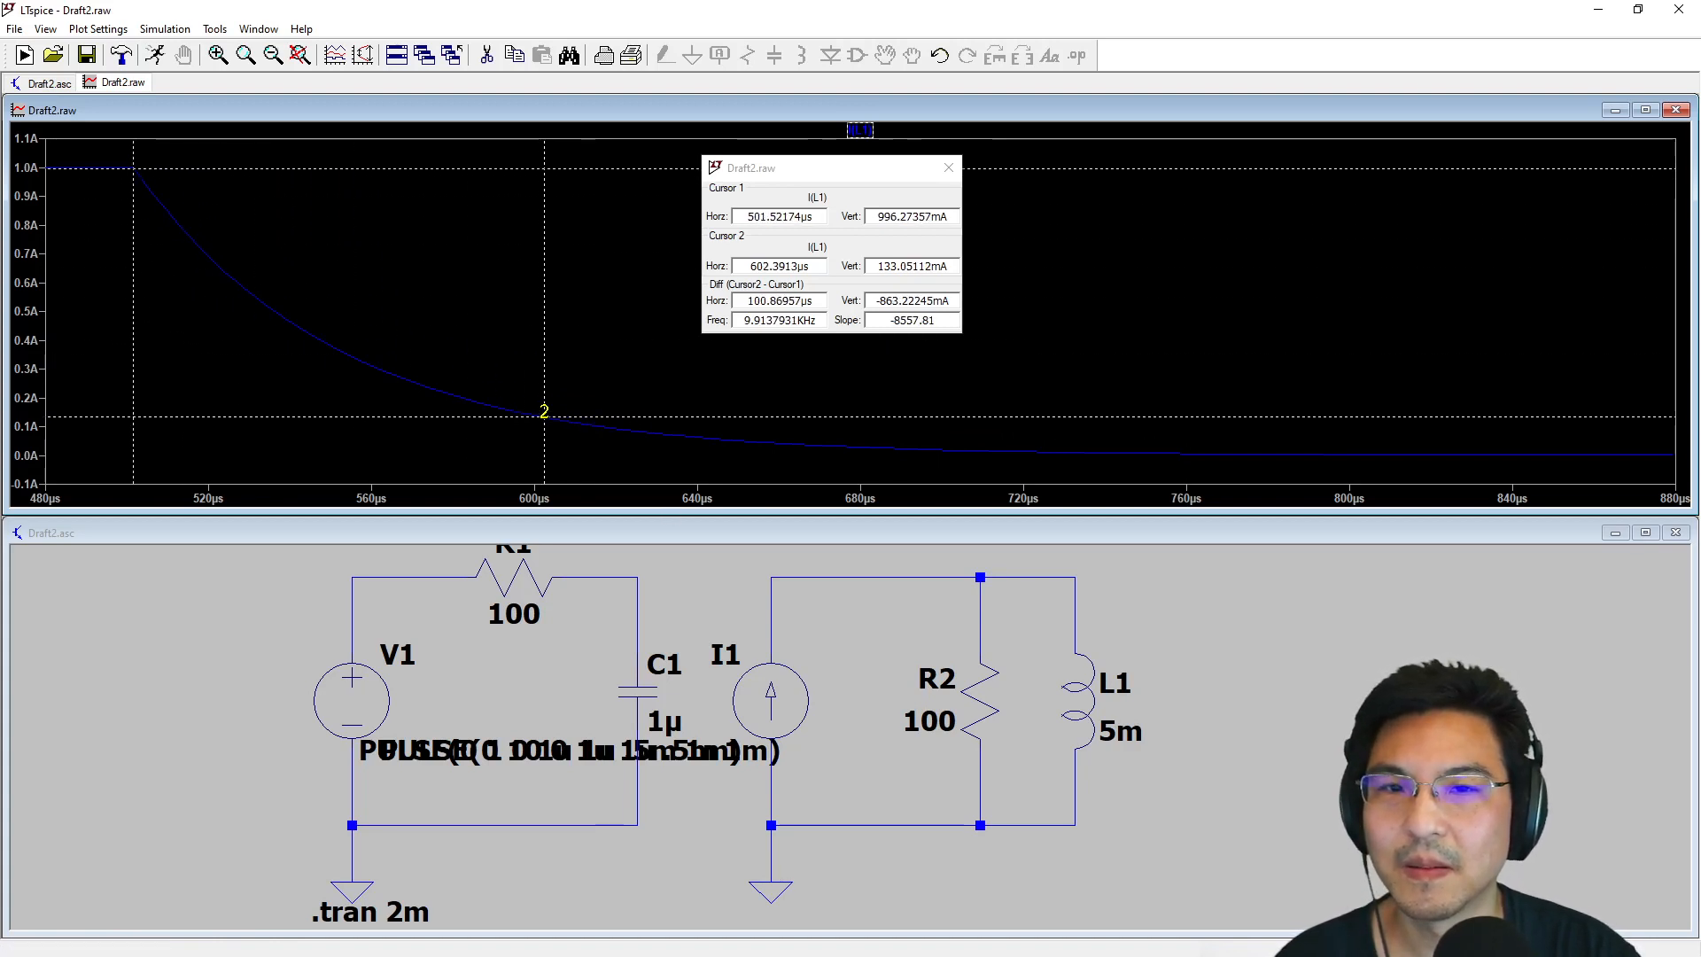
left_click_drag(542, 412, 360, 358)
type("50µs")
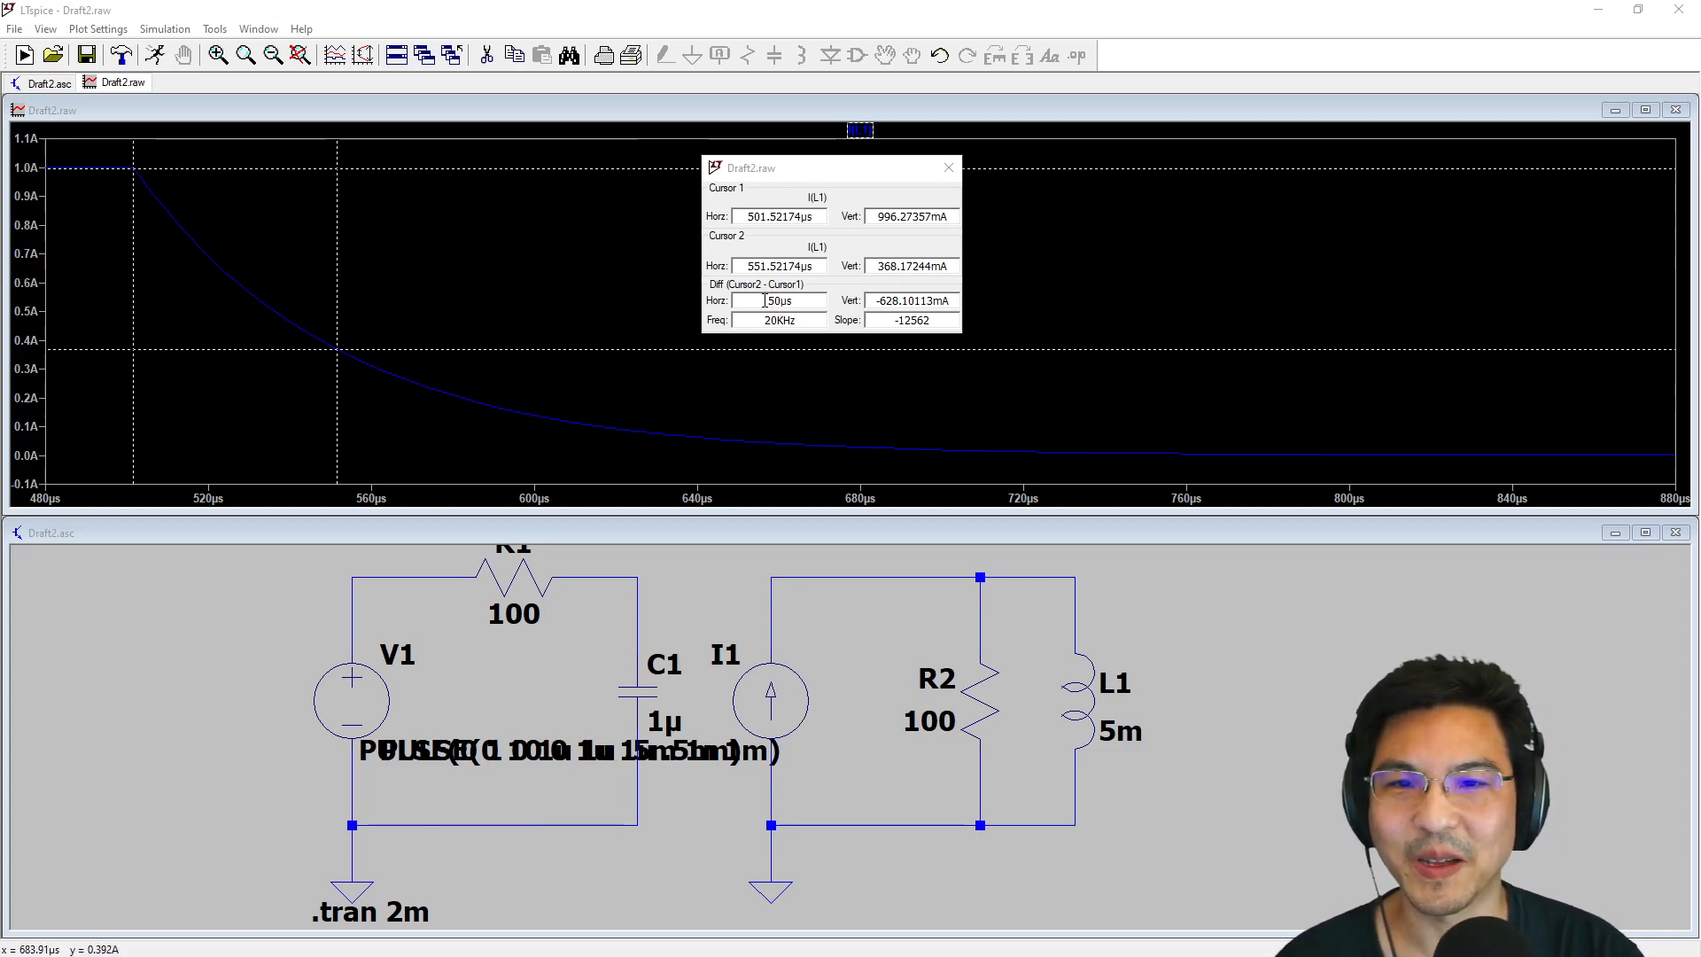
Close the cursor readout after confirming 368 mA at 50 µs, removing the cursors
left_click(948, 167)
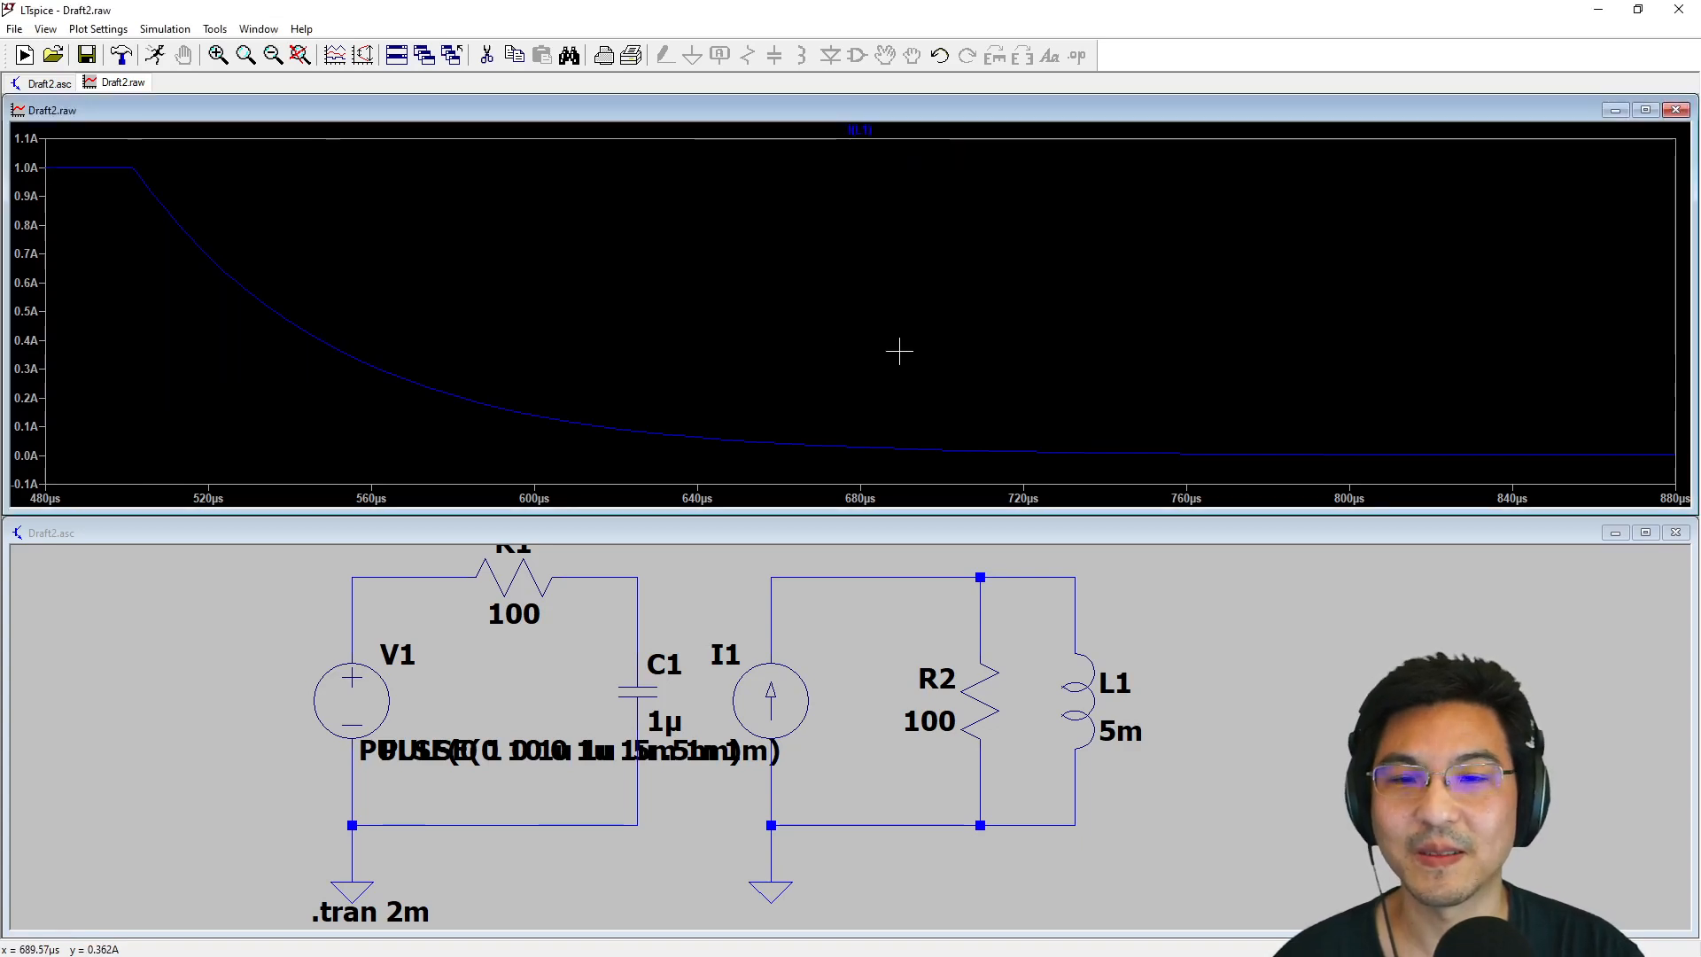